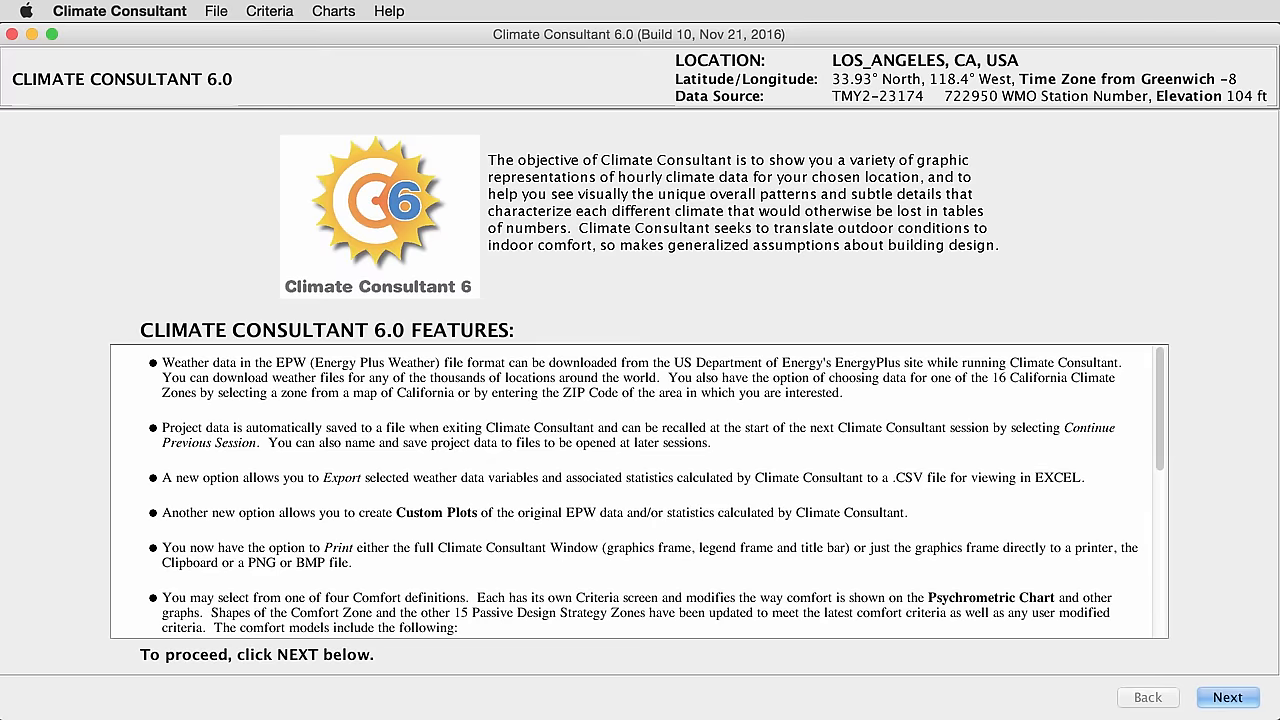
mouse_move(784, 496)
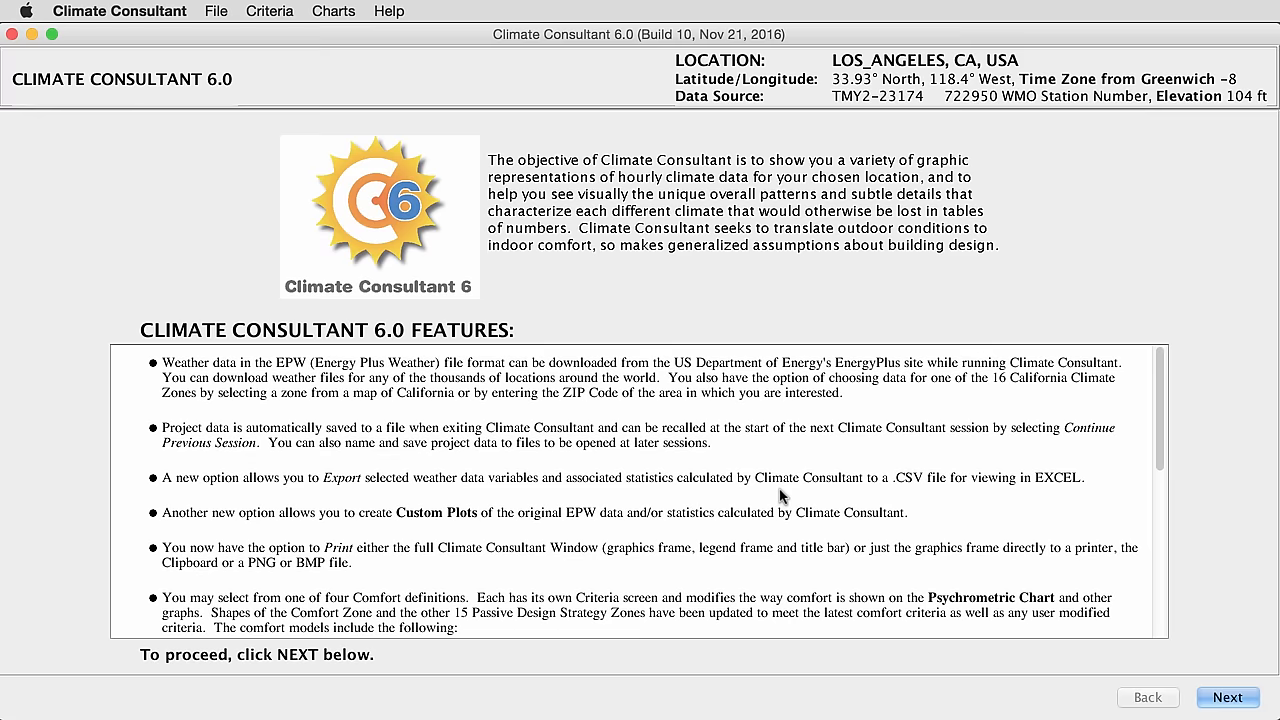
Scroll through the Instructions screen to read where weather data can be obtained.
scroll("down", 3)
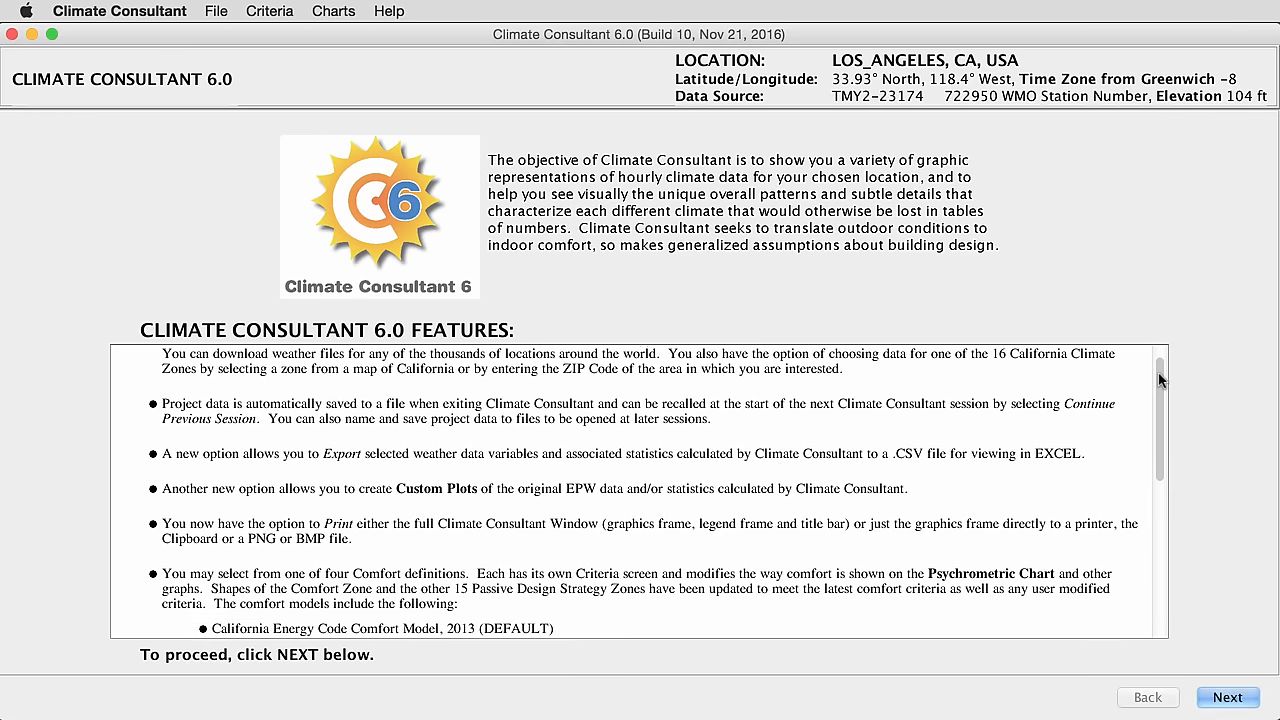
scroll("down", 3)
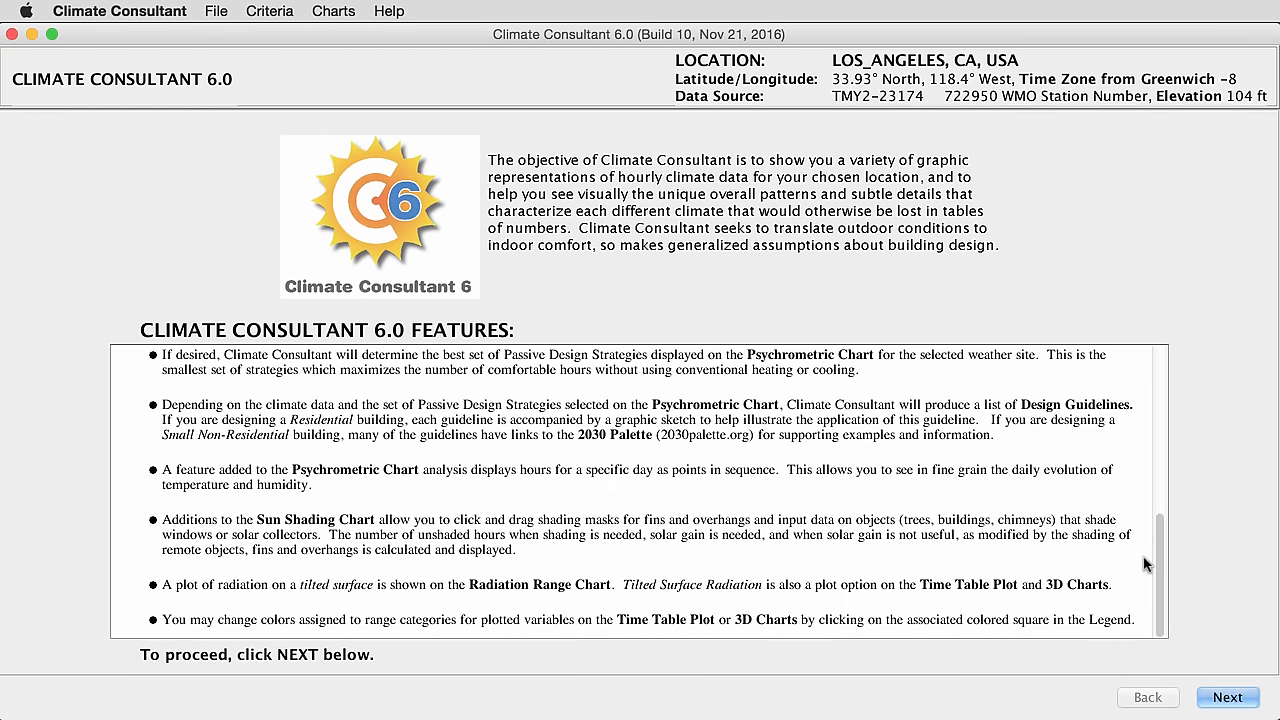
scroll("up", 3)
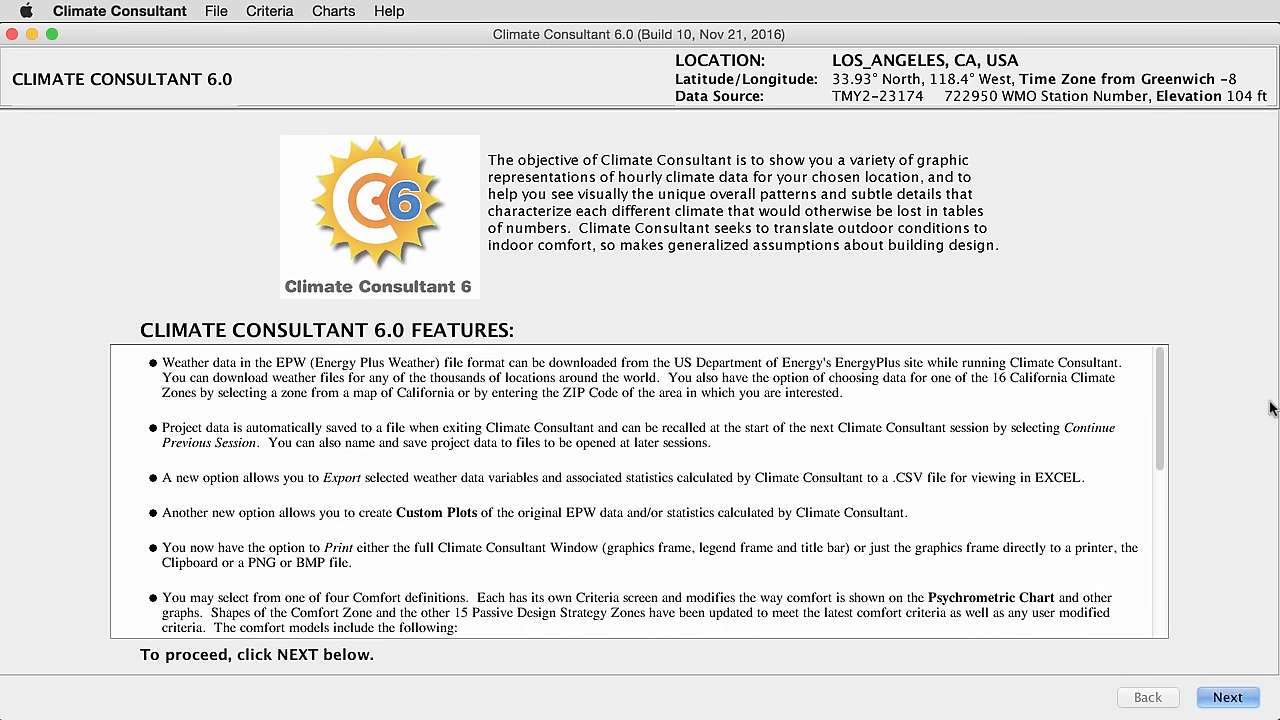
scroll("down", 3)
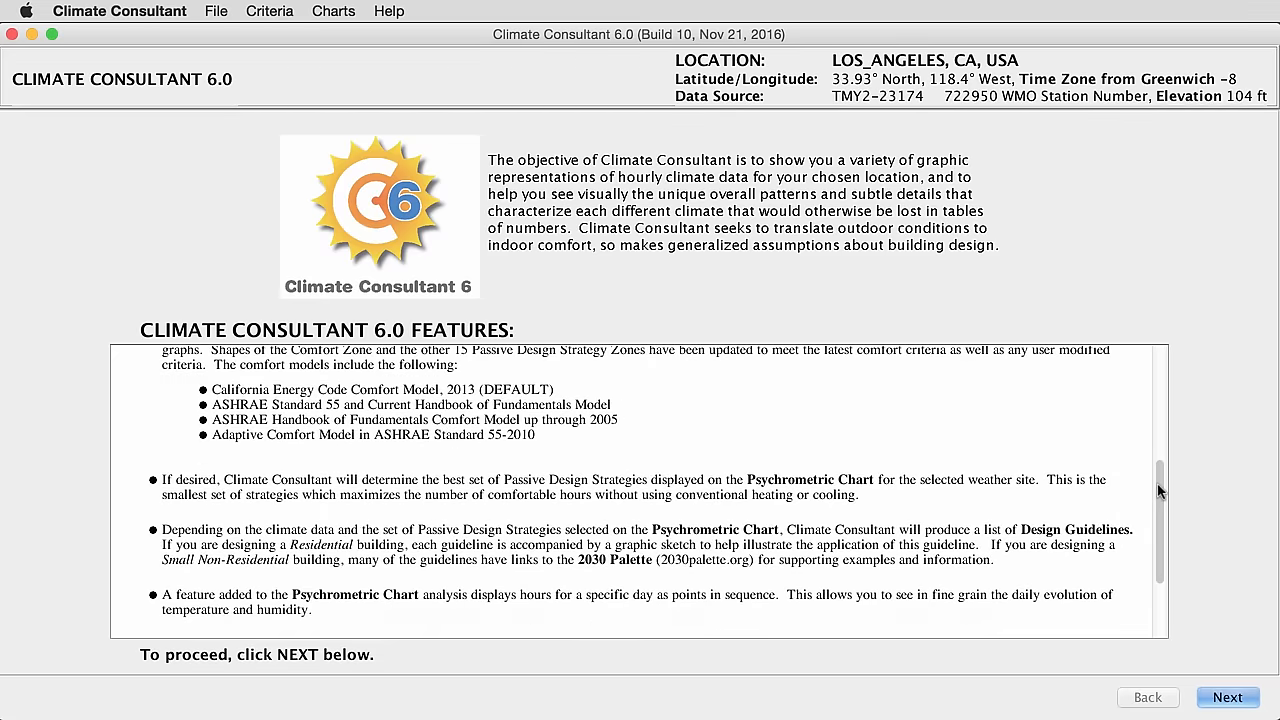
scroll("up", 3)
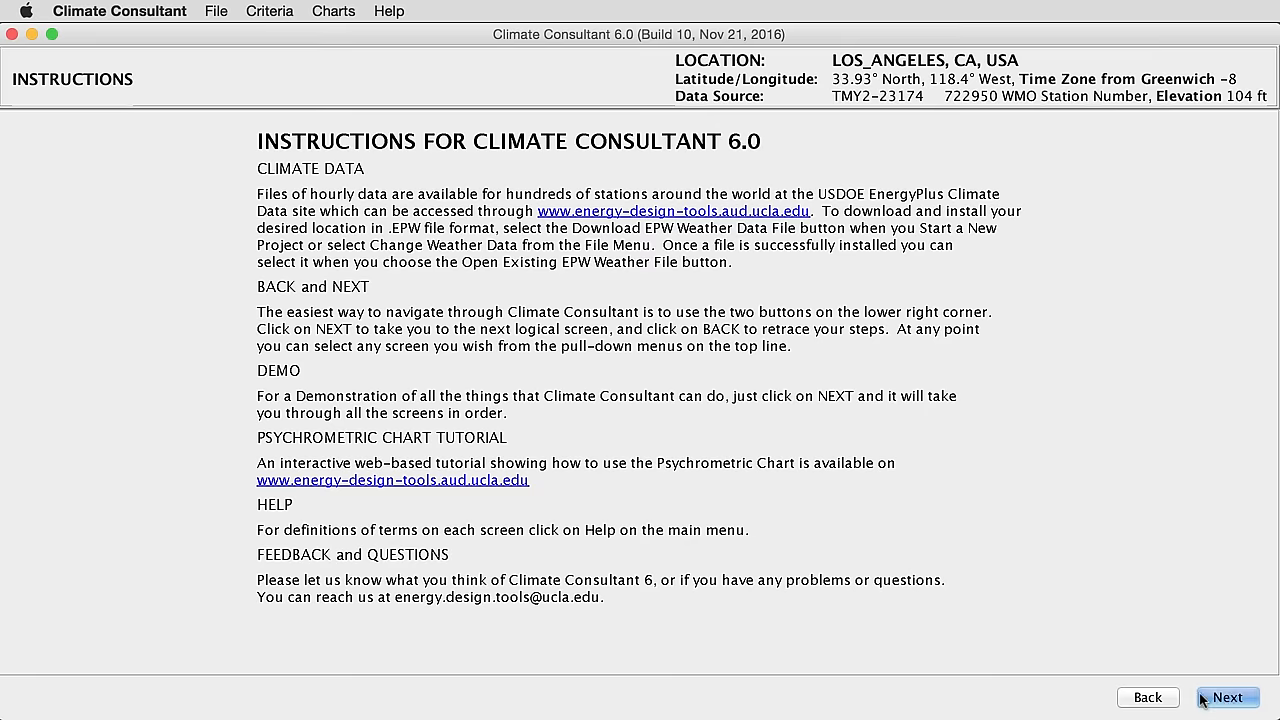
mouse_move(1180, 696)
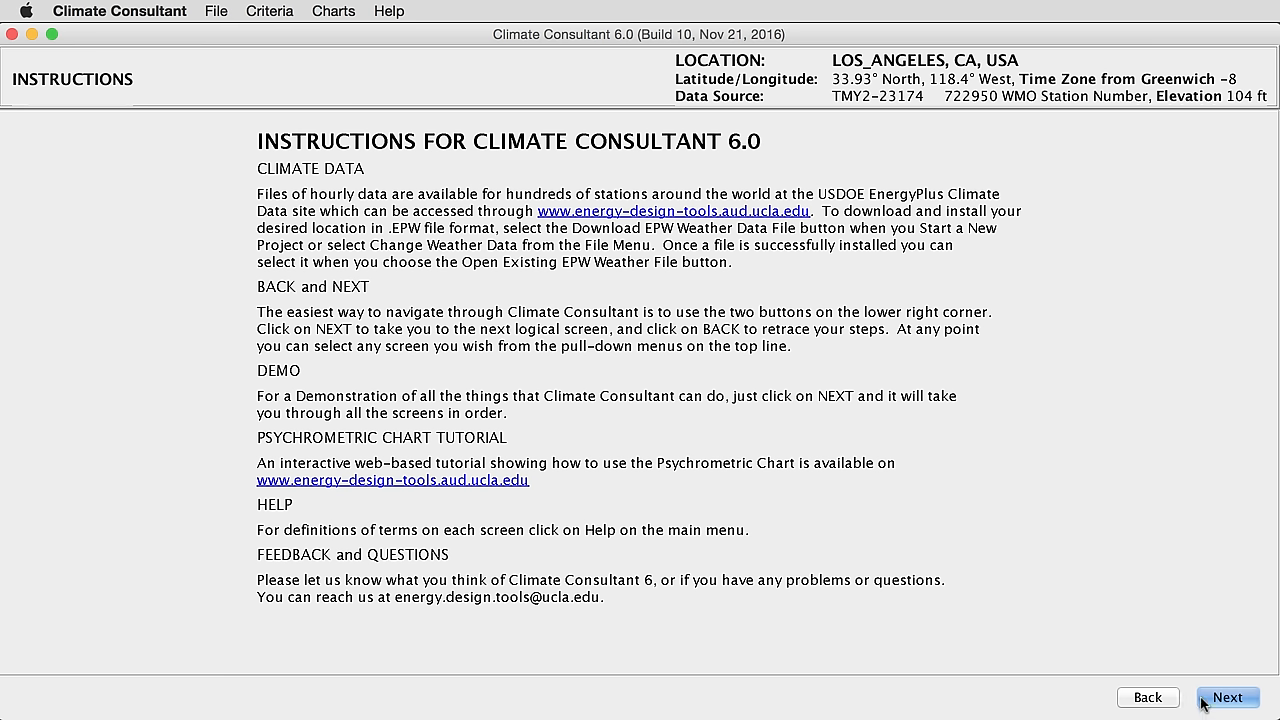
mouse_move(958, 640)
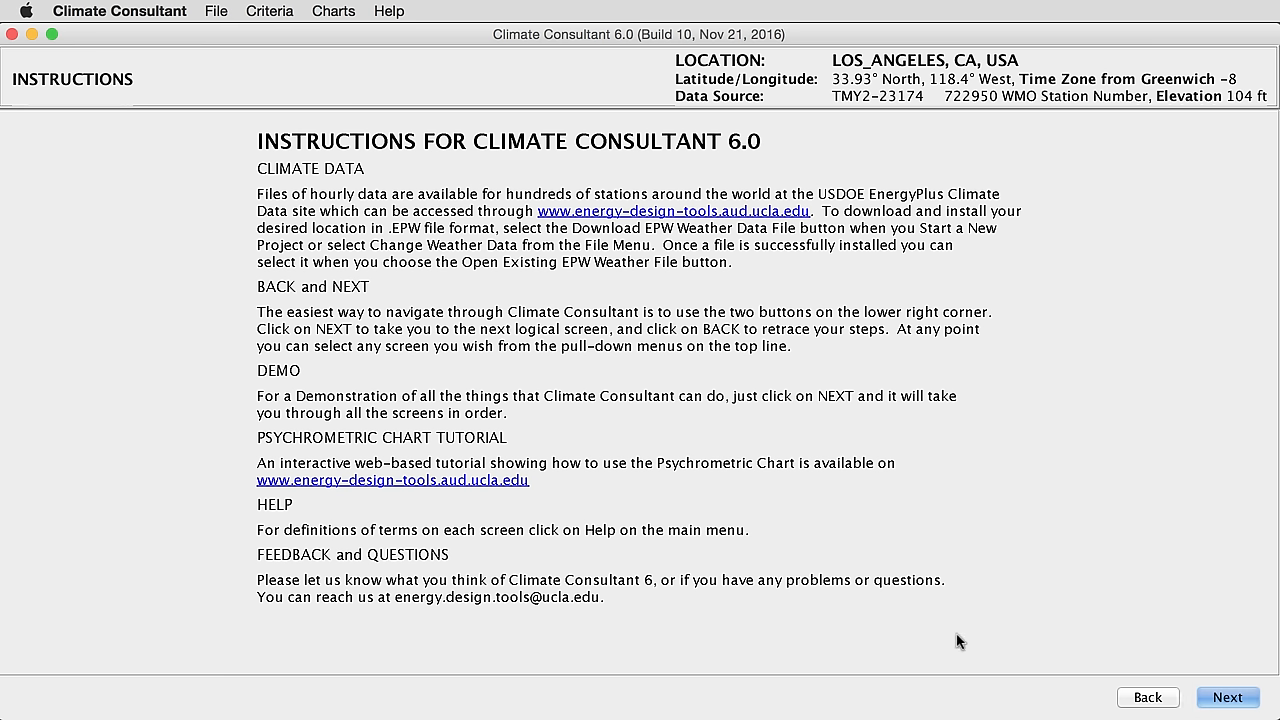
mouse_move(956, 642)
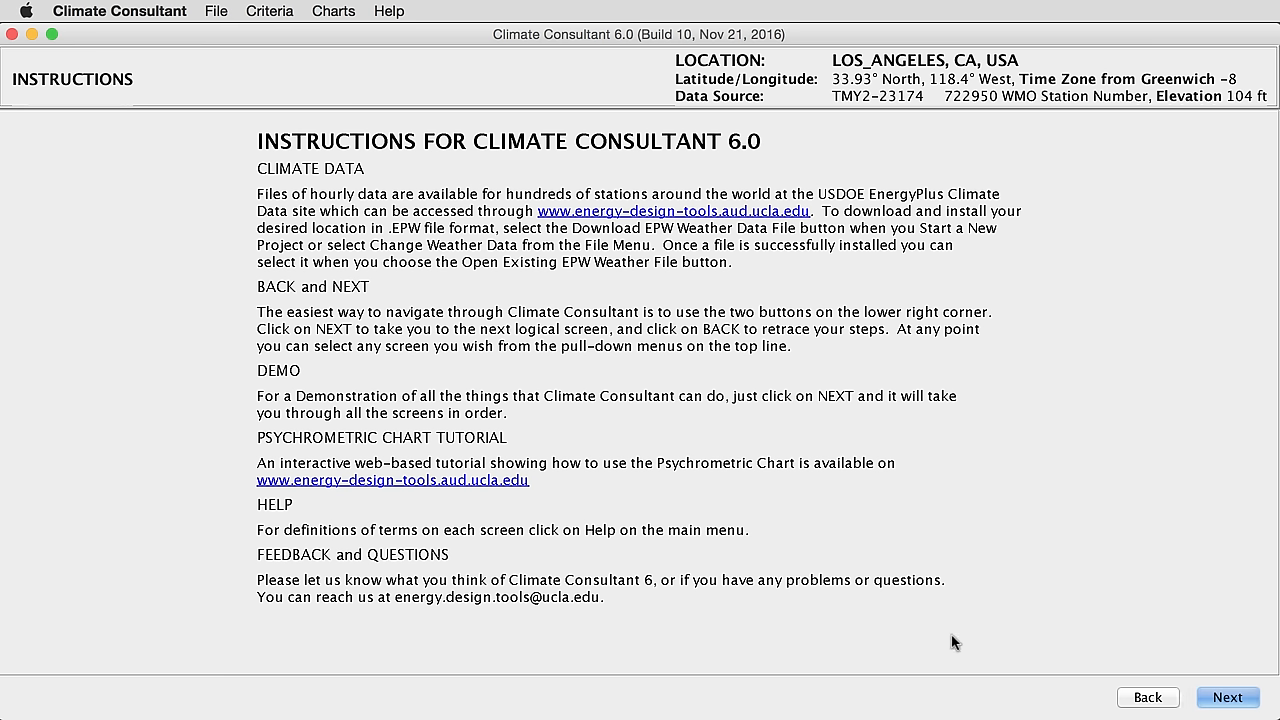
mouse_move(940, 648)
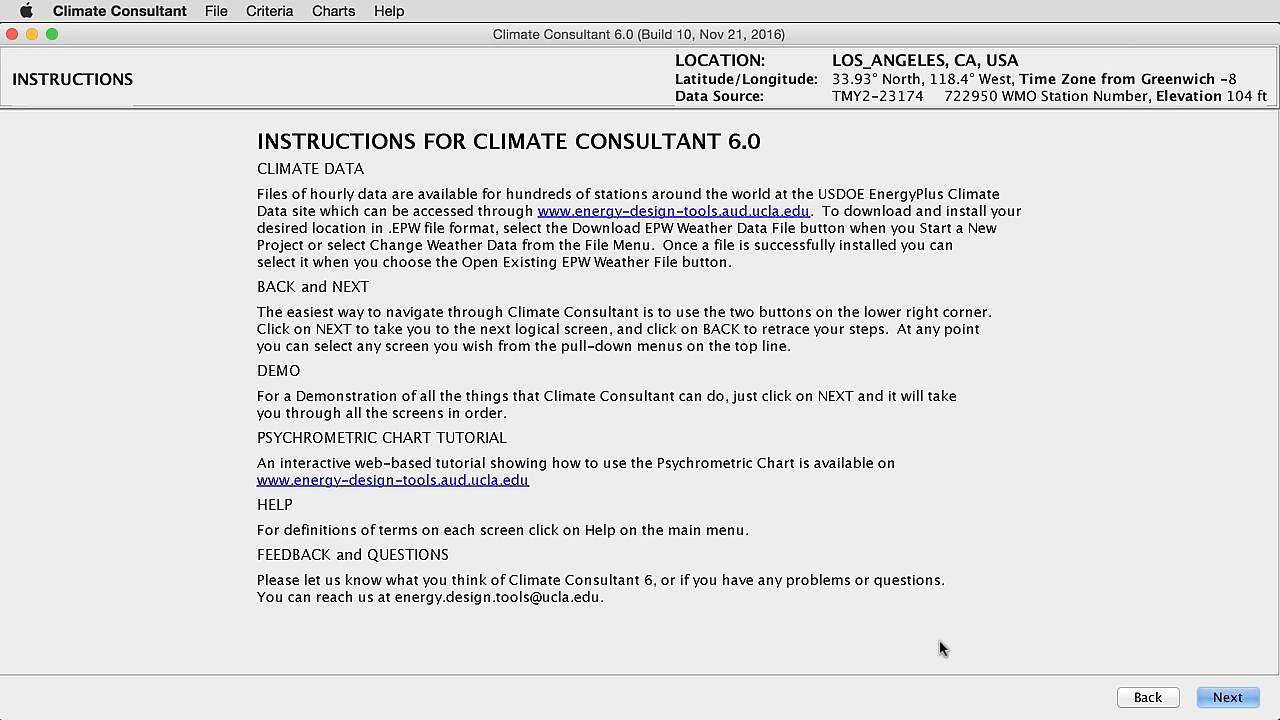
mouse_move(510, 390)
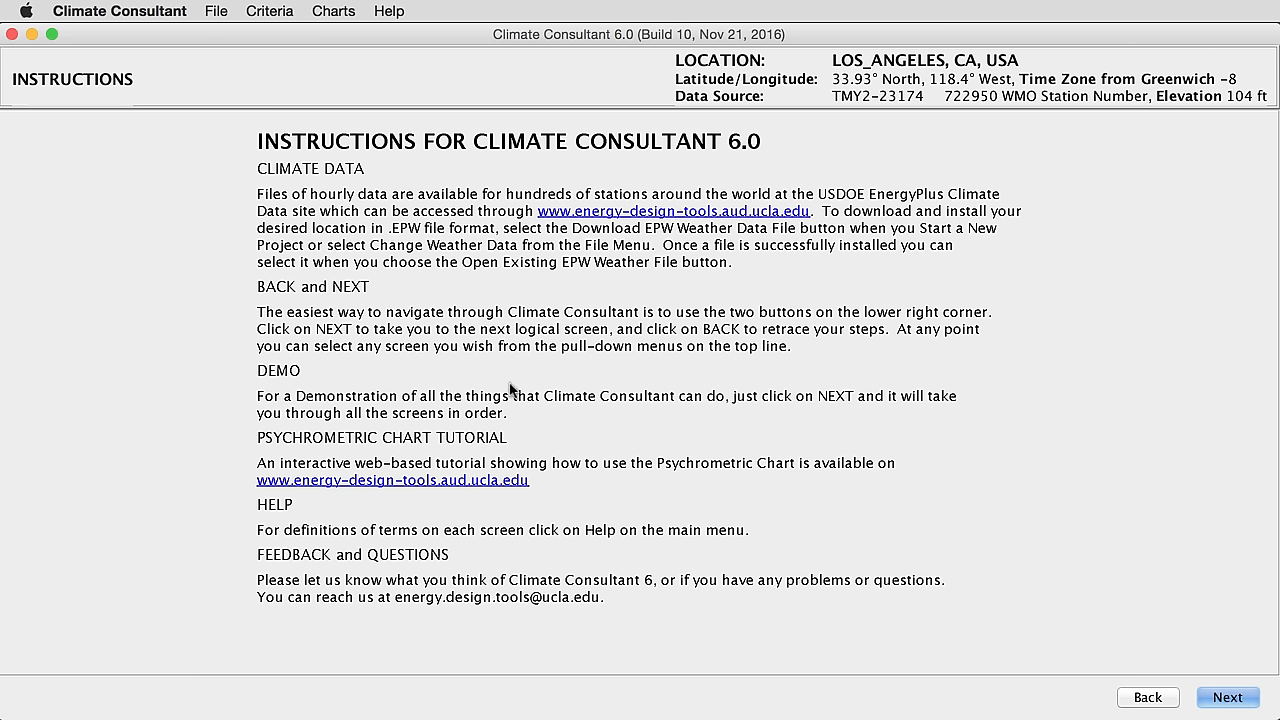
mouse_move(570, 512)
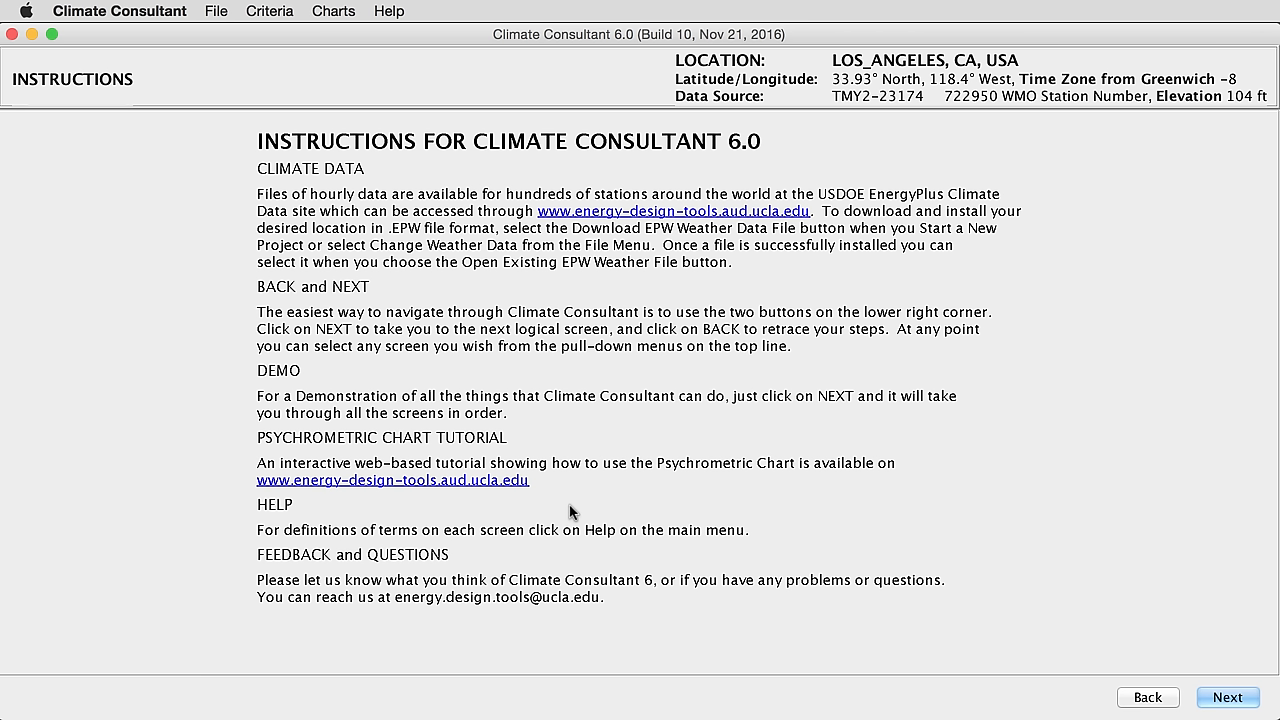
mouse_move(600, 488)
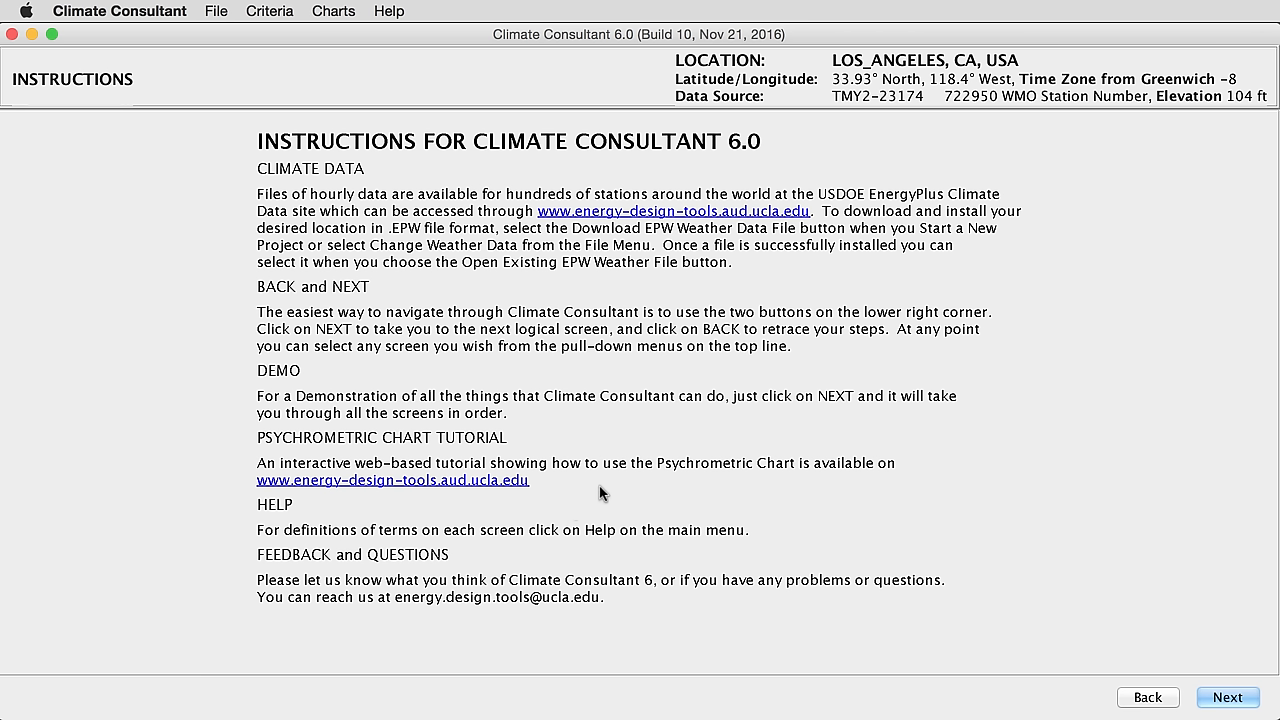
mouse_move(568, 218)
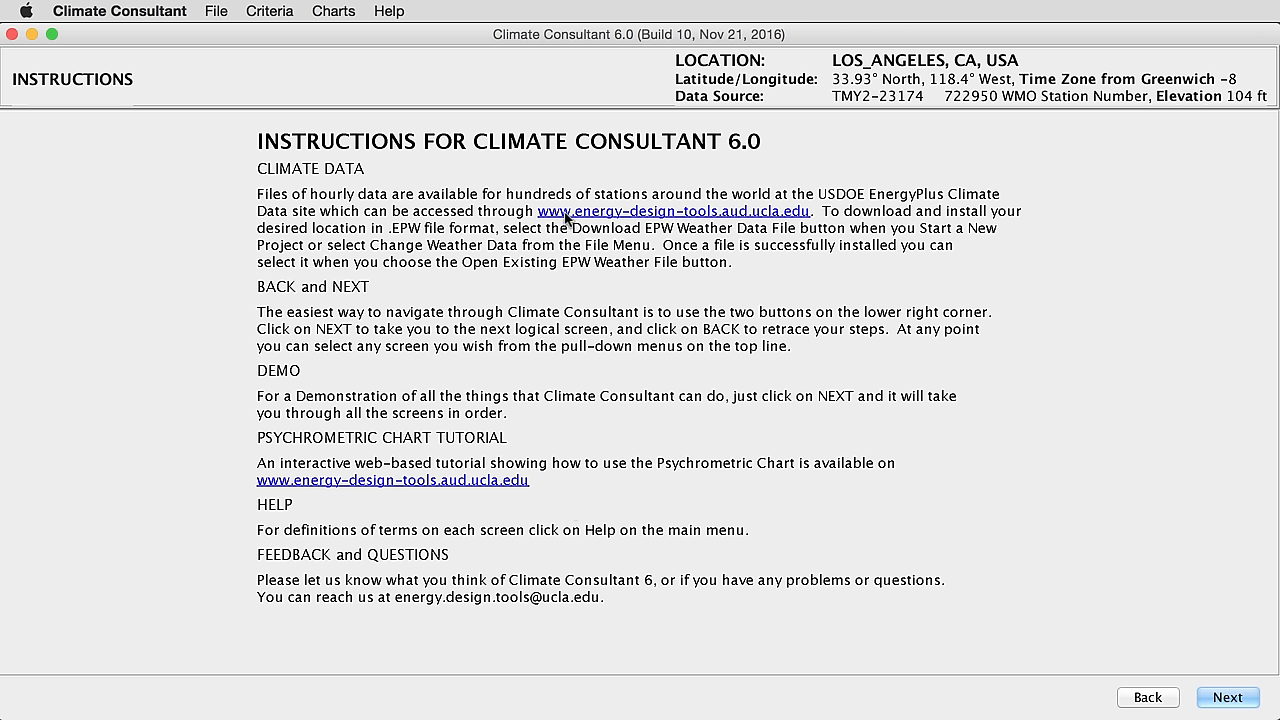
mouse_move(756, 220)
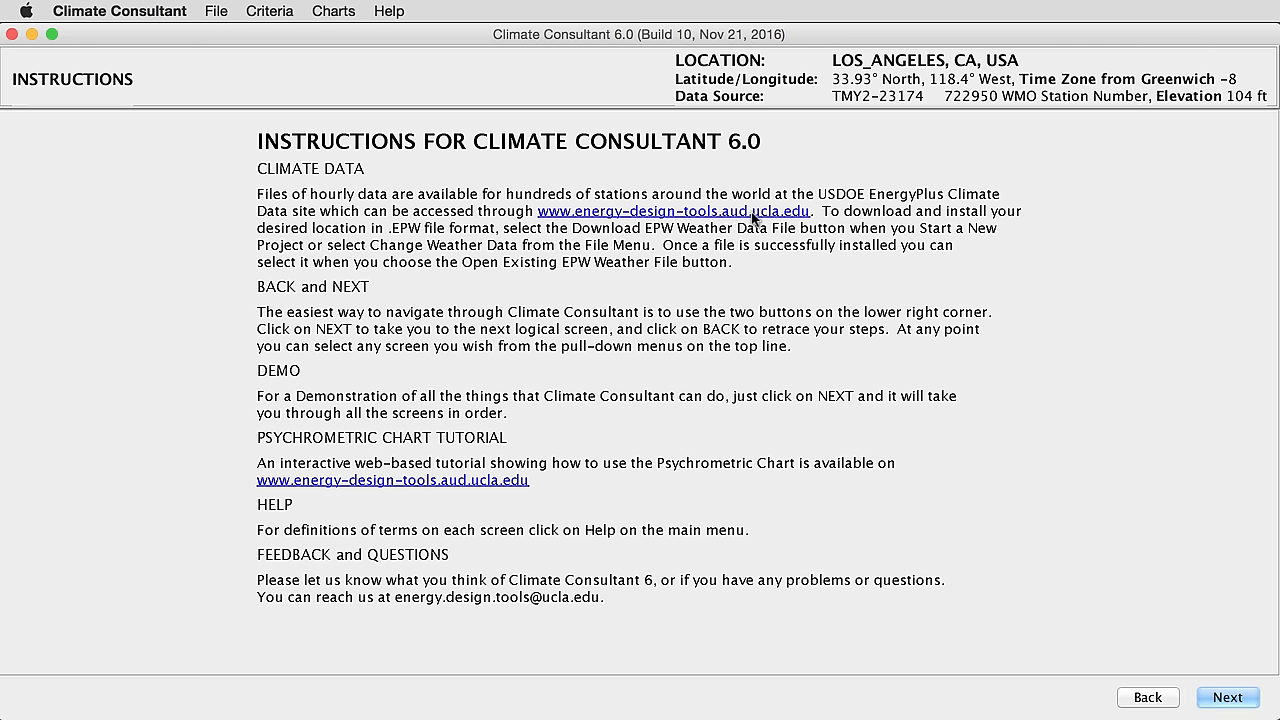
mouse_move(648, 220)
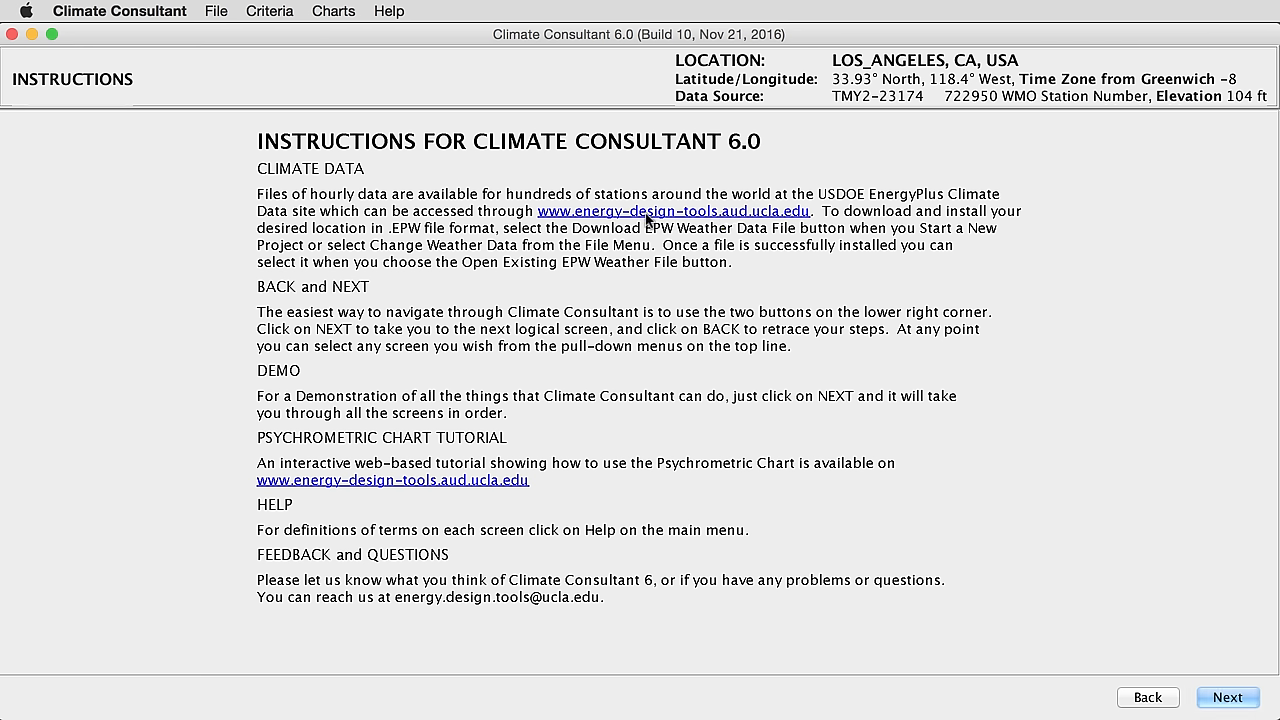
mouse_move(704, 222)
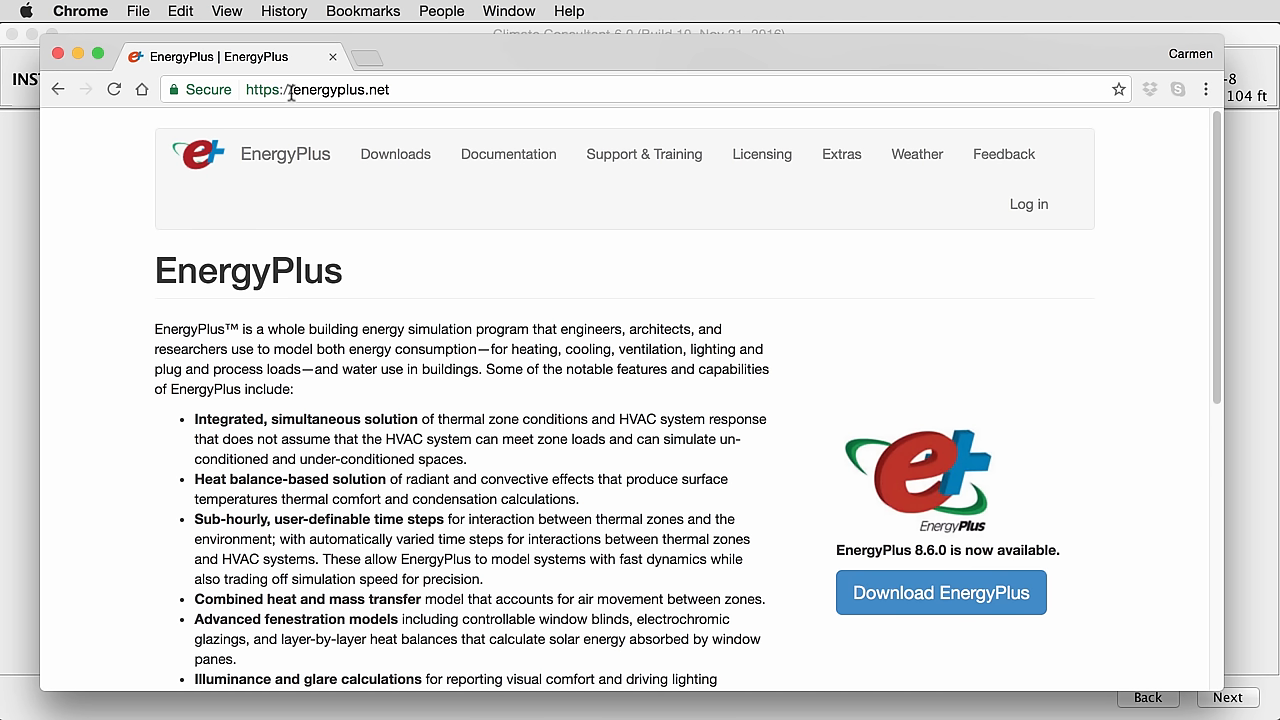
mouse_move(404, 88)
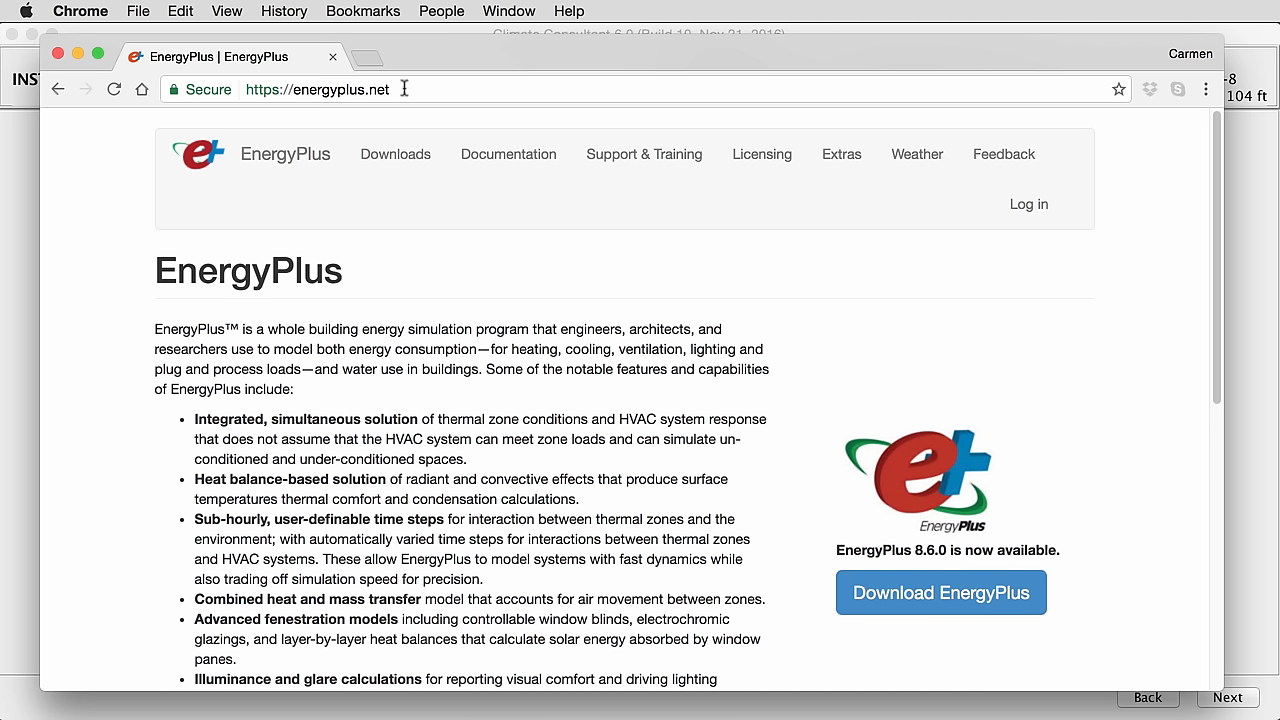
mouse_move(276, 304)
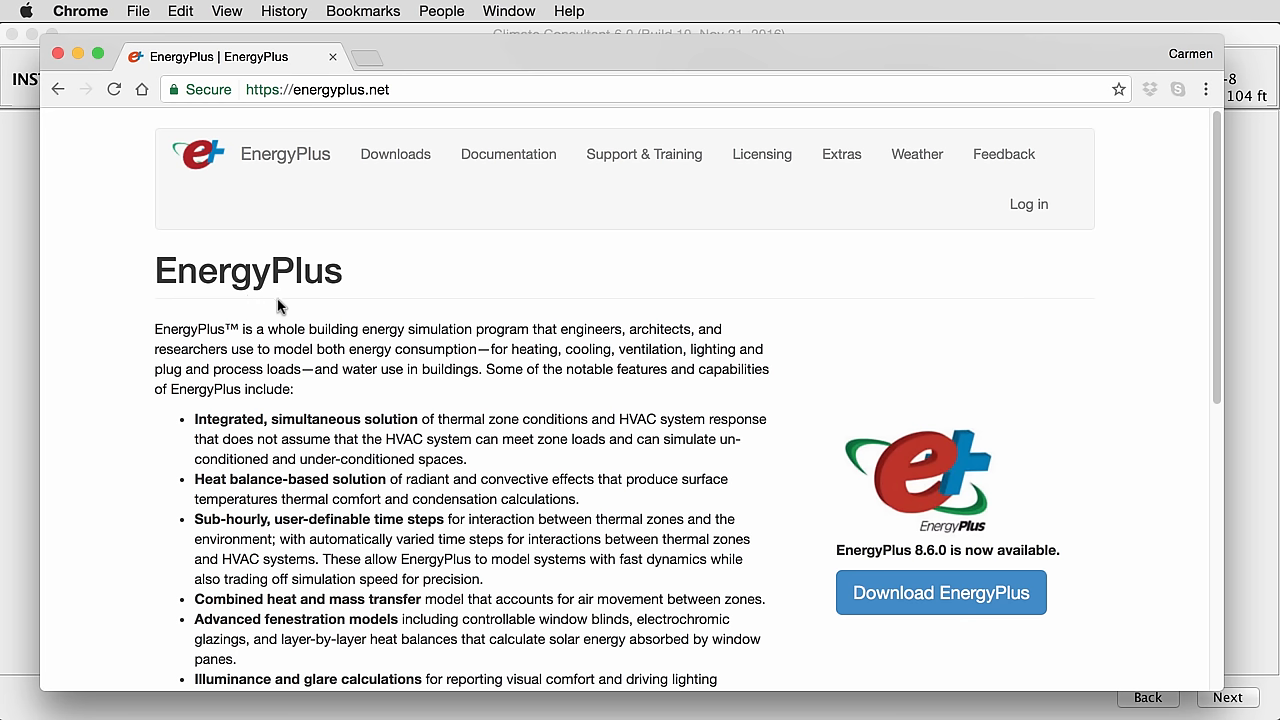
mouse_move(916, 154)
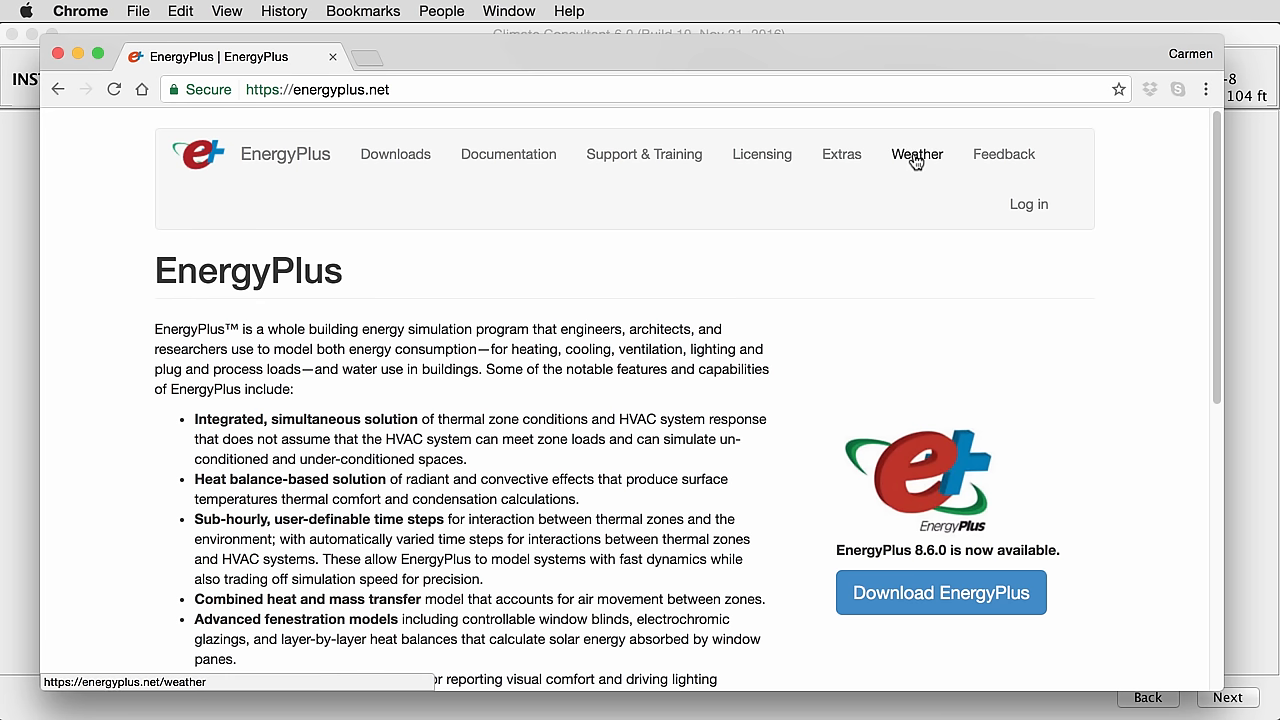
Go to the Weather section and choose North and Central America (WMO Region 4).
left_click(916, 154)
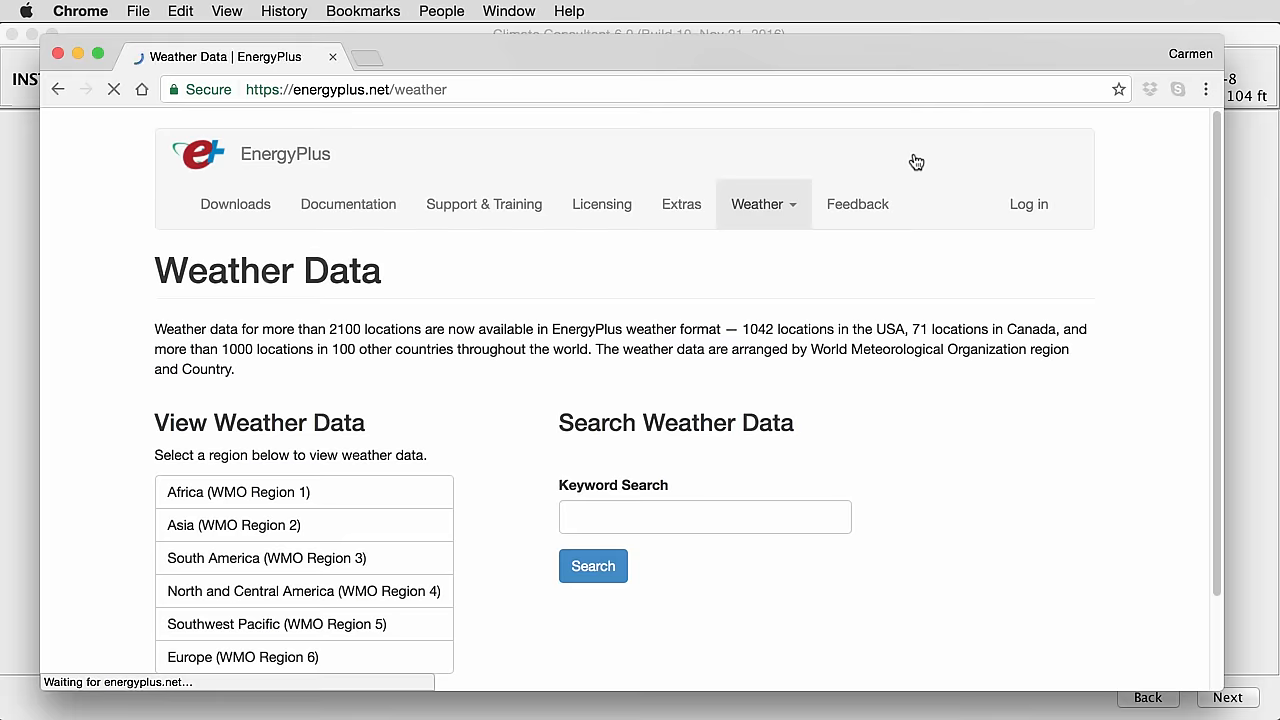
scroll("down", 3)
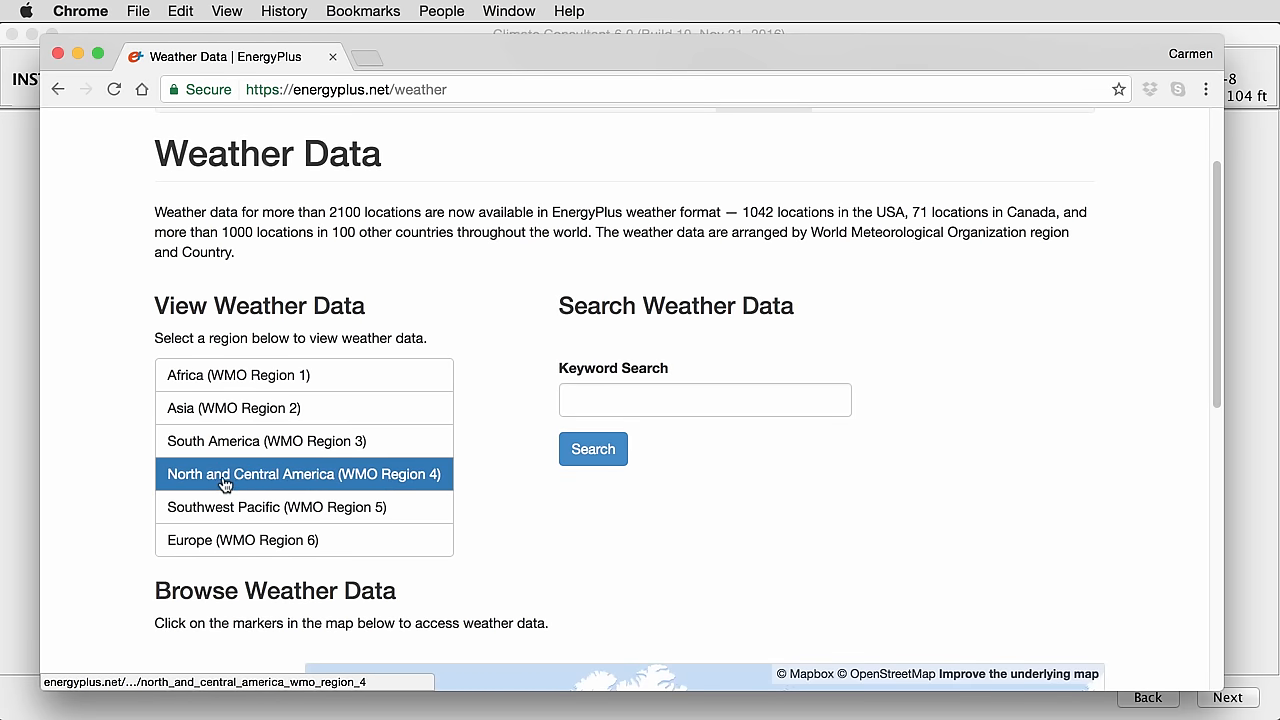
left_click(304, 474)
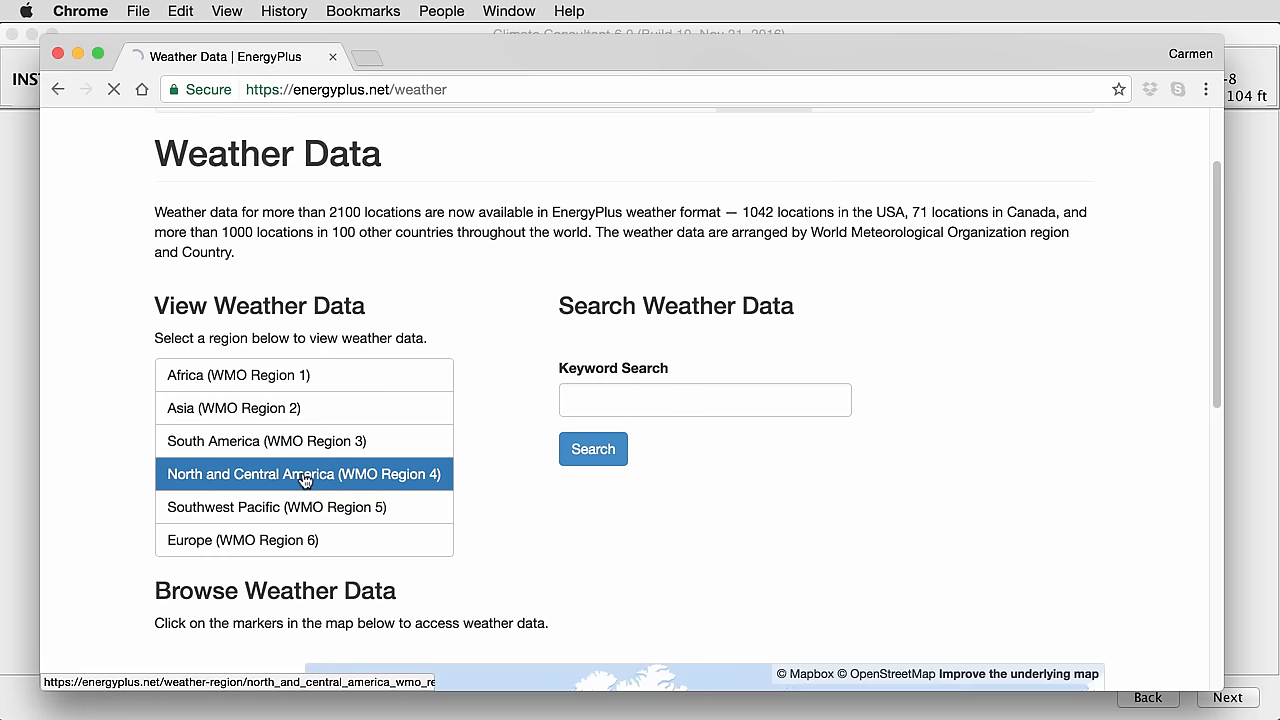
left_click(304, 472)
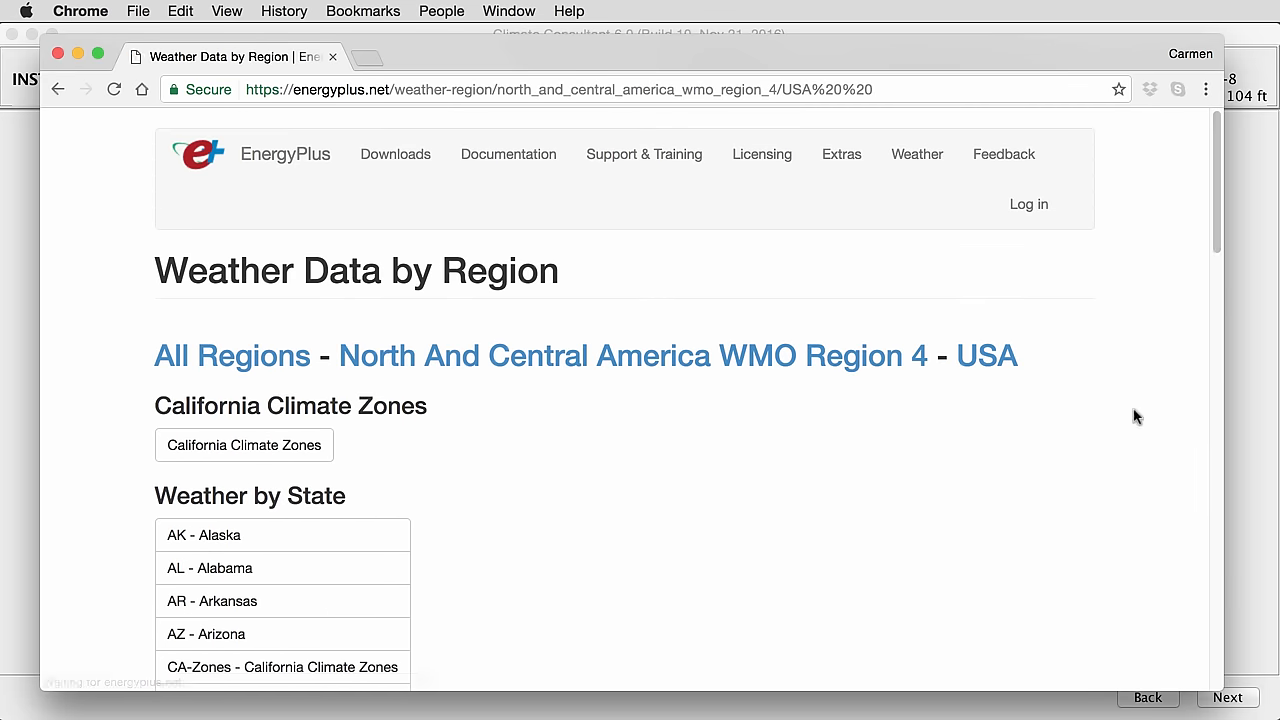
Choose NV - Nevada and scroll its station list toward Reno-Tahoe Intl AP.
scroll("down", 3)
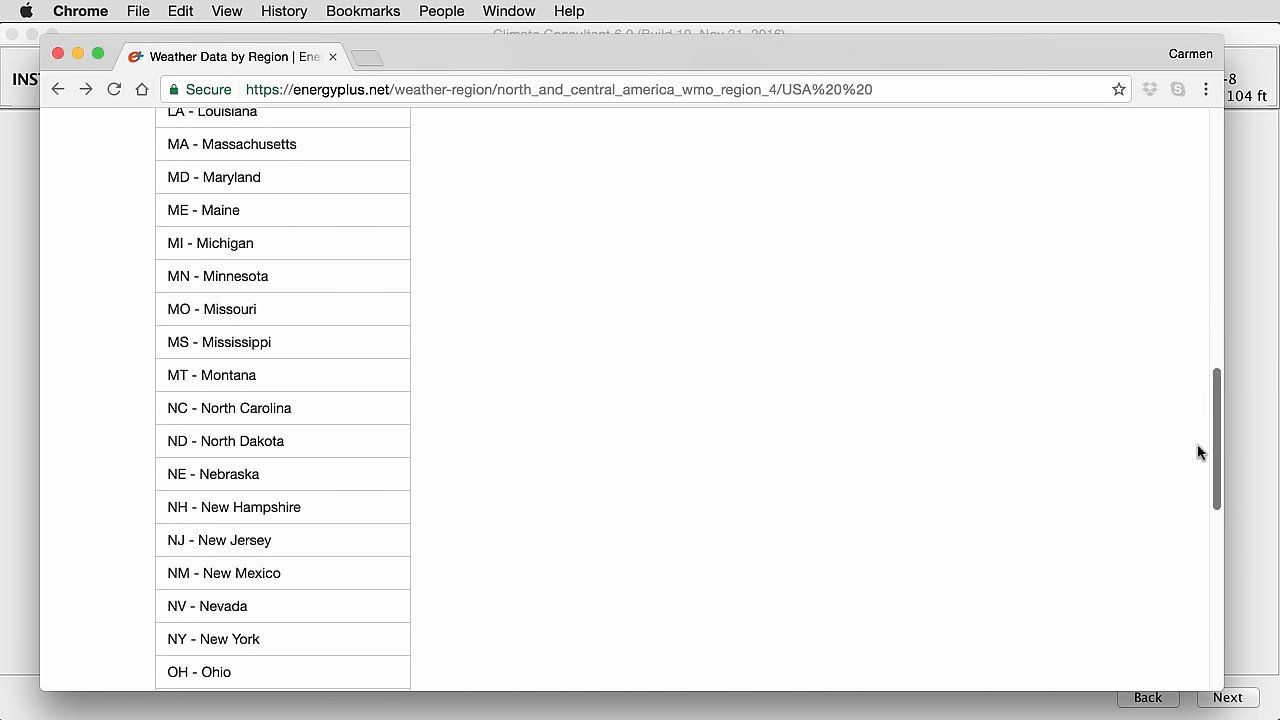
left_click(206, 604)
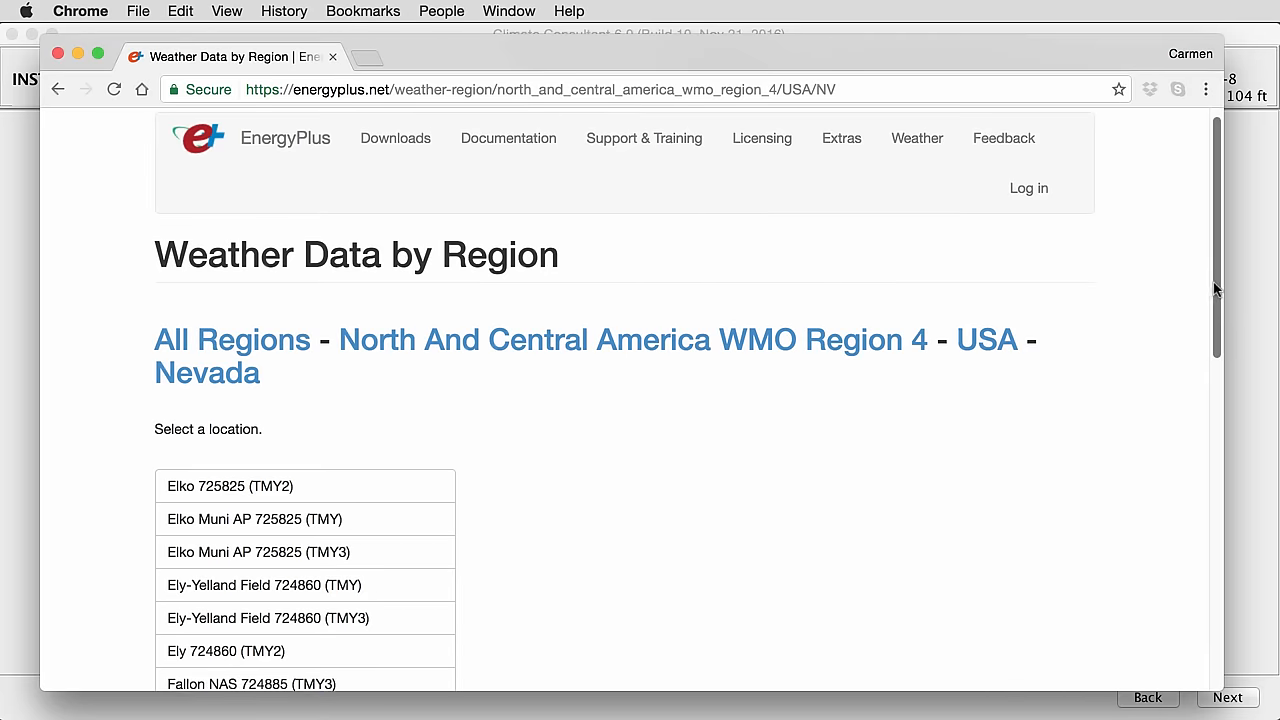
scroll("down", 3)
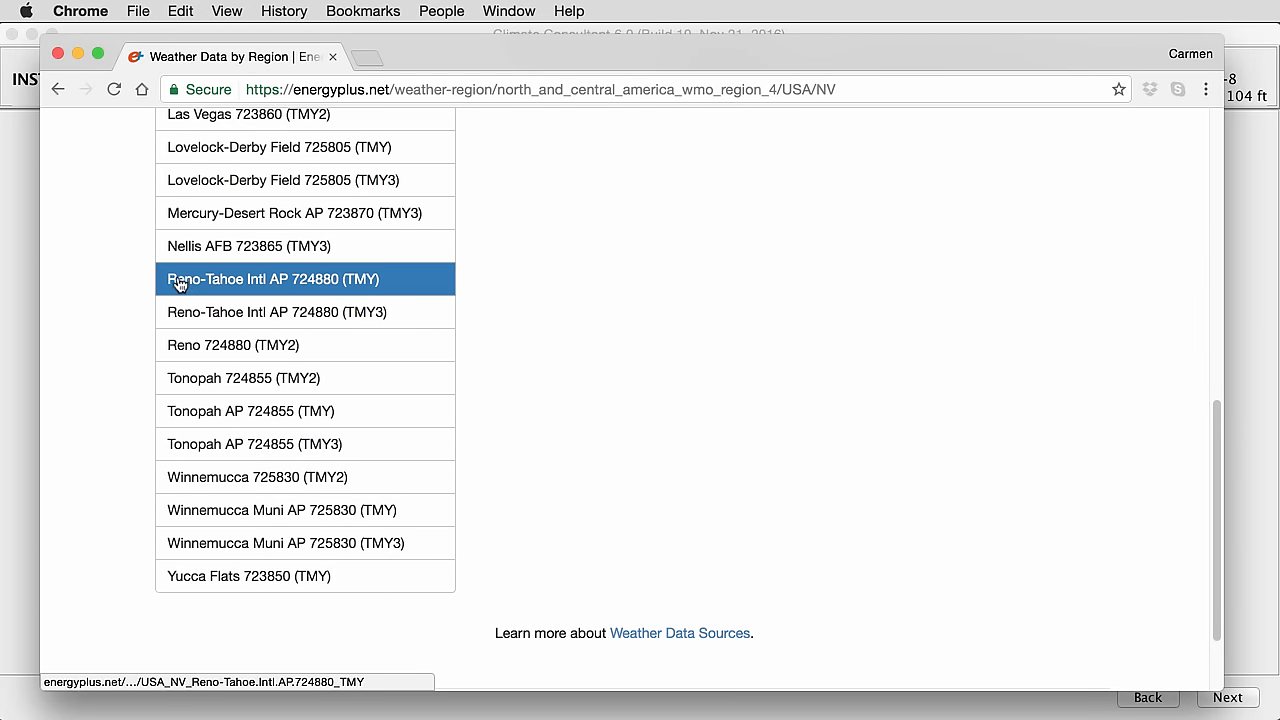
mouse_move(328, 280)
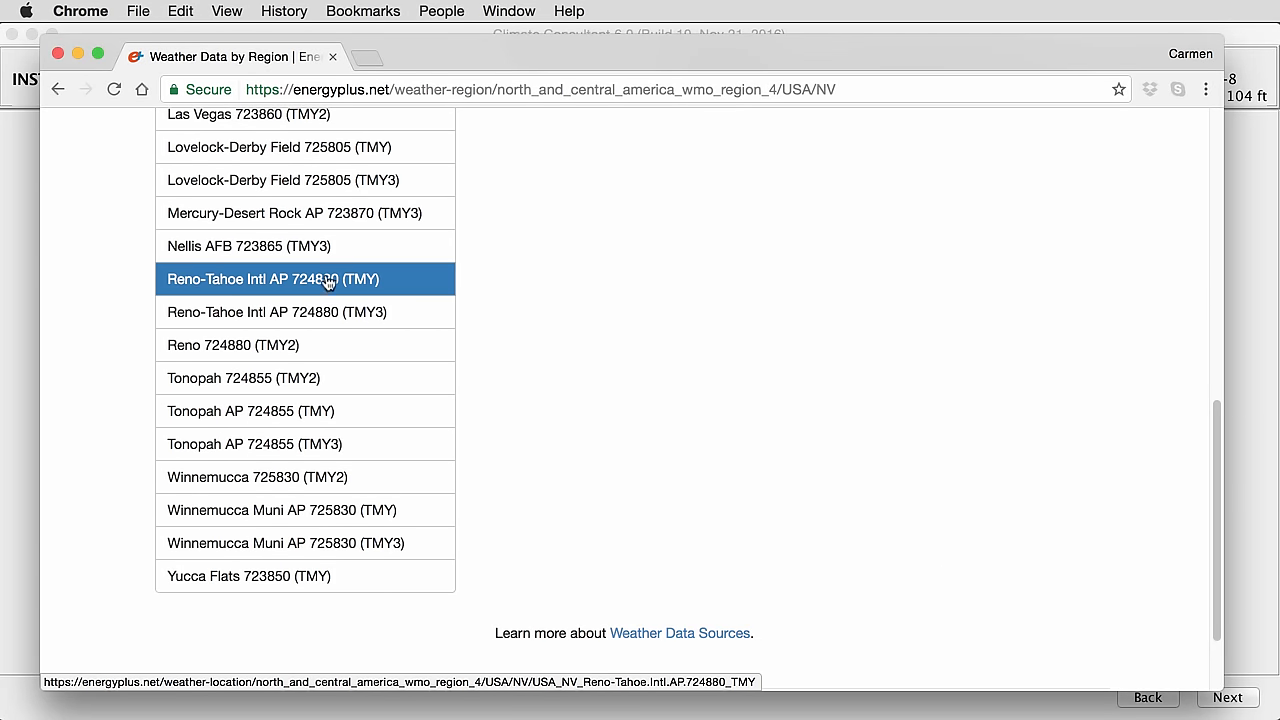
Select Reno-Tahoe Intl AP 724880 (TMY3) to reach its ddy/epw/stat download page.
left_click(276, 312)
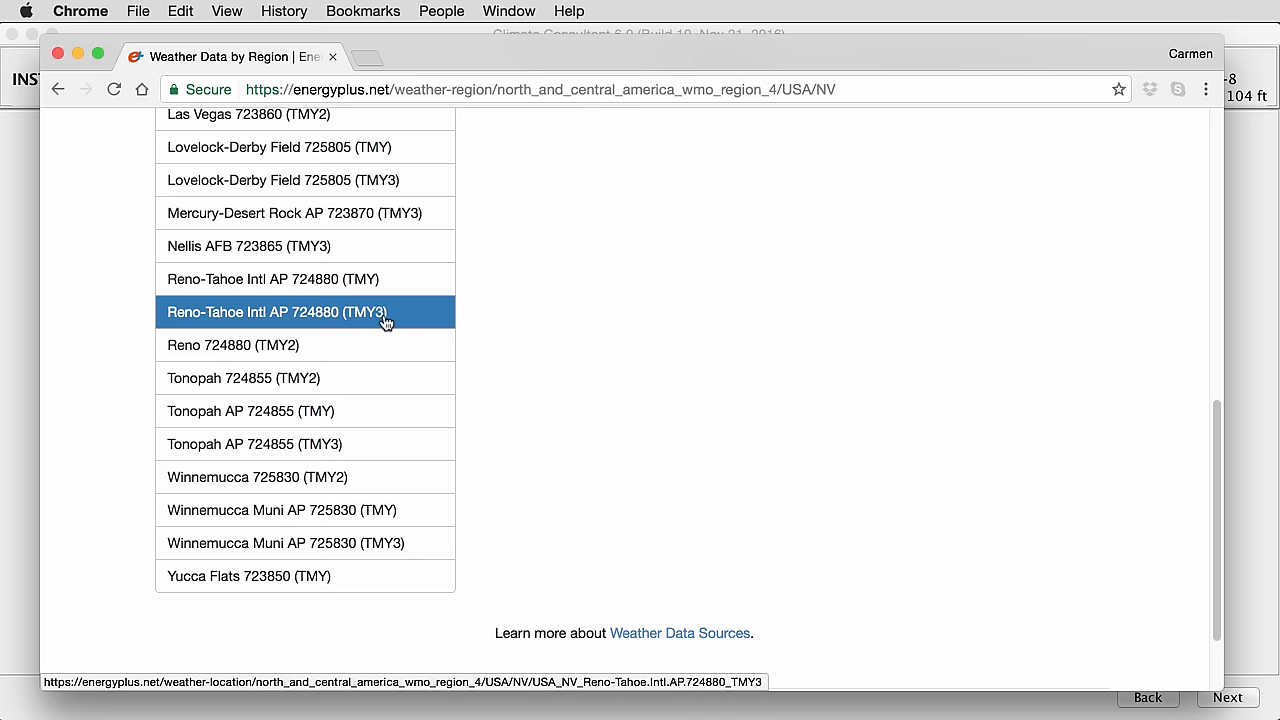
mouse_move(246, 332)
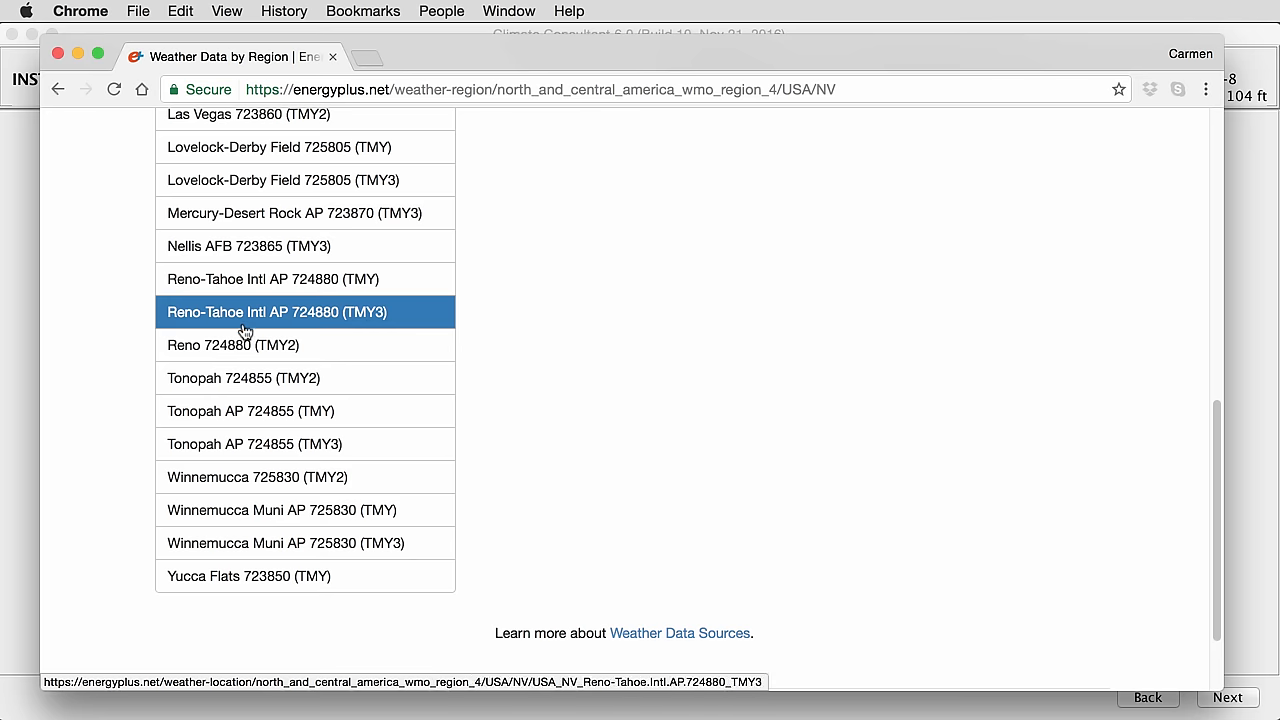
mouse_move(390, 320)
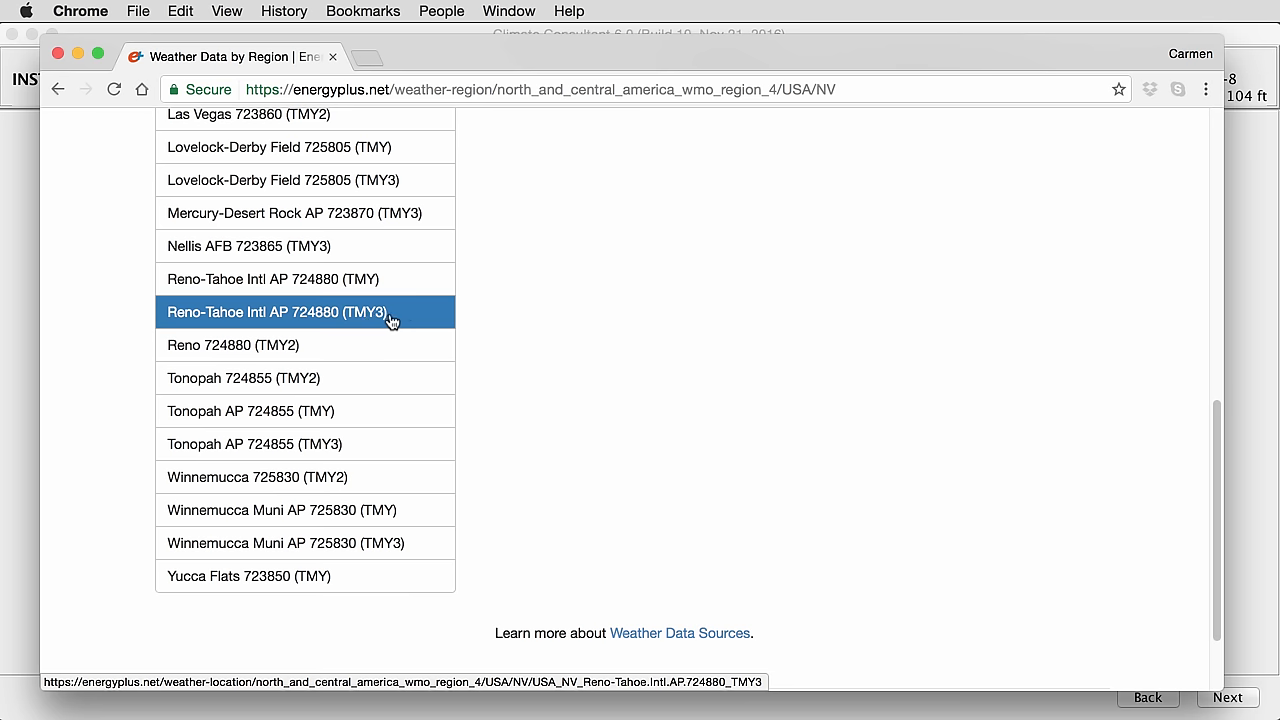
mouse_move(324, 320)
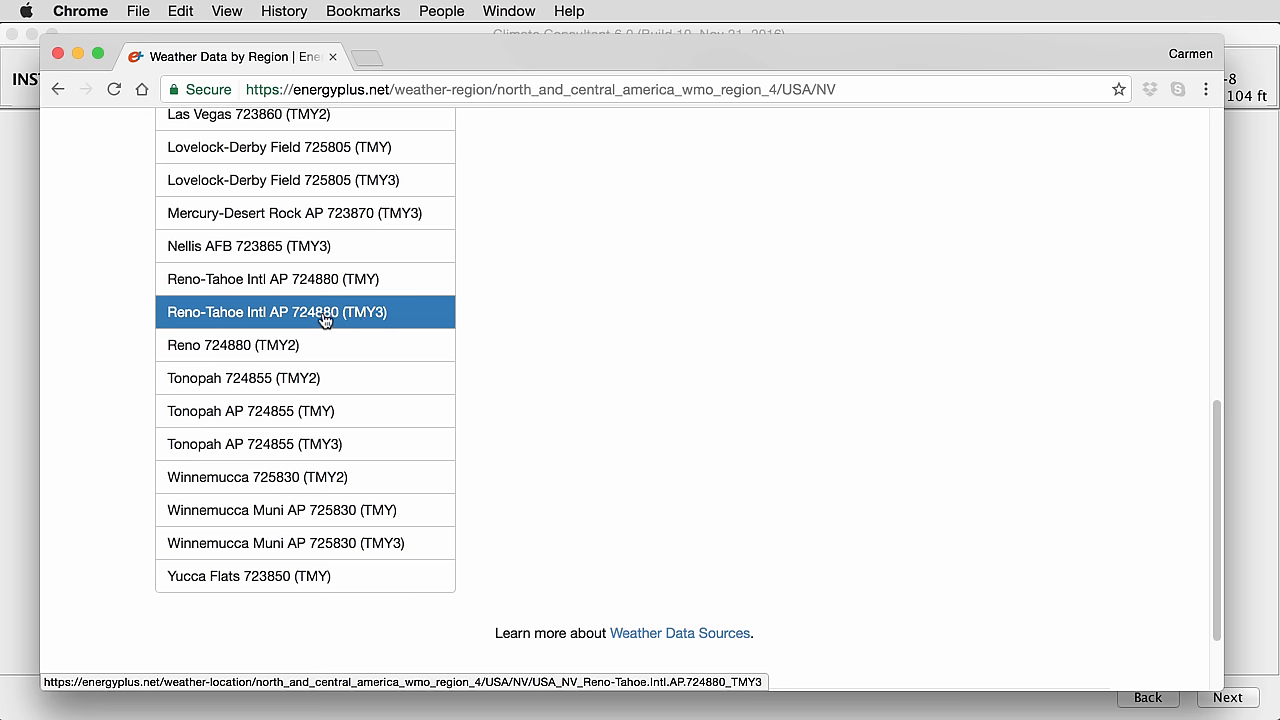
left_click(276, 312)
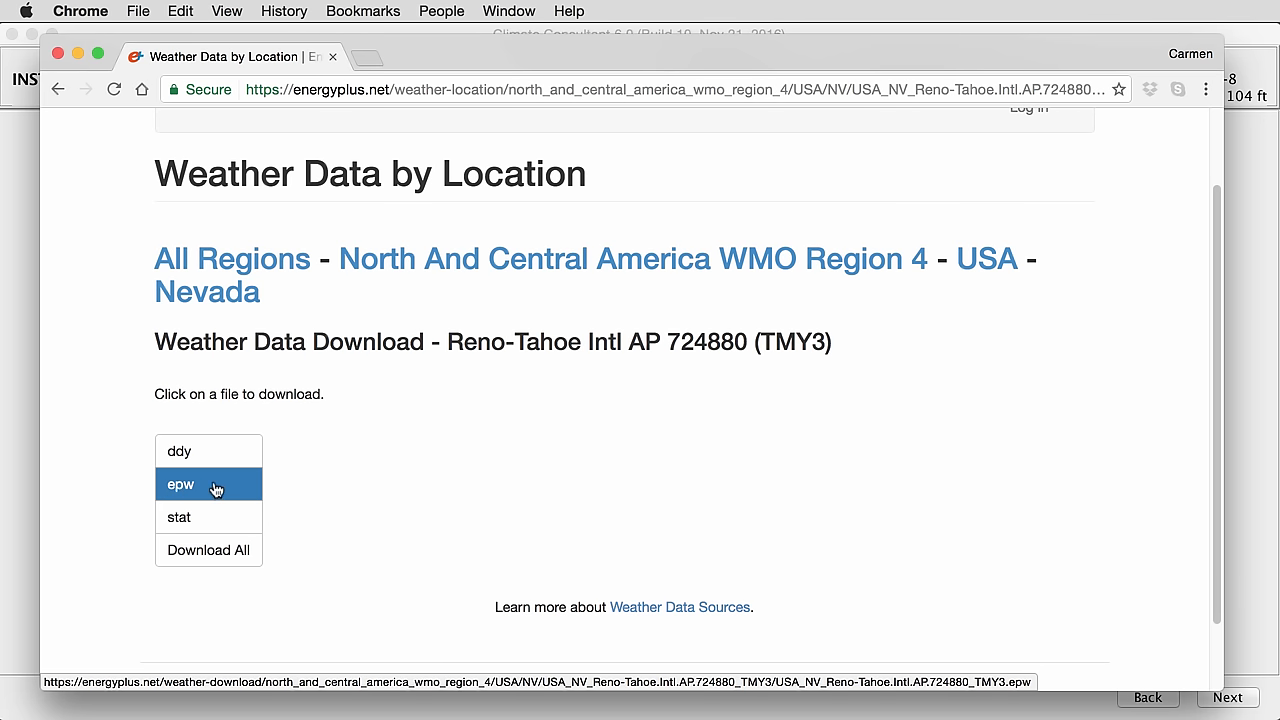
Download the Reno-Tahoe epw file, choosing Desktop as the save location.
left_click(180, 484)
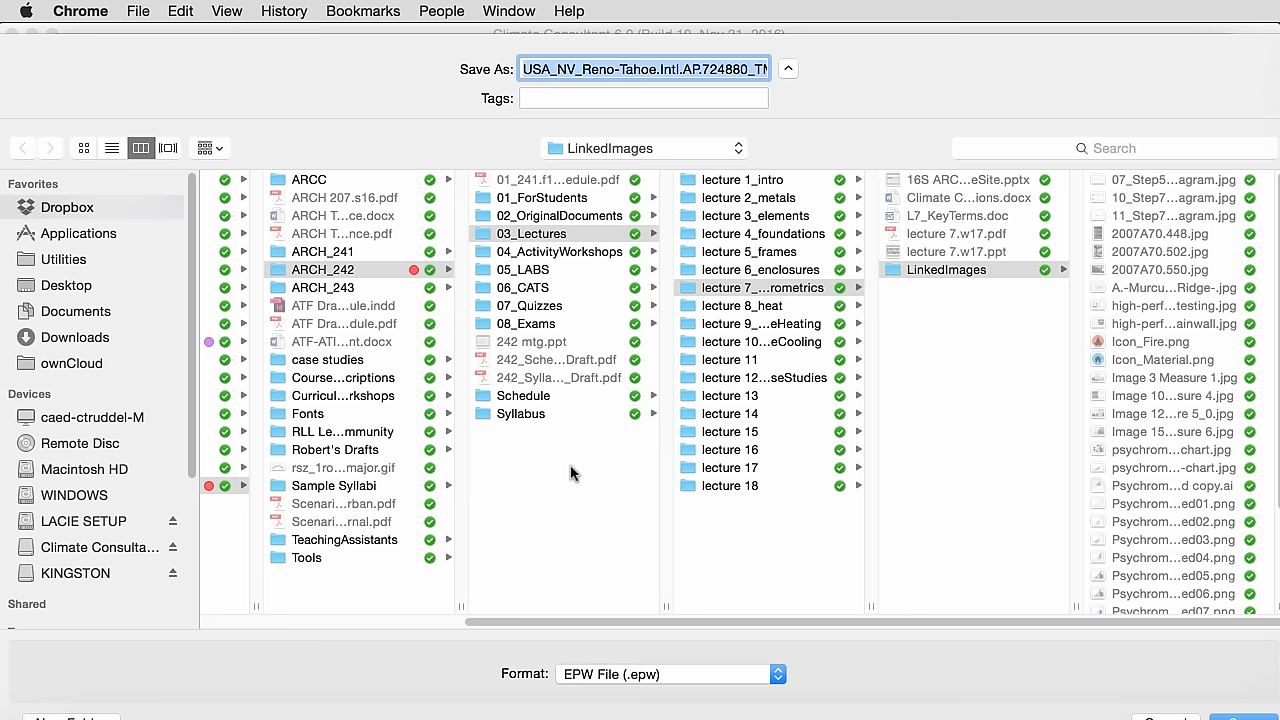
mouse_move(72, 292)
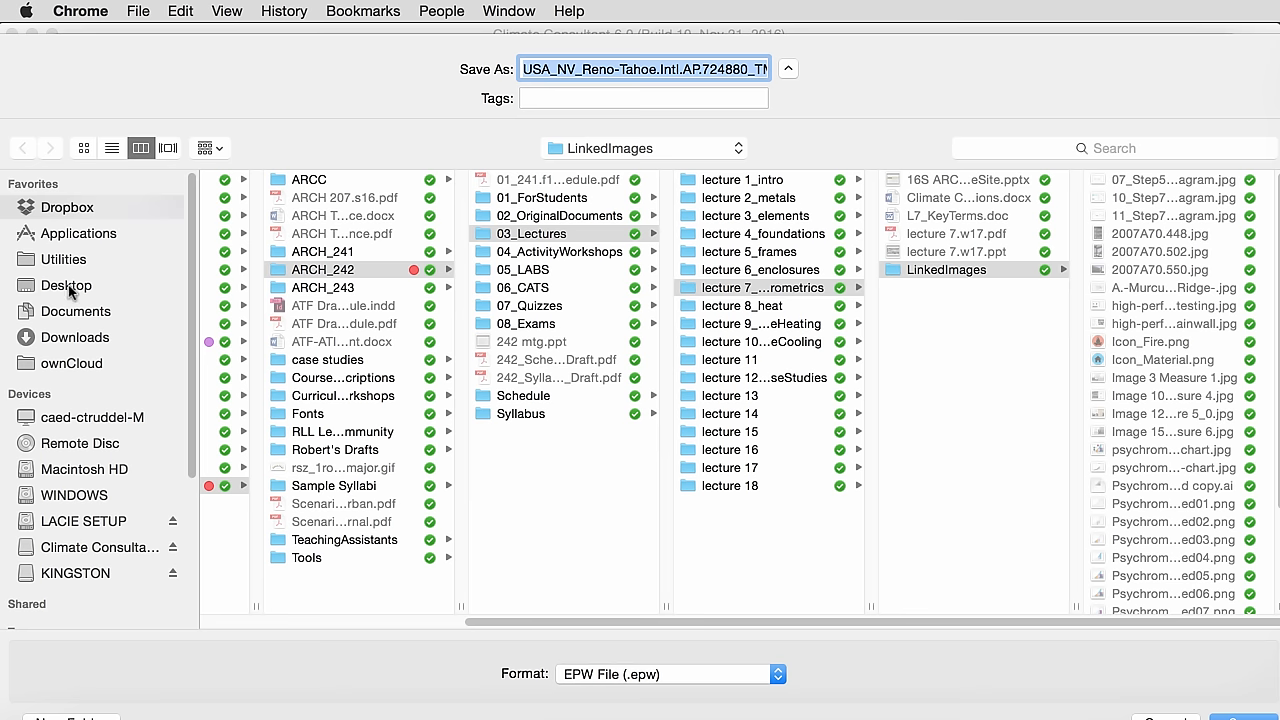
left_click(66, 284)
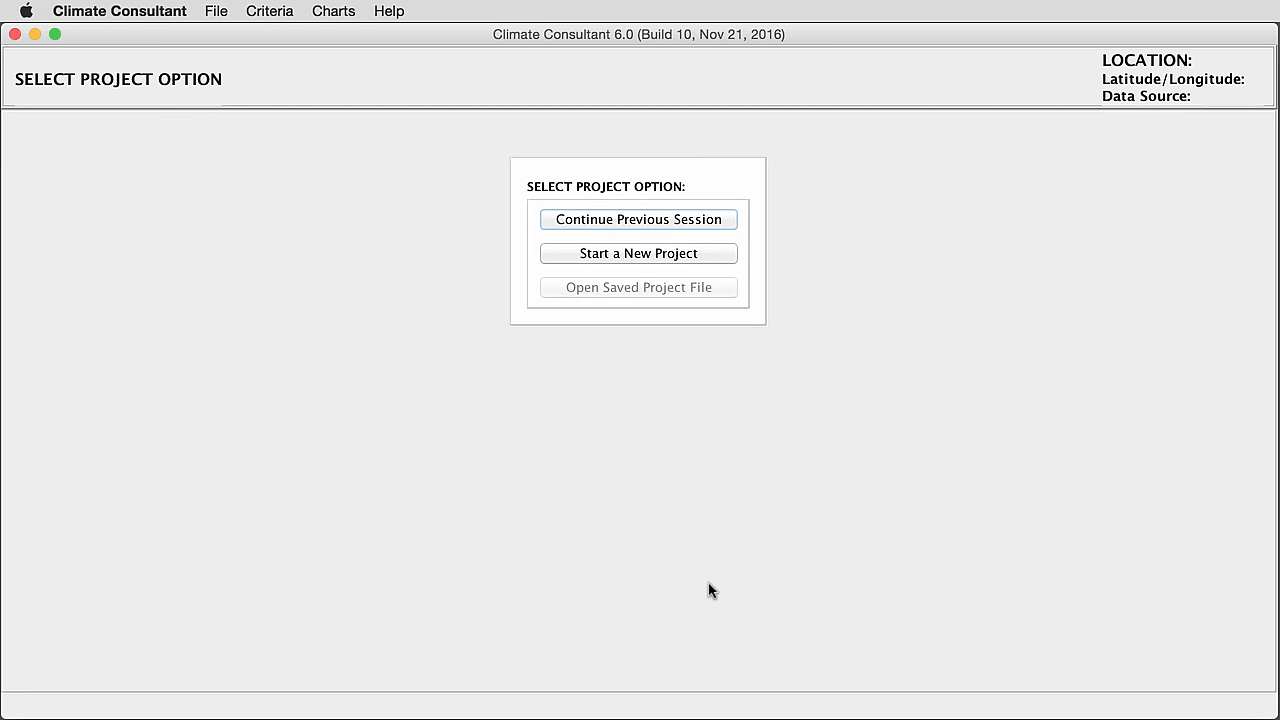
mouse_move(698, 242)
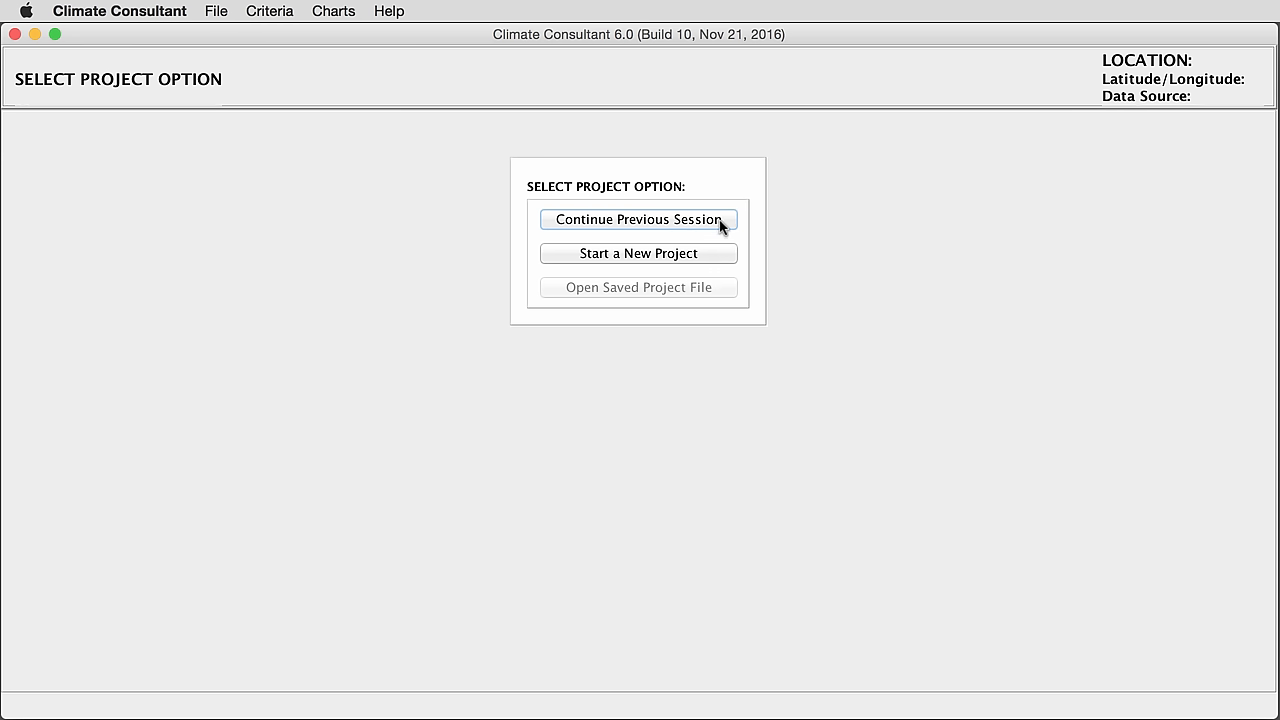
mouse_move(716, 256)
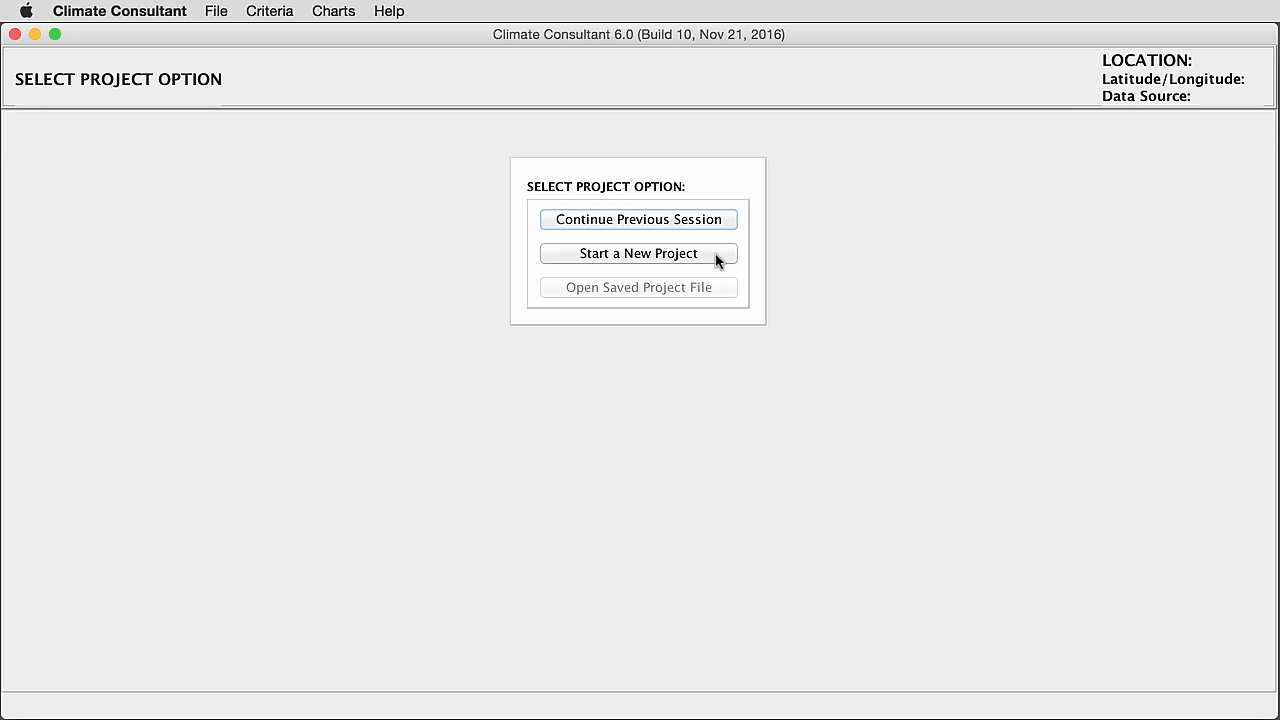
Choose 'Start a New Project' on the Select Project Option screen.
left_click(636, 252)
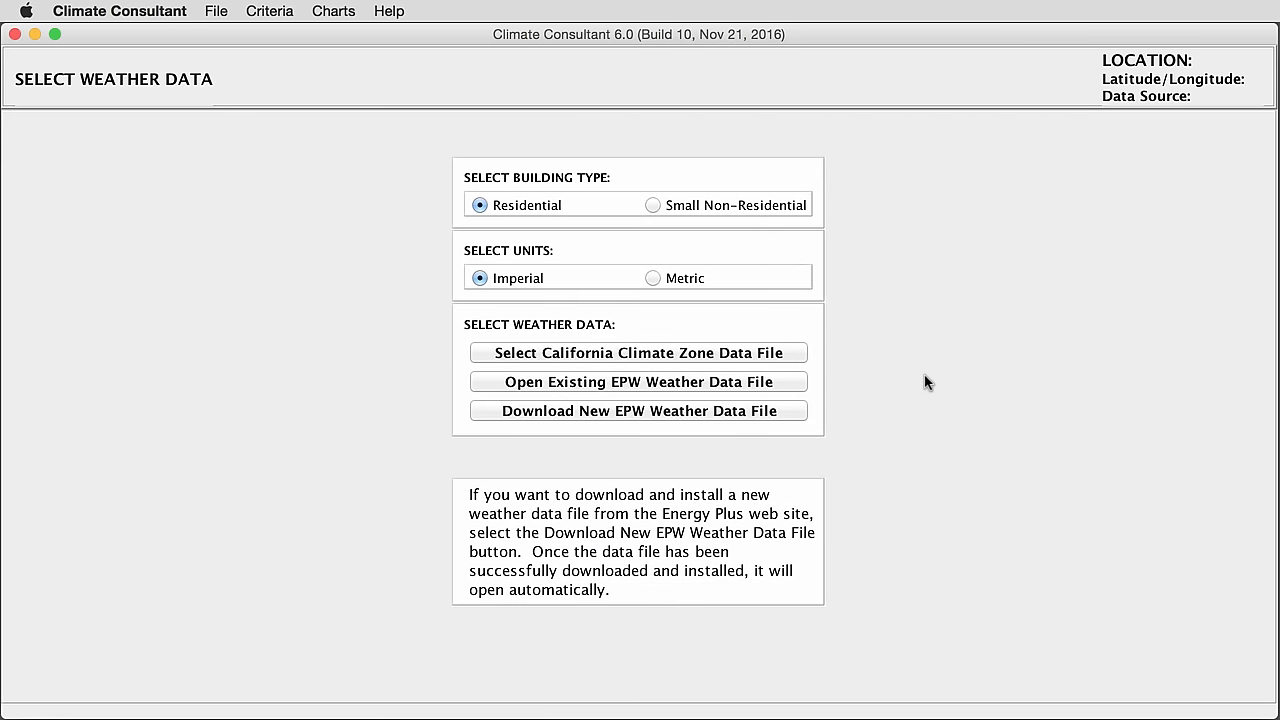
mouse_move(532, 218)
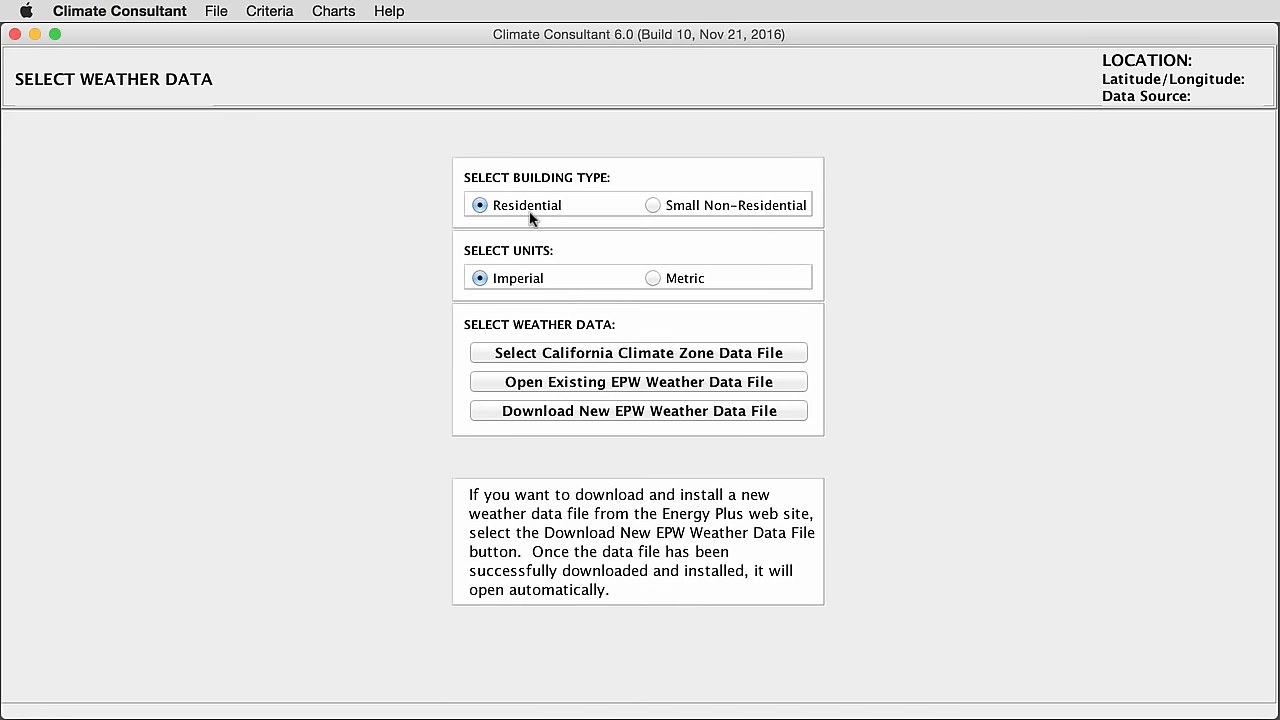
Select Small Non-Residential as the building type, leaving Imperial units.
left_click(652, 204)
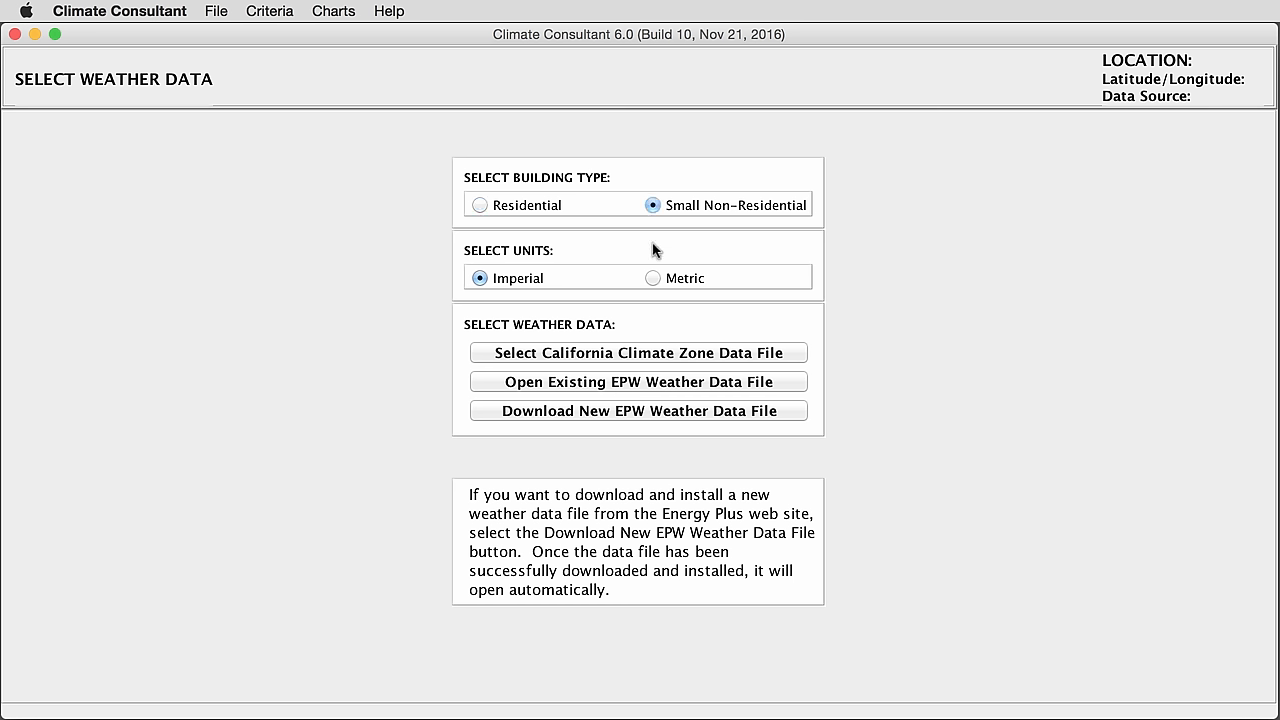
mouse_move(522, 292)
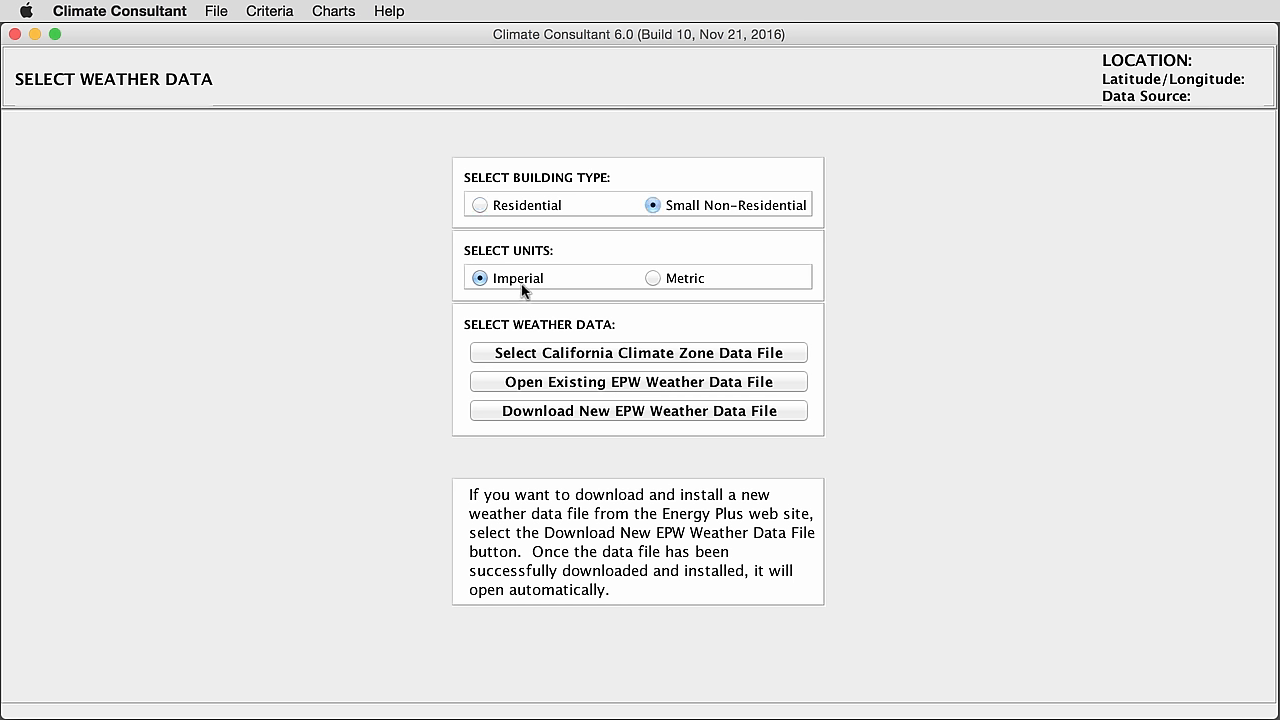
mouse_move(456, 428)
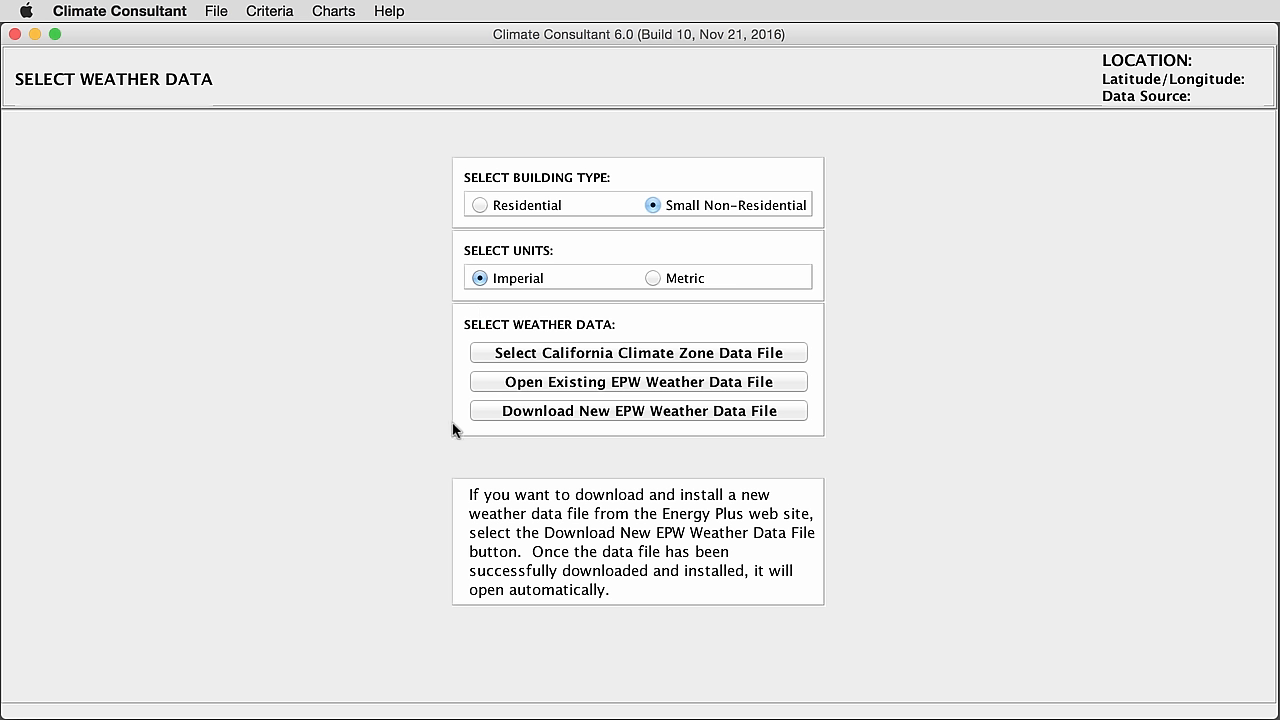
mouse_move(622, 424)
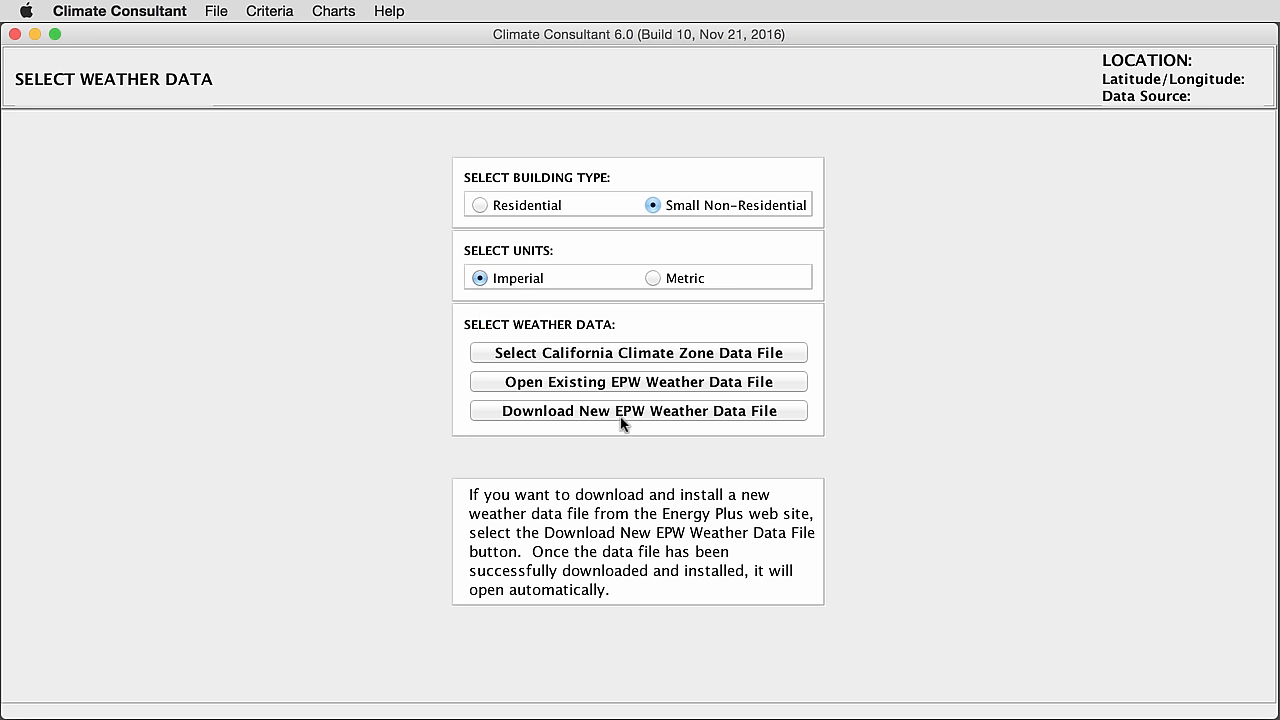
mouse_move(650, 388)
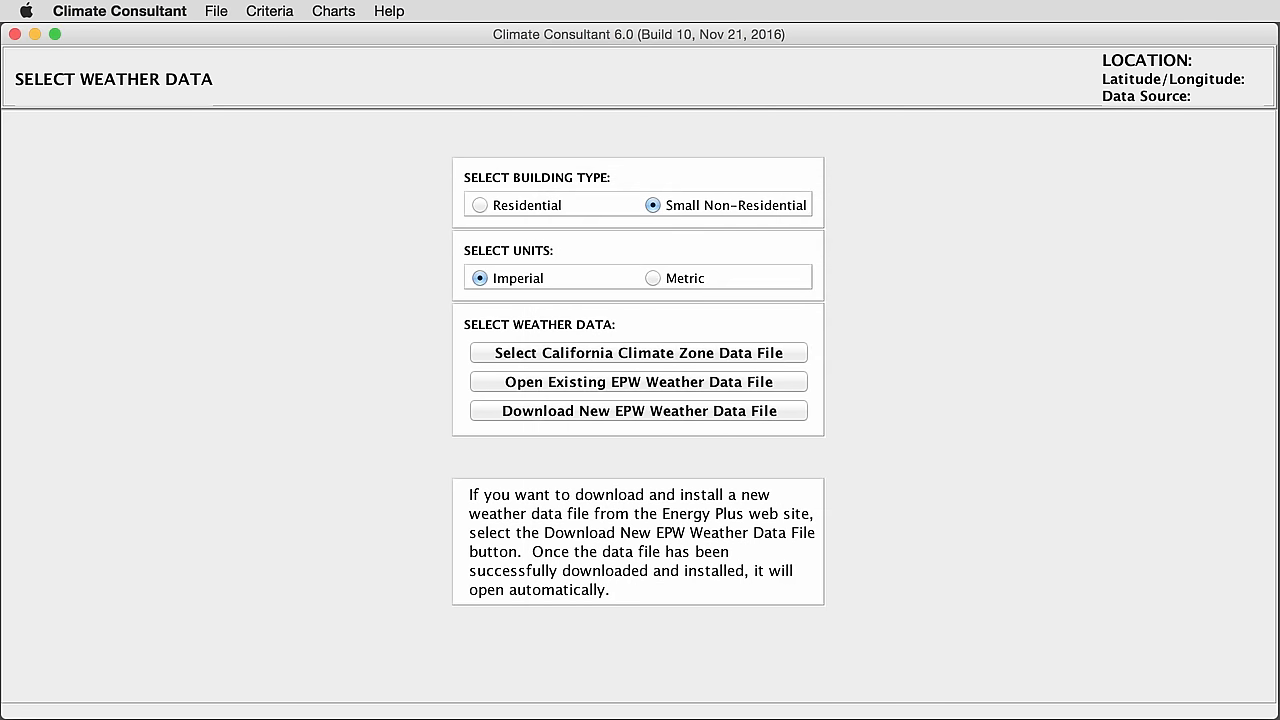
Load the Reno-Tahoe EPW file, bringing up its Weather Data Summary of monthly means.
left_click(636, 380)
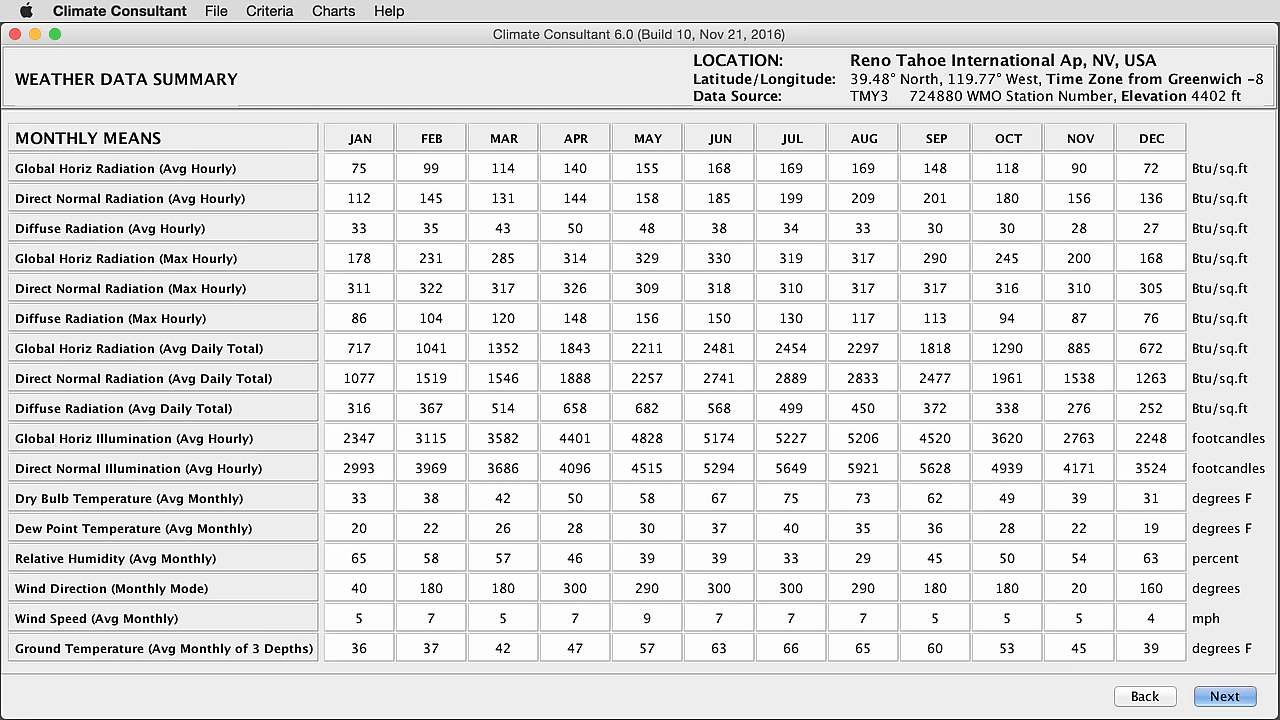
mouse_move(704, 710)
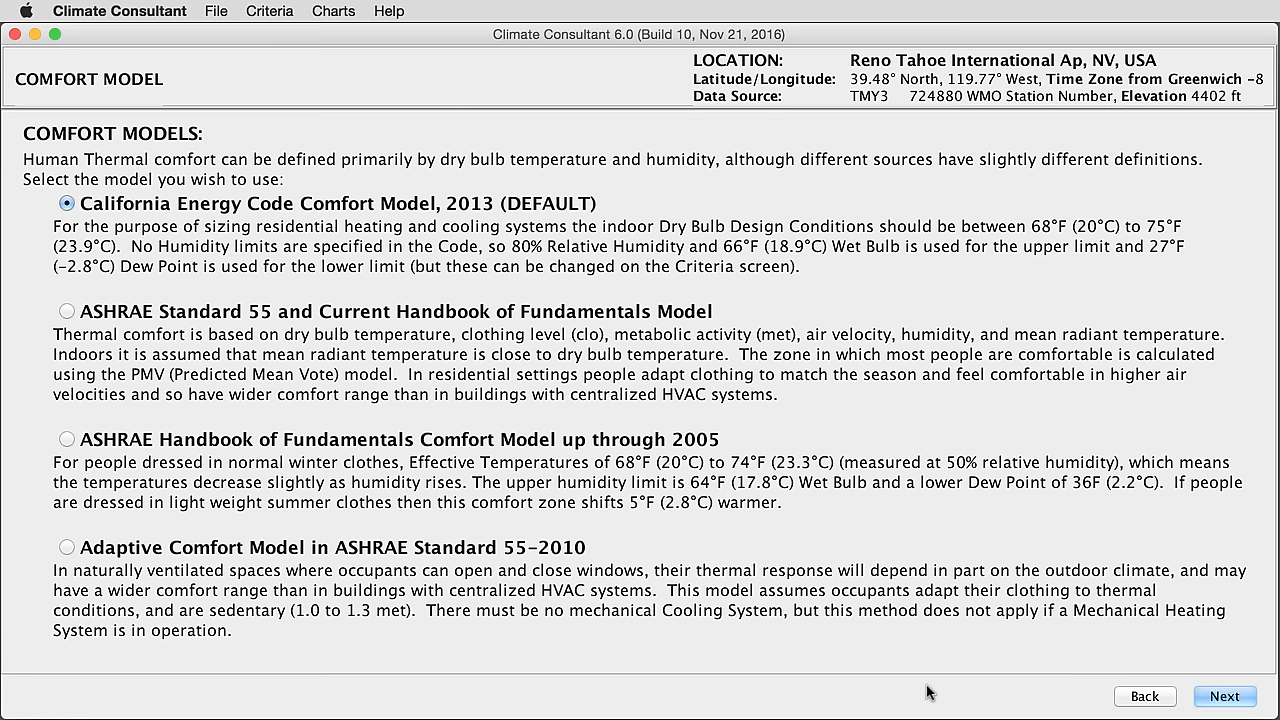
mouse_move(460, 244)
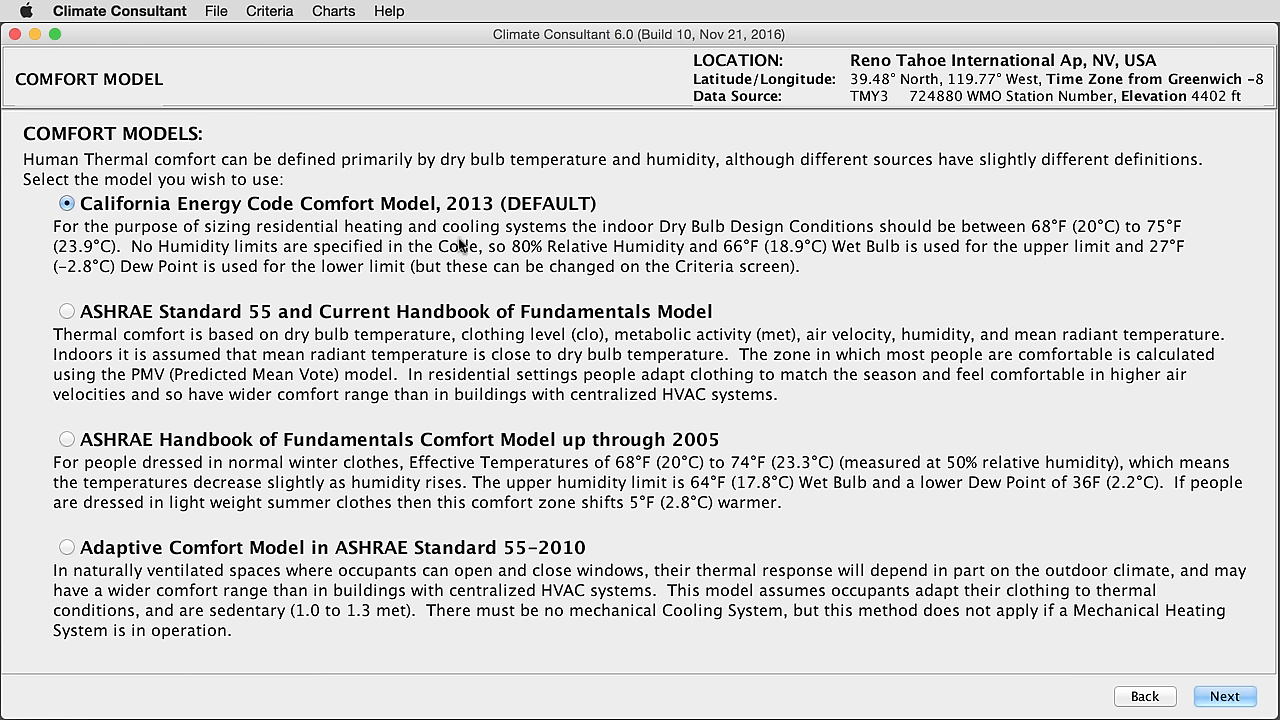
mouse_move(392, 248)
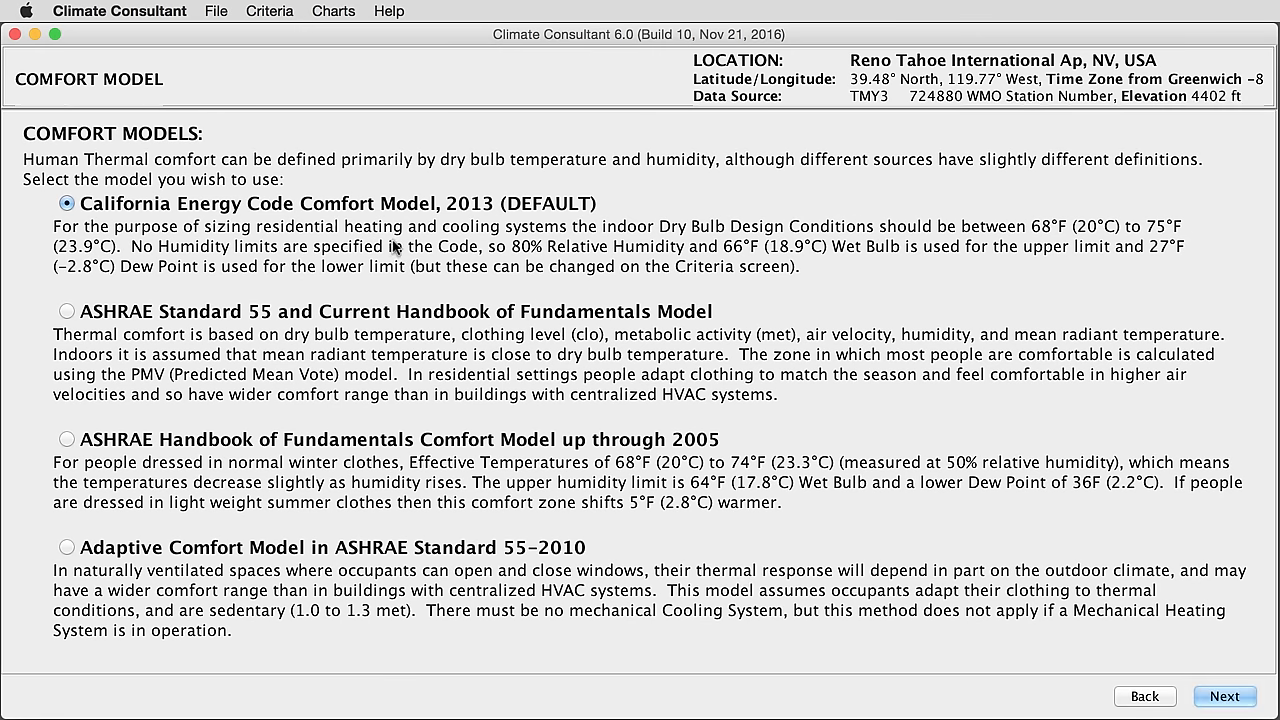
mouse_move(244, 612)
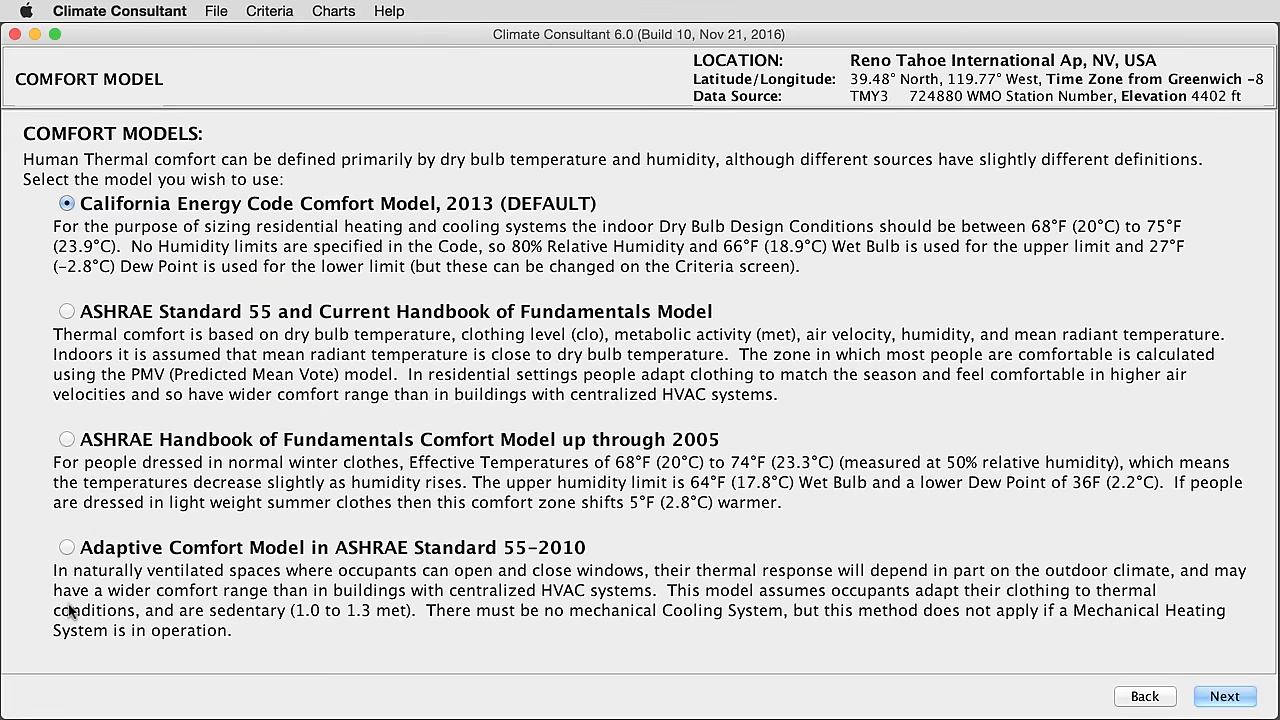
mouse_move(64, 584)
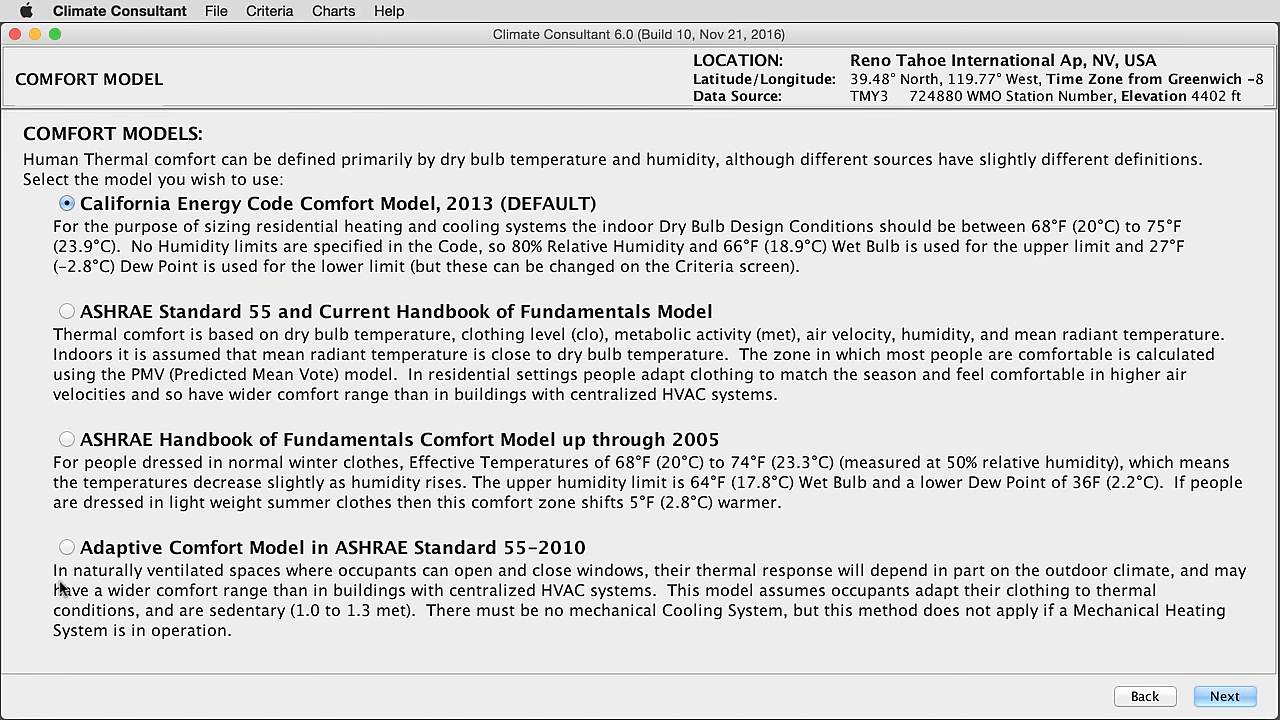
mouse_move(100, 320)
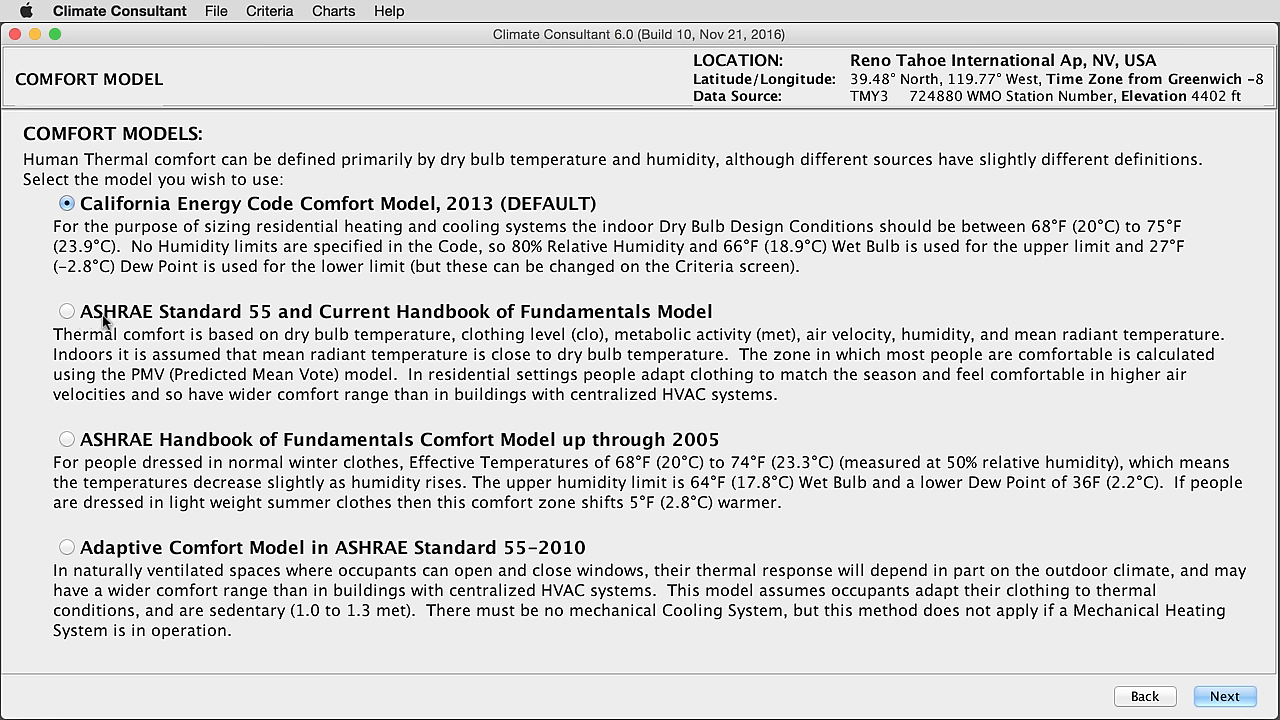
Select the ASHRAE Standard 55 and Current Handbook of Fundamentals comfort model.
left_click(68, 312)
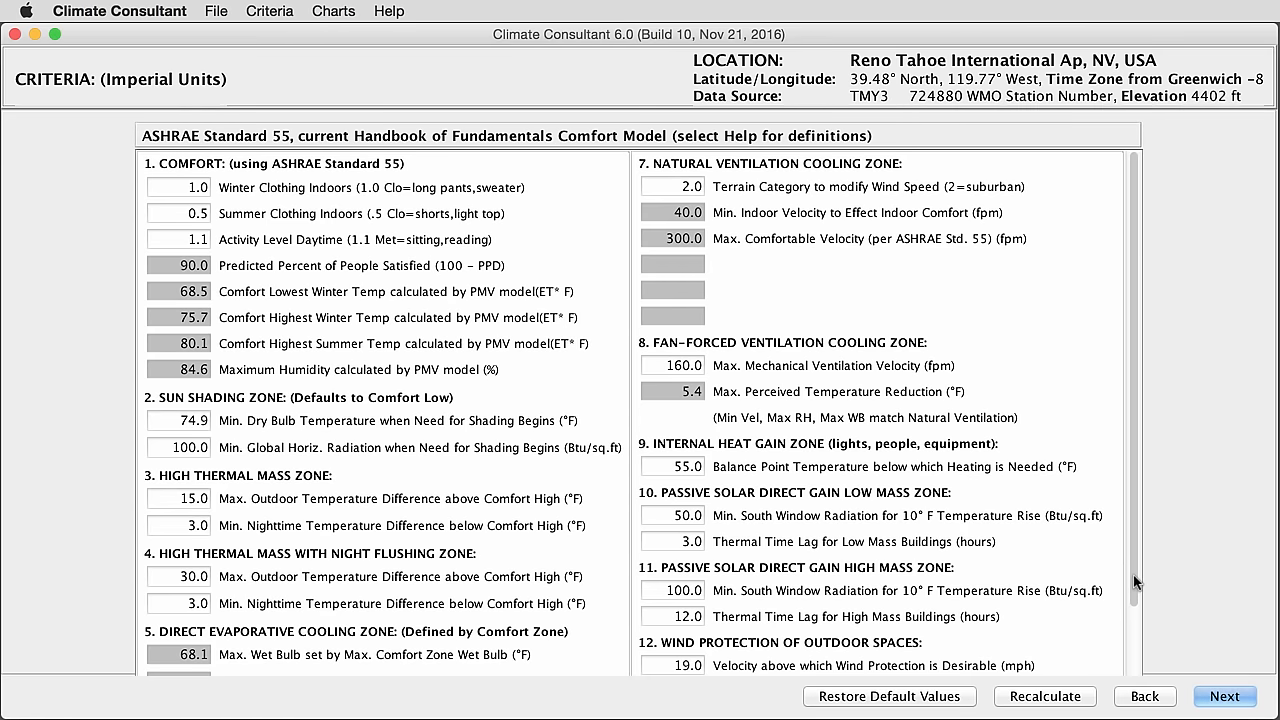
Review the comfort criteria and continue to the Temperature Range chart for Reno Tahoe.
scroll("down", 3)
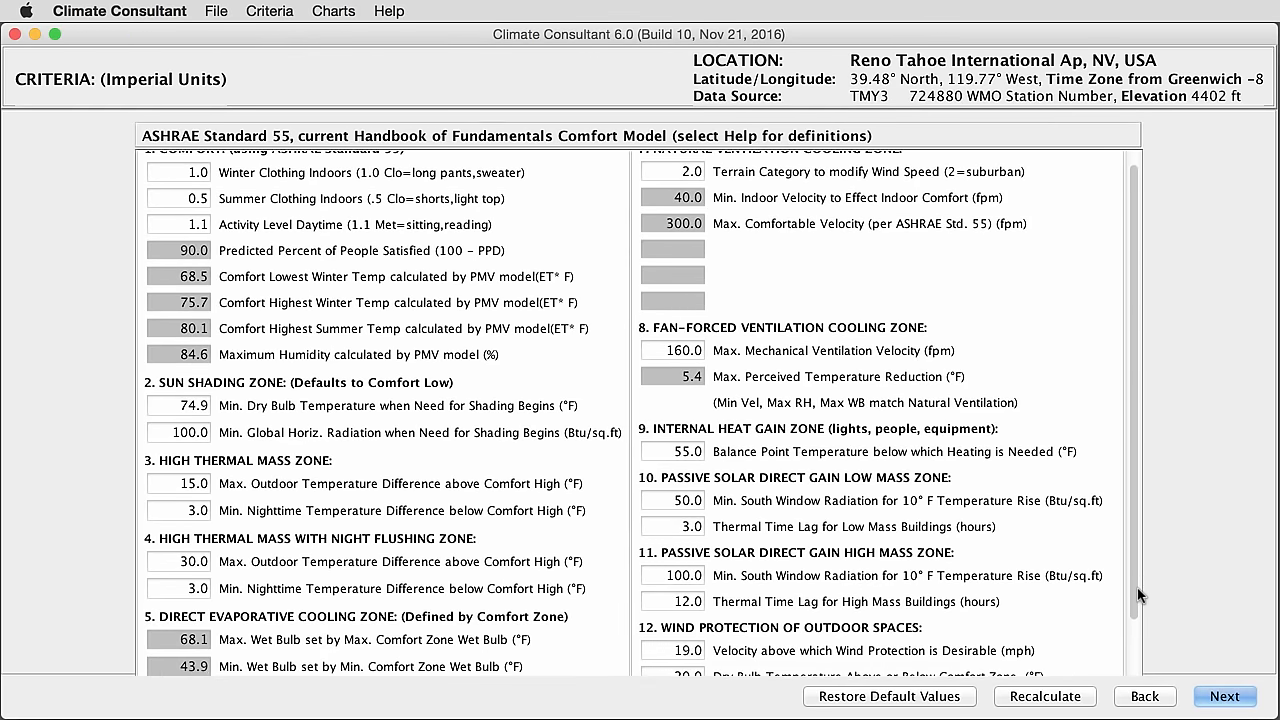
scroll("up", 3)
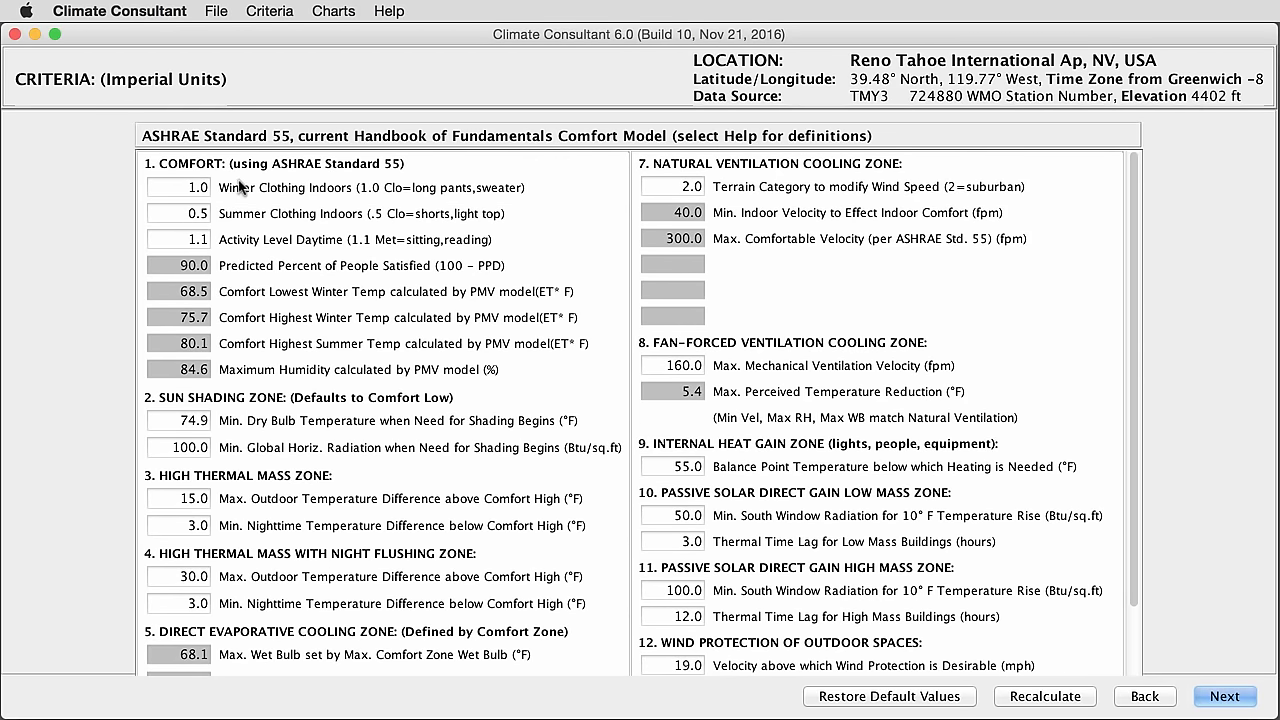
mouse_move(340, 228)
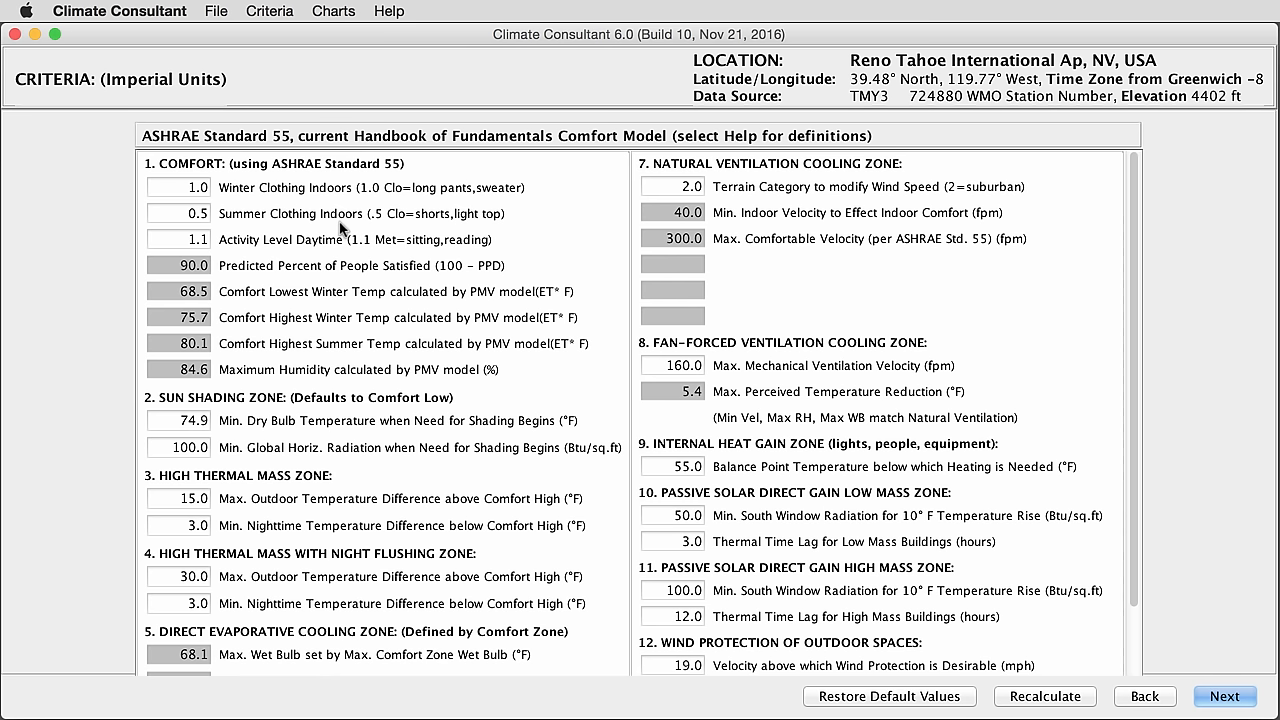
mouse_move(770, 230)
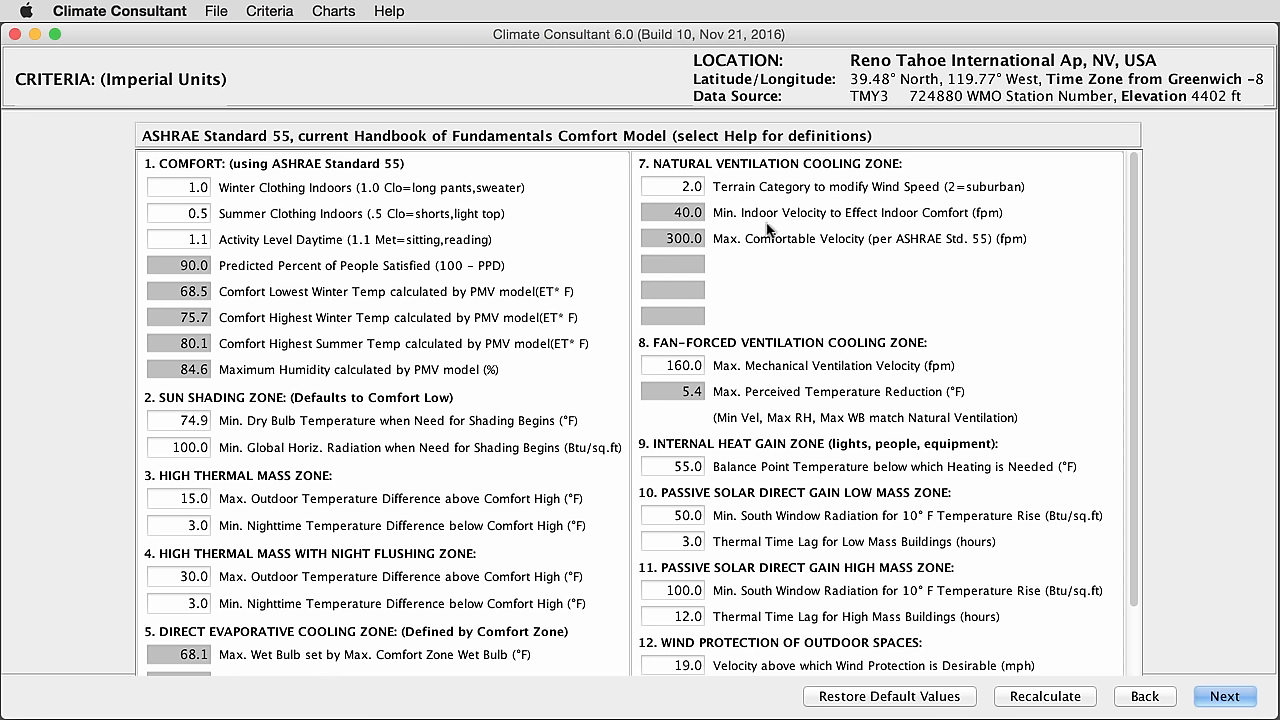
left_click(1224, 696)
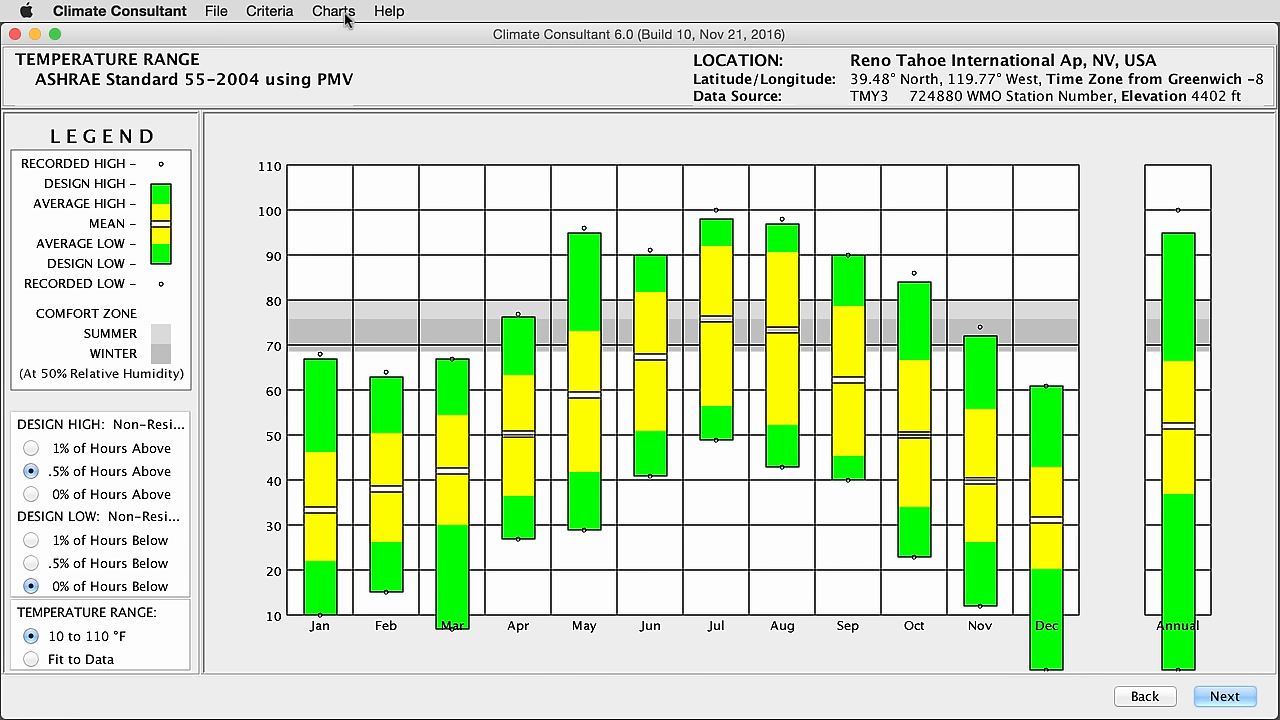
left_click(332, 12)
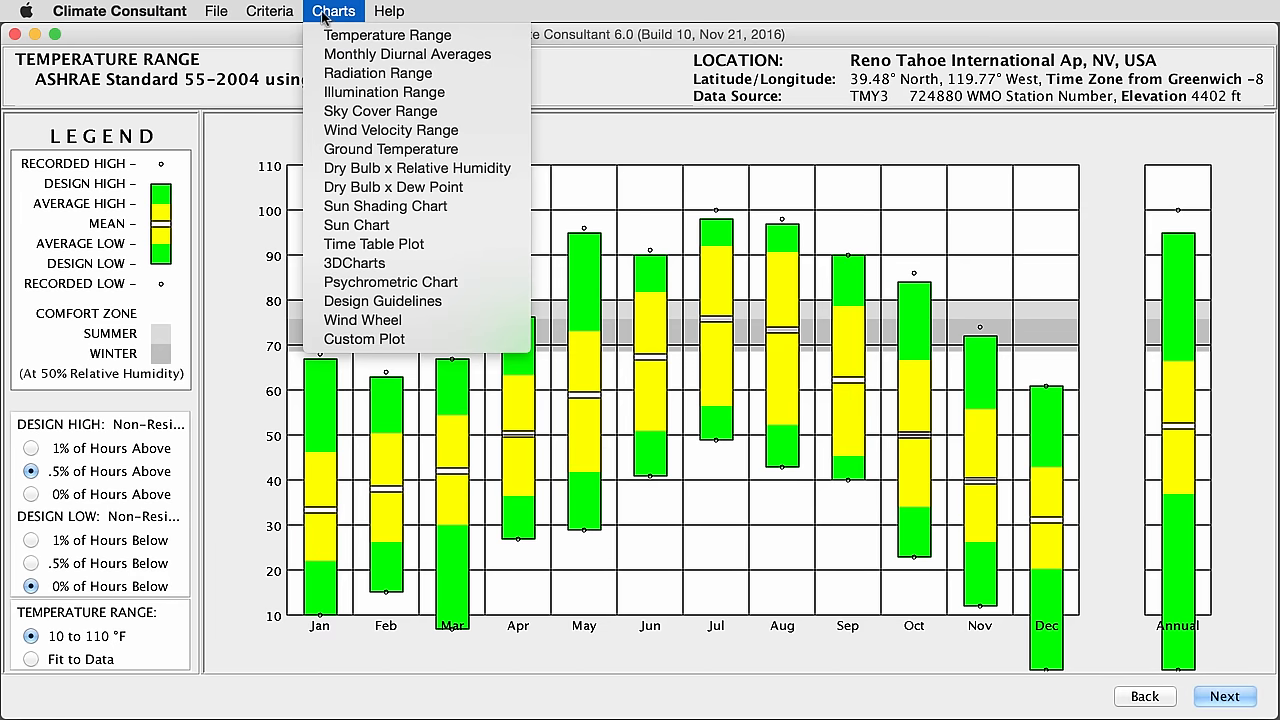
mouse_move(378, 72)
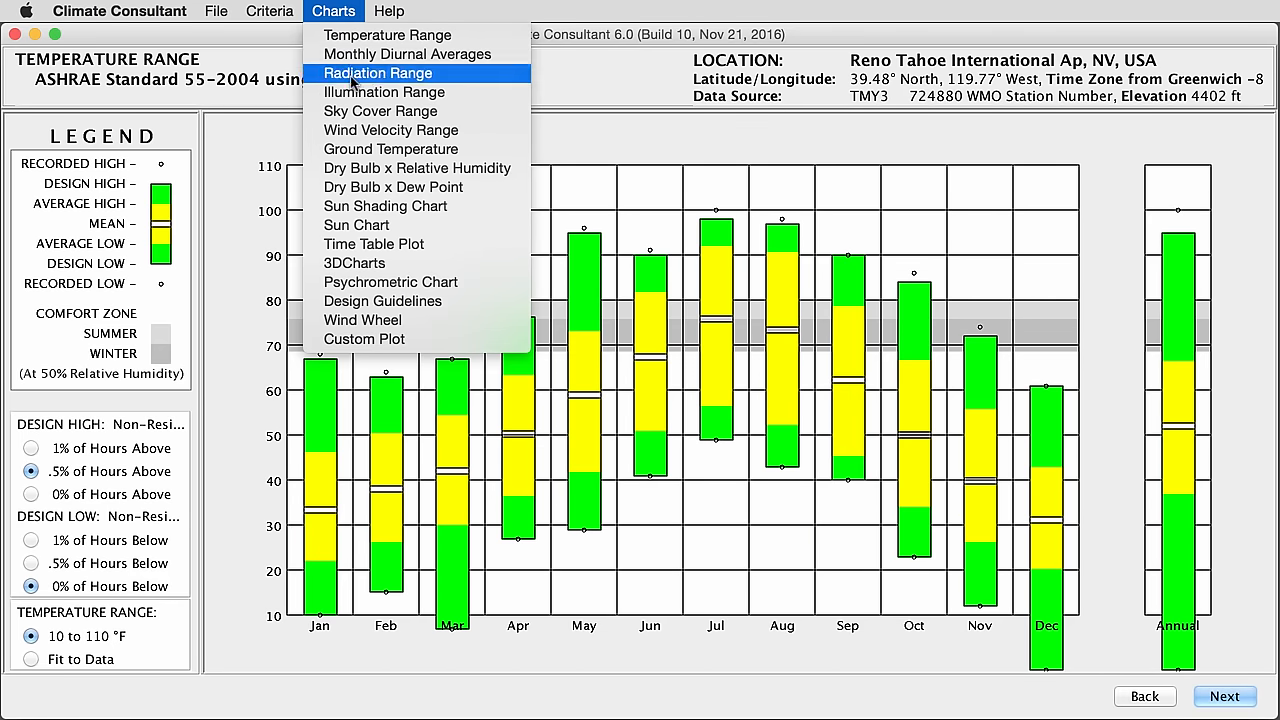
mouse_move(320, 20)
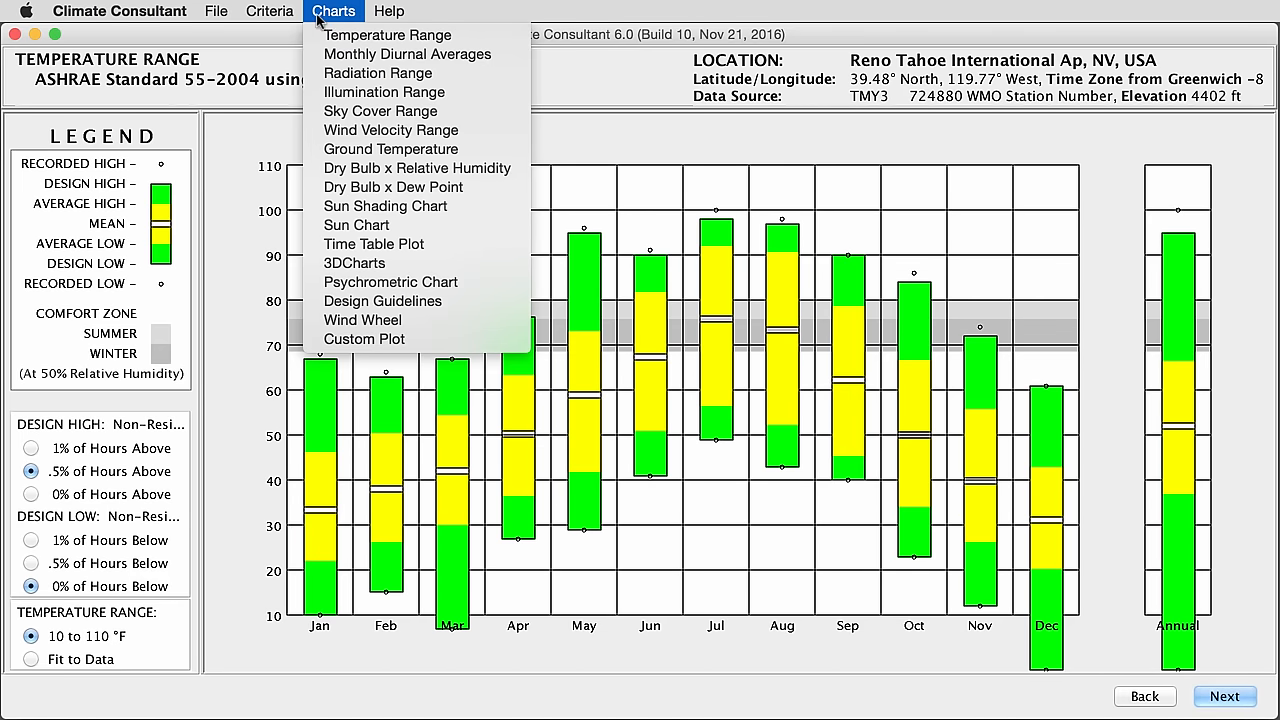
mouse_move(390, 148)
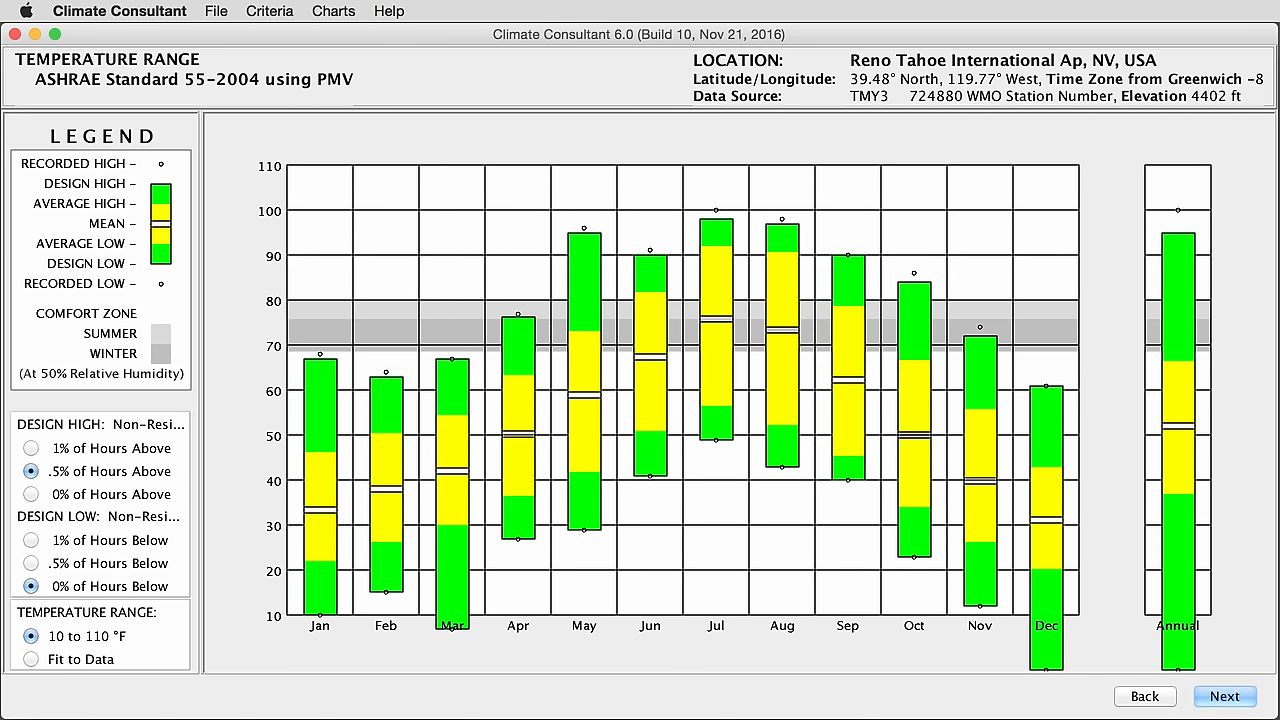
mouse_move(344, 684)
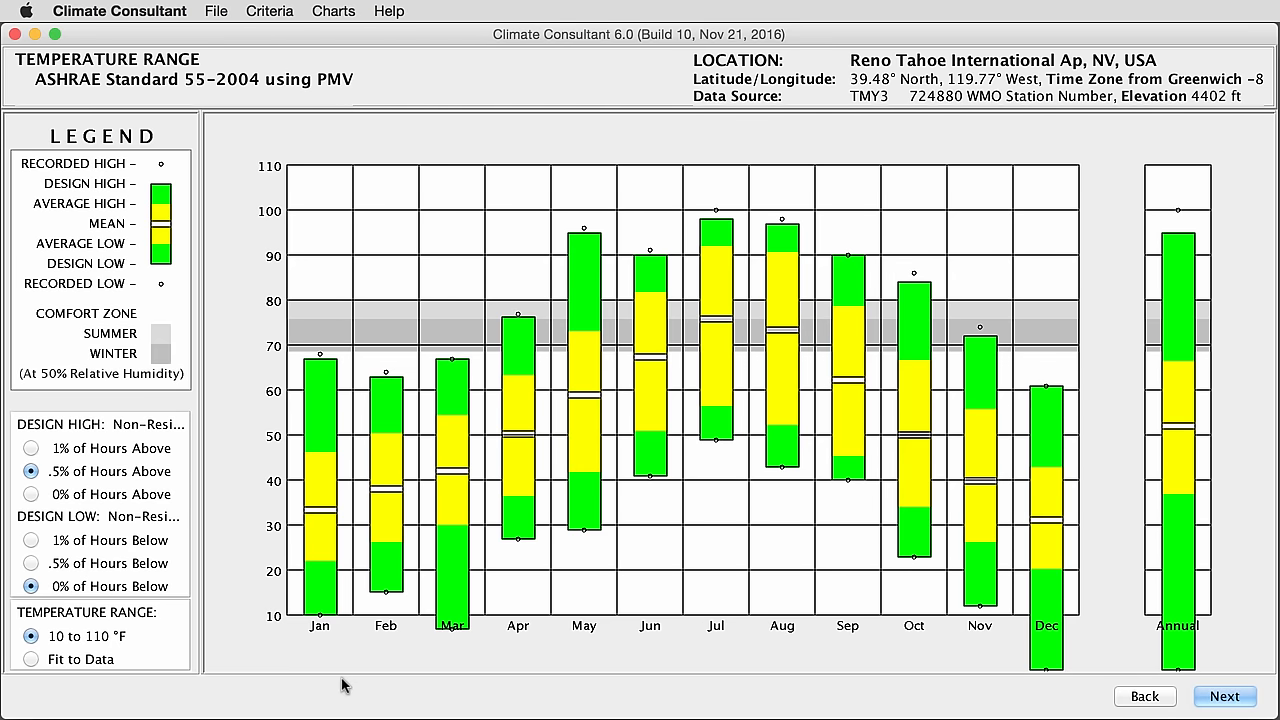
mouse_move(76, 372)
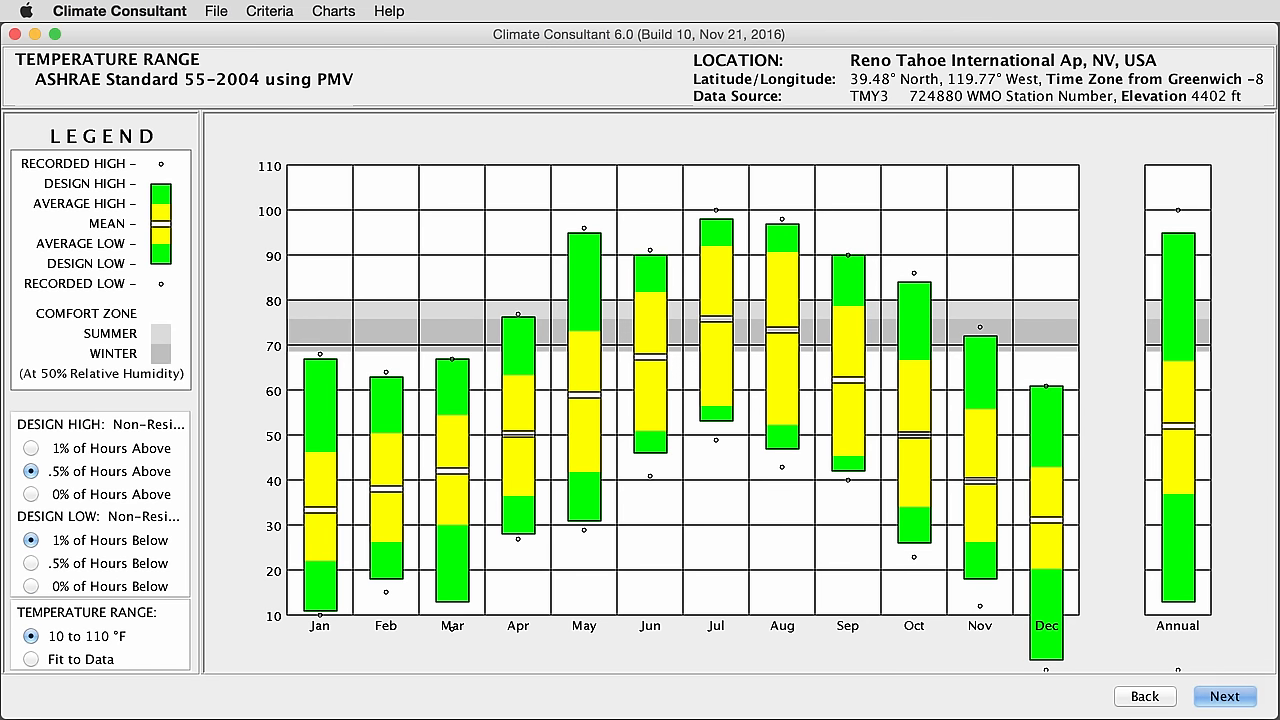
mouse_move(248, 504)
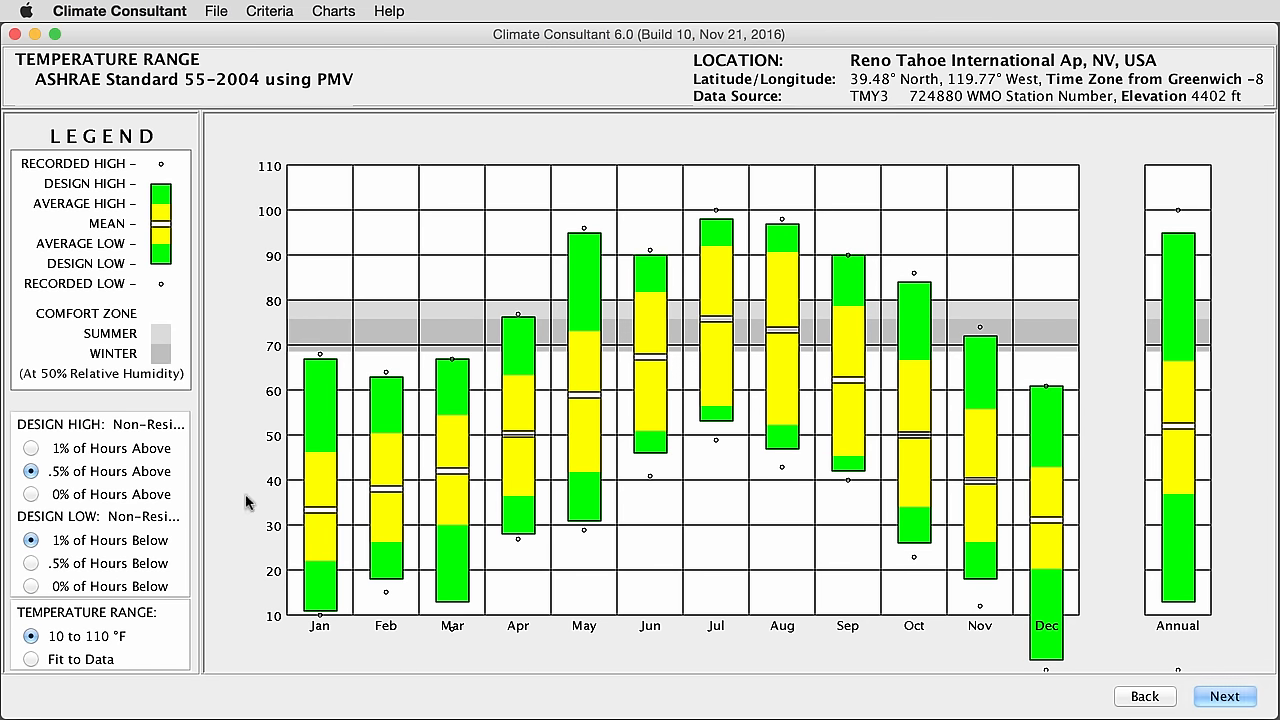
mouse_move(14, 302)
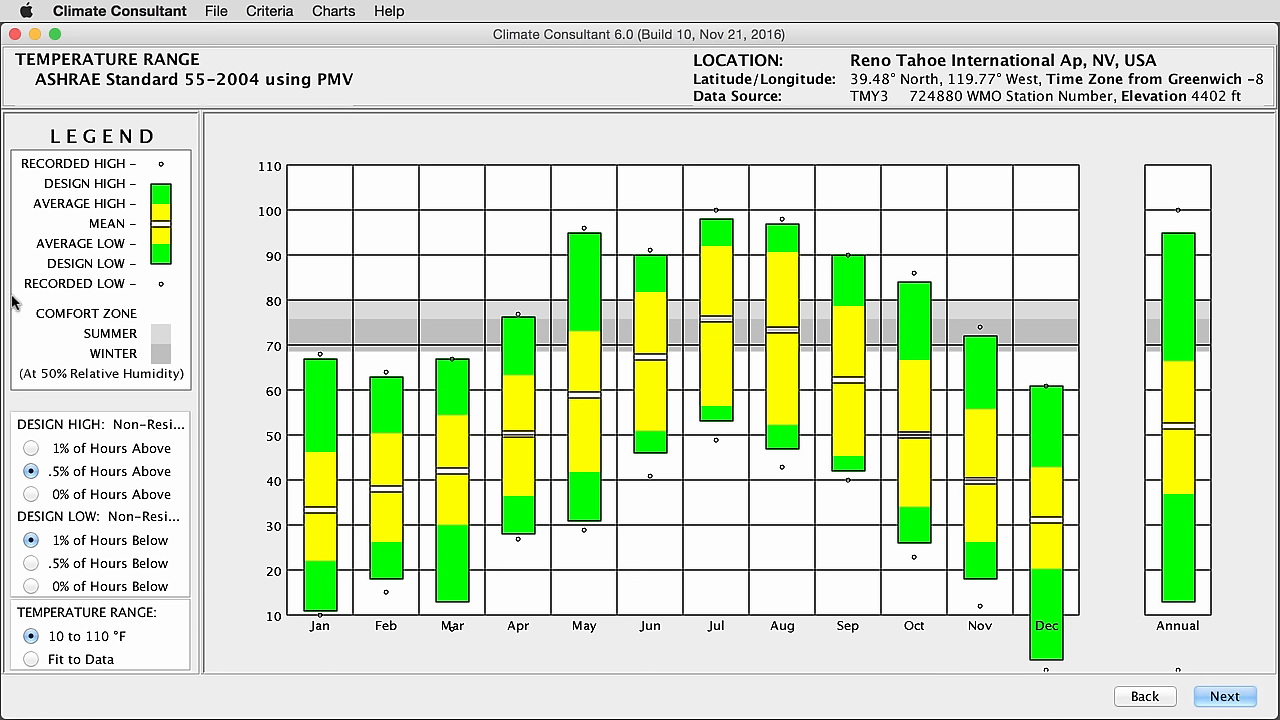
mouse_move(112, 364)
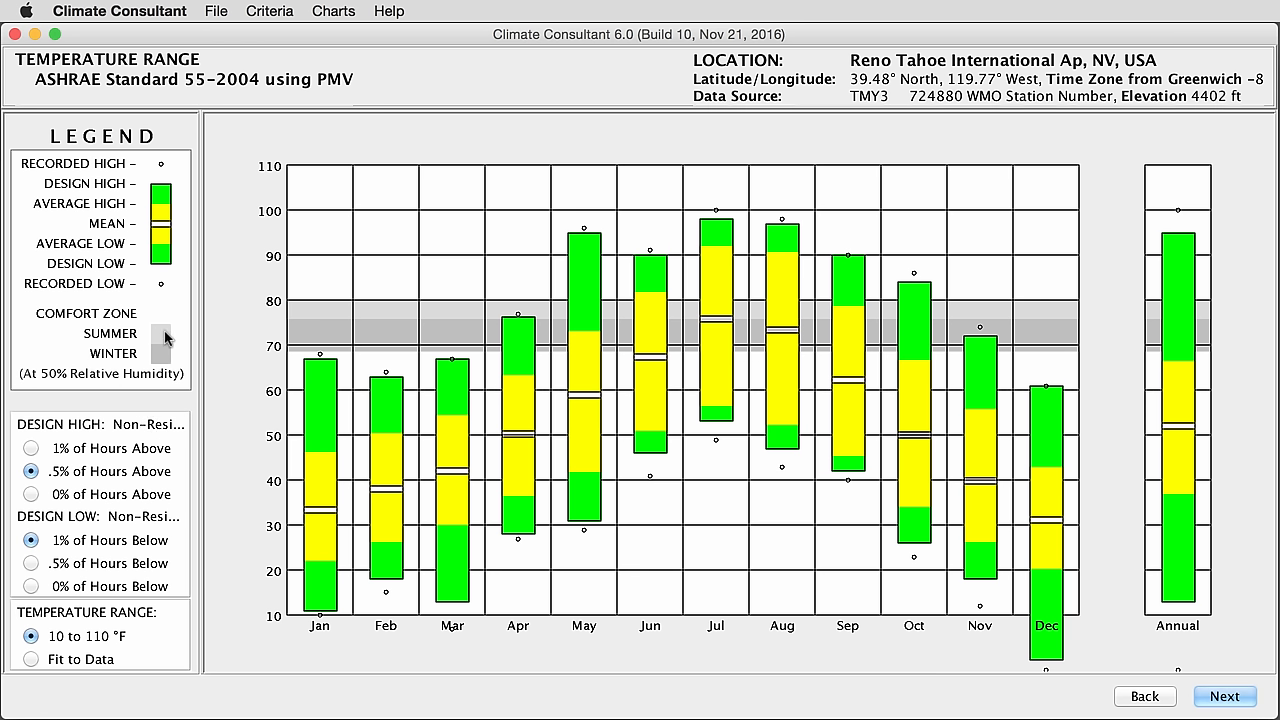
mouse_move(122, 356)
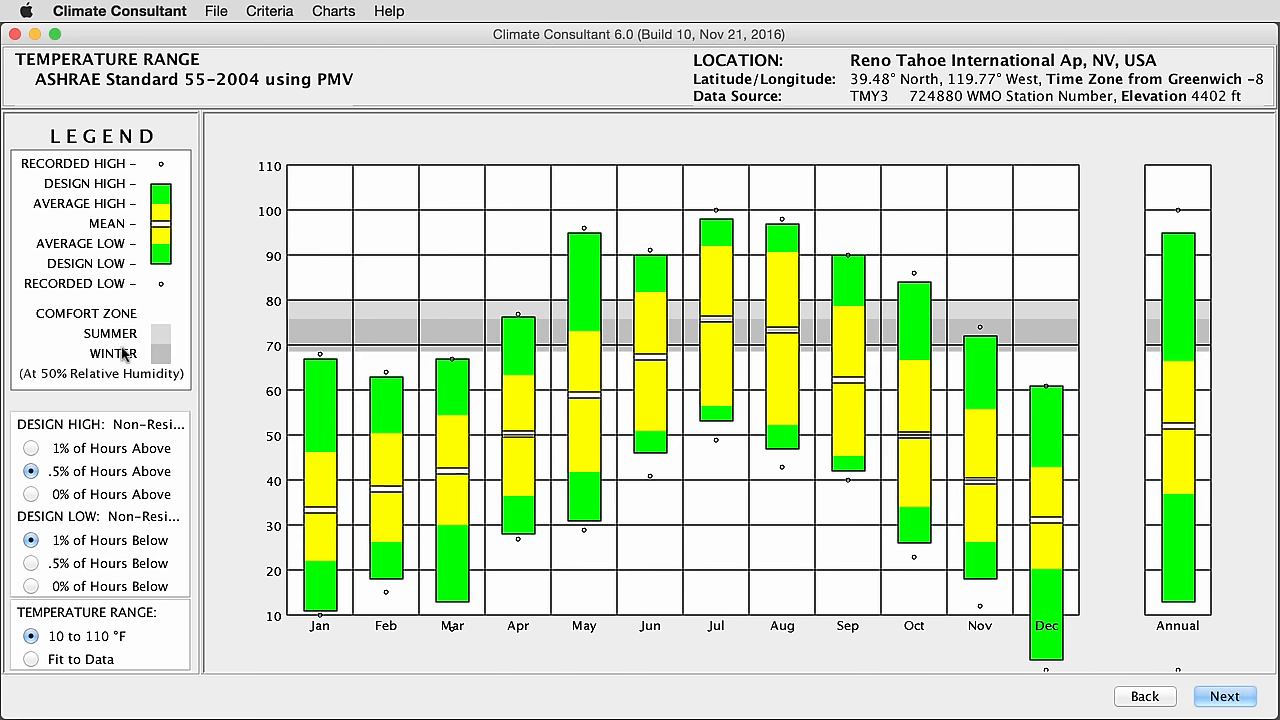
mouse_move(330, 308)
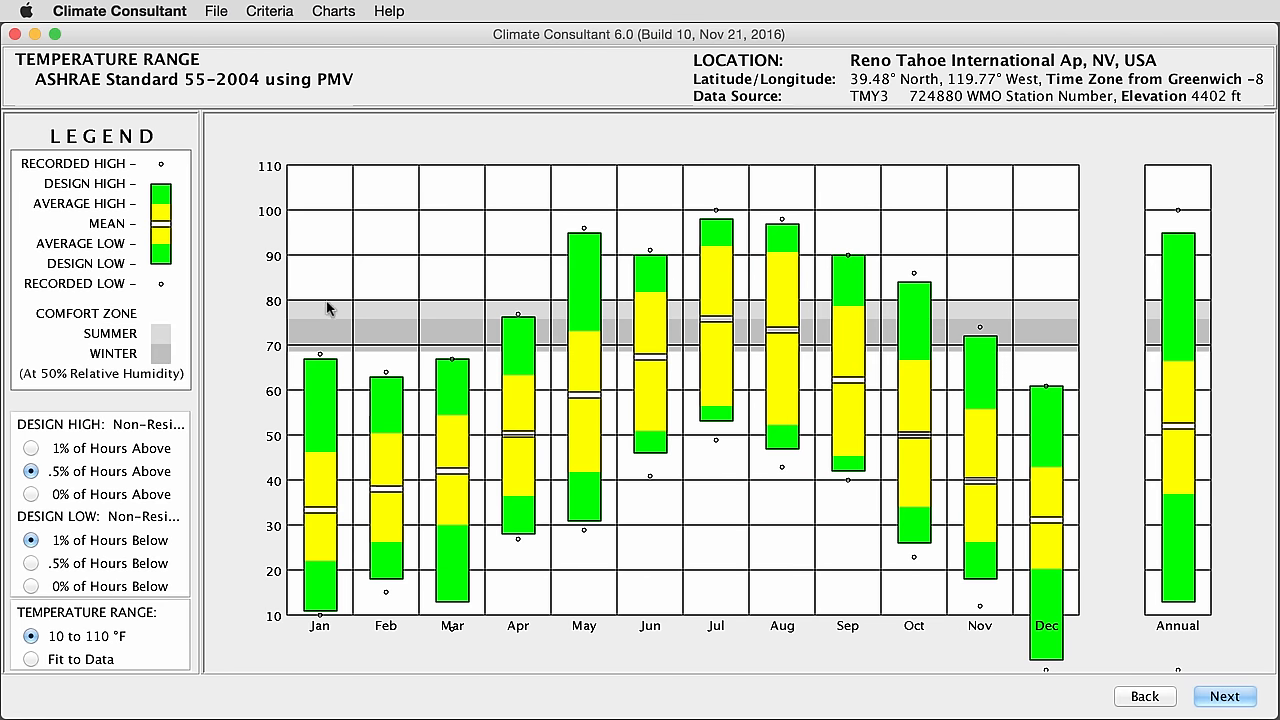
mouse_move(668, 332)
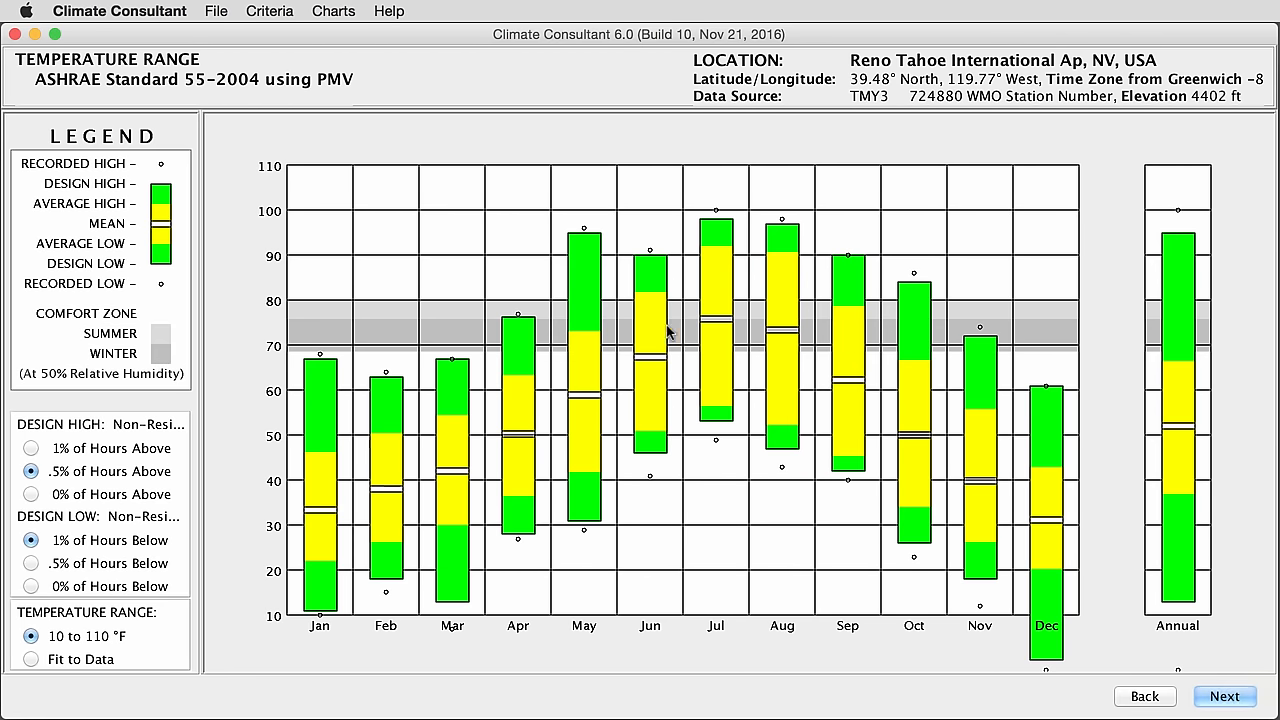
mouse_move(796, 328)
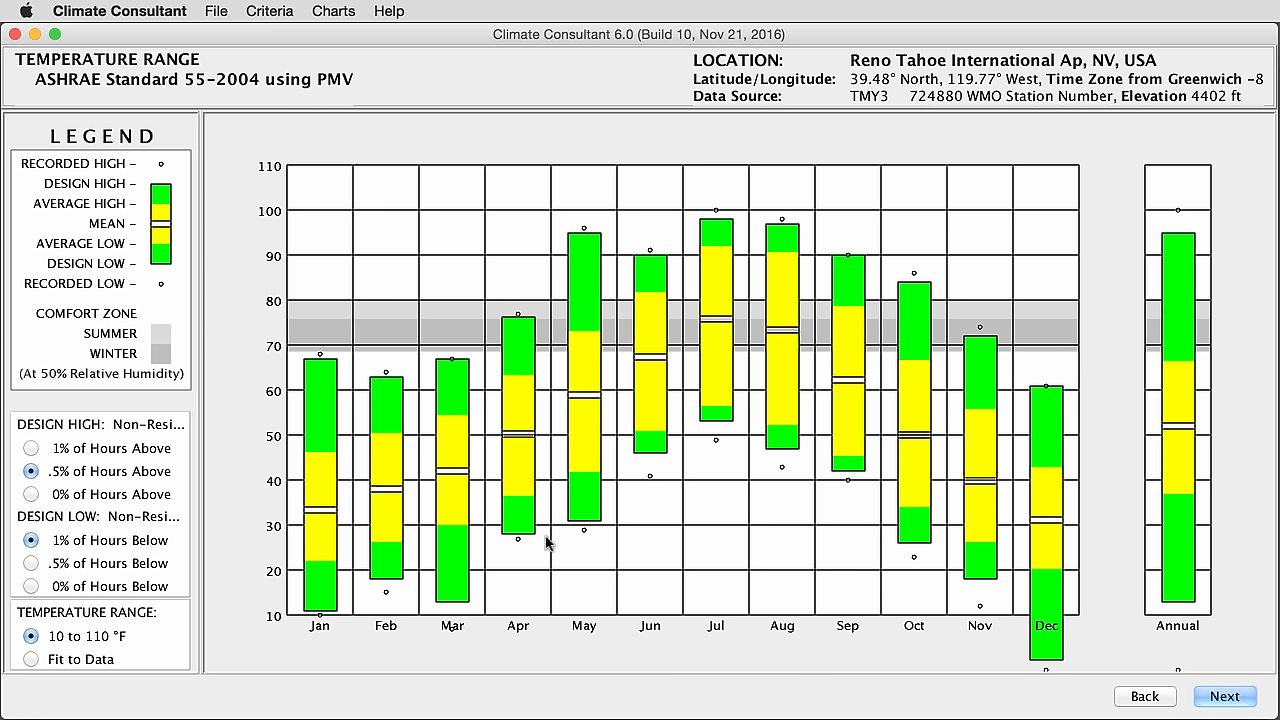
mouse_move(398, 538)
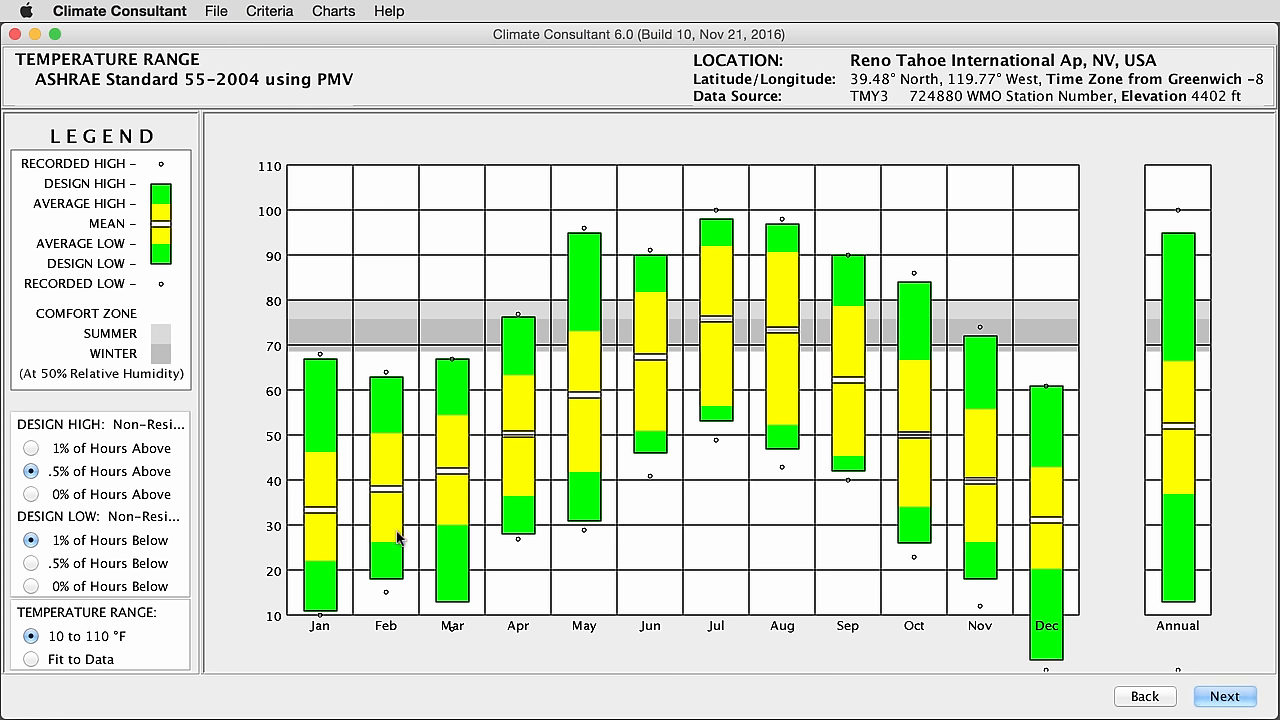
mouse_move(756, 396)
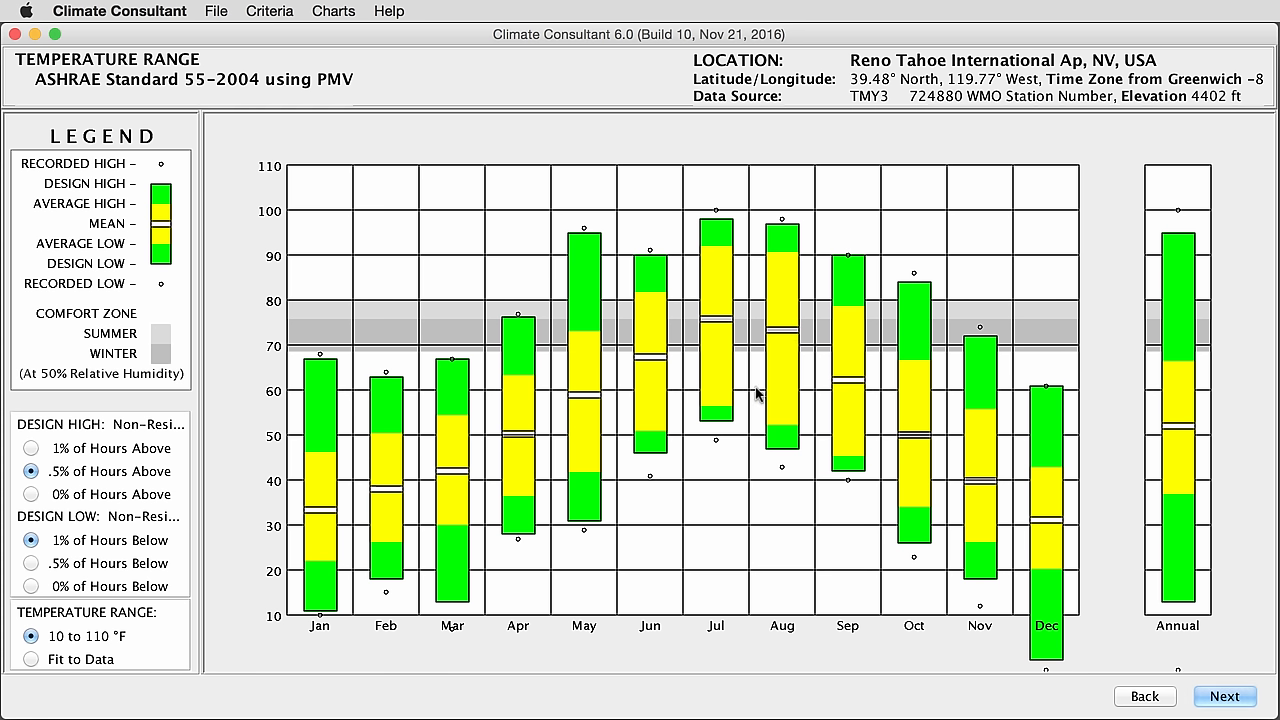
mouse_move(722, 392)
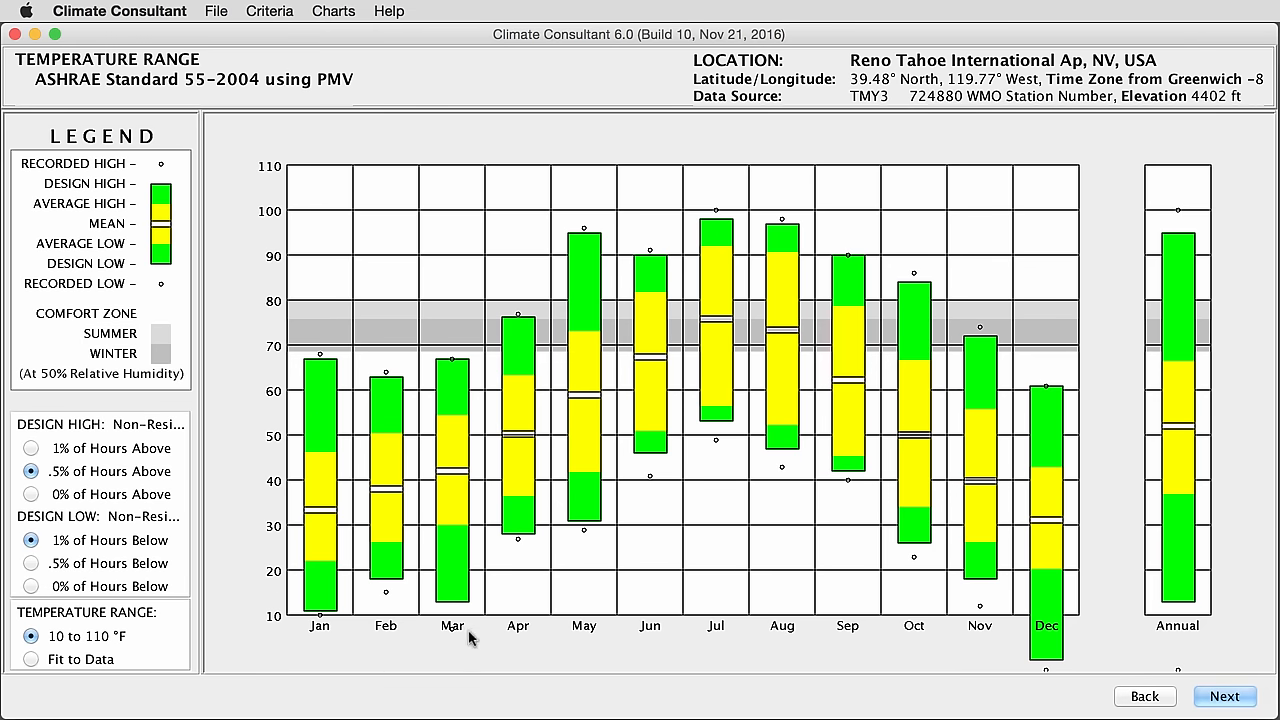
mouse_move(284, 364)
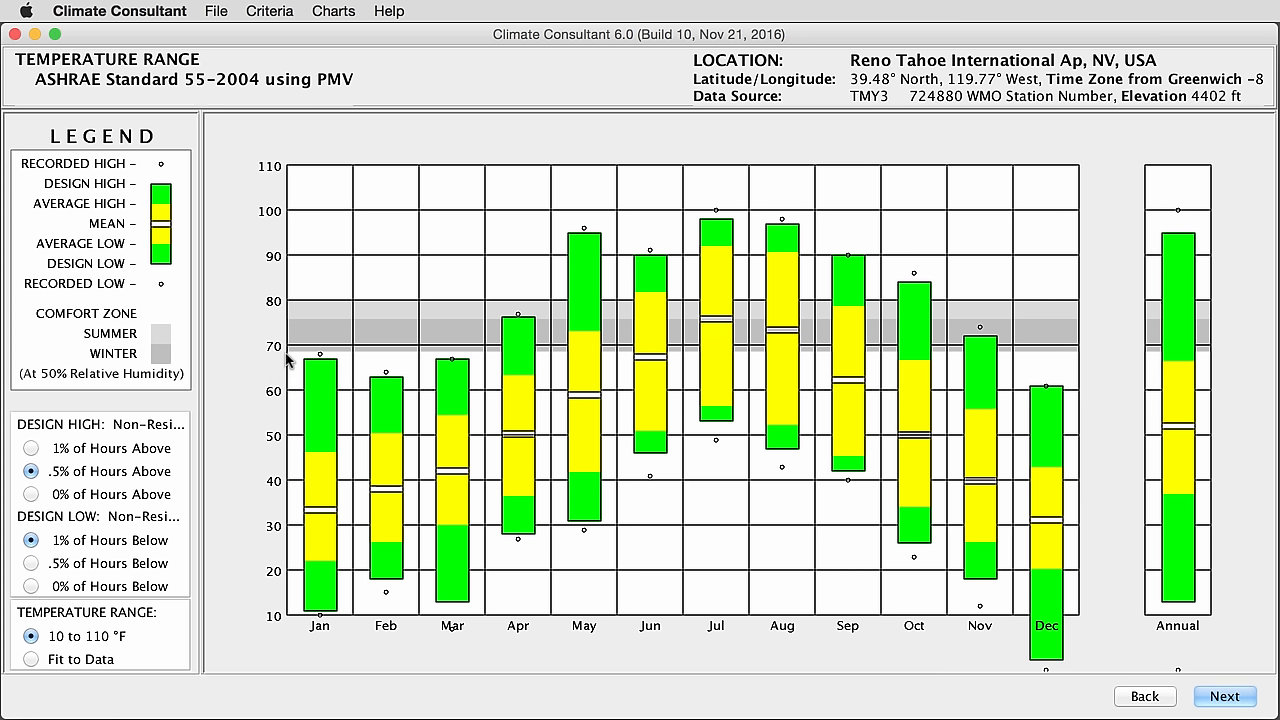
mouse_move(696, 302)
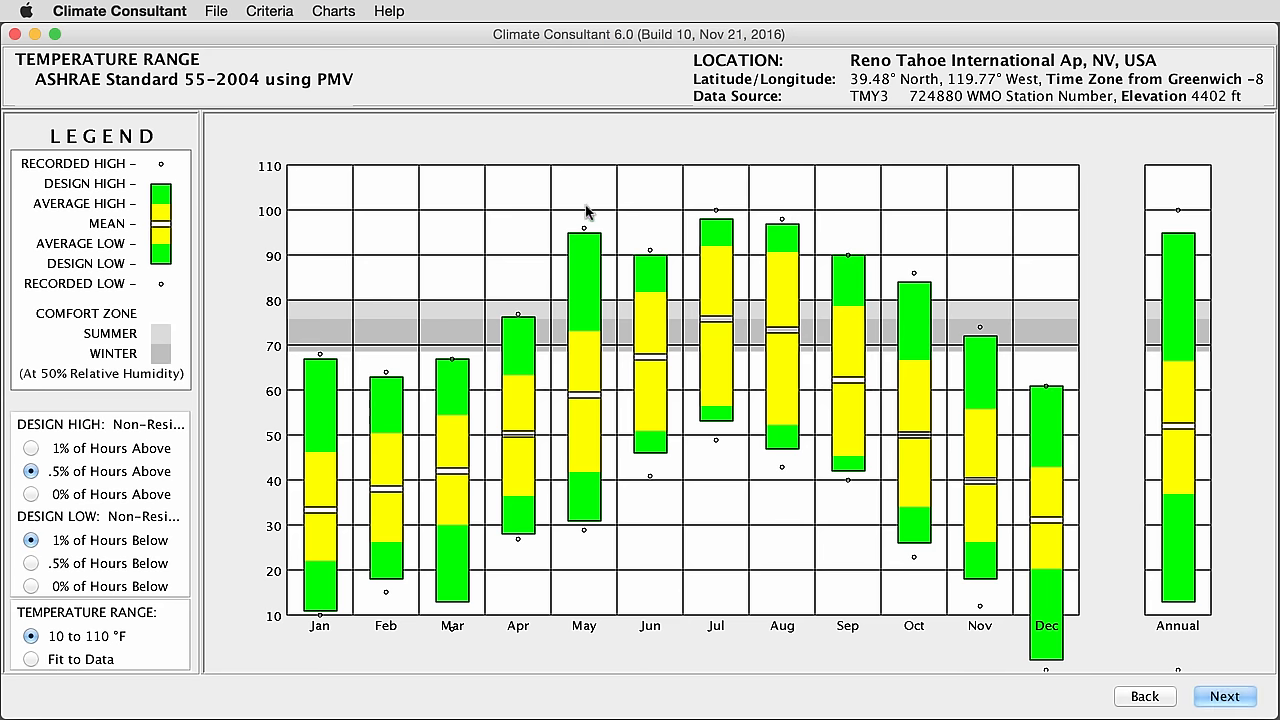
mouse_move(530, 518)
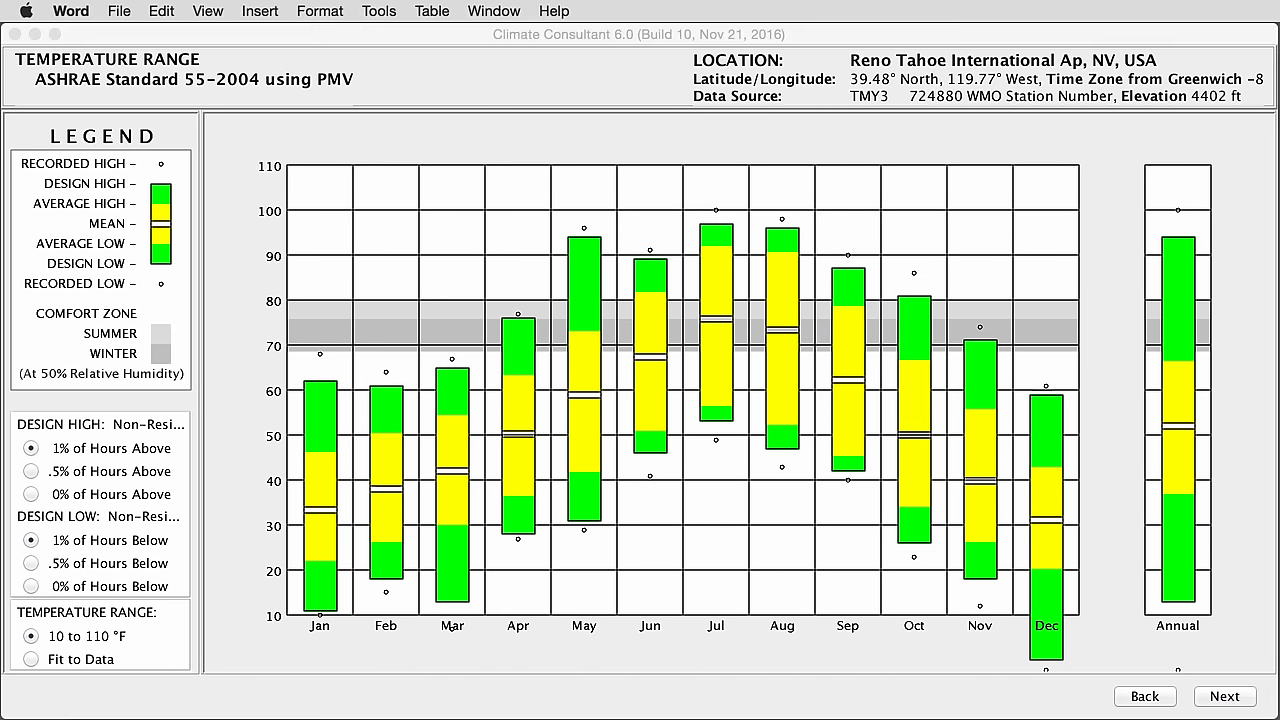
Advance from the Temperature Range chart to the Monthly Diurnal Averages chart.
left_click(1224, 696)
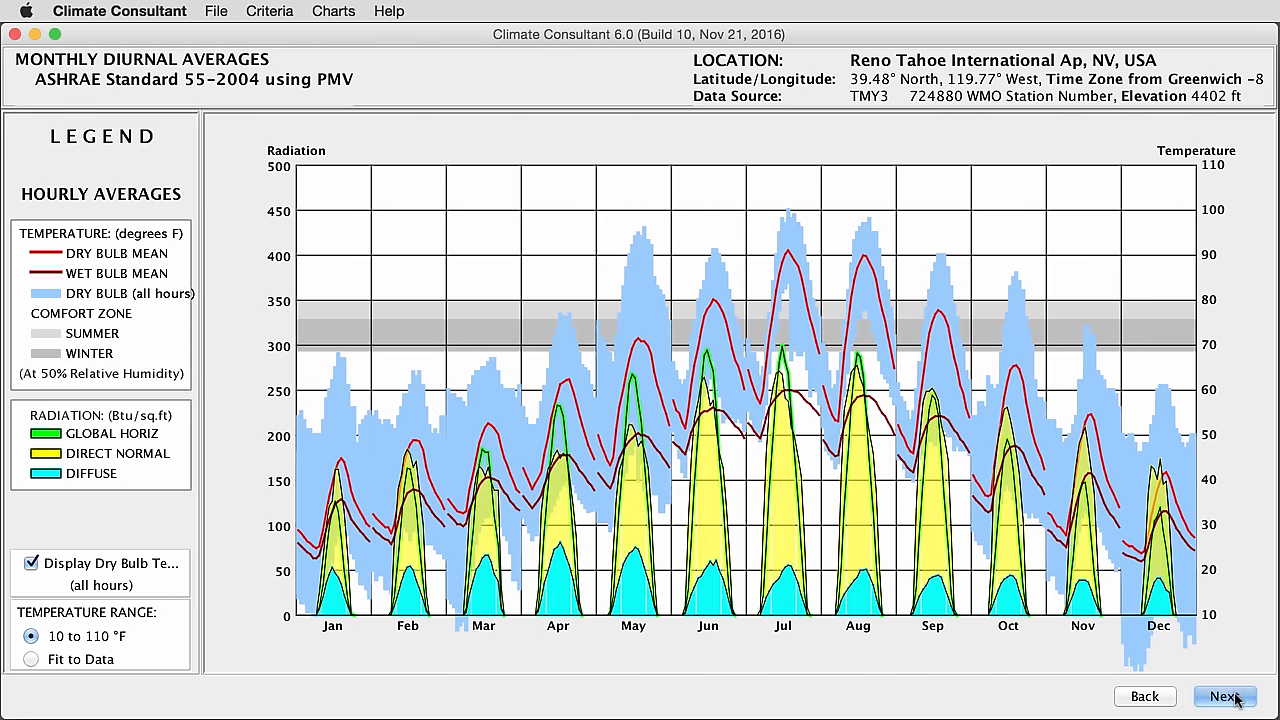
left_click(332, 12)
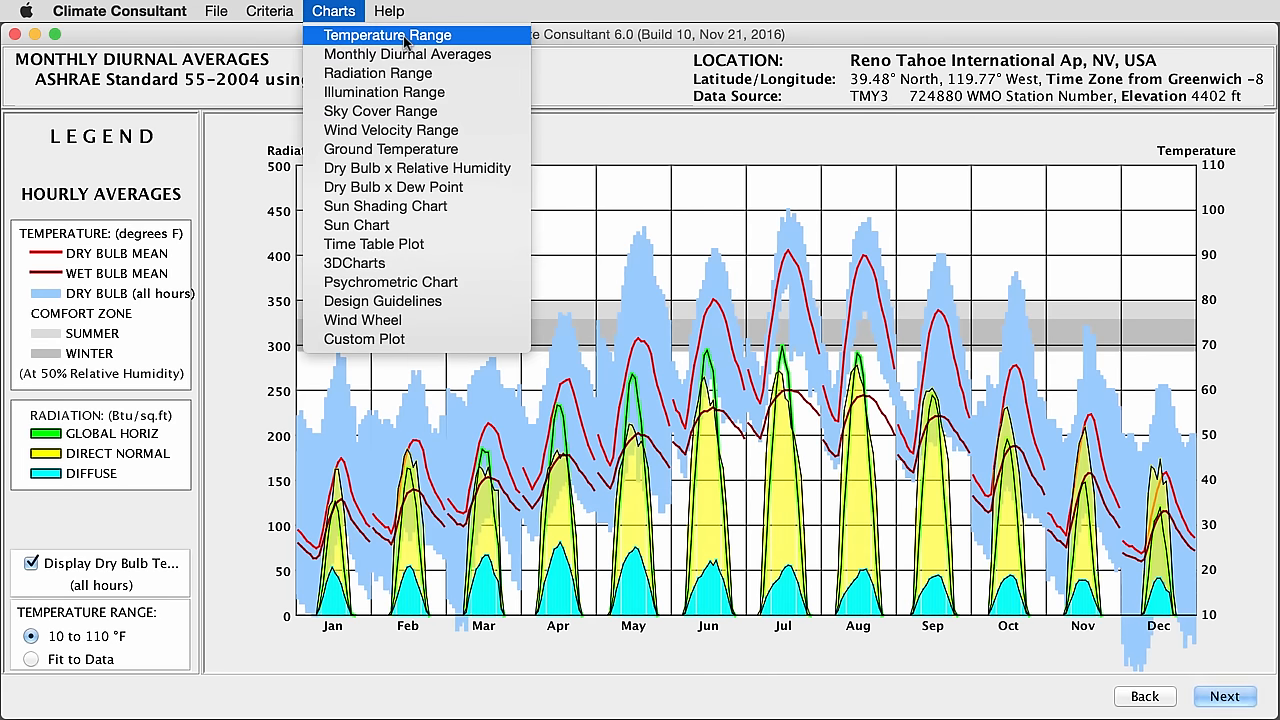
mouse_move(456, 50)
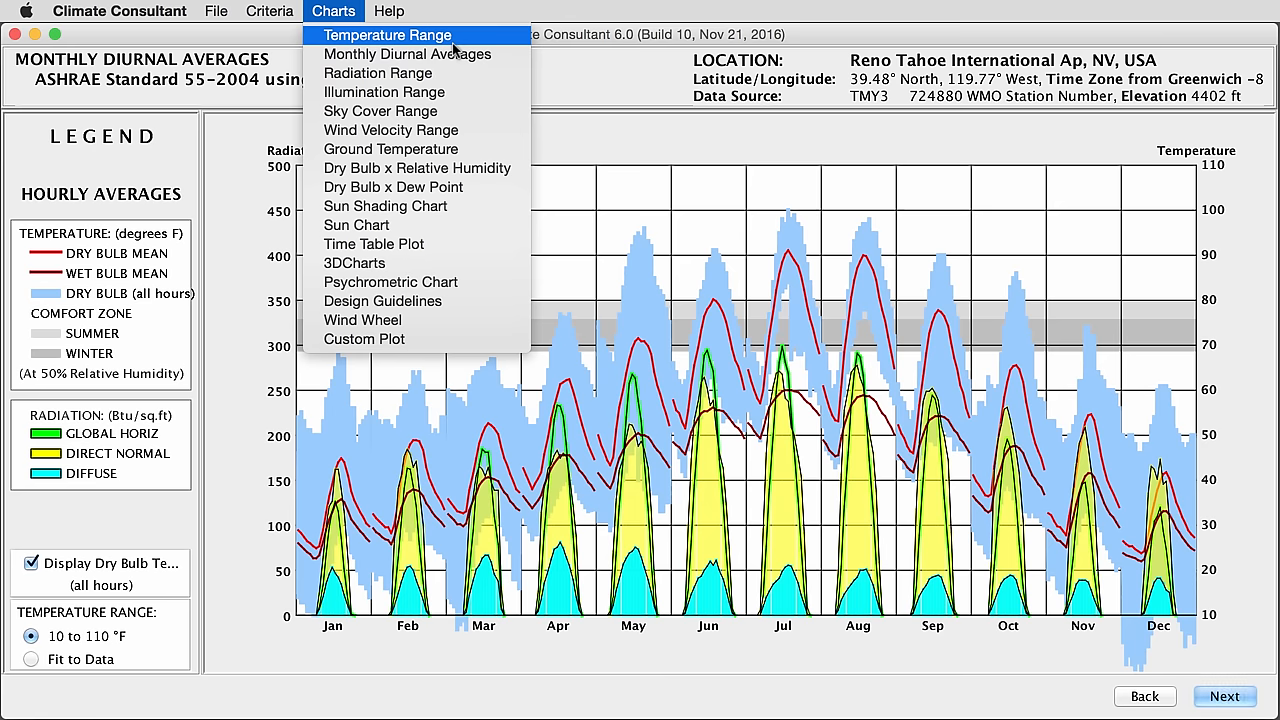
mouse_move(584, 84)
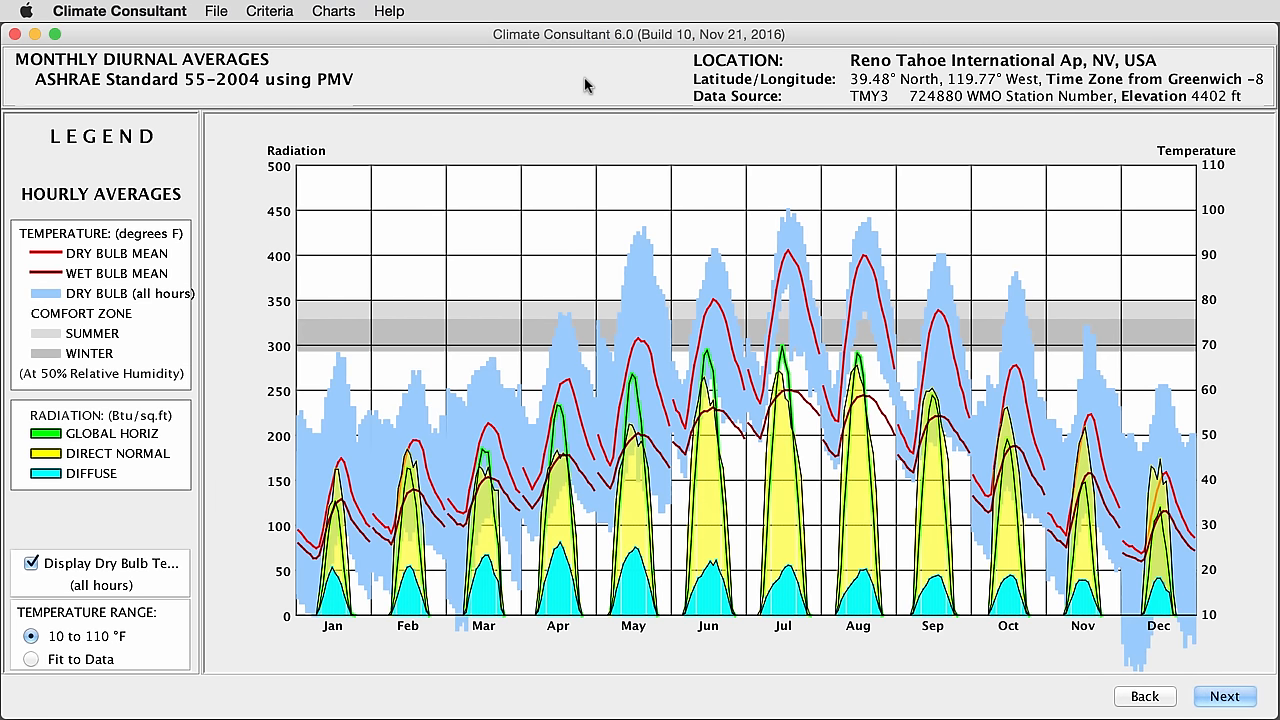
mouse_move(430, 132)
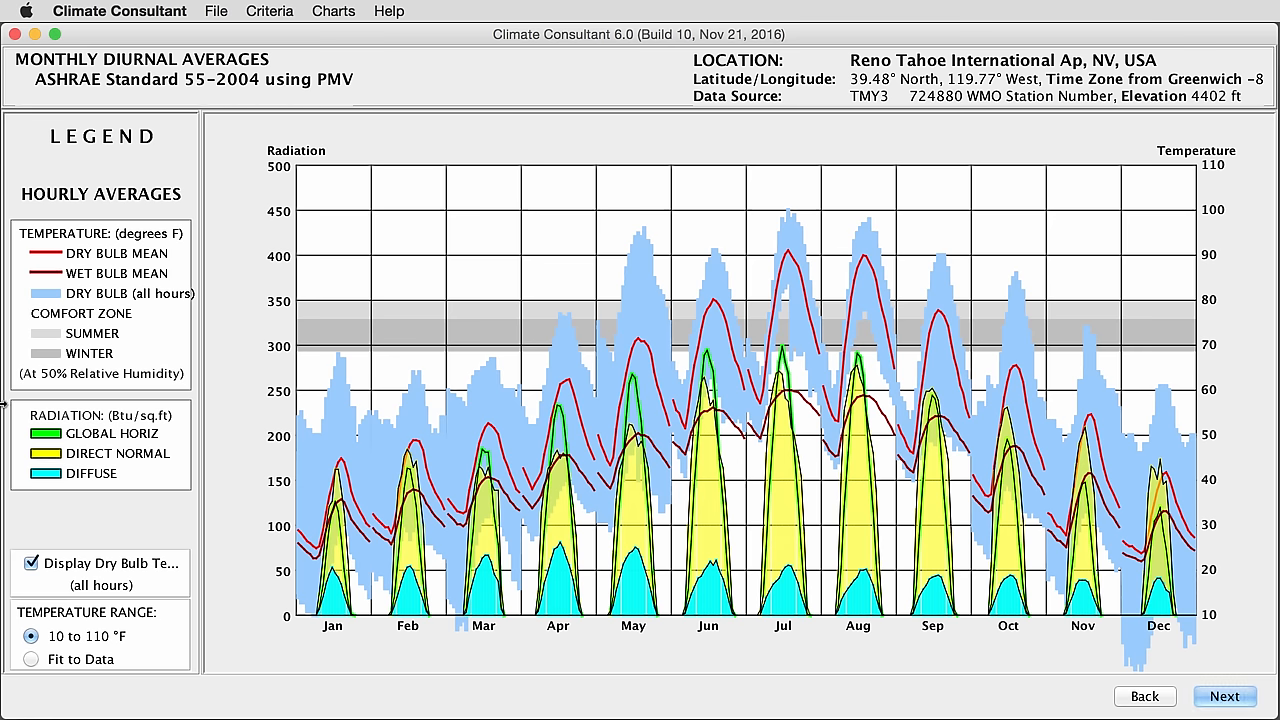
mouse_move(110, 264)
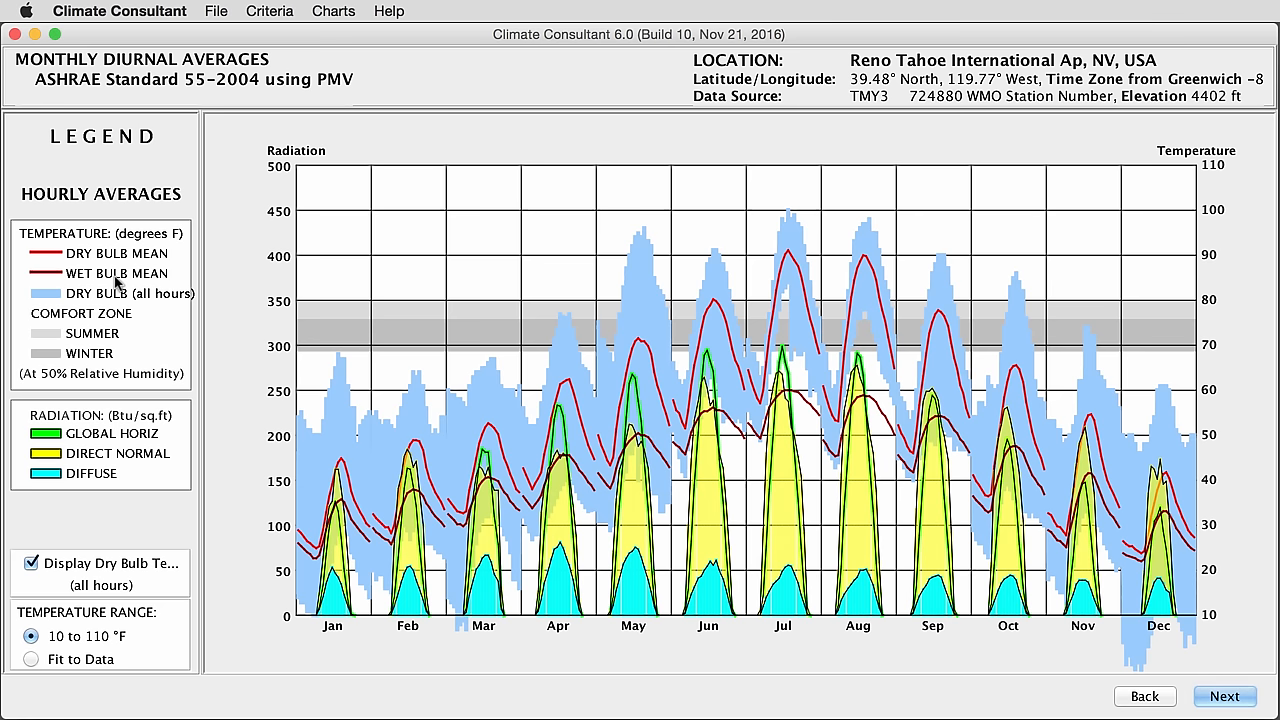
mouse_move(20, 424)
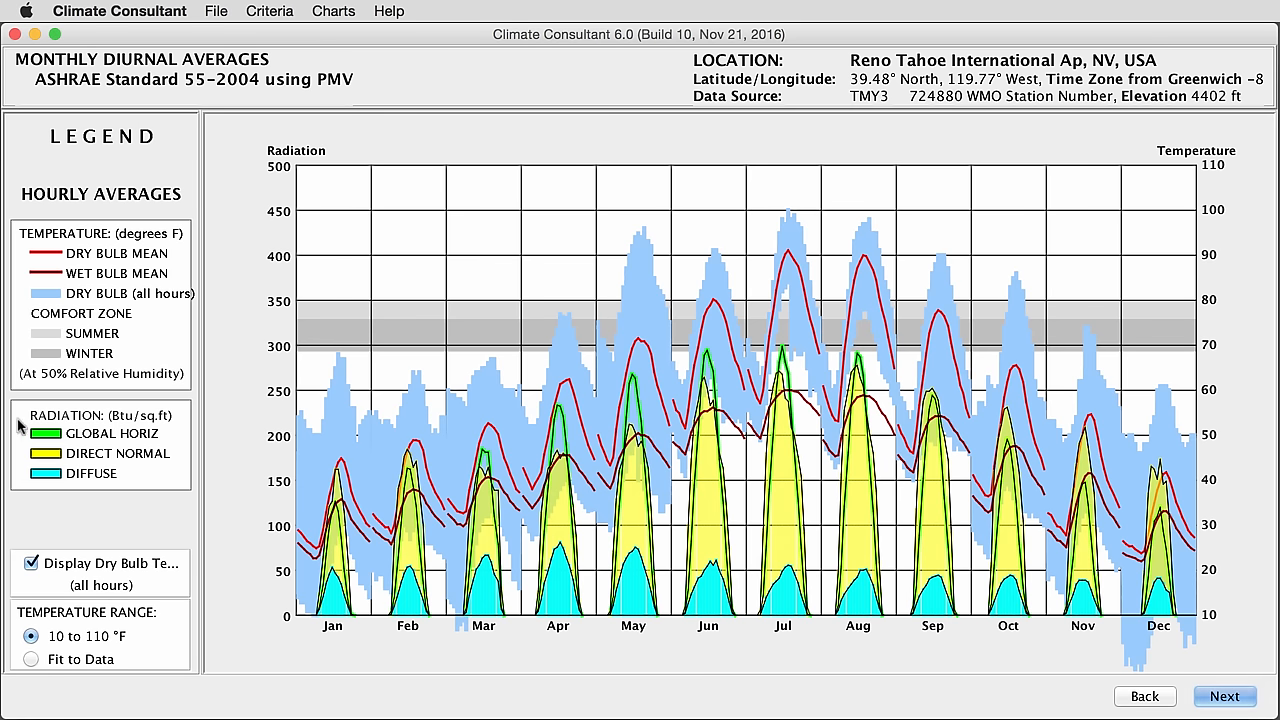
mouse_move(102, 440)
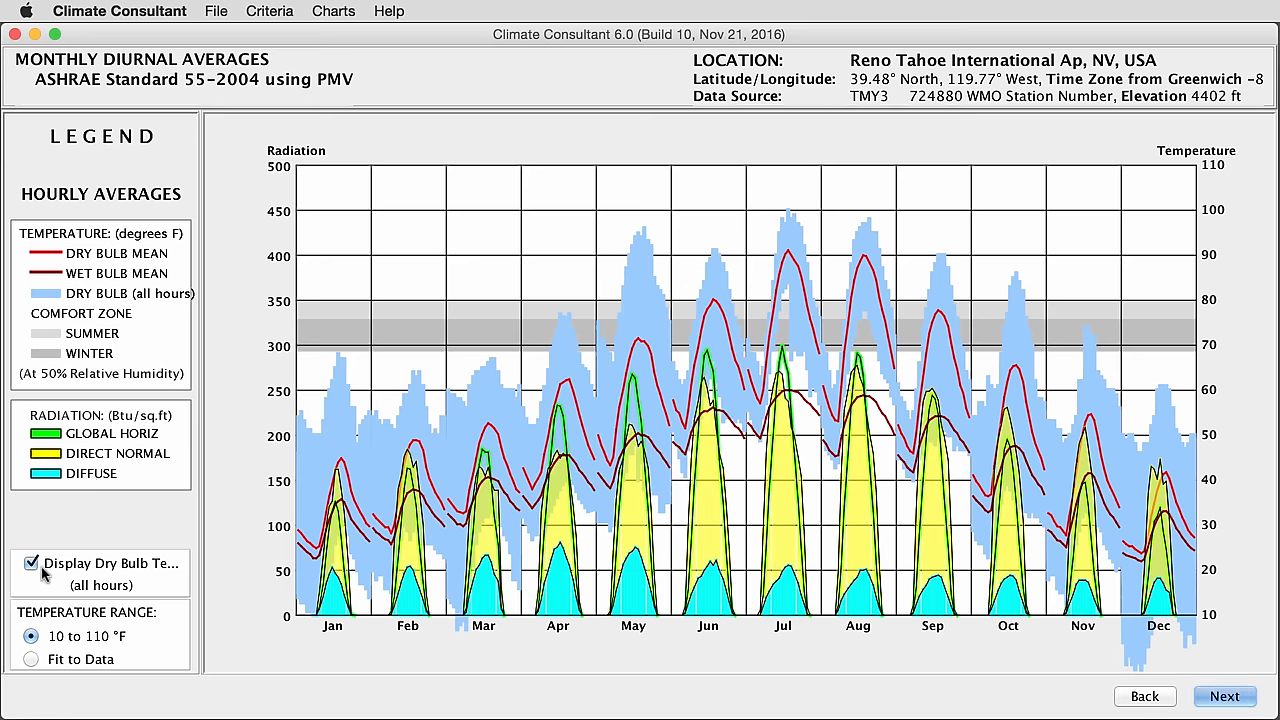
left_click(32, 562)
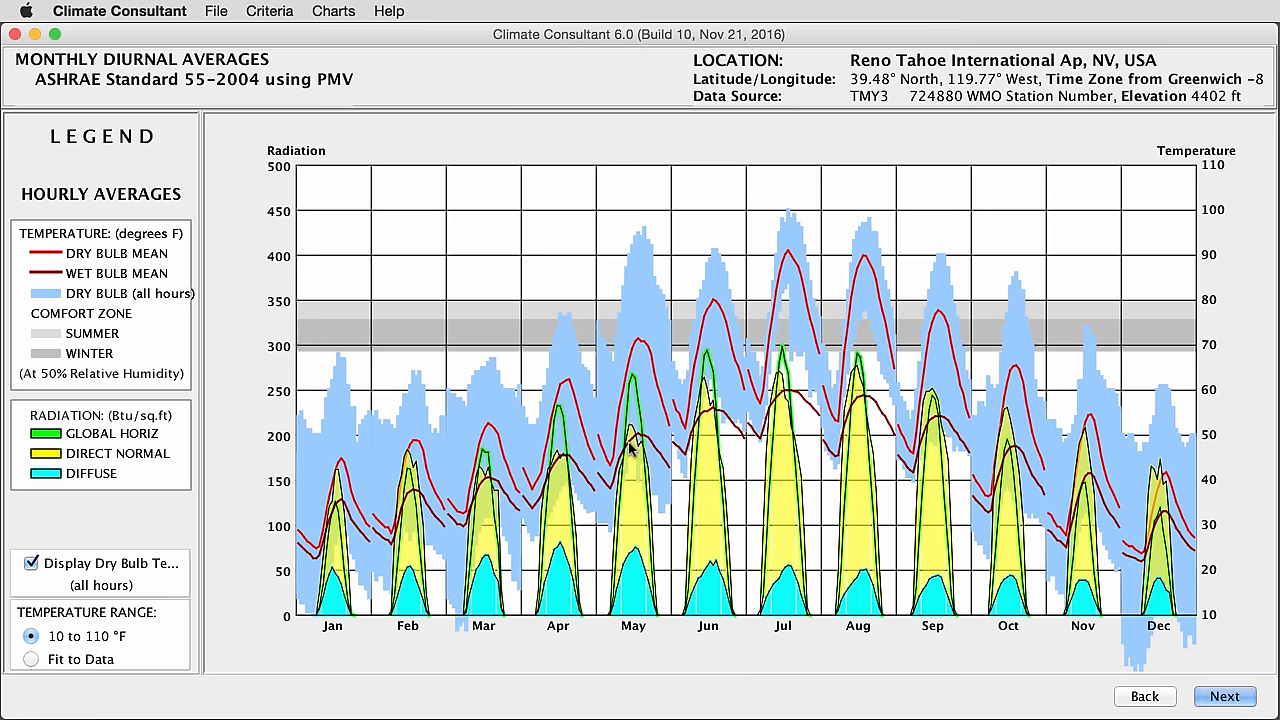
mouse_move(716, 390)
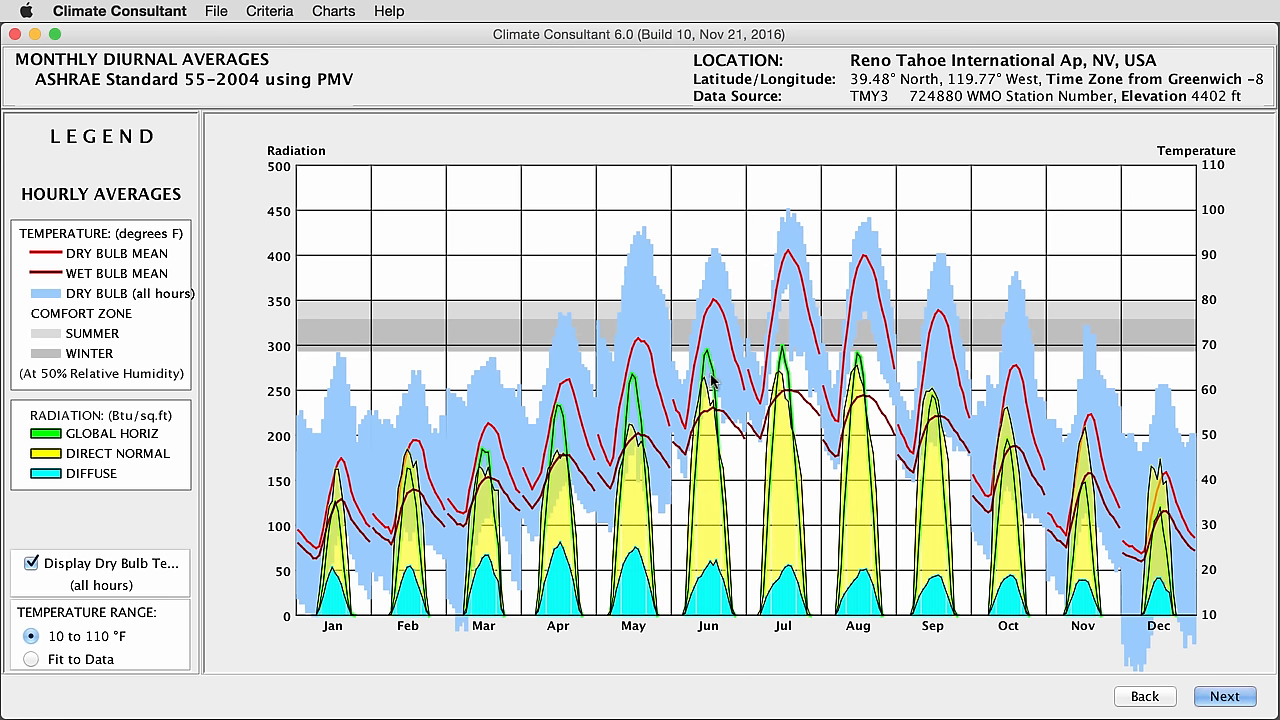
mouse_move(710, 400)
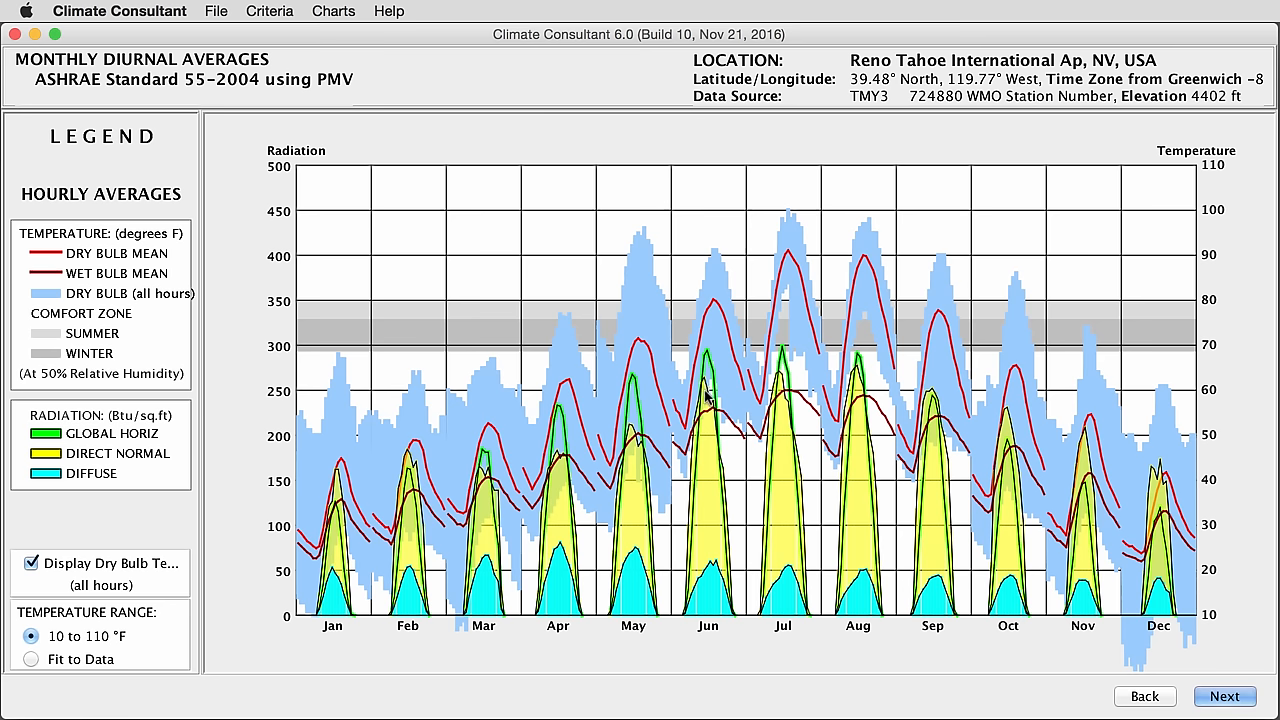
mouse_move(704, 392)
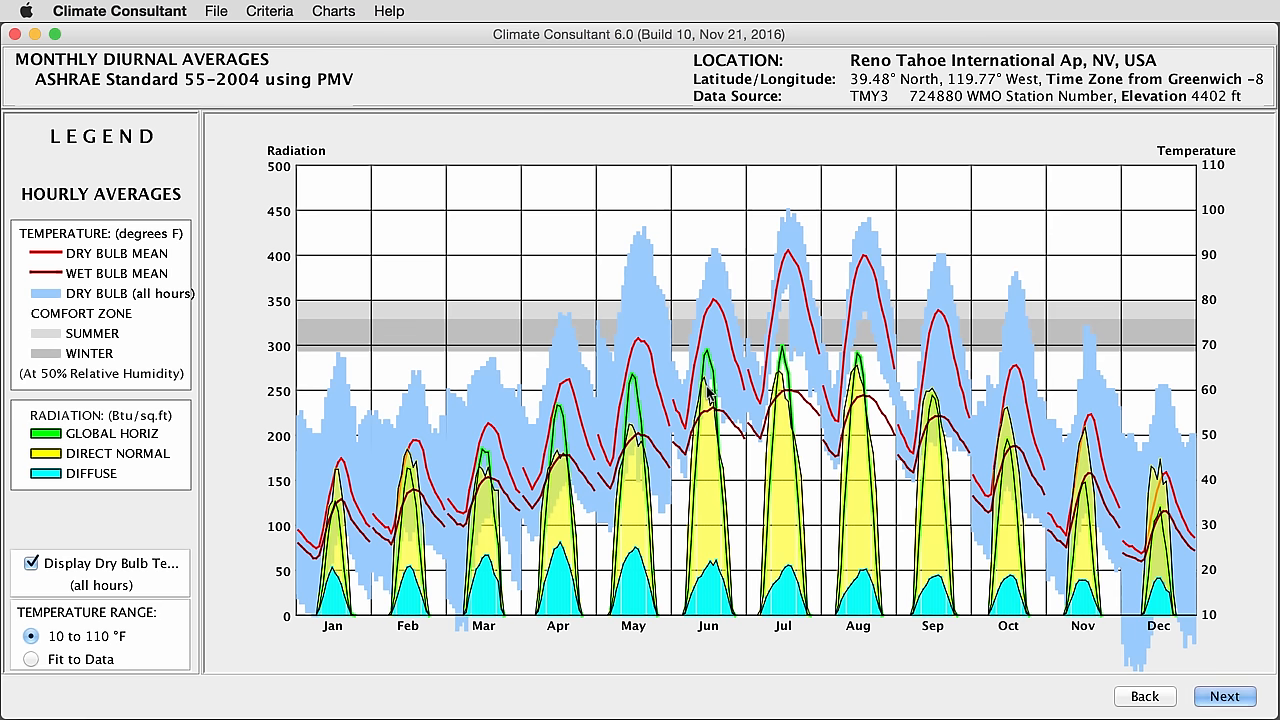
mouse_move(716, 304)
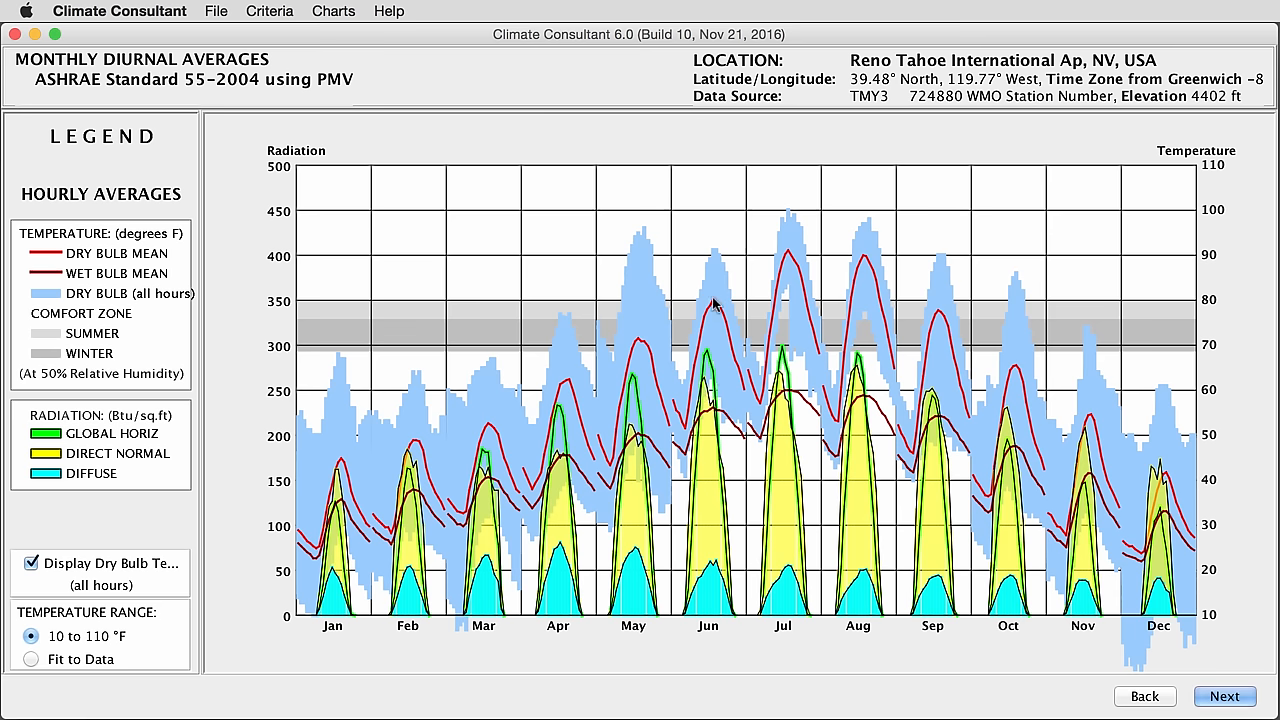
mouse_move(722, 308)
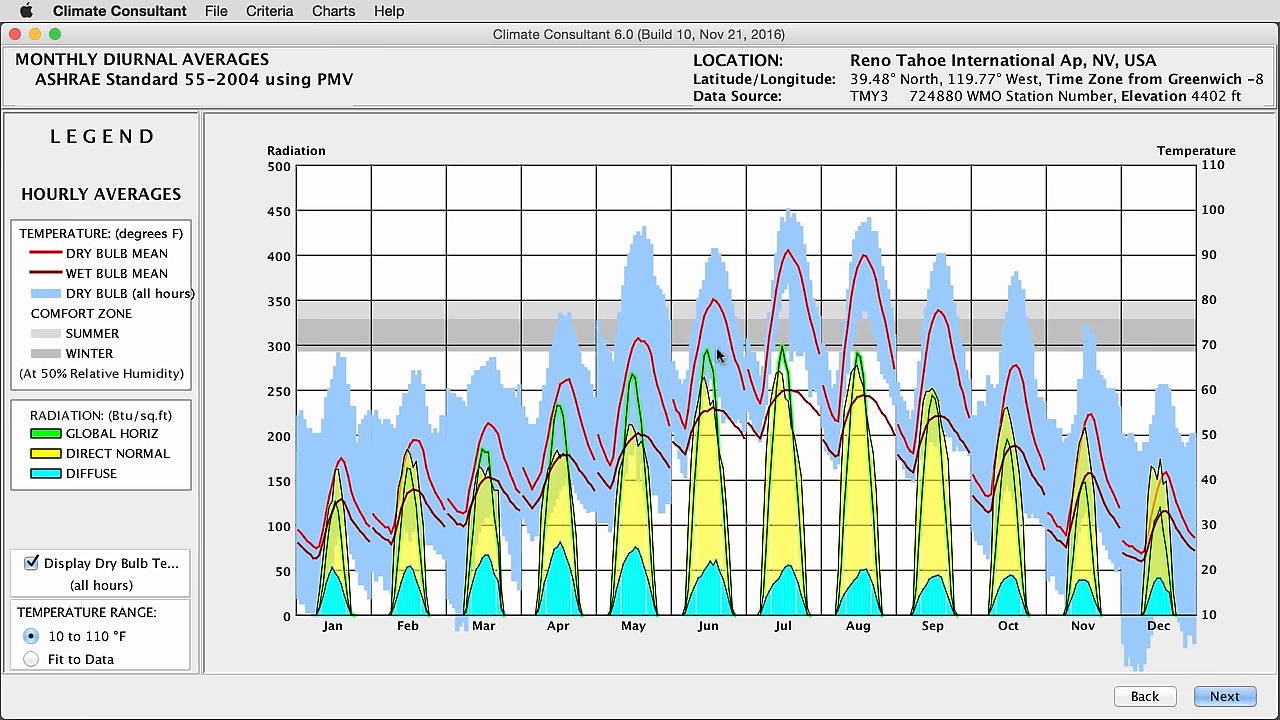
mouse_move(706, 452)
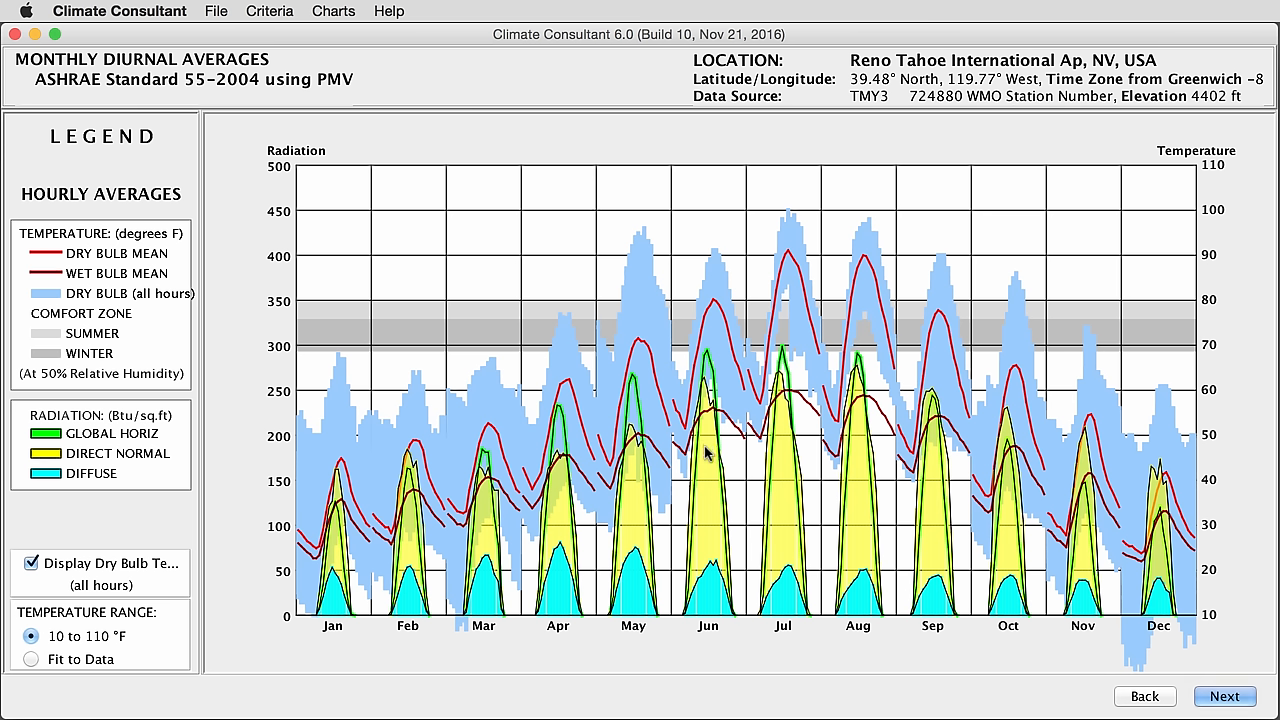
mouse_move(708, 328)
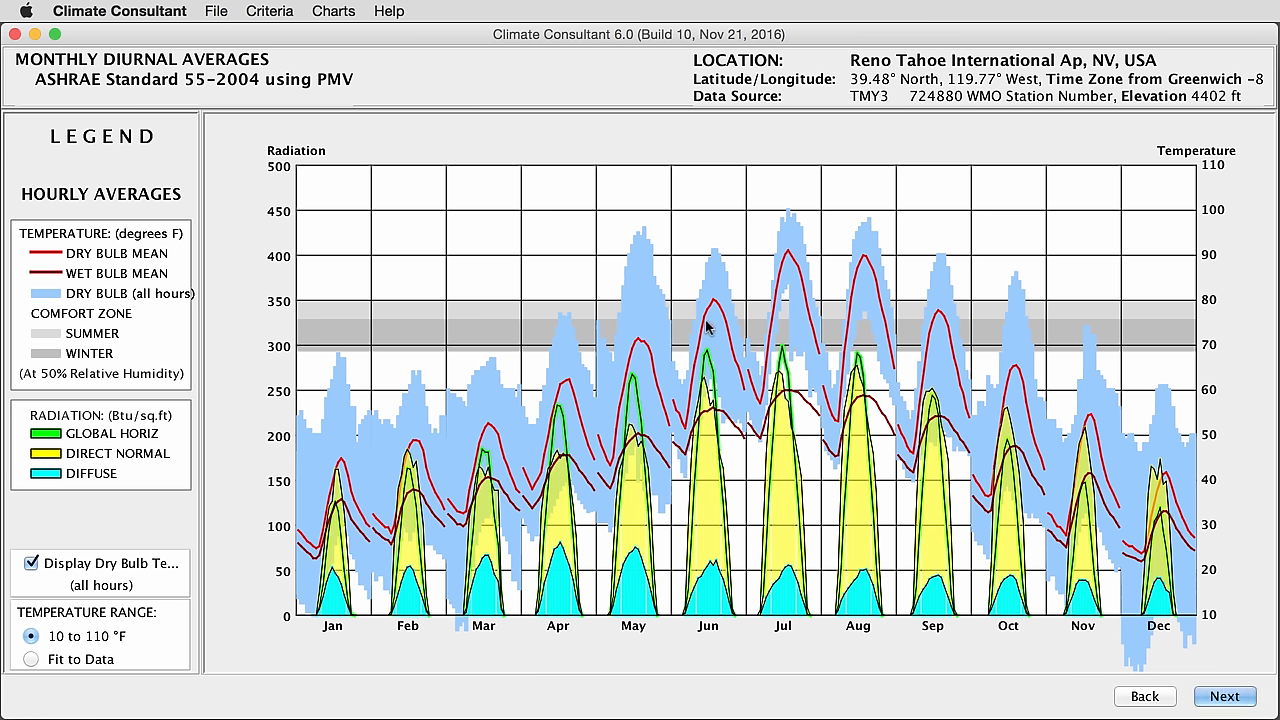
mouse_move(764, 372)
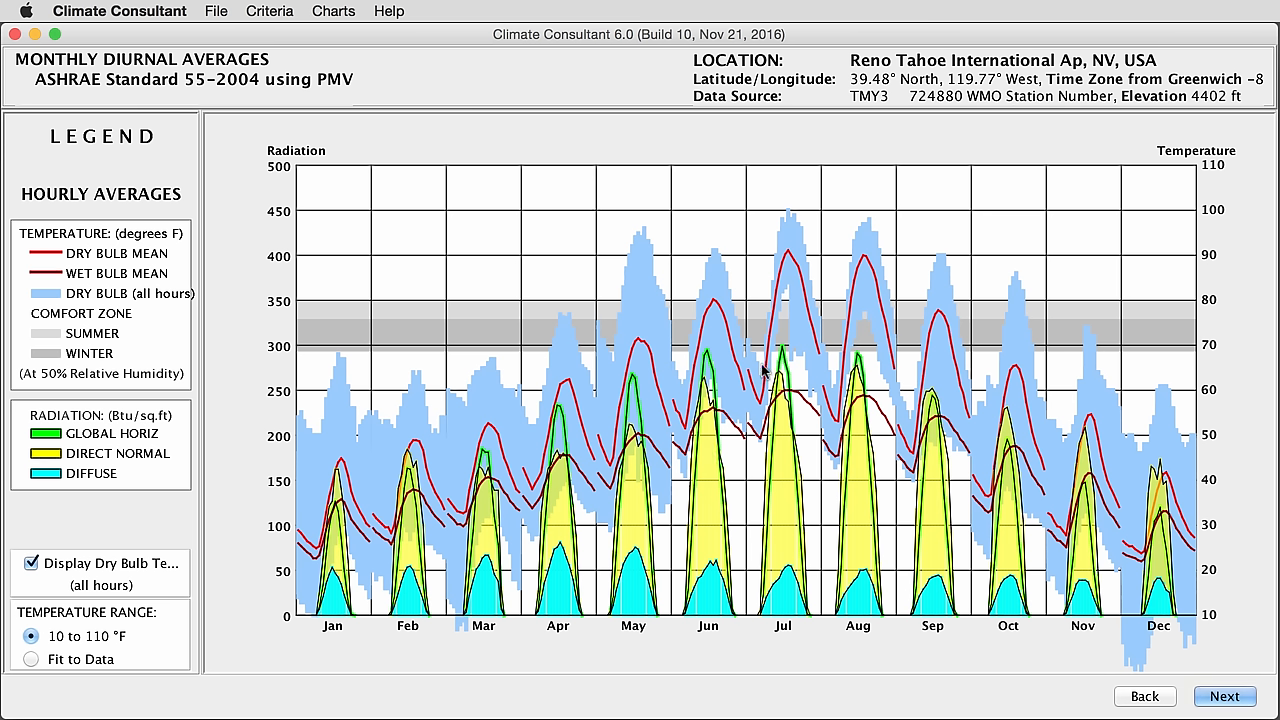
mouse_move(696, 440)
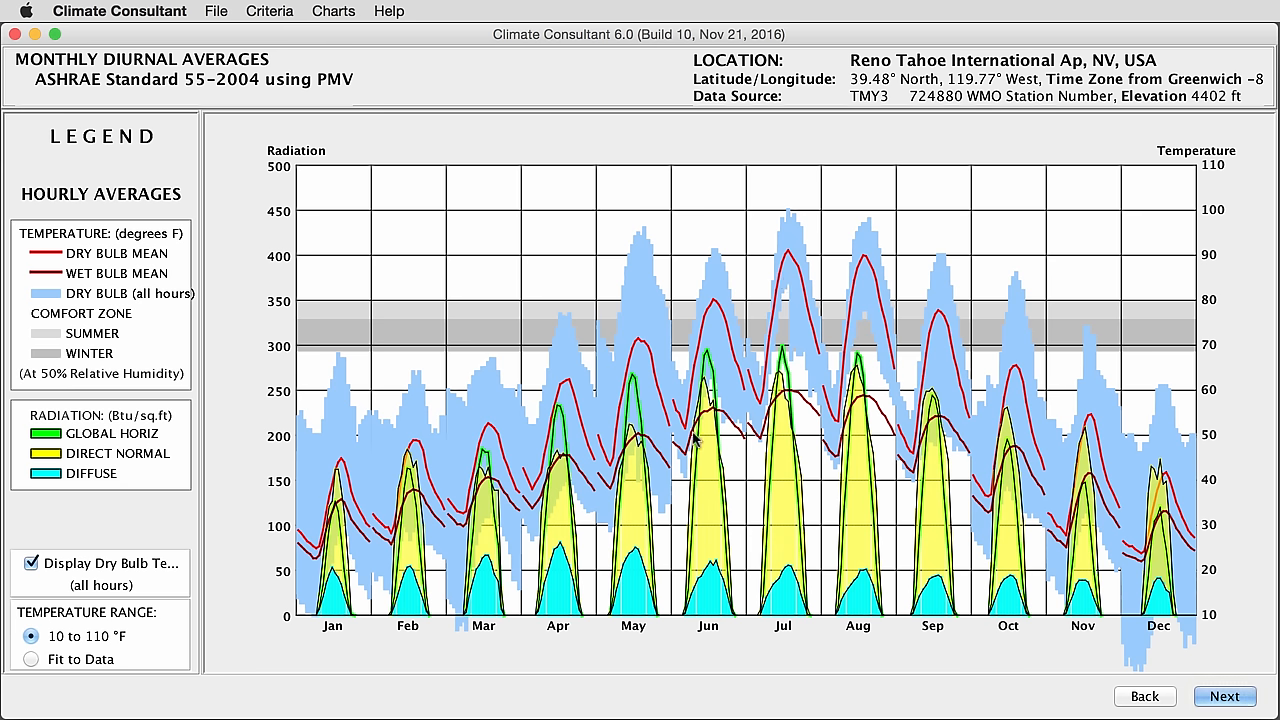
mouse_move(744, 424)
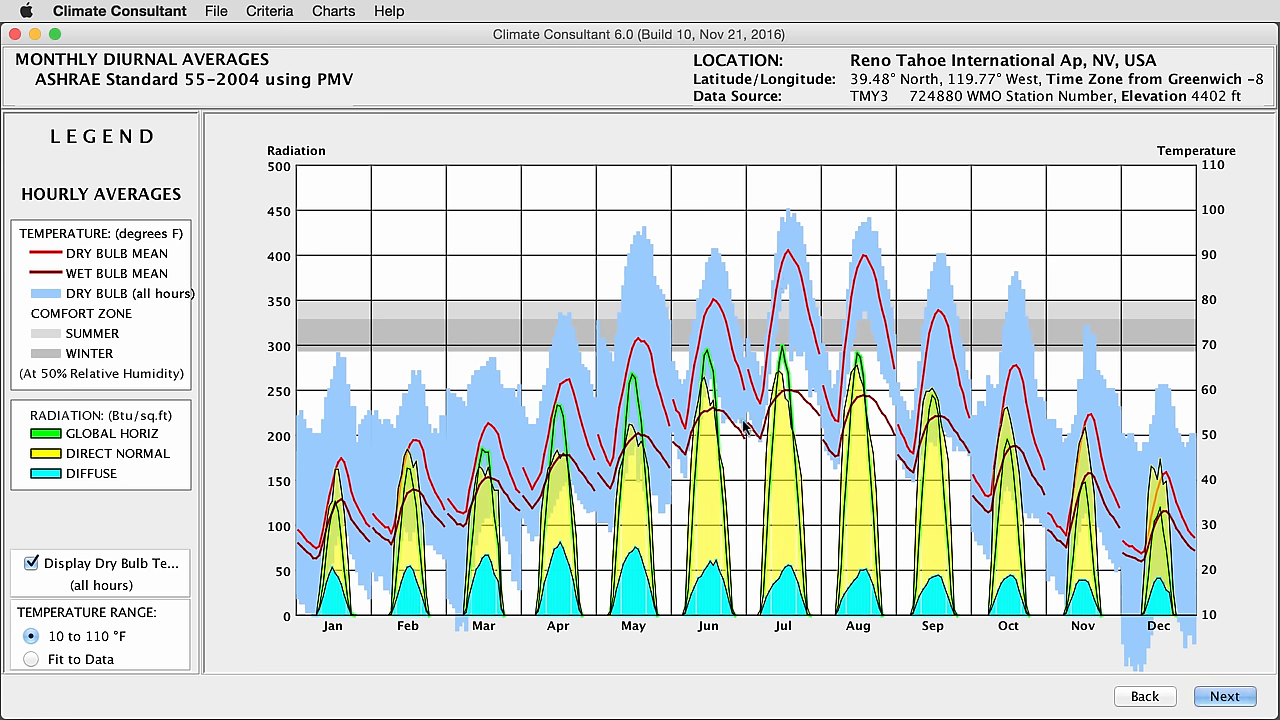
mouse_move(736, 360)
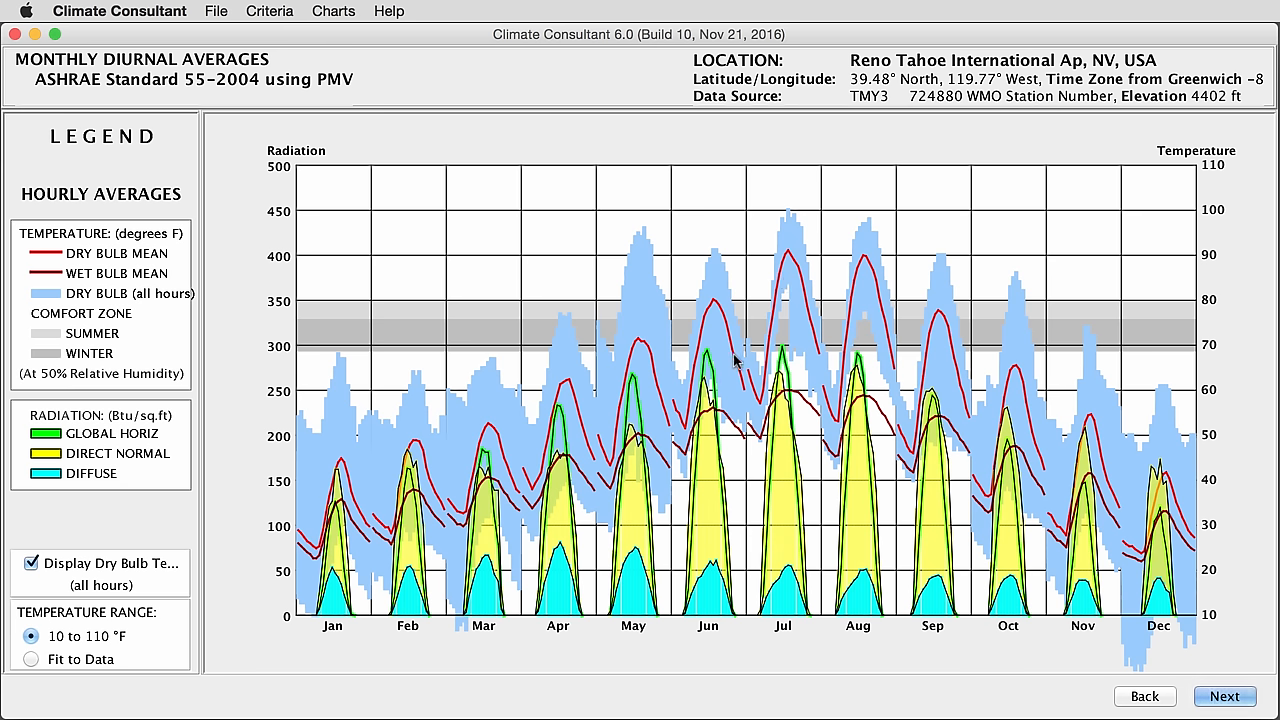
mouse_move(730, 424)
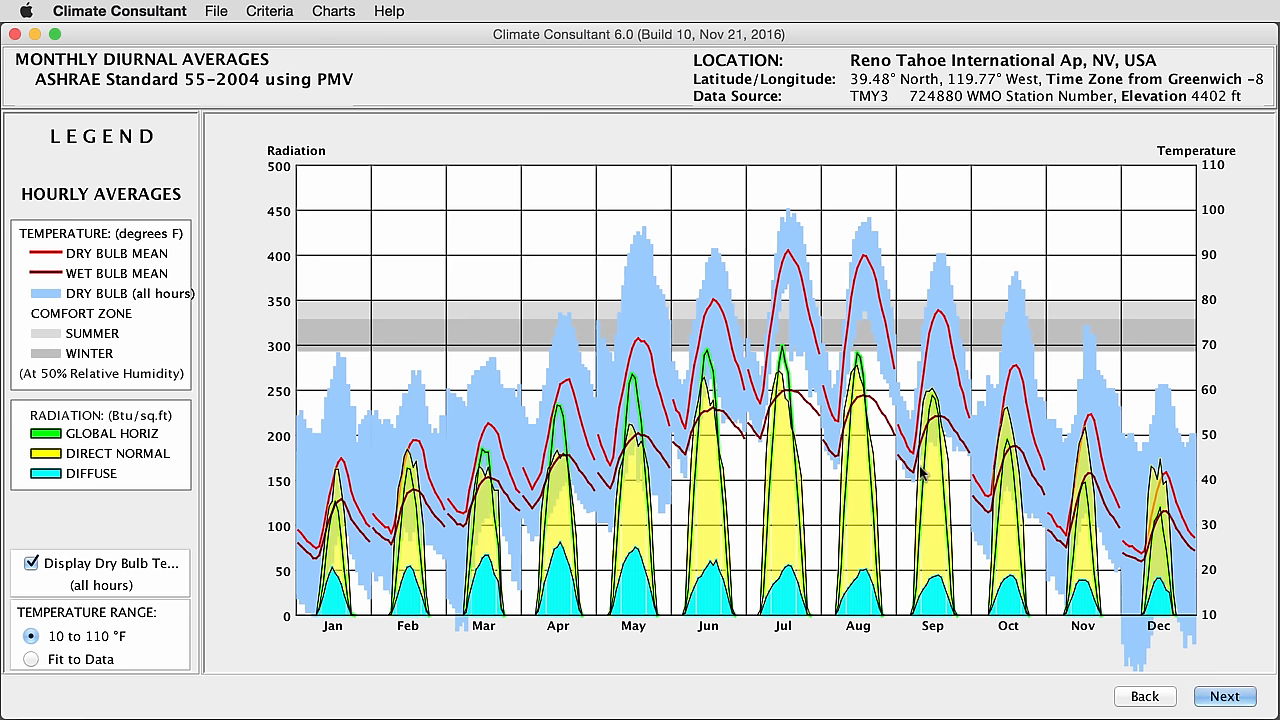
mouse_move(1184, 542)
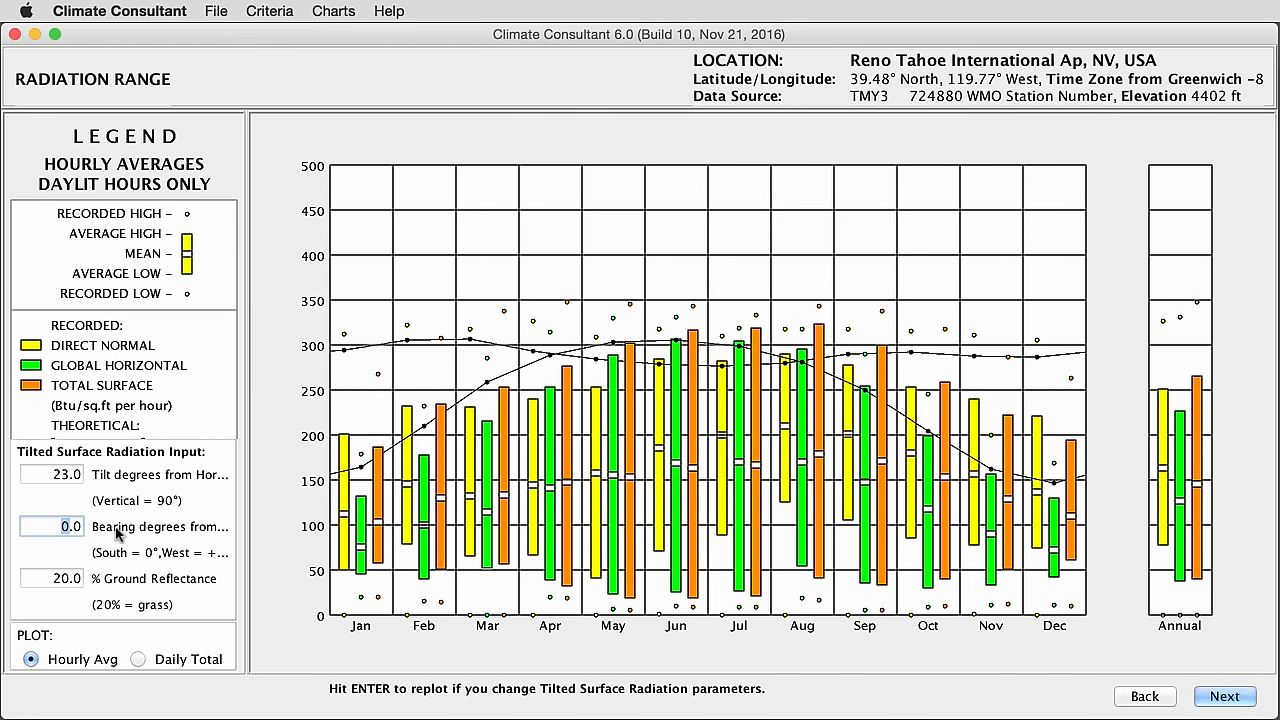
mouse_move(206, 558)
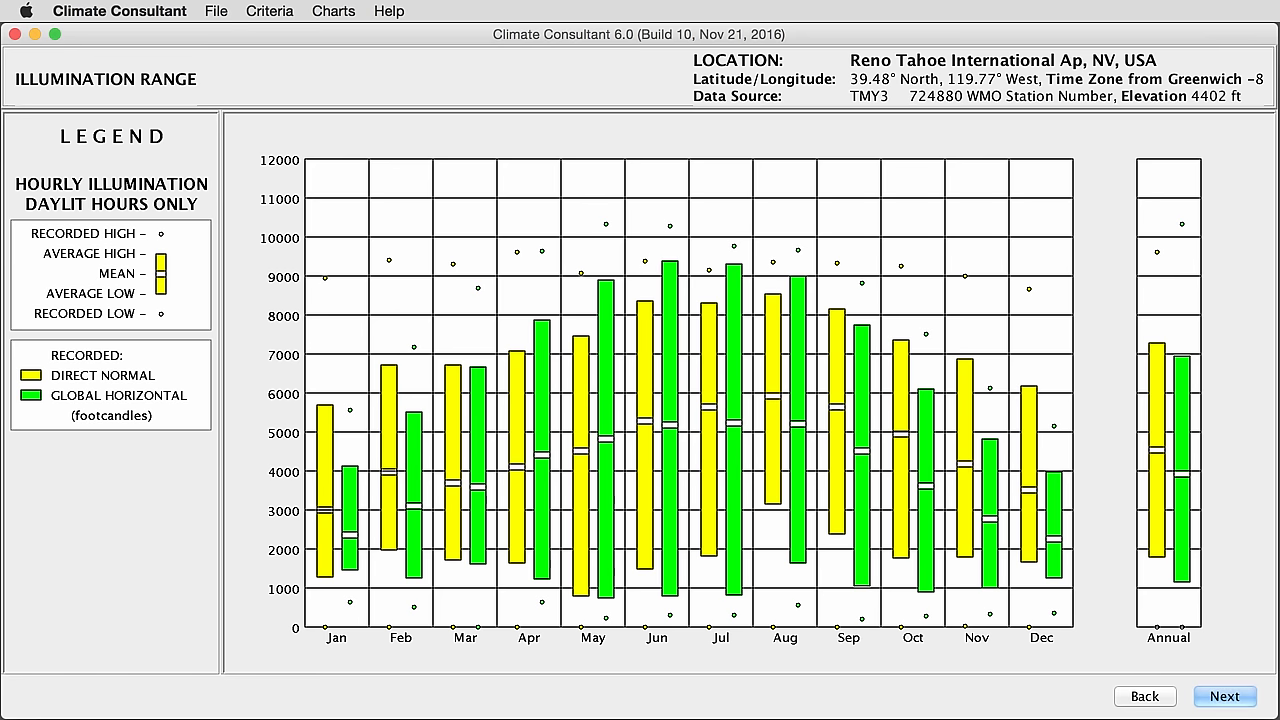
mouse_move(976, 704)
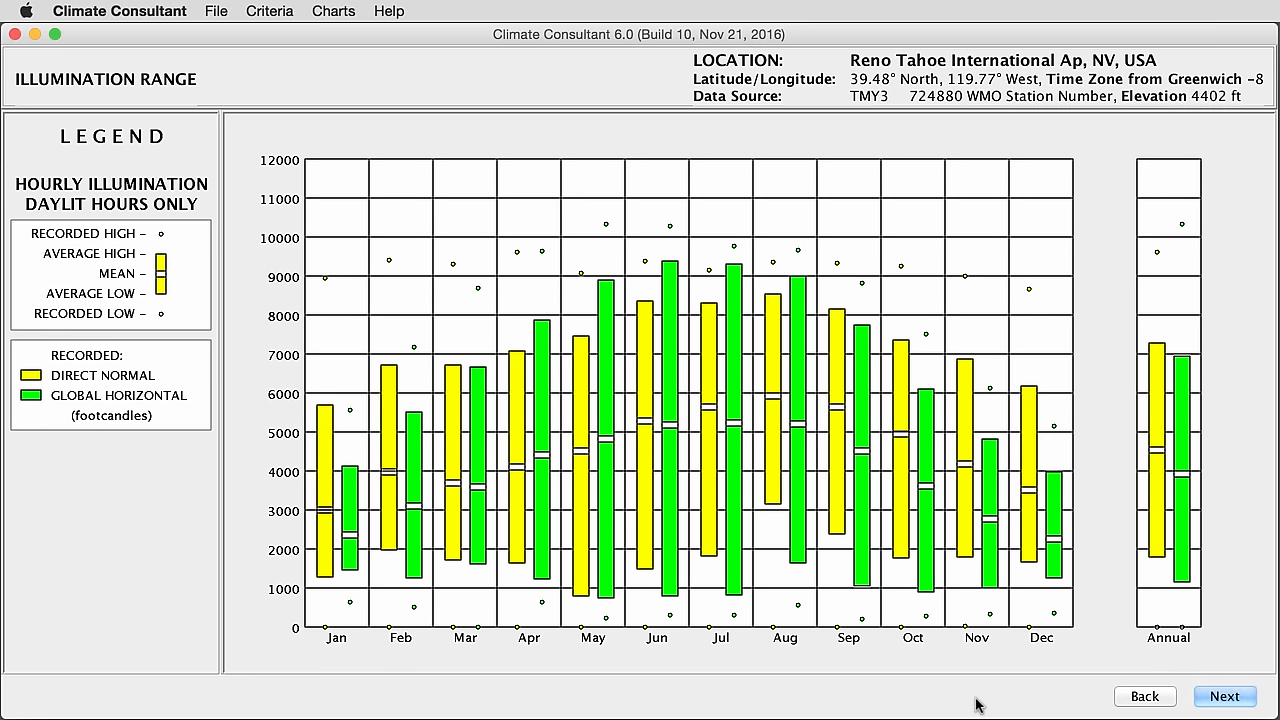
mouse_move(176, 438)
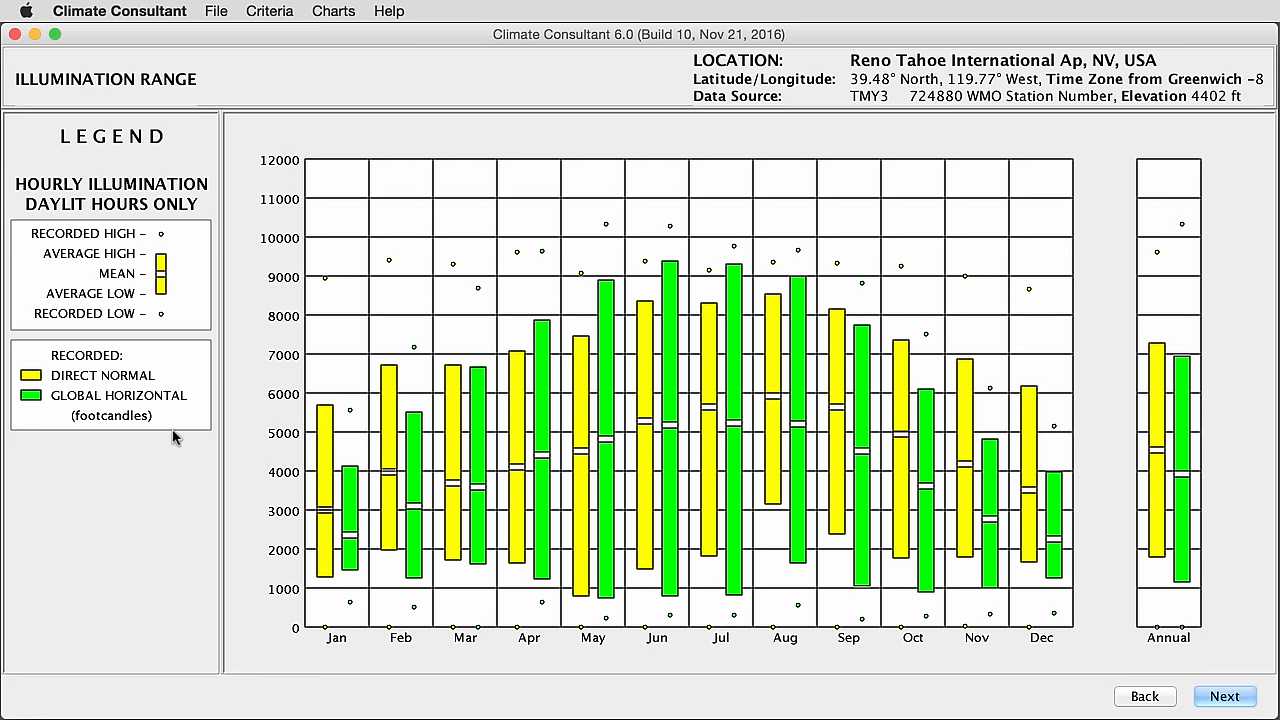
mouse_move(108, 448)
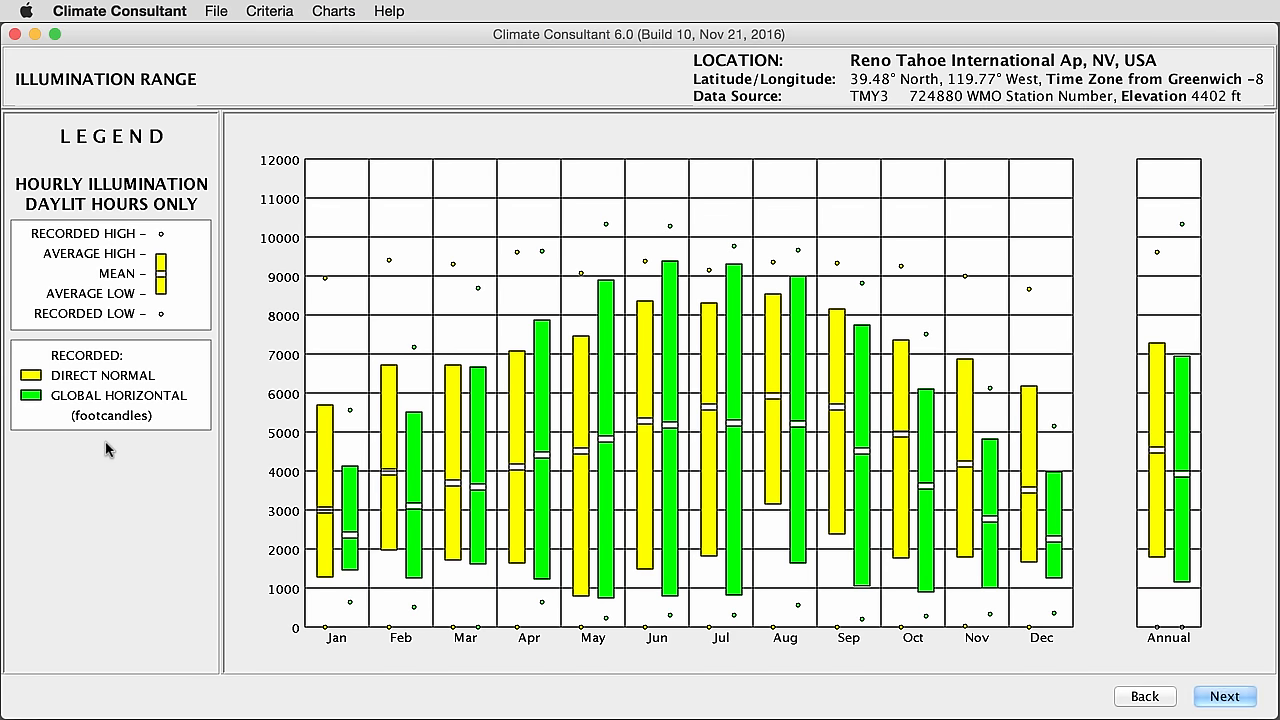
mouse_move(1078, 690)
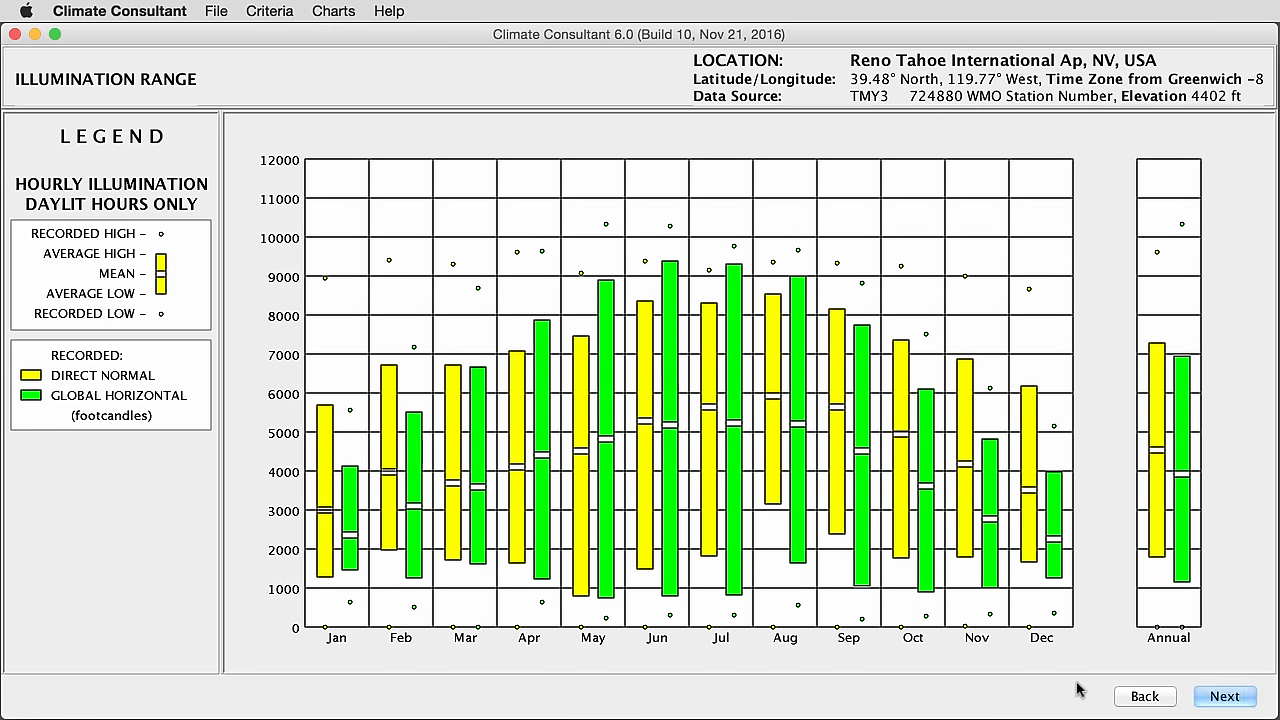
Advance from the Illumination Range chart to the Sky Cover Range chart.
left_click(1224, 696)
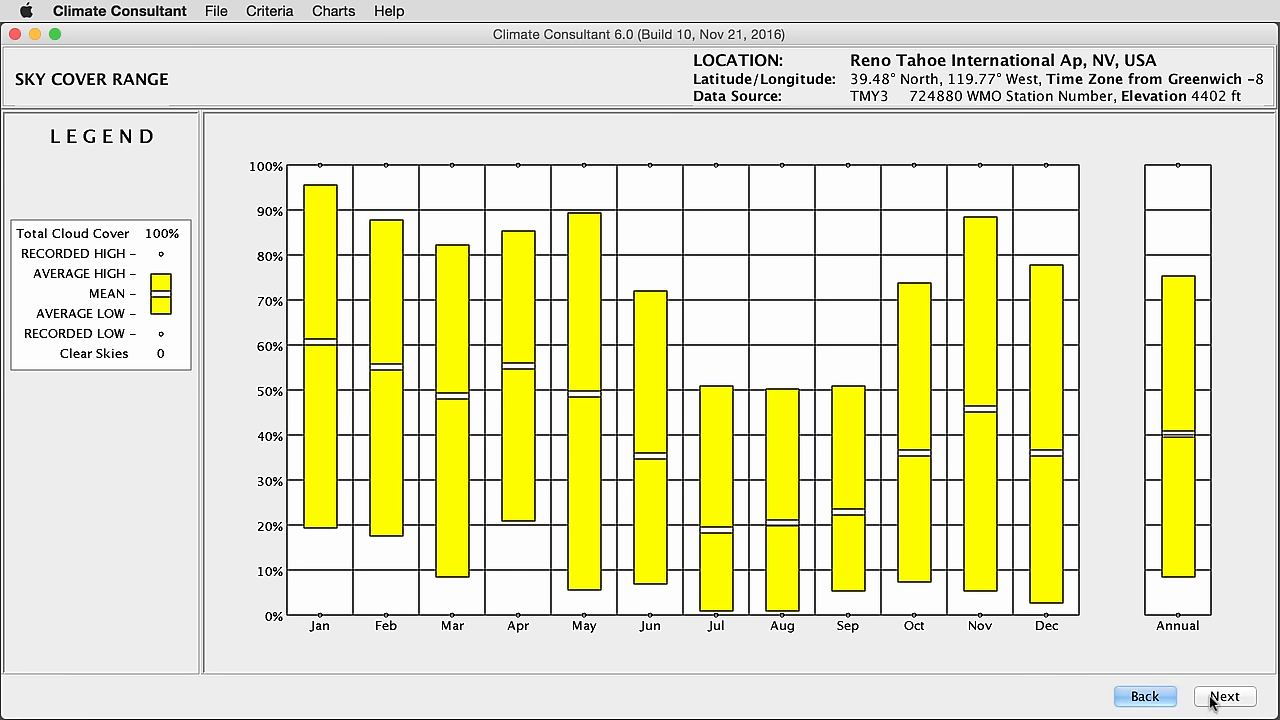
Advance from Sky Cover Range to the Ground Temperature chart.
left_click(1224, 696)
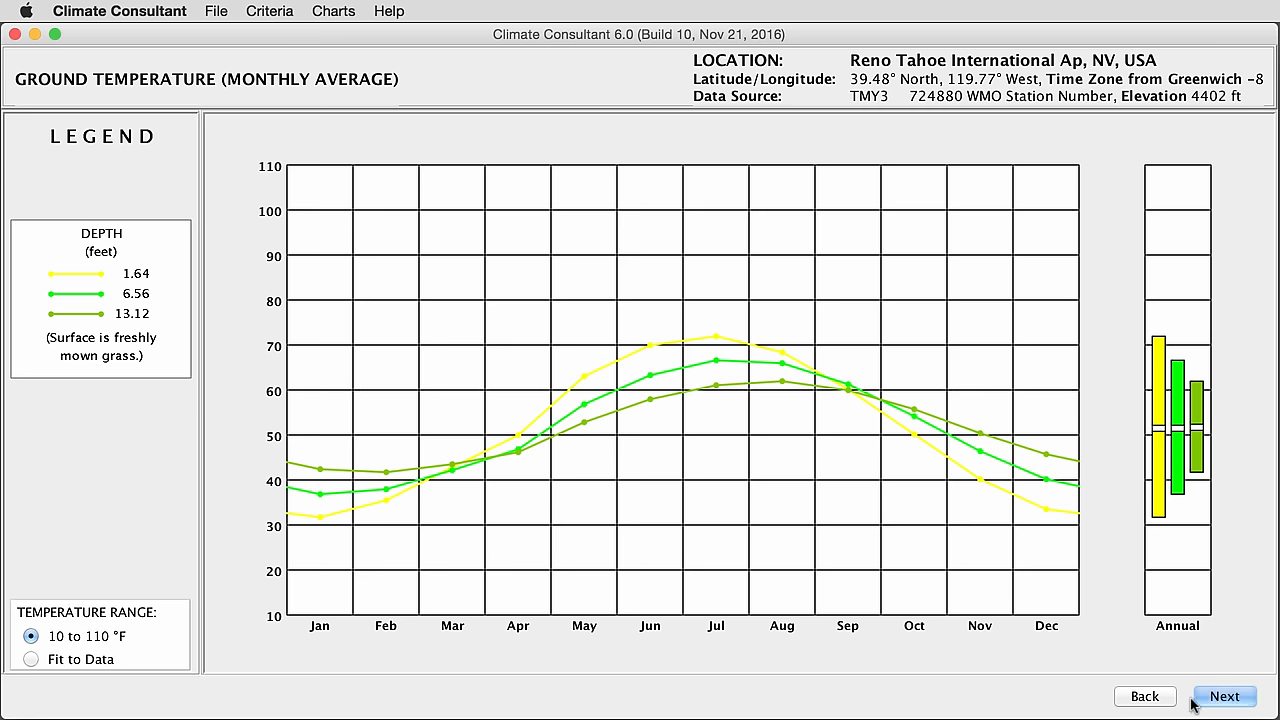
mouse_move(798, 686)
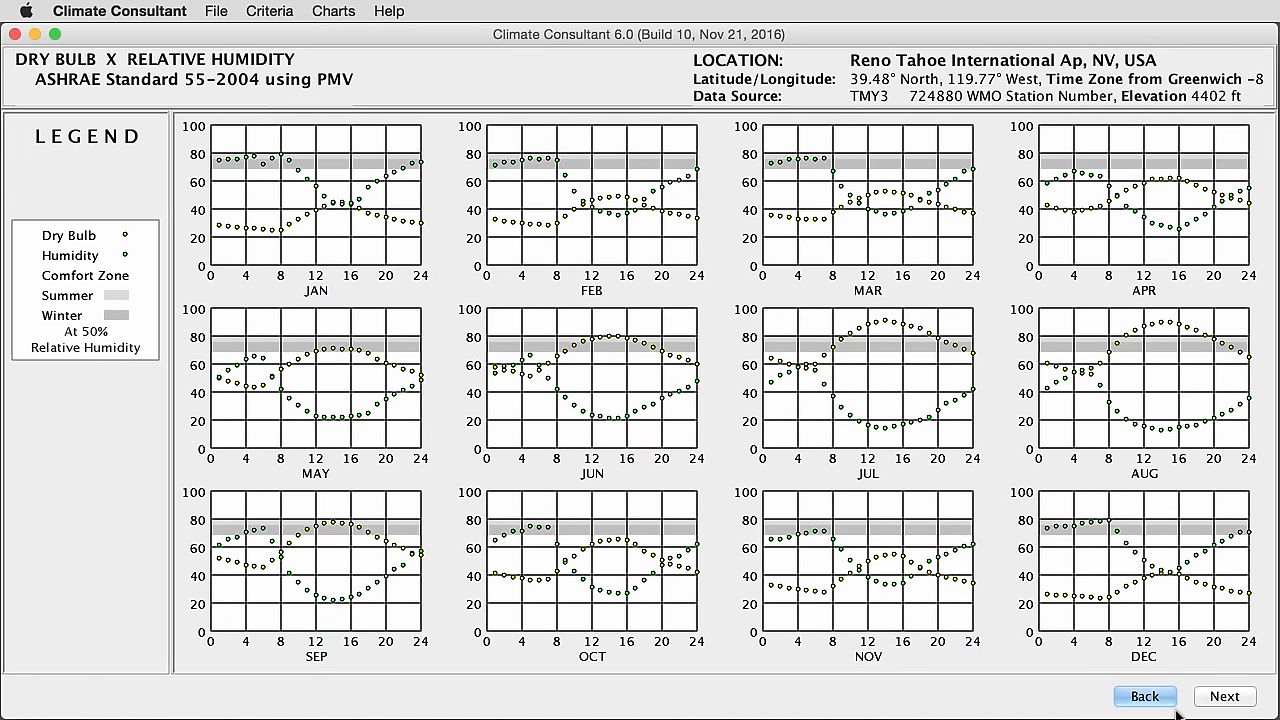
mouse_move(458, 626)
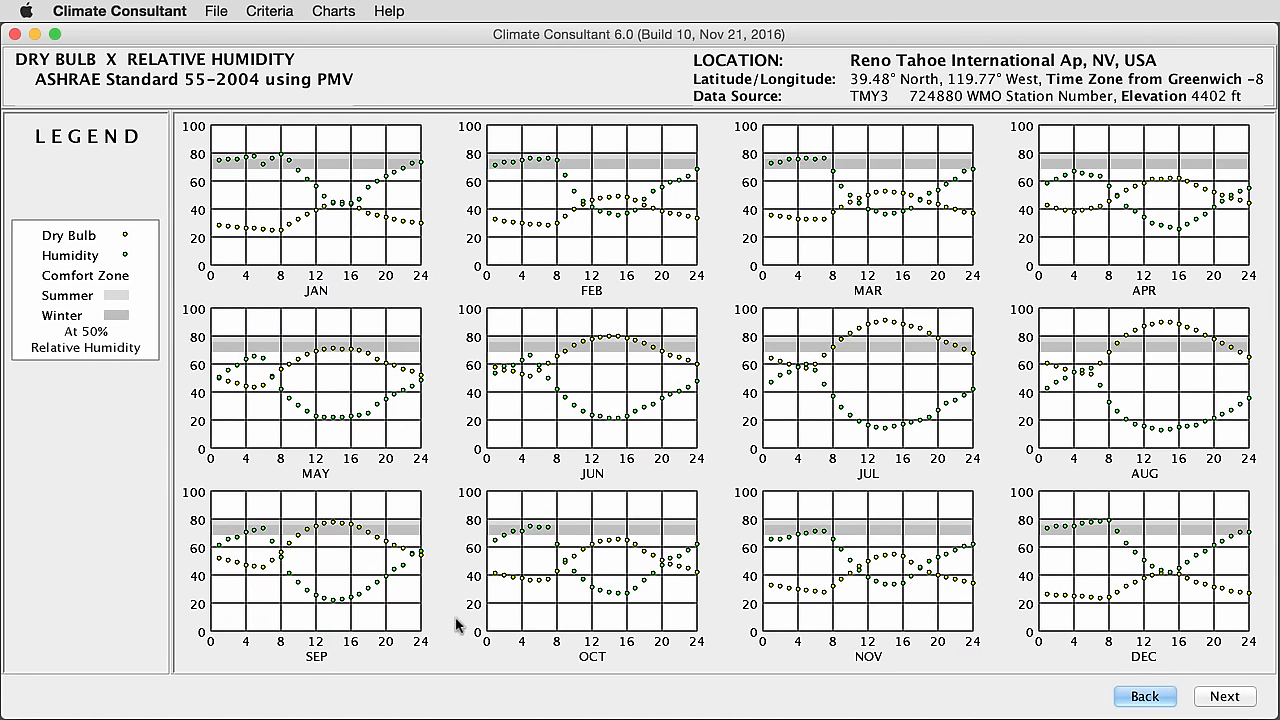
mouse_move(432, 664)
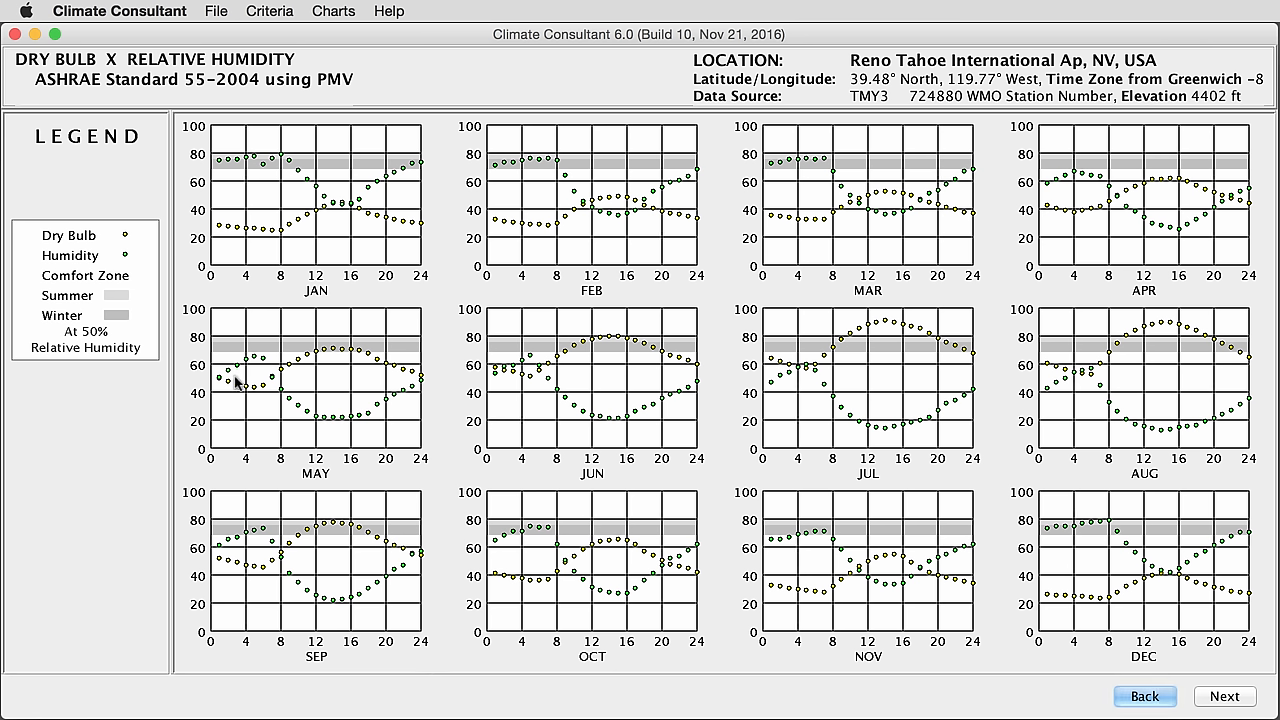
mouse_move(252, 360)
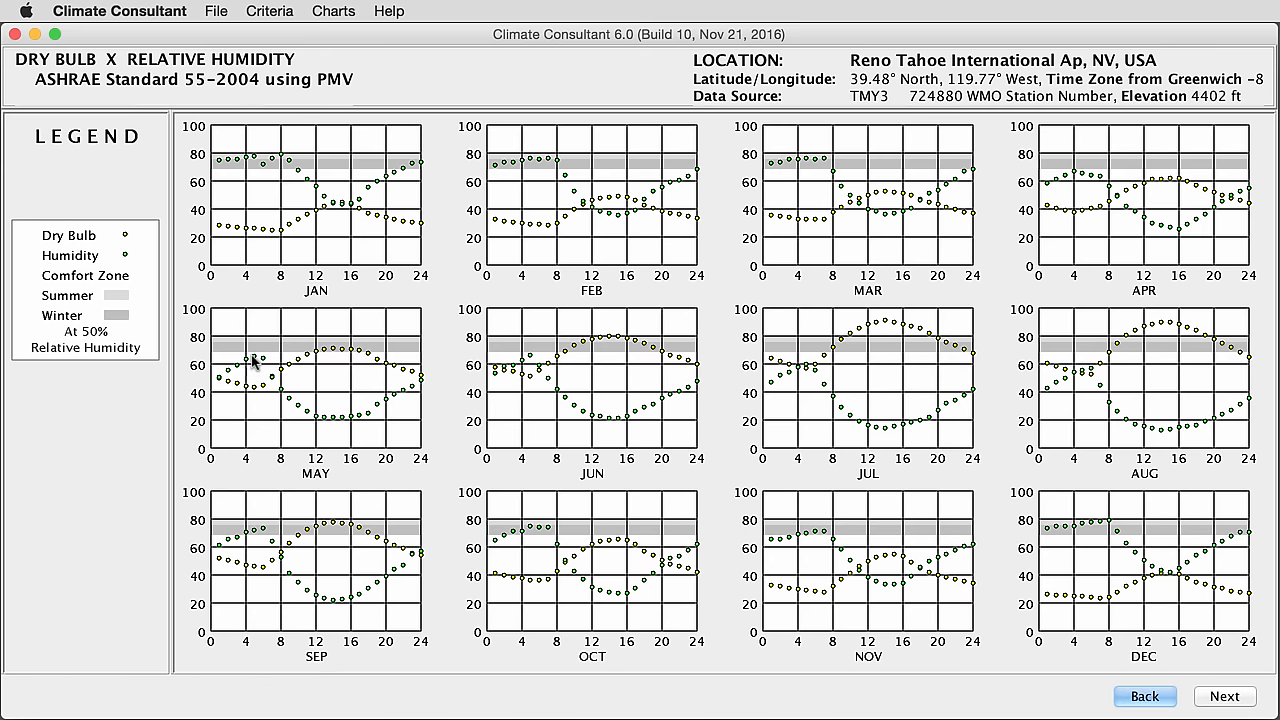
mouse_move(264, 412)
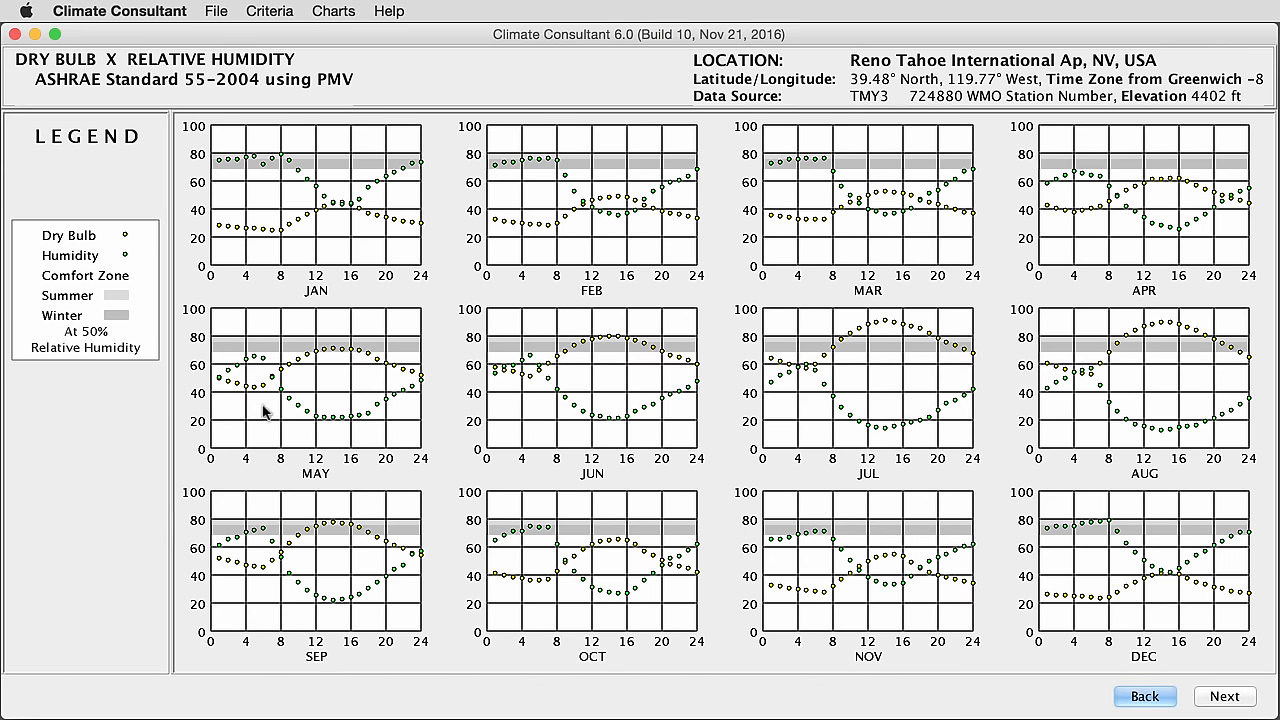
mouse_move(338, 426)
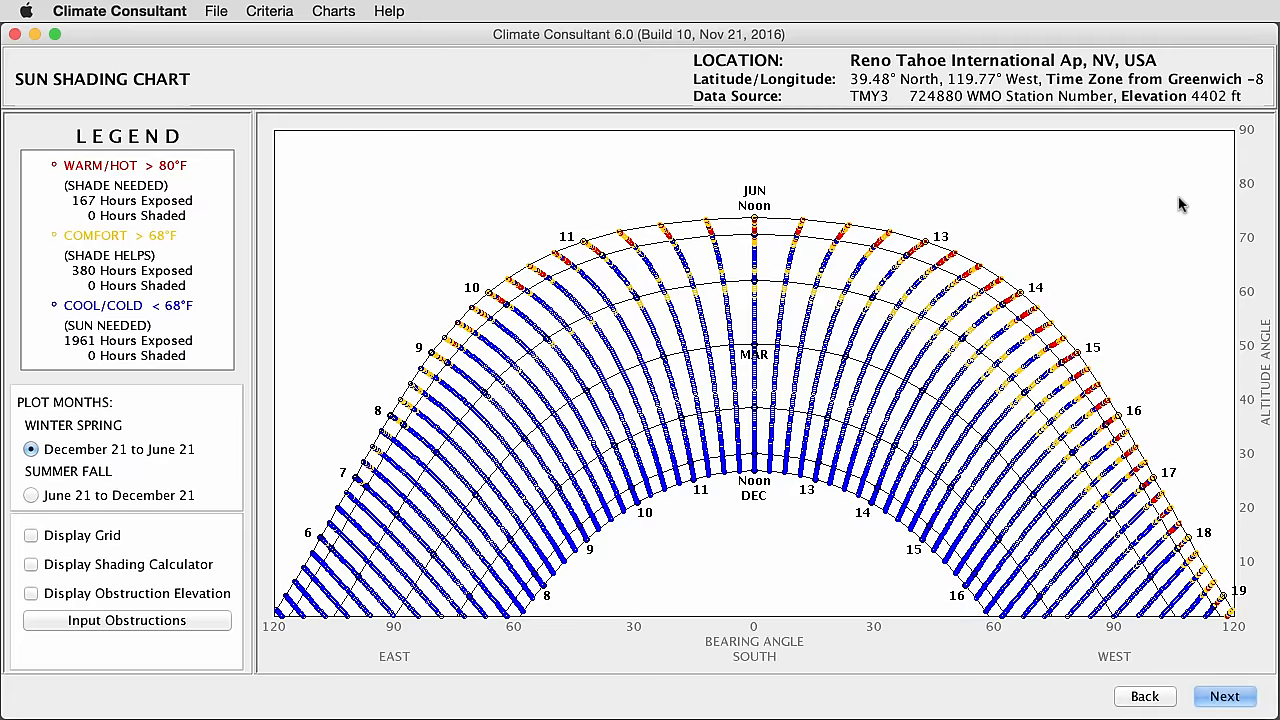
mouse_move(544, 210)
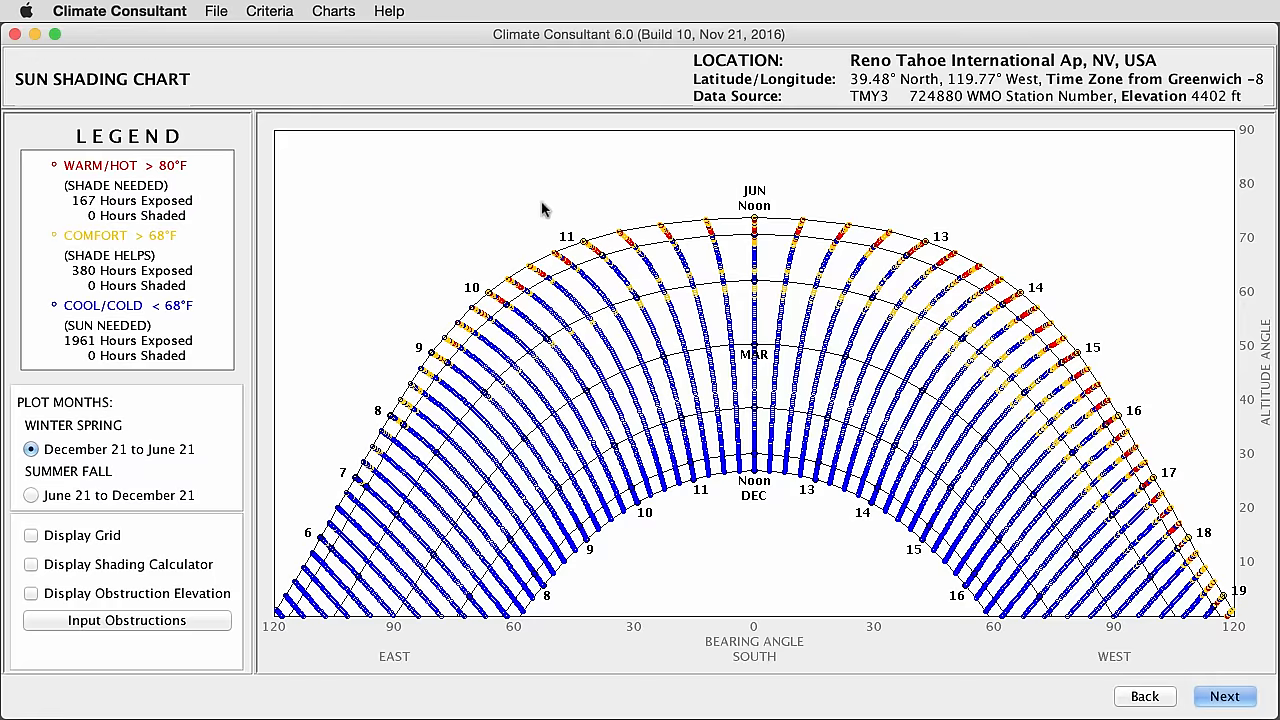
mouse_move(180, 166)
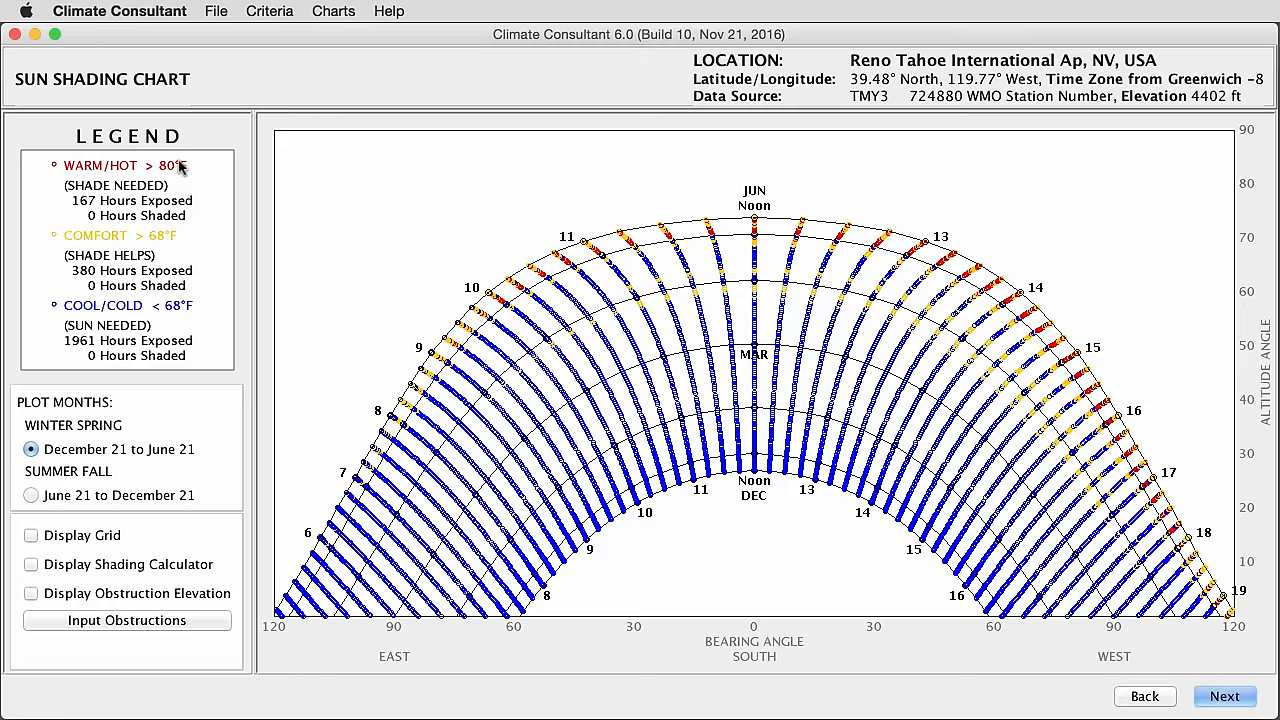
mouse_move(216, 222)
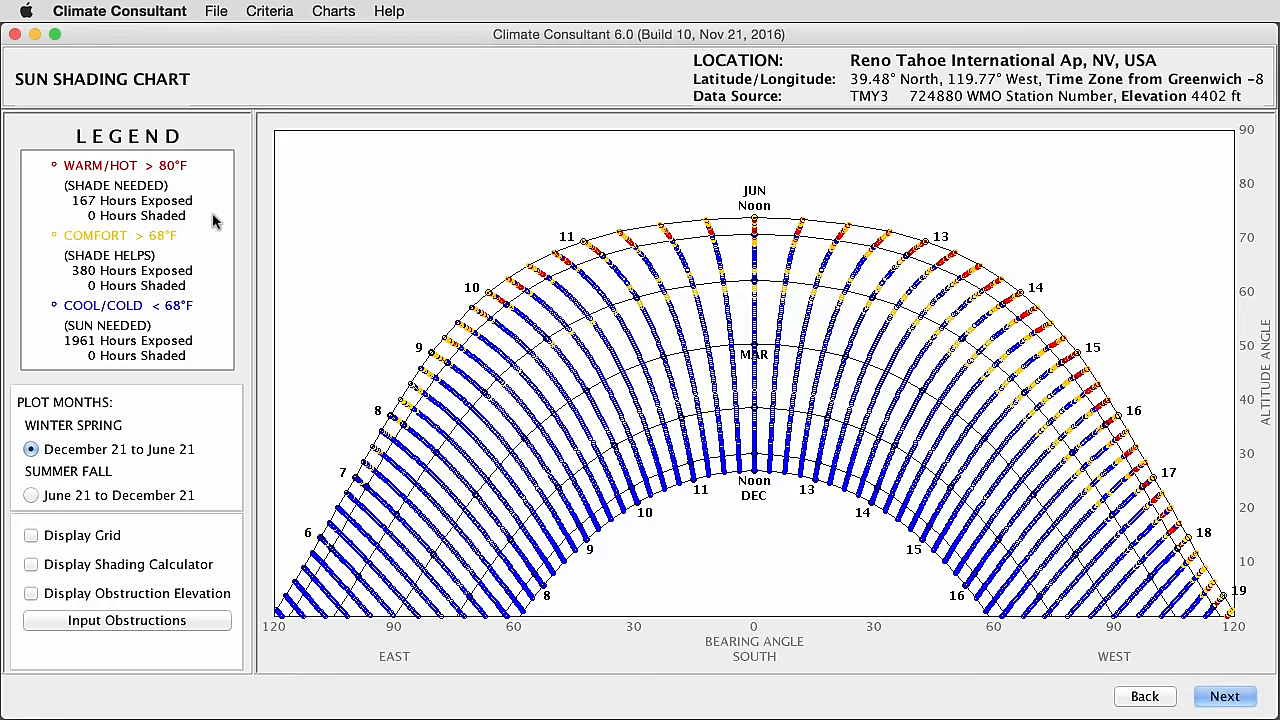
mouse_move(156, 168)
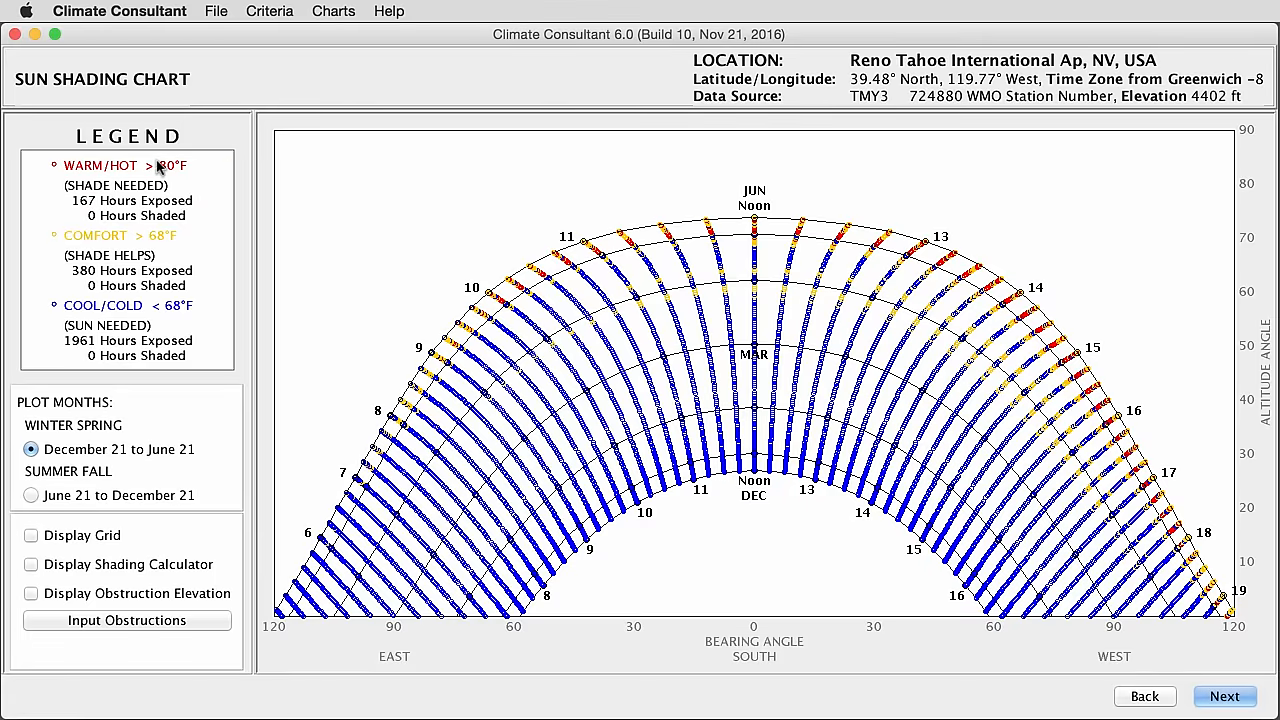
mouse_move(192, 176)
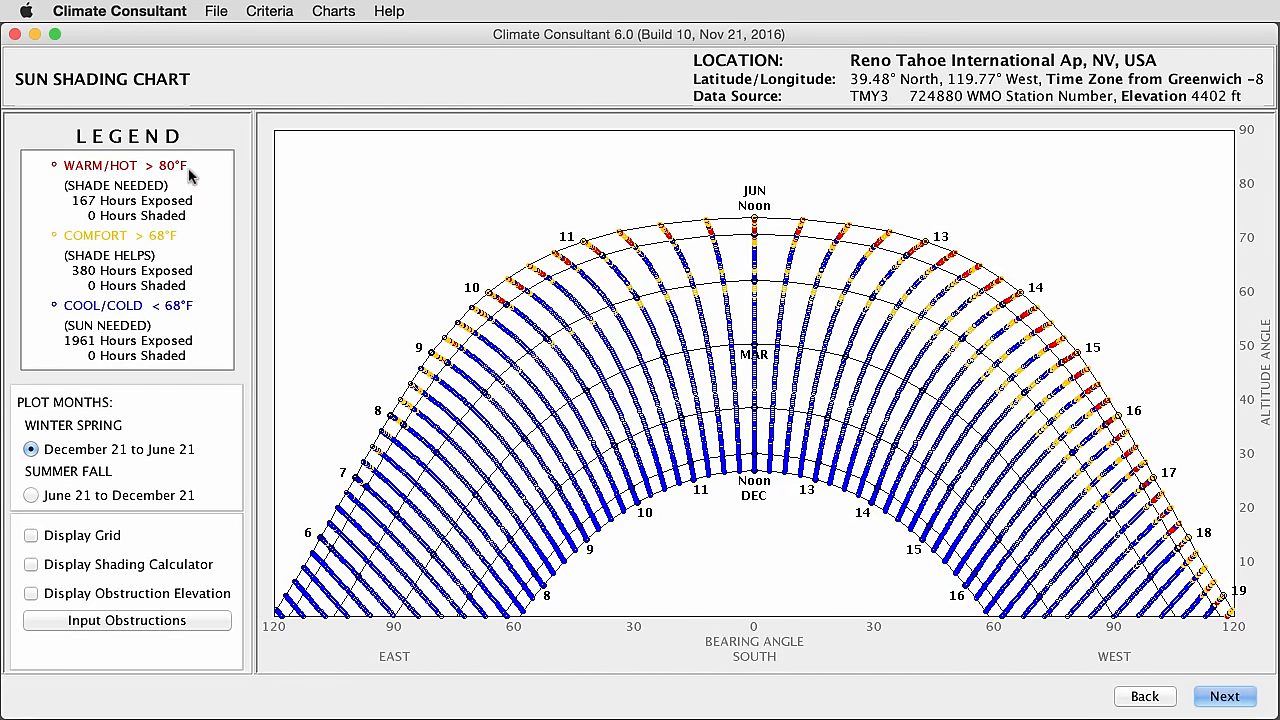
mouse_move(180, 244)
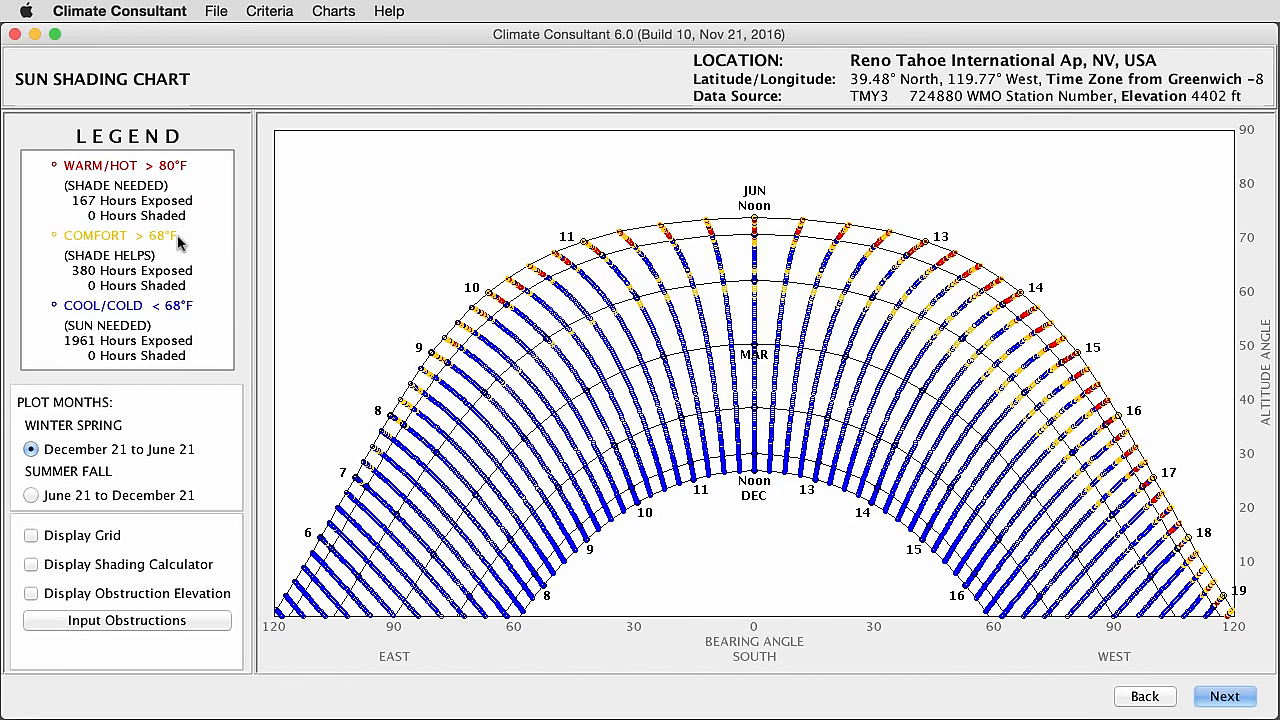
mouse_move(188, 318)
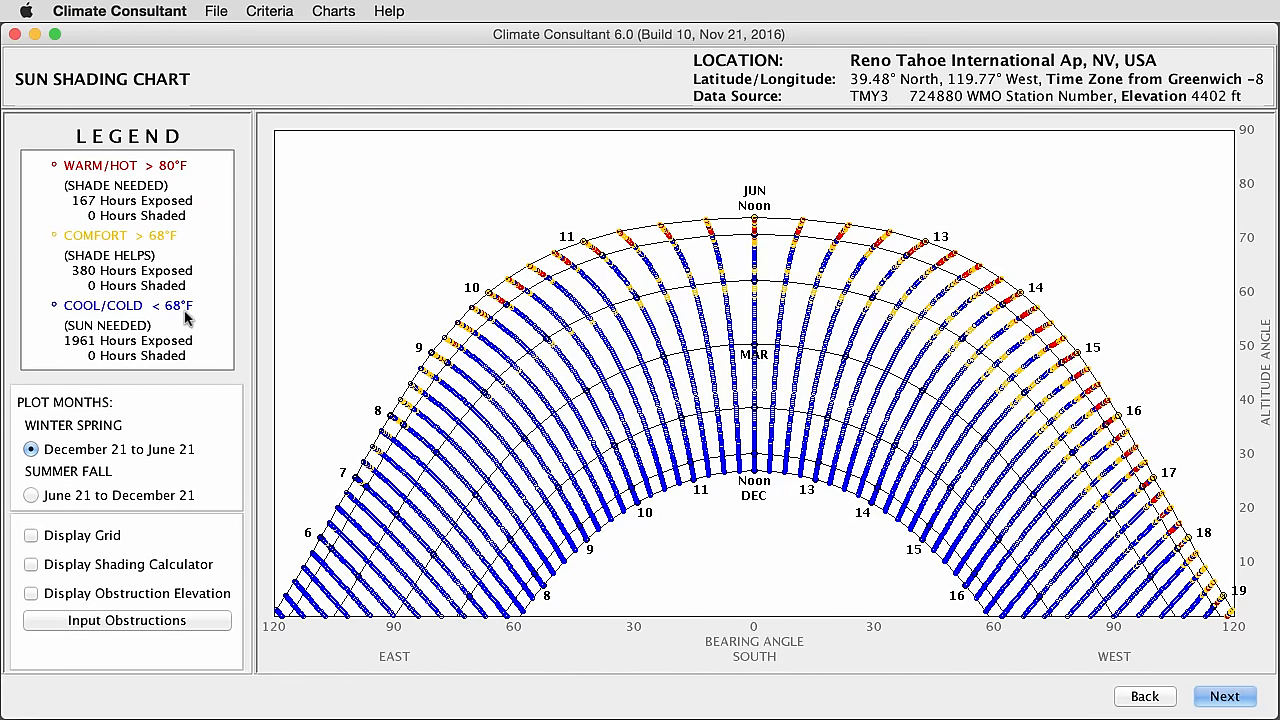
mouse_move(700, 424)
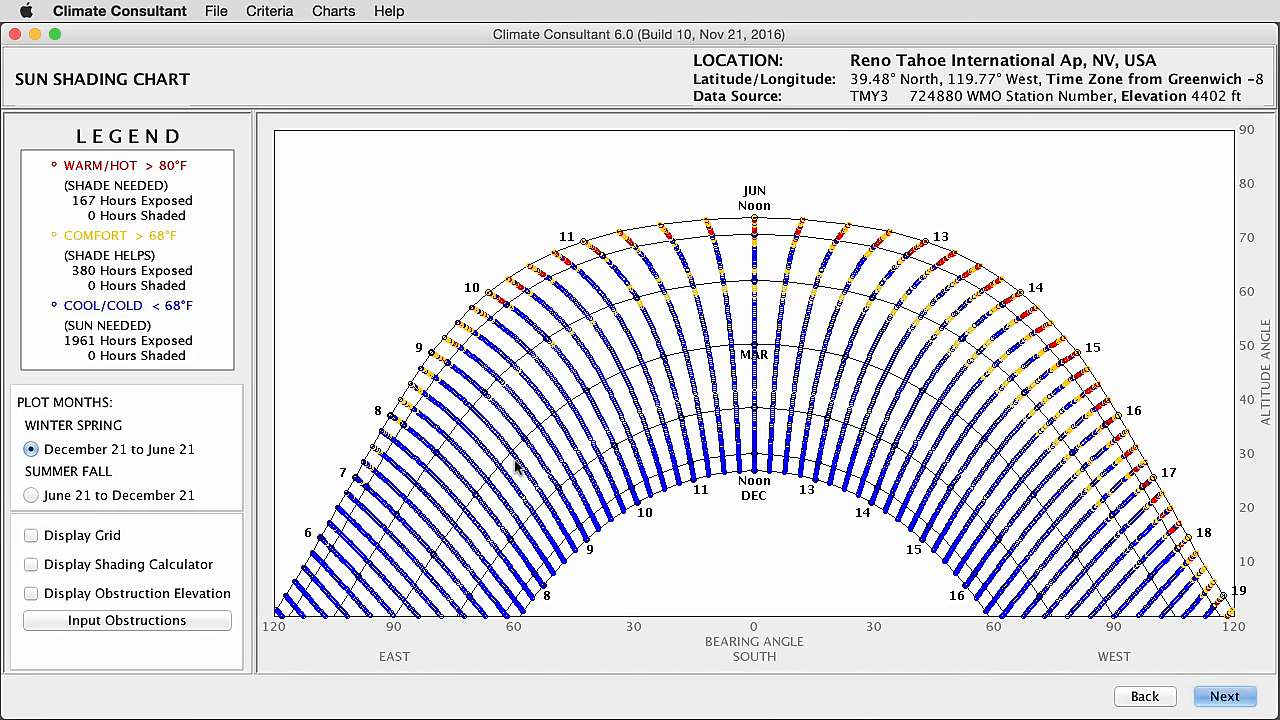
mouse_move(270, 464)
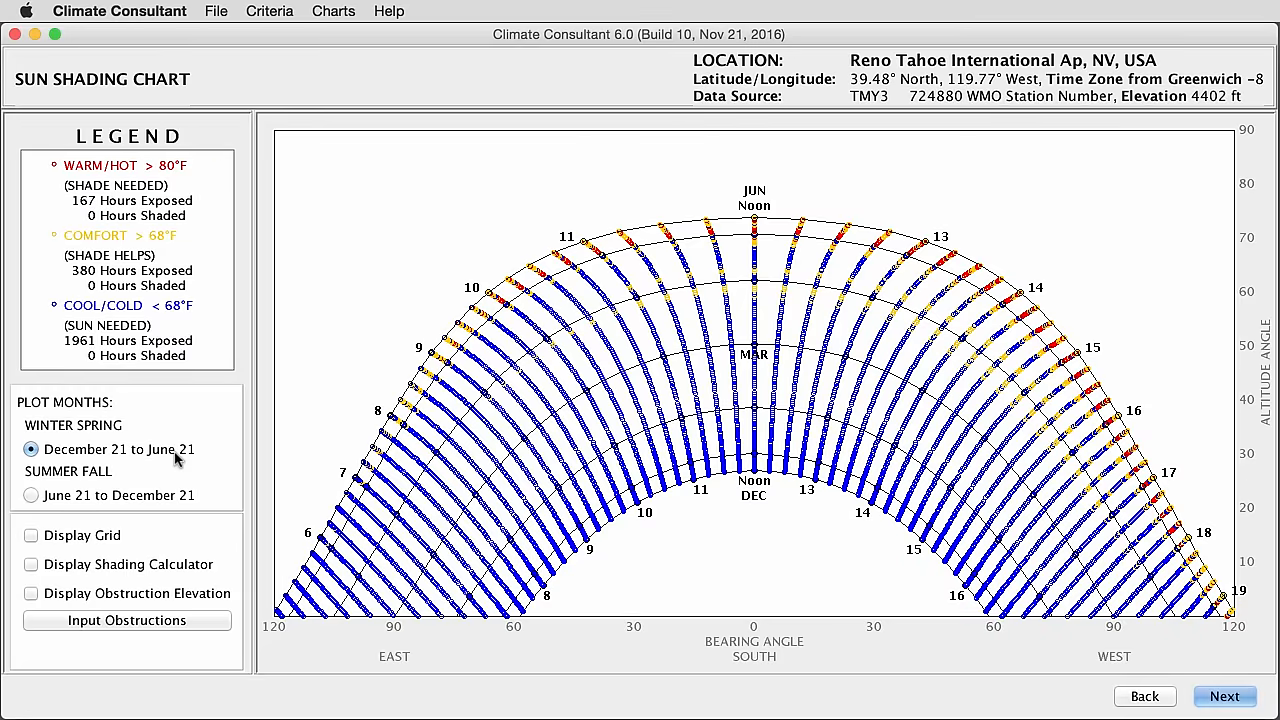
mouse_move(208, 330)
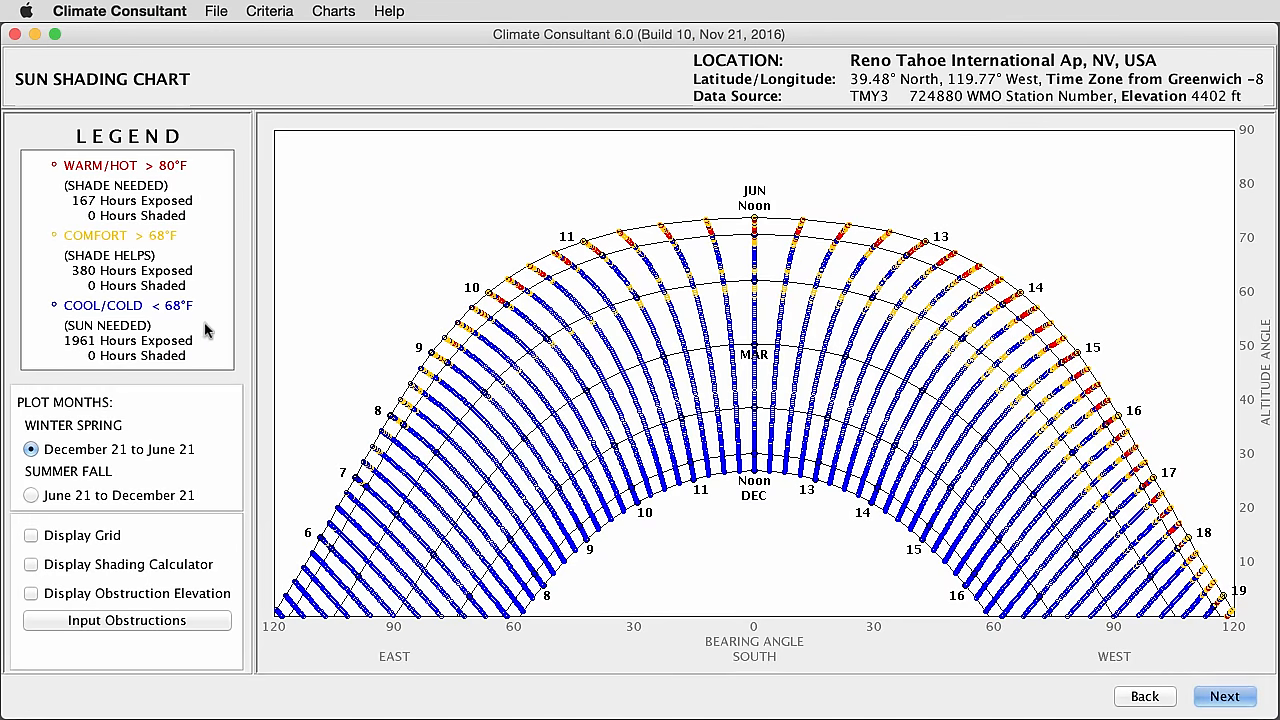
mouse_move(72, 320)
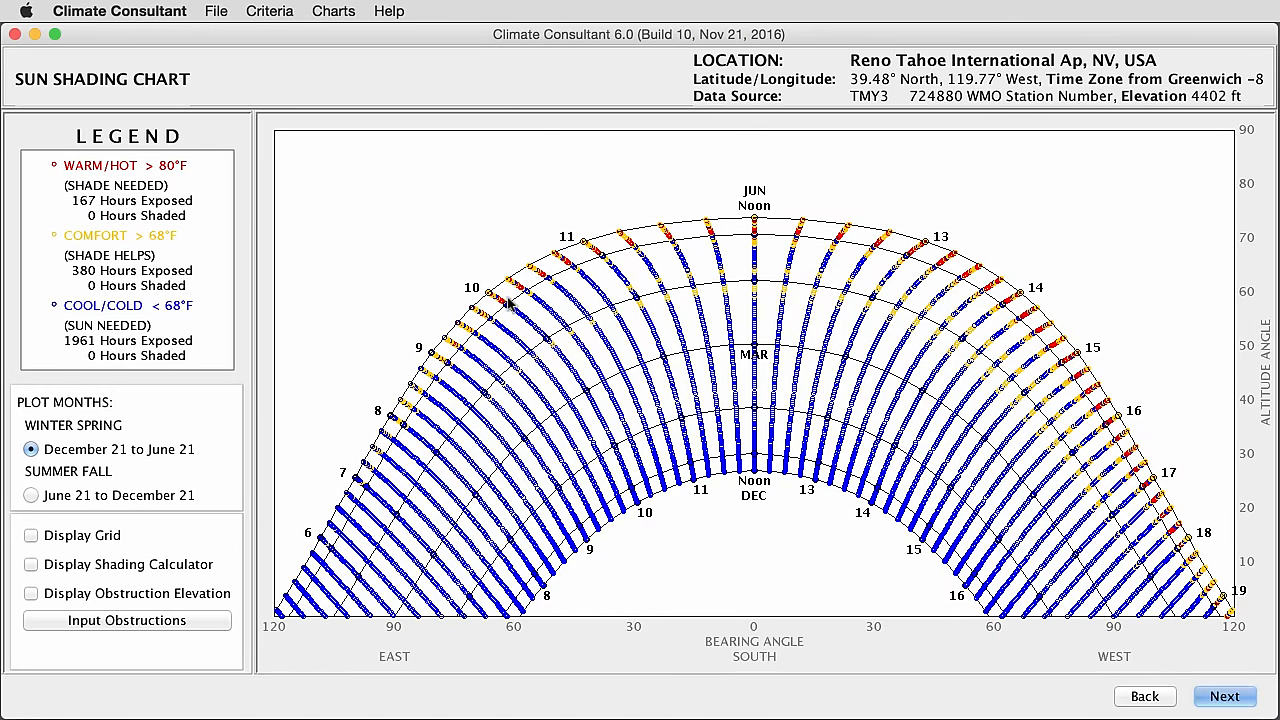
mouse_move(1056, 330)
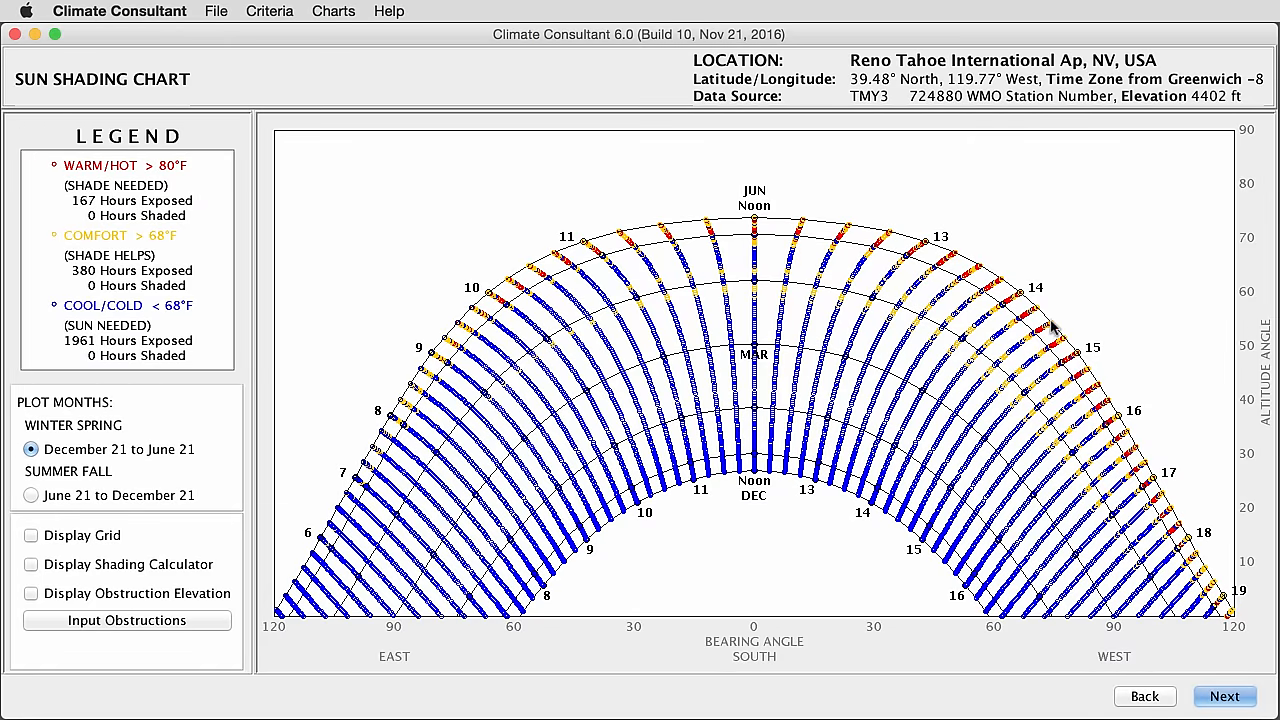
mouse_move(624, 244)
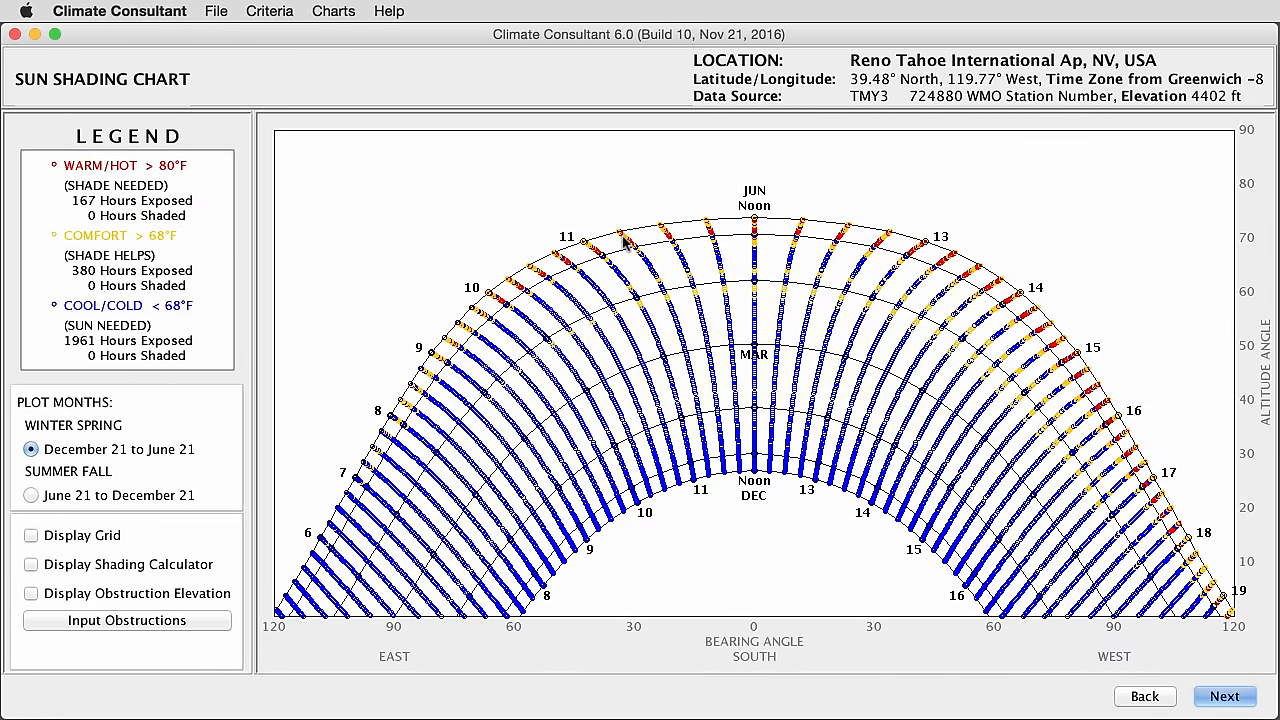
mouse_move(416, 310)
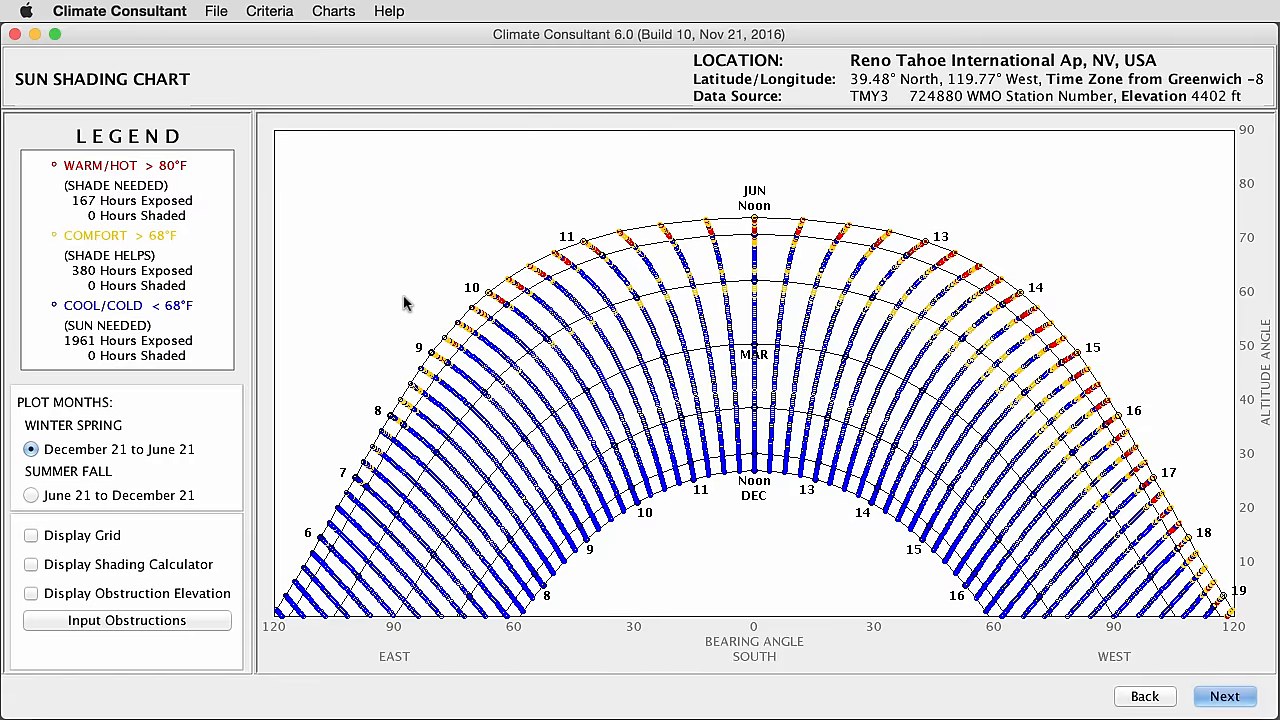
mouse_move(378, 370)
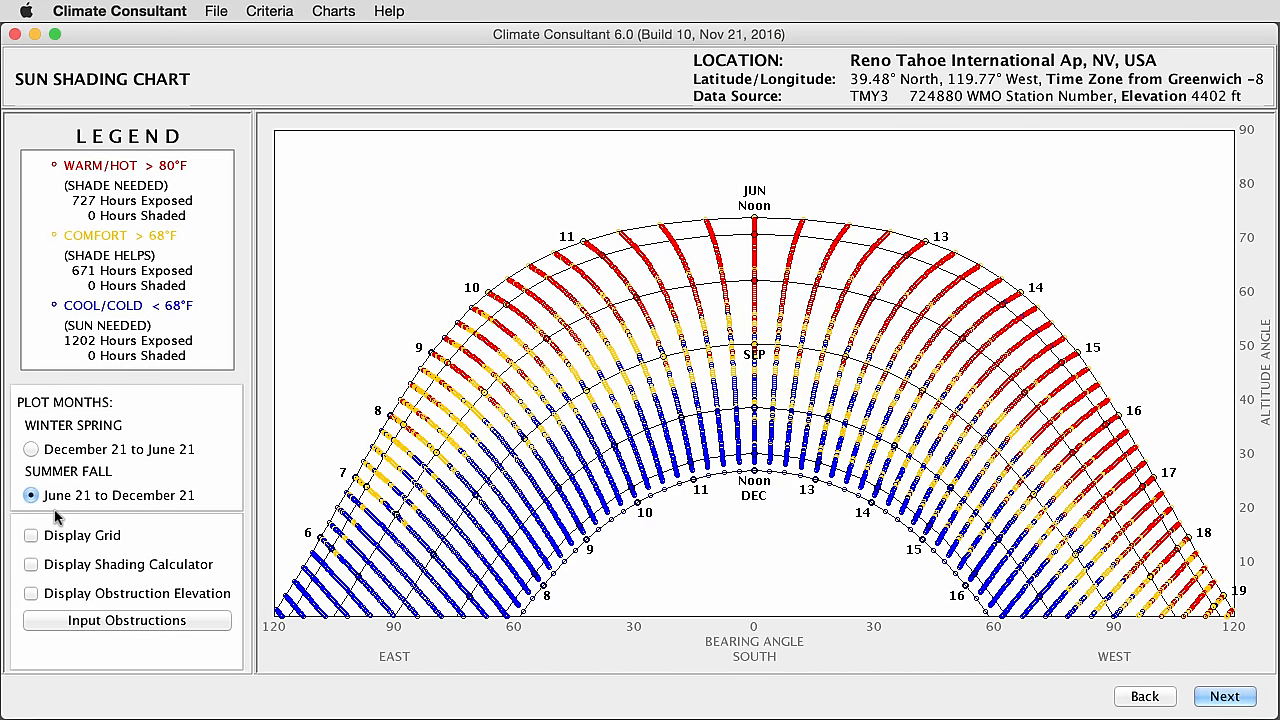
mouse_move(18, 568)
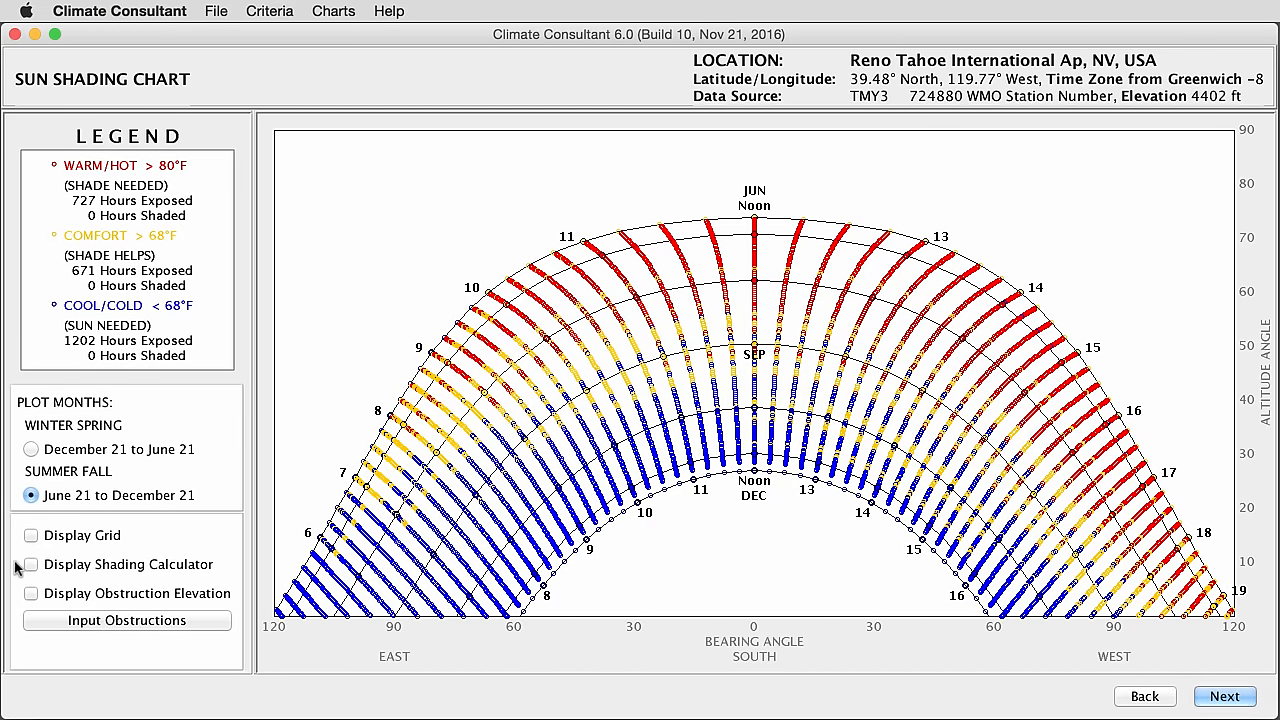
mouse_move(78, 576)
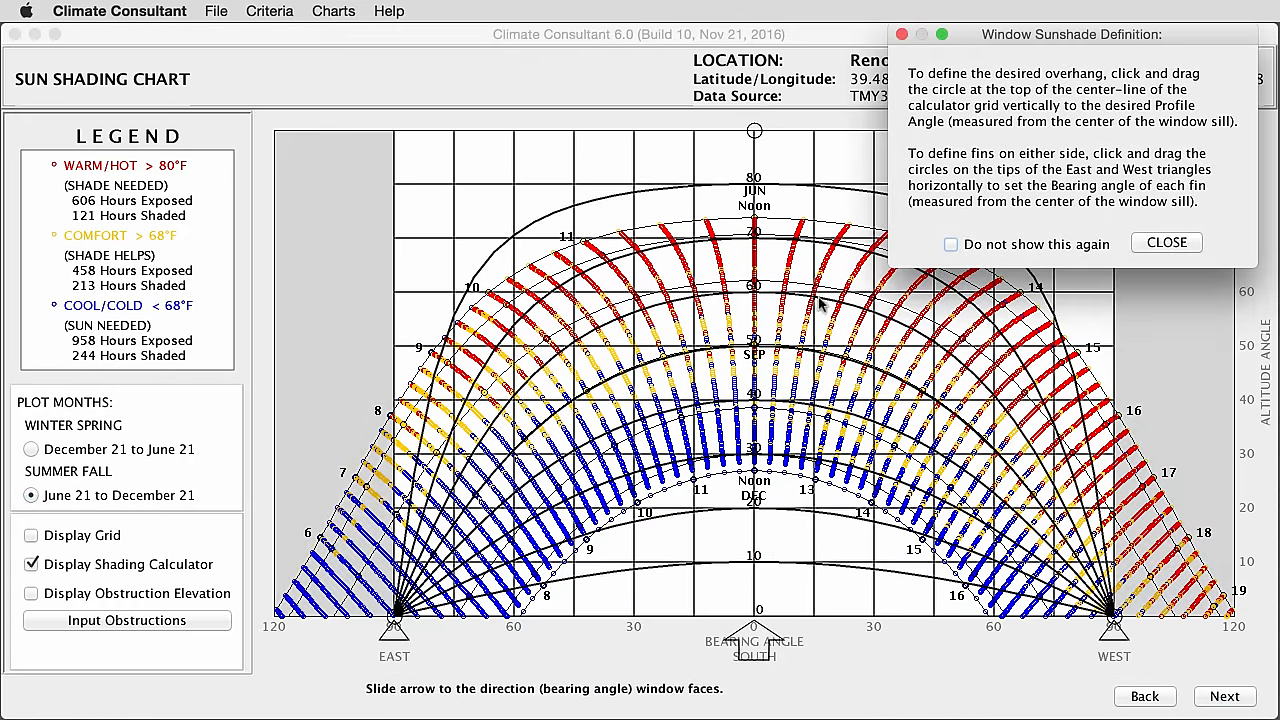
Move and dismiss the Window Sunshade Definition notes, then lower the overhang profile angle slightly.
left_click_drag(1070, 34, 748, 204)
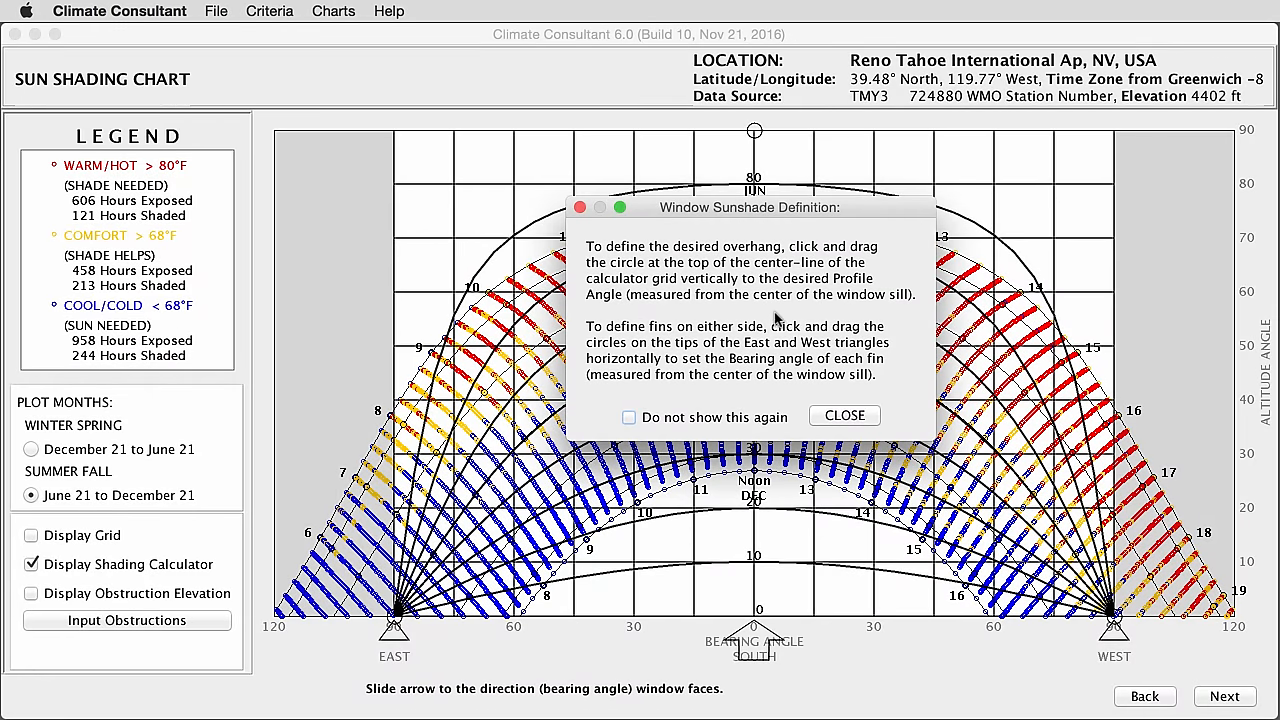
mouse_move(920, 426)
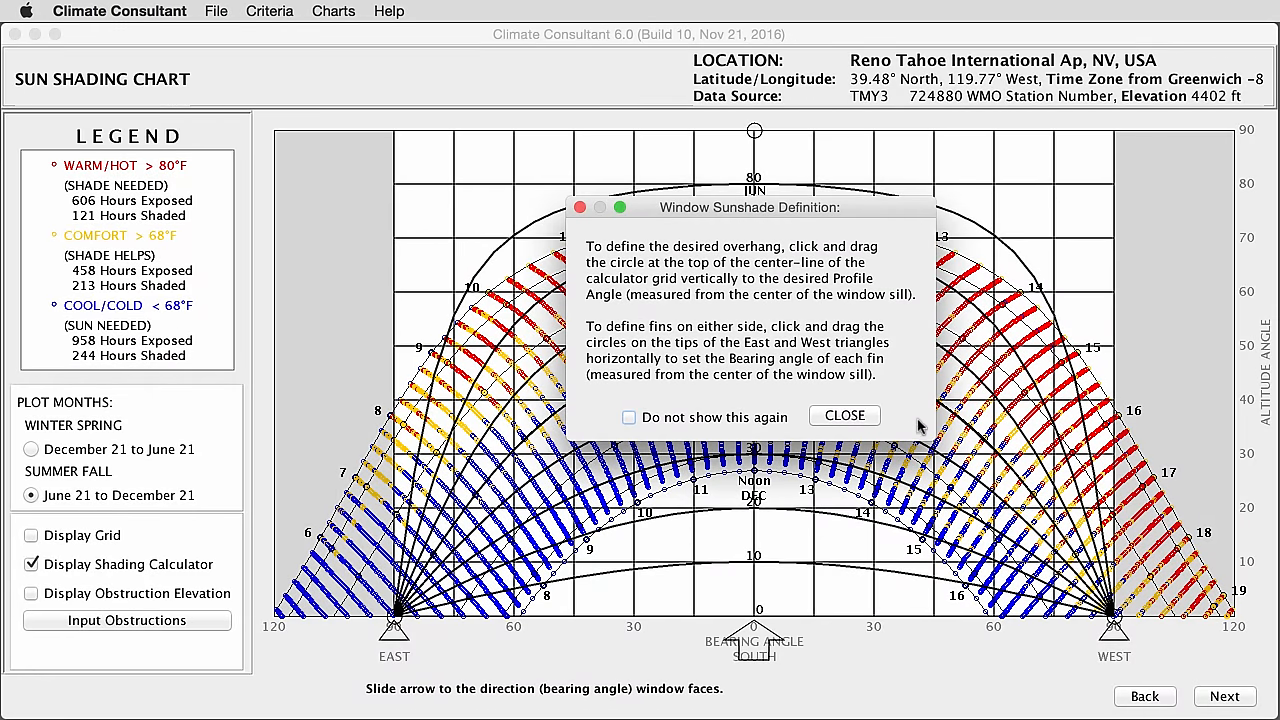
mouse_move(880, 432)
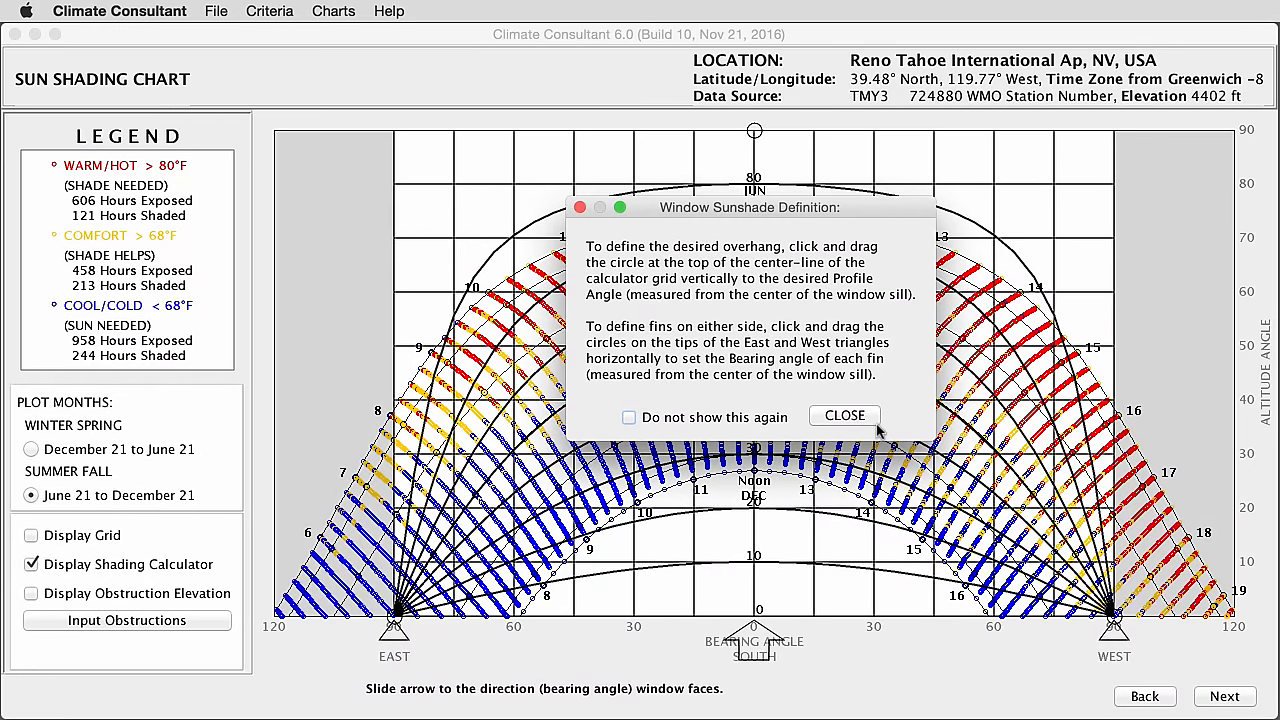
left_click(844, 414)
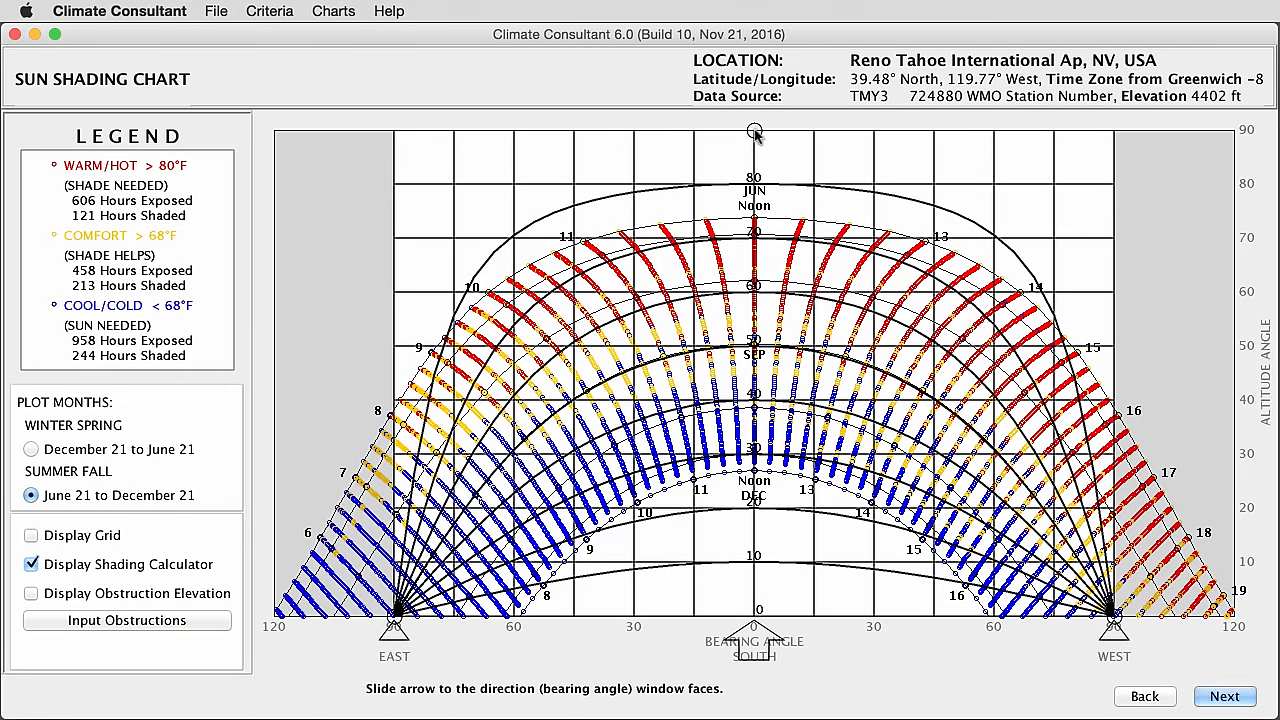
left_click_drag(754, 132, 756, 164)
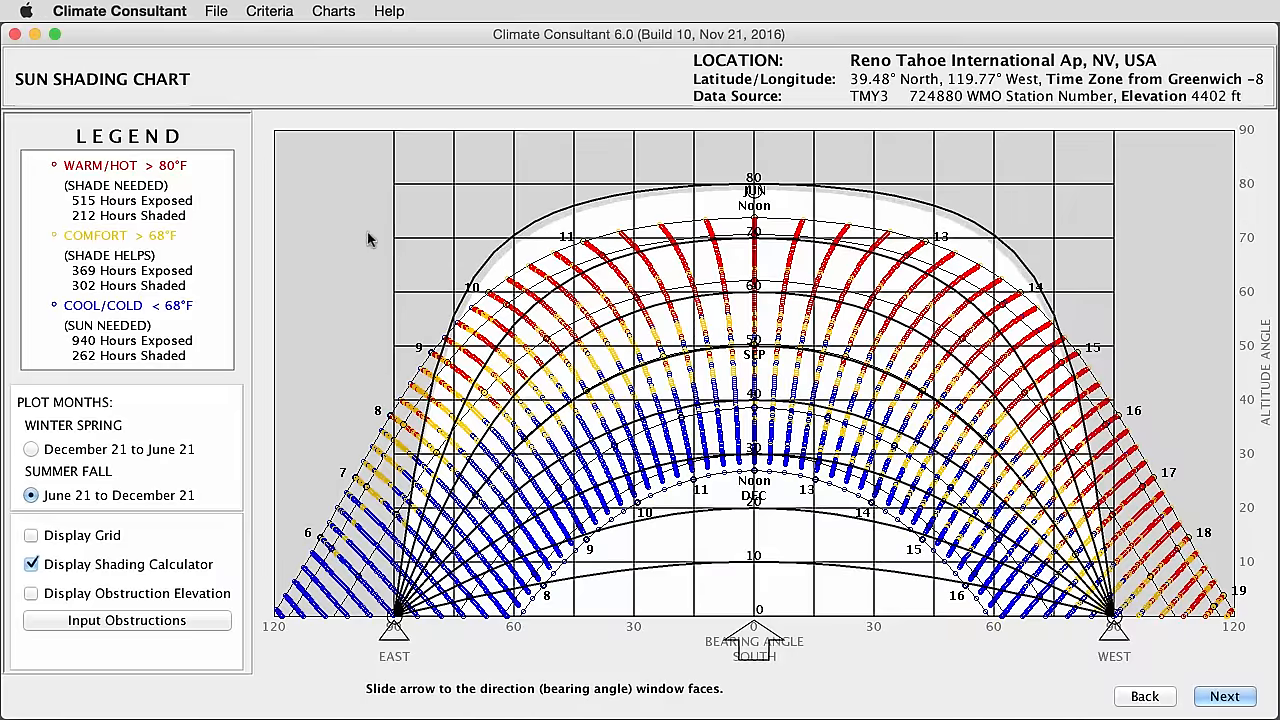
mouse_move(342, 278)
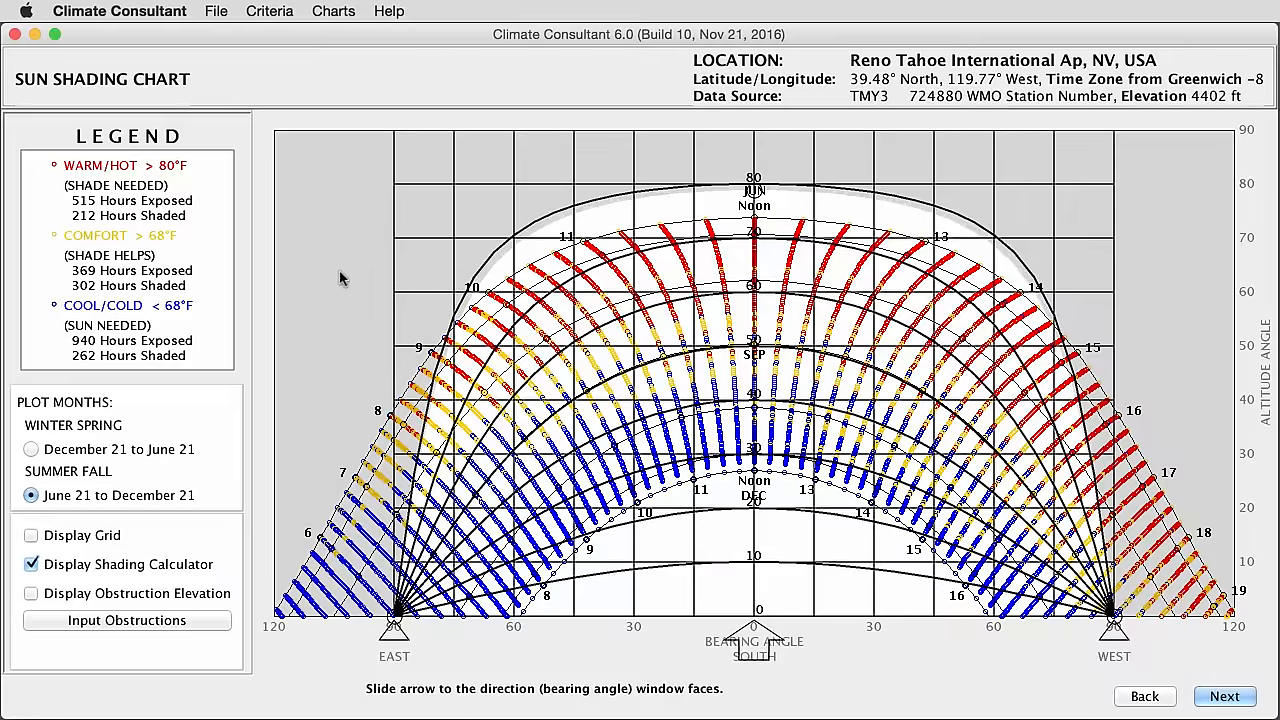
mouse_move(744, 200)
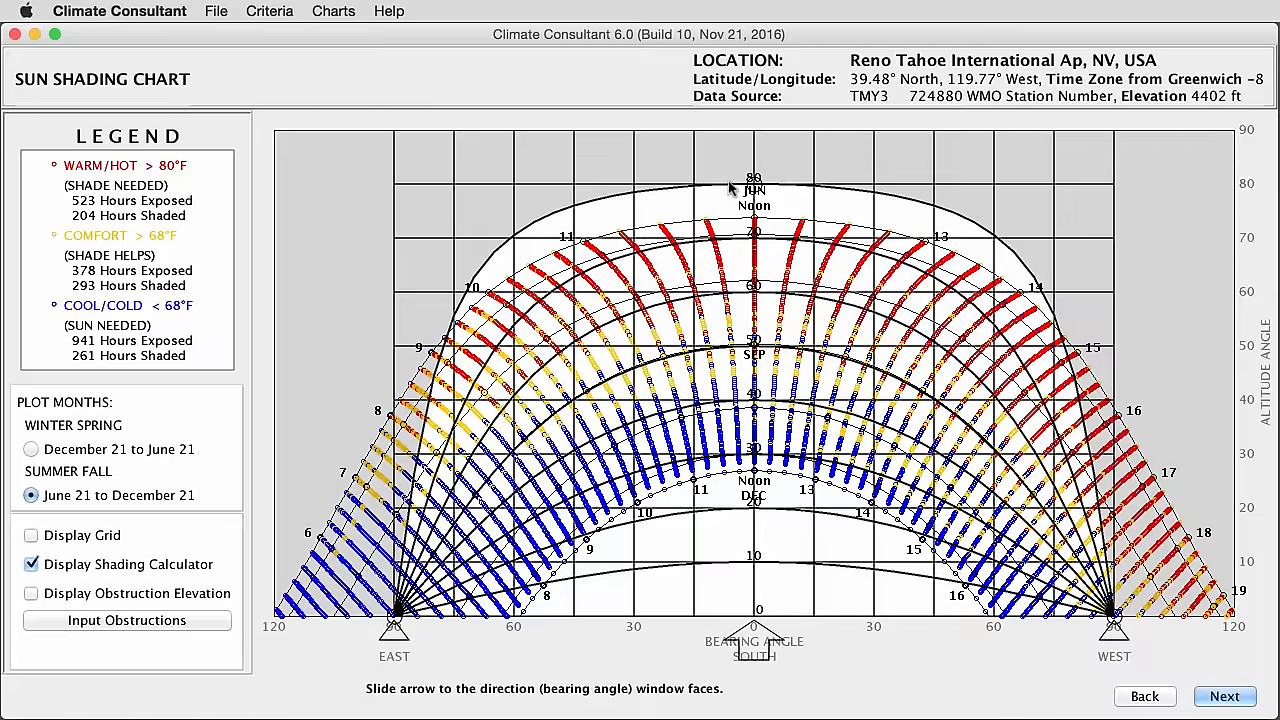
mouse_move(756, 190)
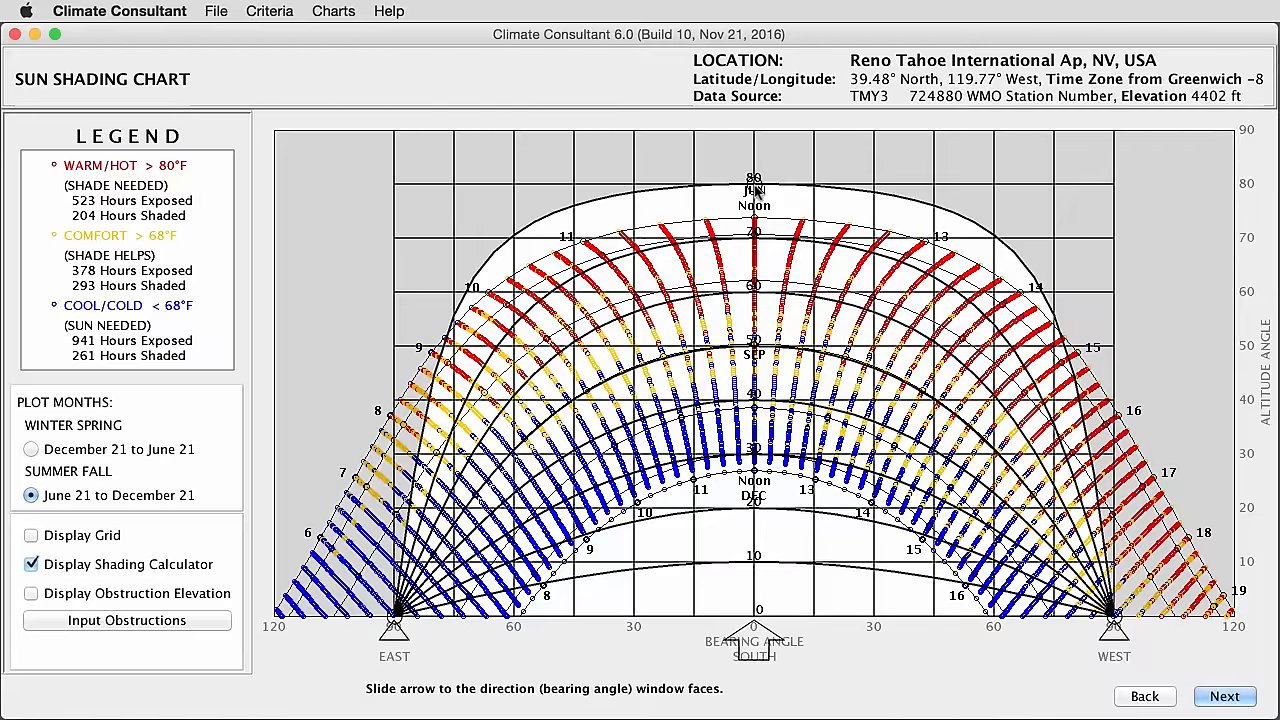
mouse_move(778, 192)
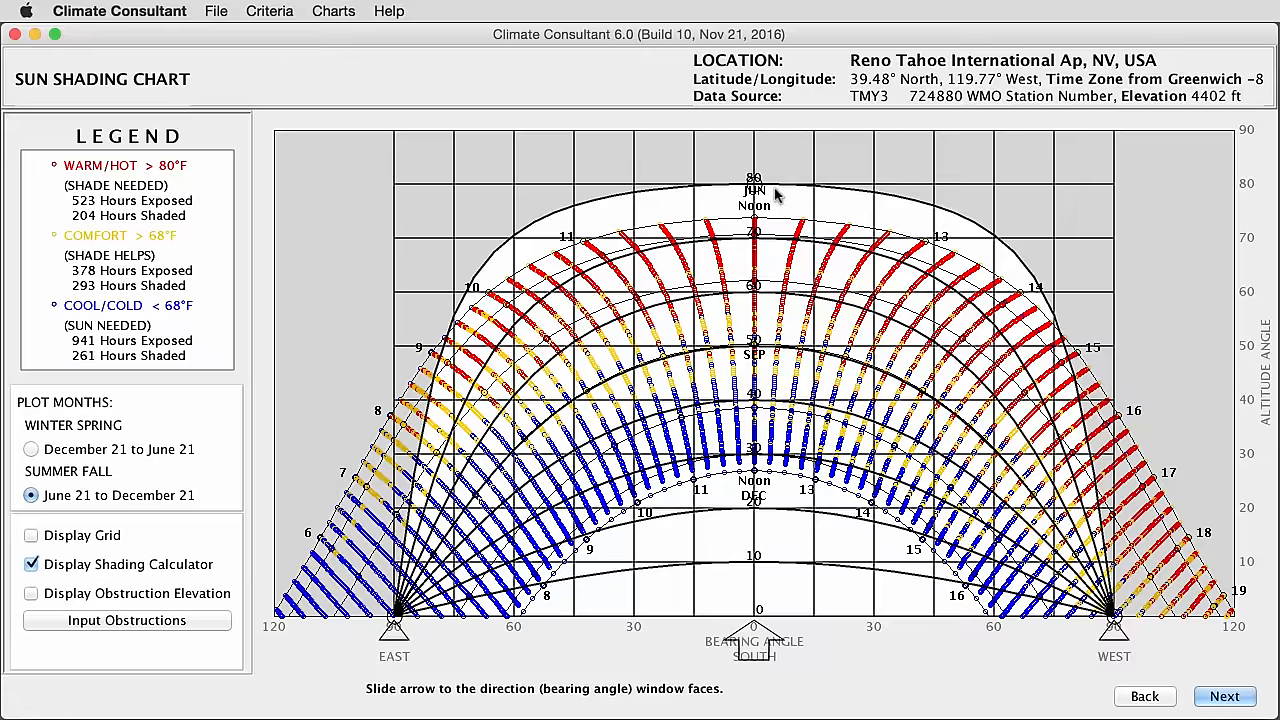
mouse_move(752, 204)
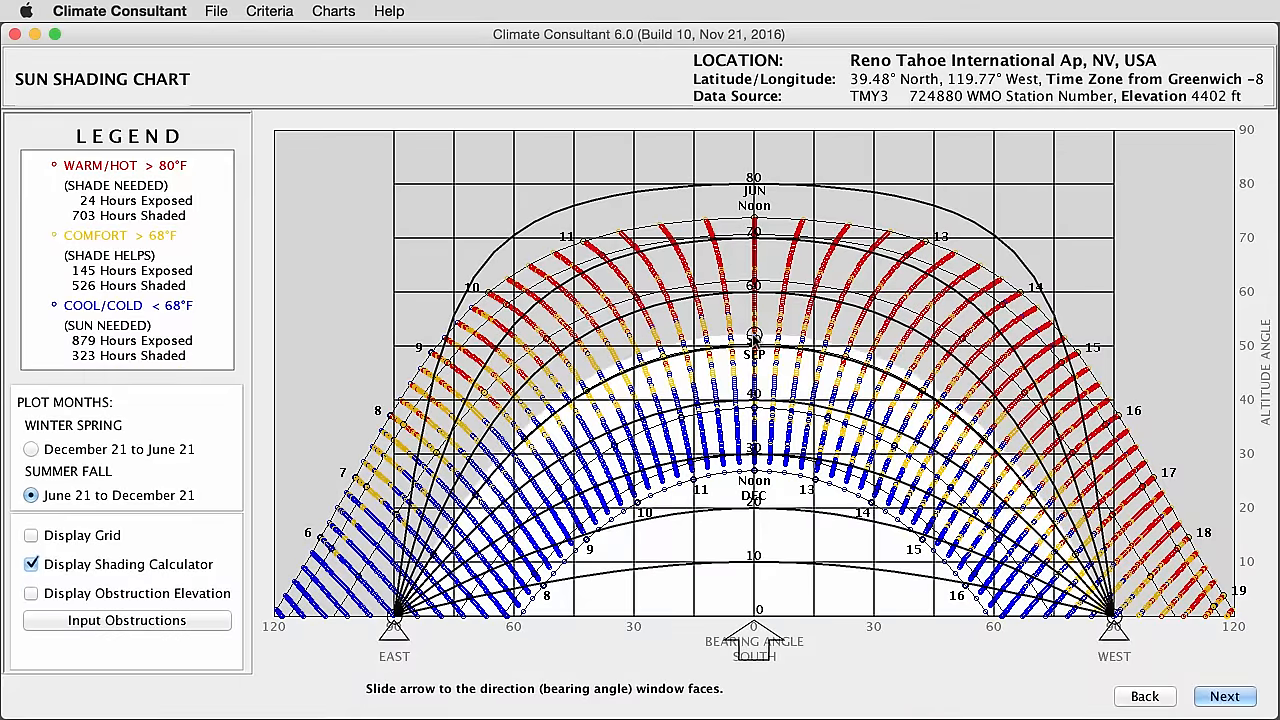
Lower the overhang so about 720 warm hours are shaded and only 7 exposed.
left_click_drag(756, 336, 756, 376)
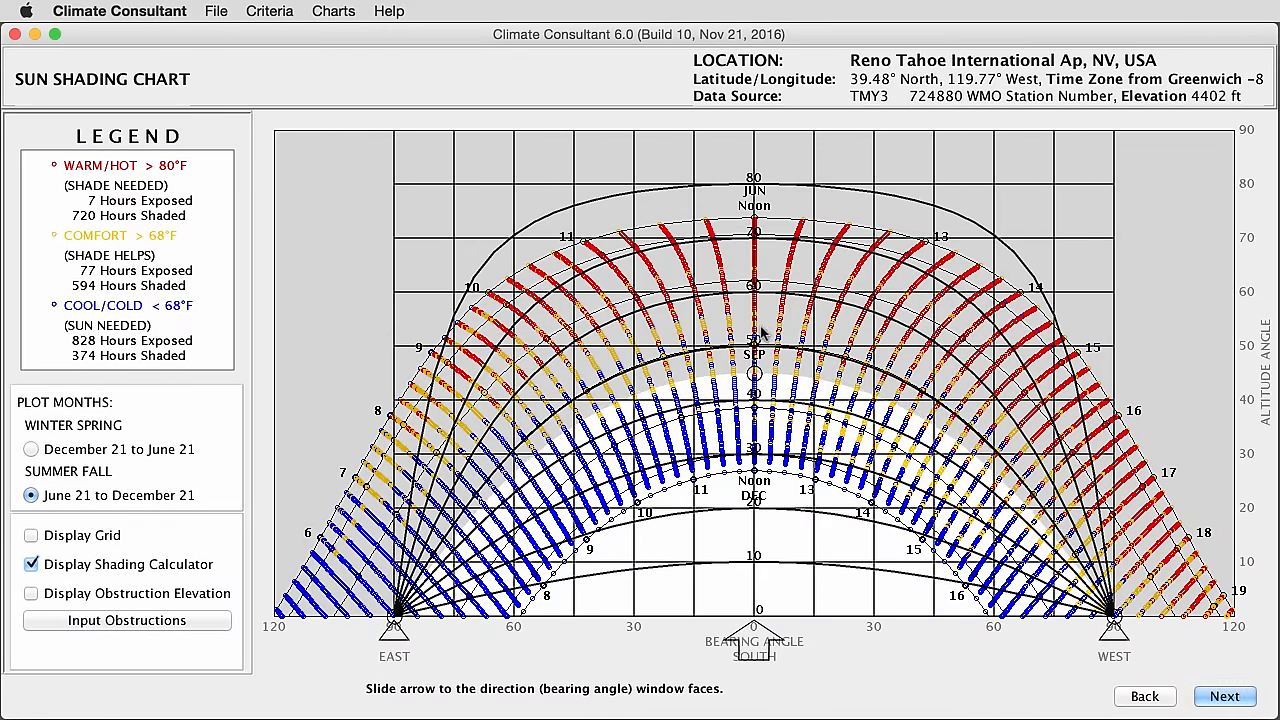
mouse_move(708, 378)
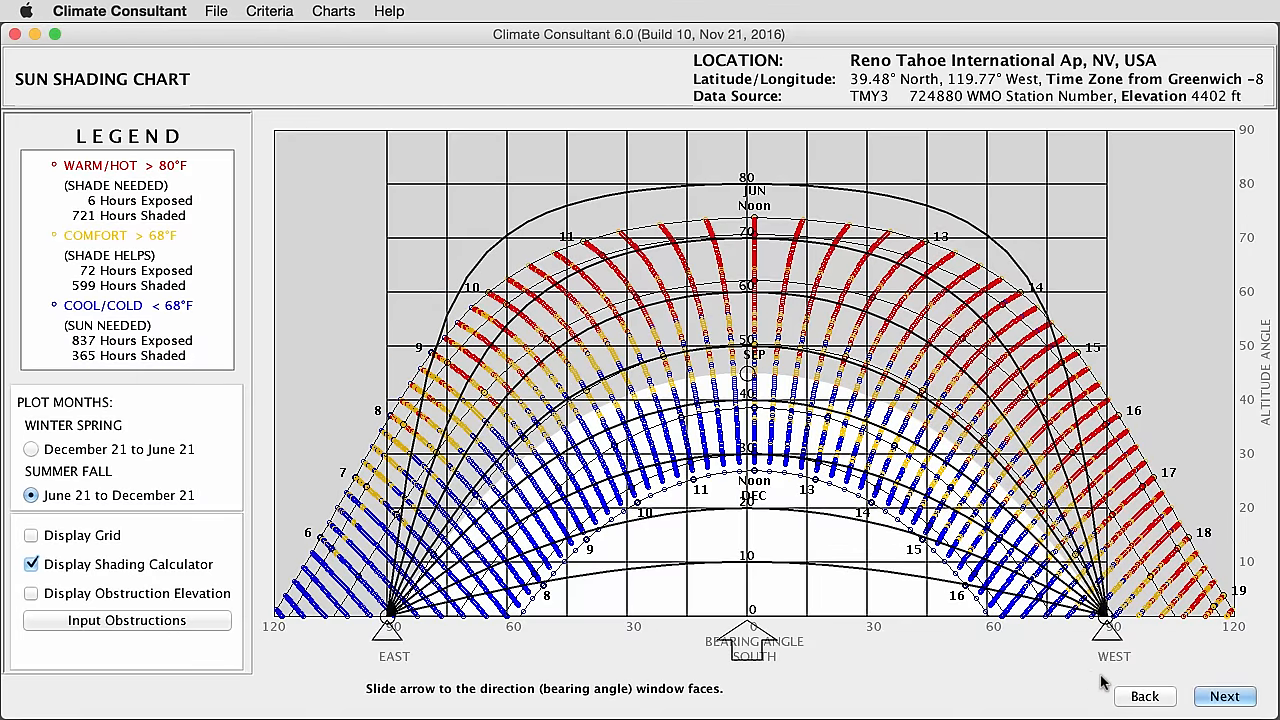
mouse_move(1110, 644)
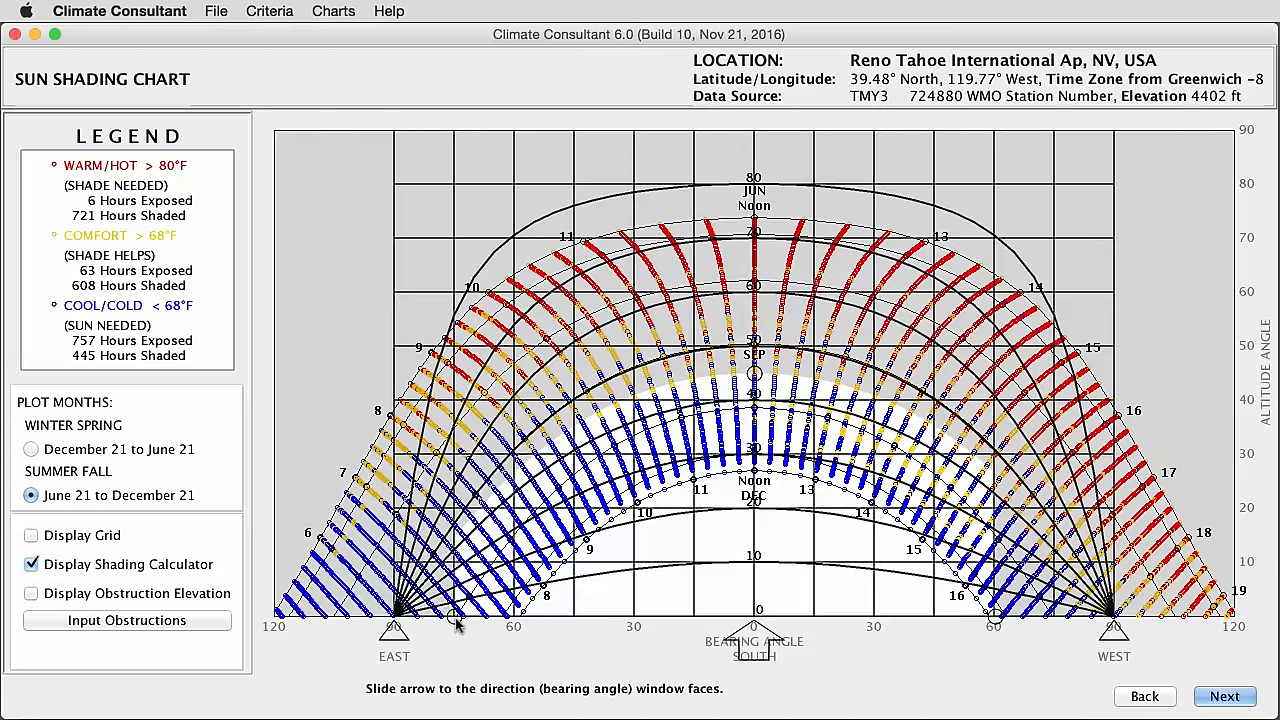
Add and adjust side fins on the calculator, then turn off the Display Shading Calculator overlay.
left_click_drag(456, 616, 516, 616)
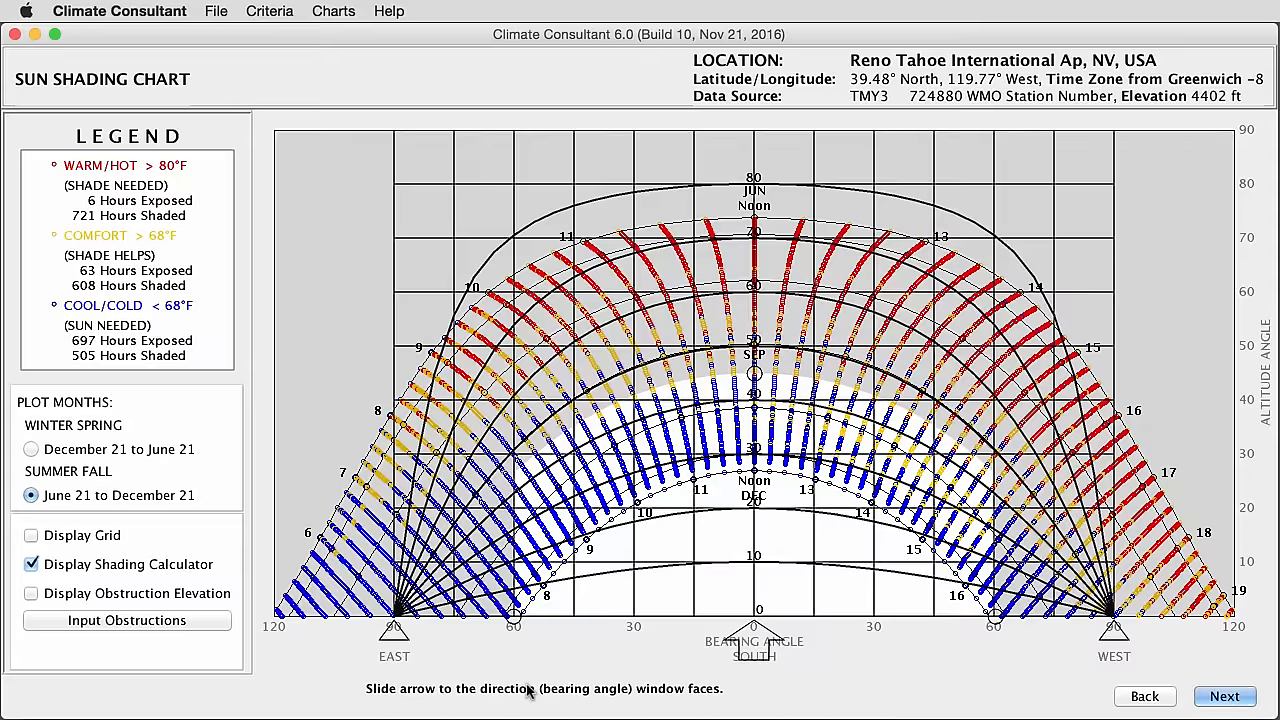
mouse_move(756, 600)
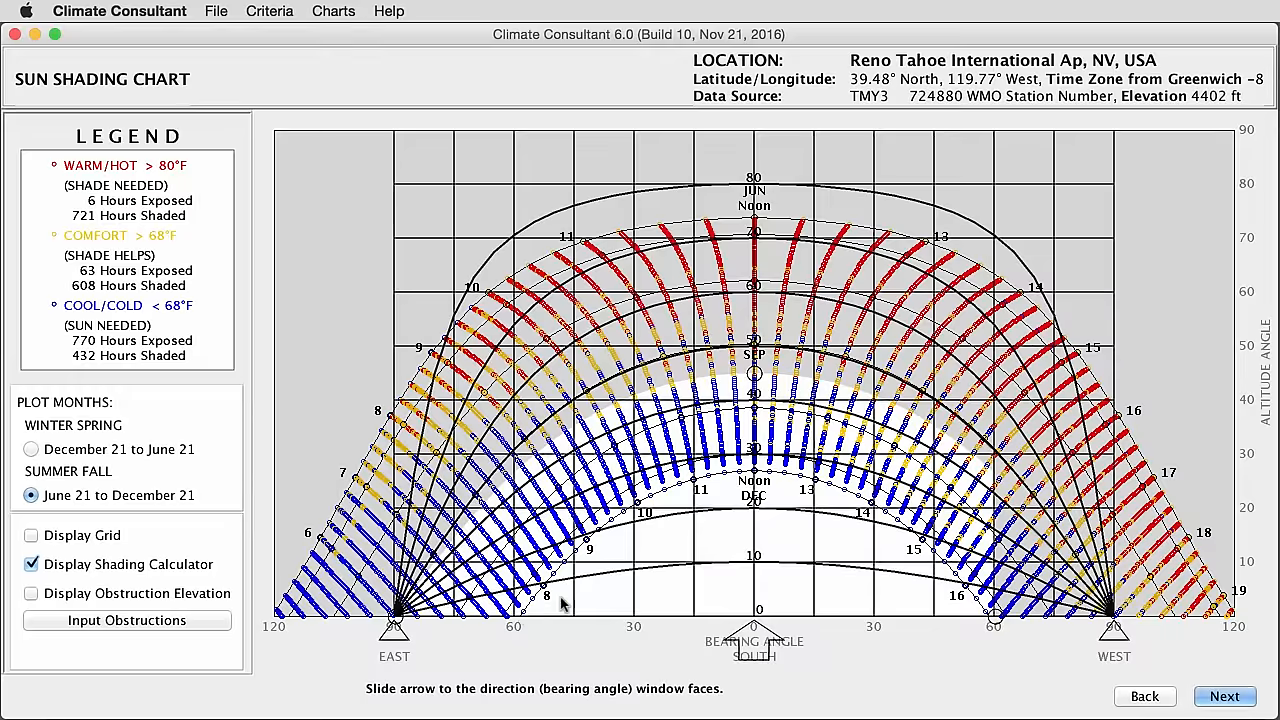
mouse_move(1028, 568)
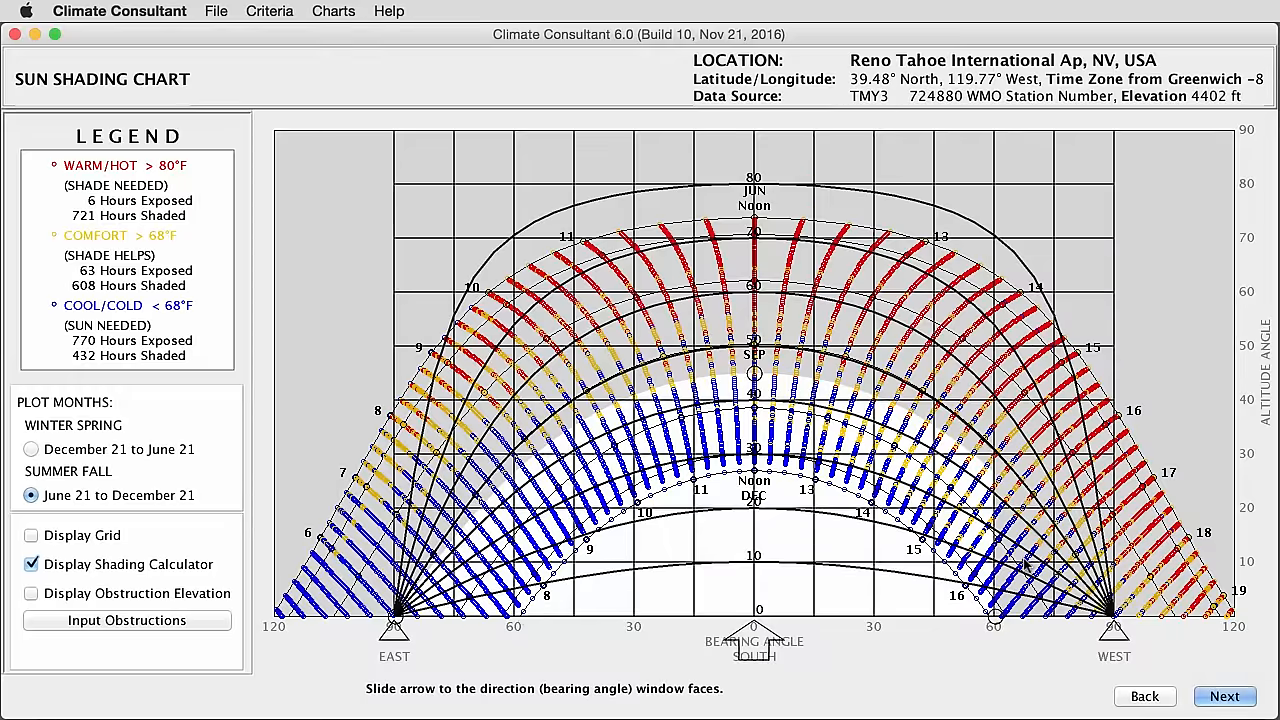
left_click_drag(1030, 564, 1060, 620)
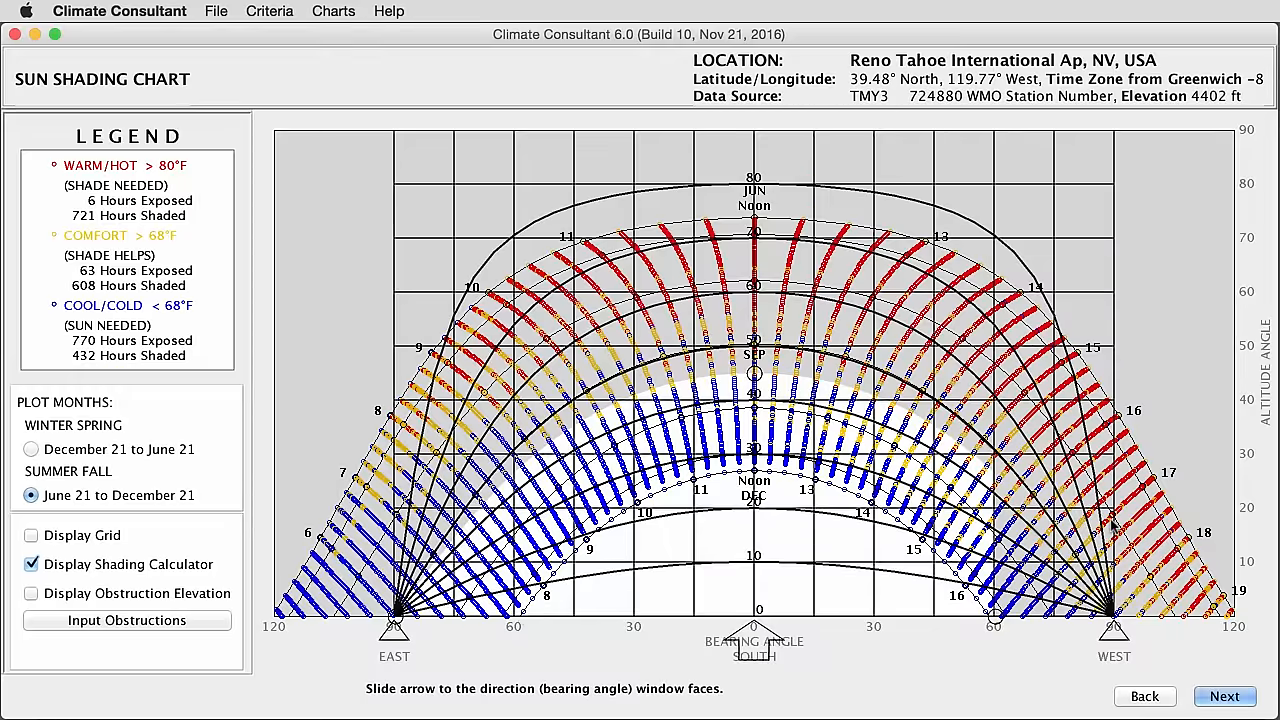
mouse_move(1012, 636)
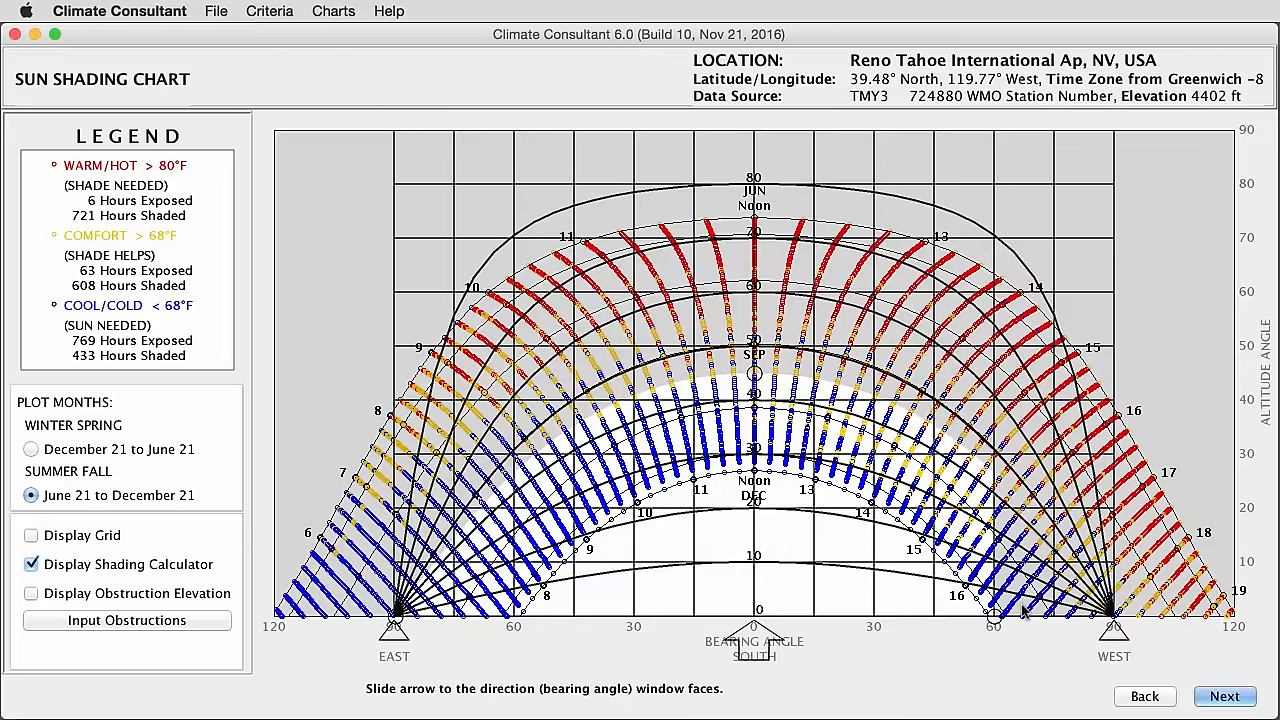
mouse_move(1010, 644)
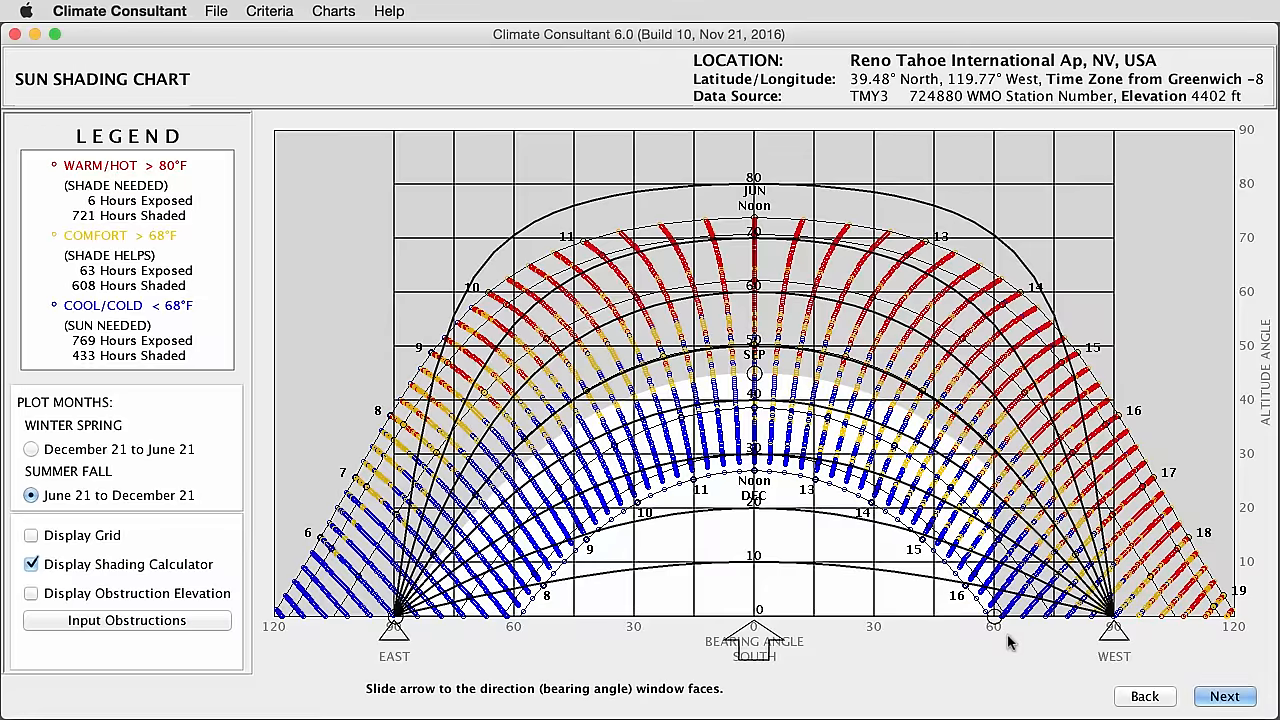
mouse_move(982, 652)
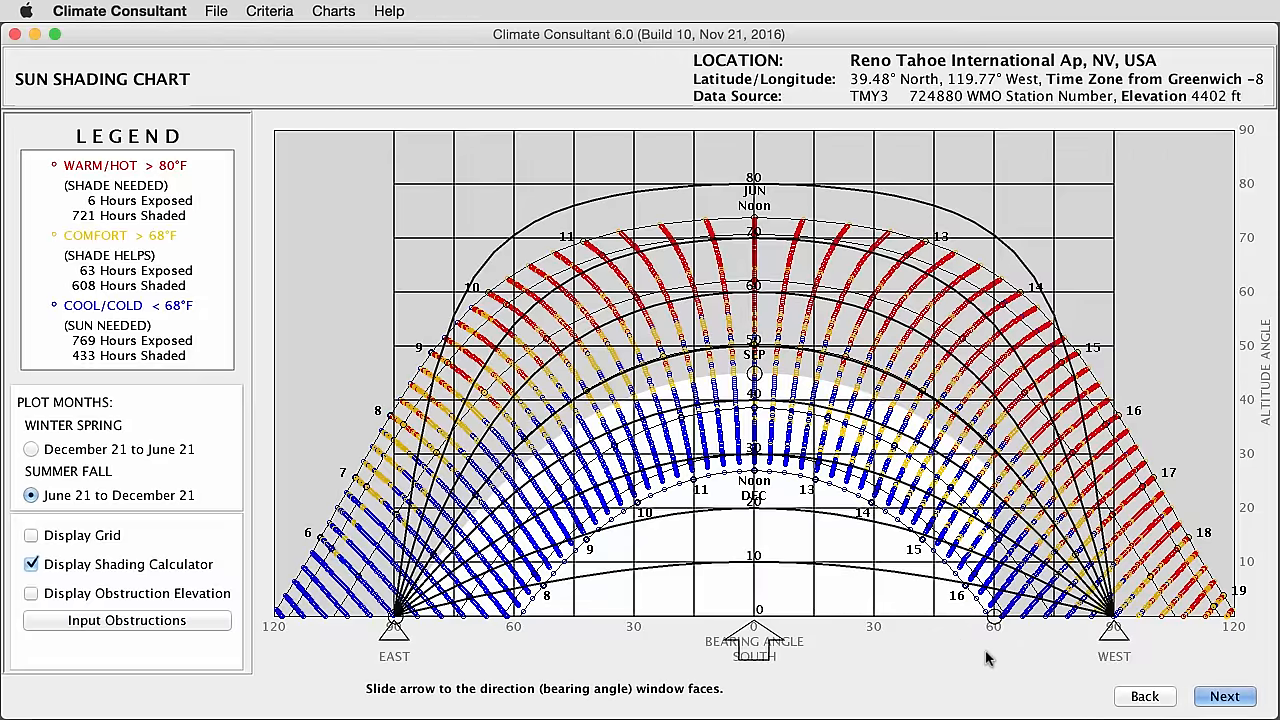
mouse_move(1024, 672)
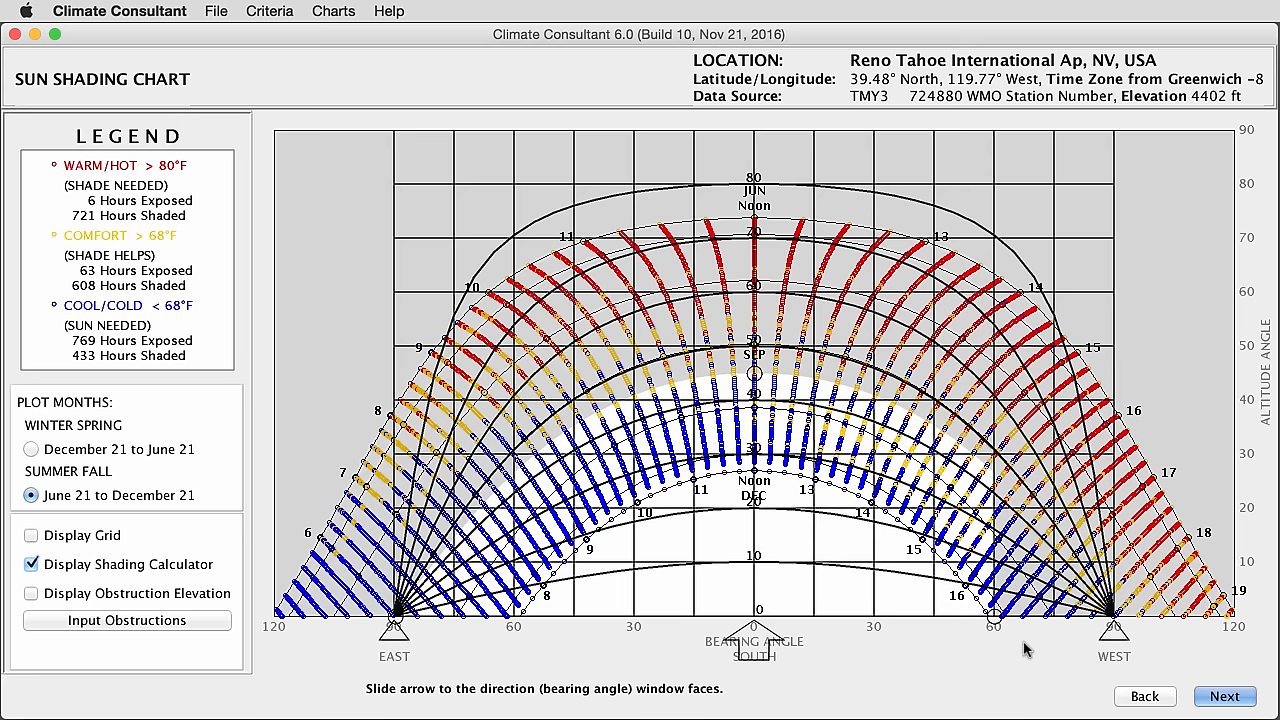
left_click(32, 592)
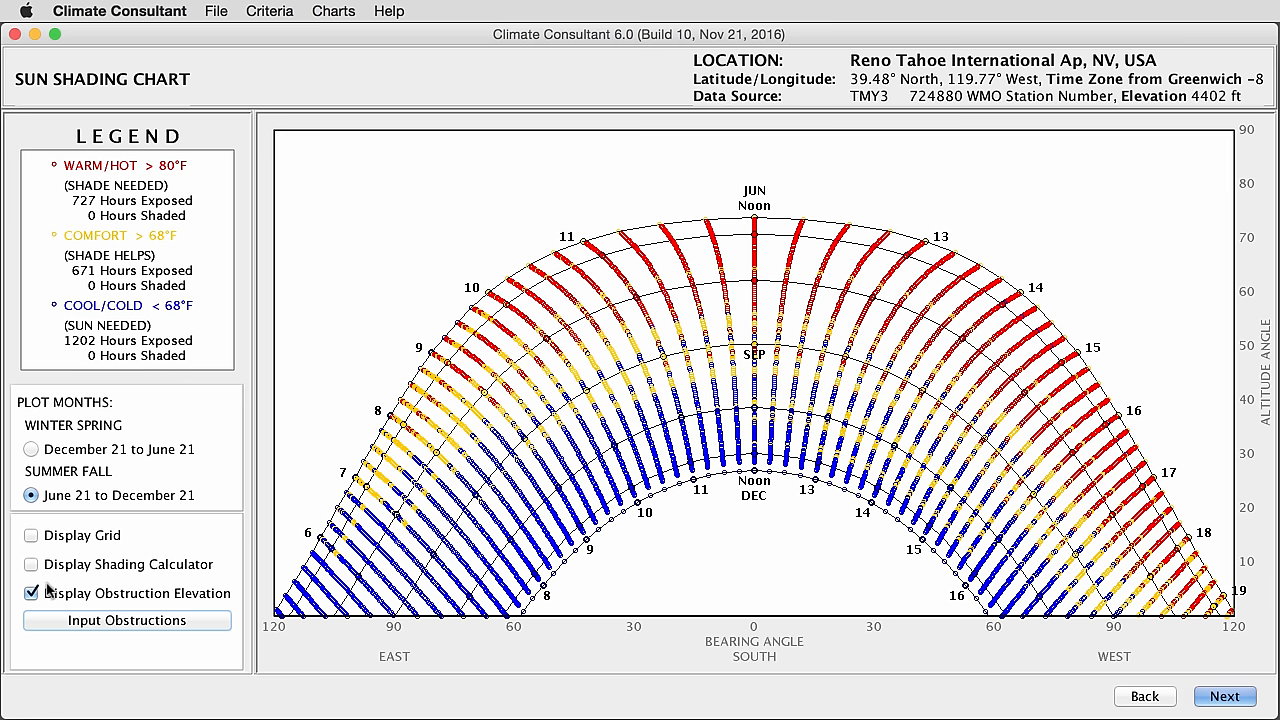
mouse_move(136, 600)
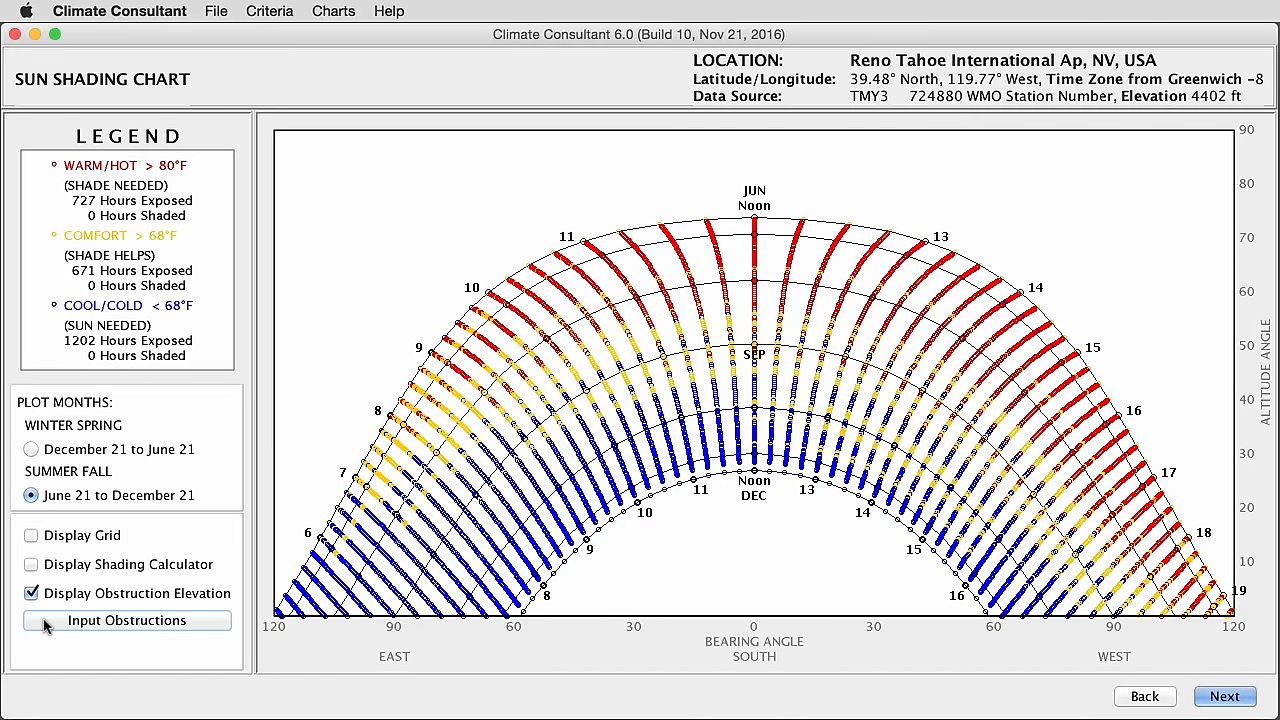
Add a south Medium Tree obstruction, 35 ft high at 15 ft, with a 4 ft sill height, and apply it.
left_click(126, 620)
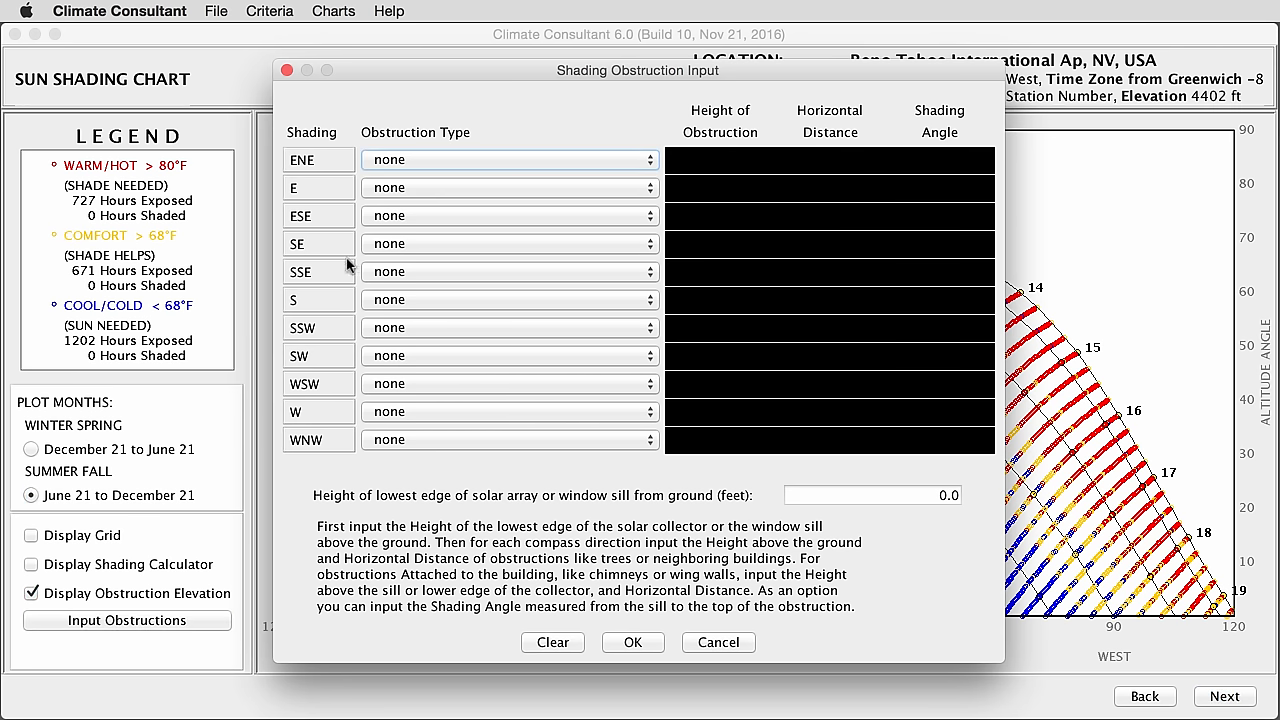
mouse_move(362, 340)
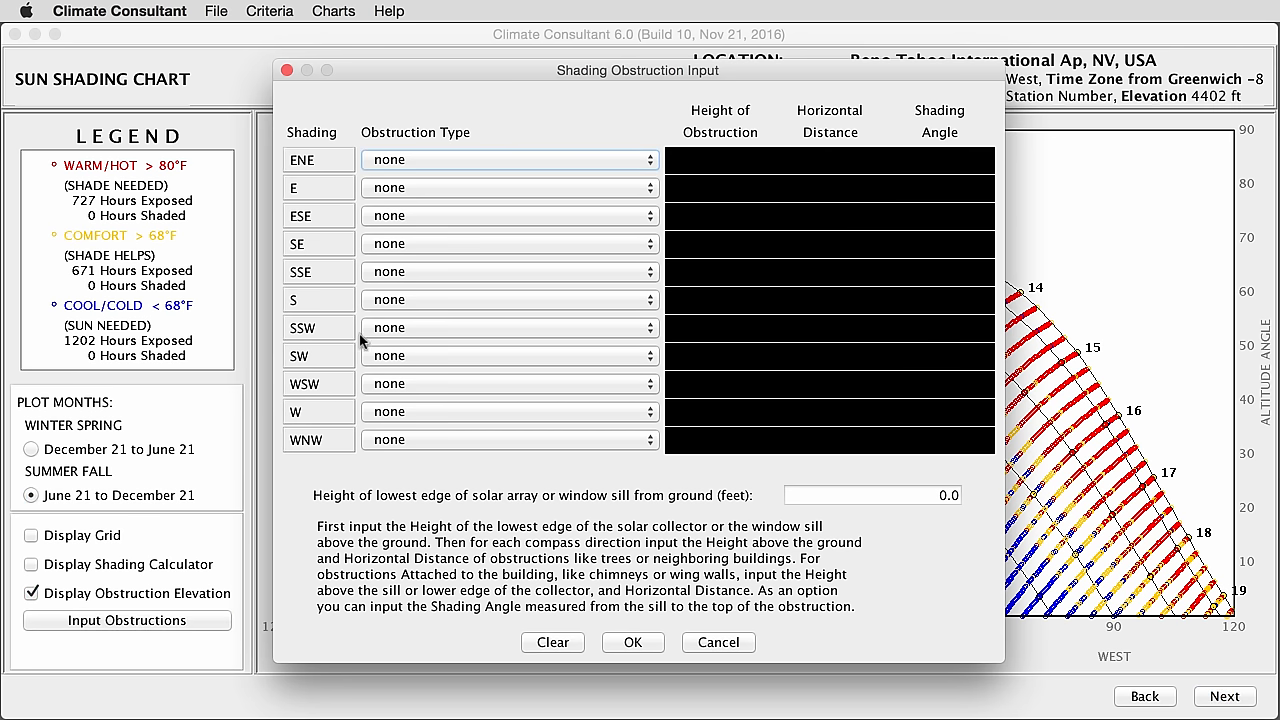
mouse_move(284, 292)
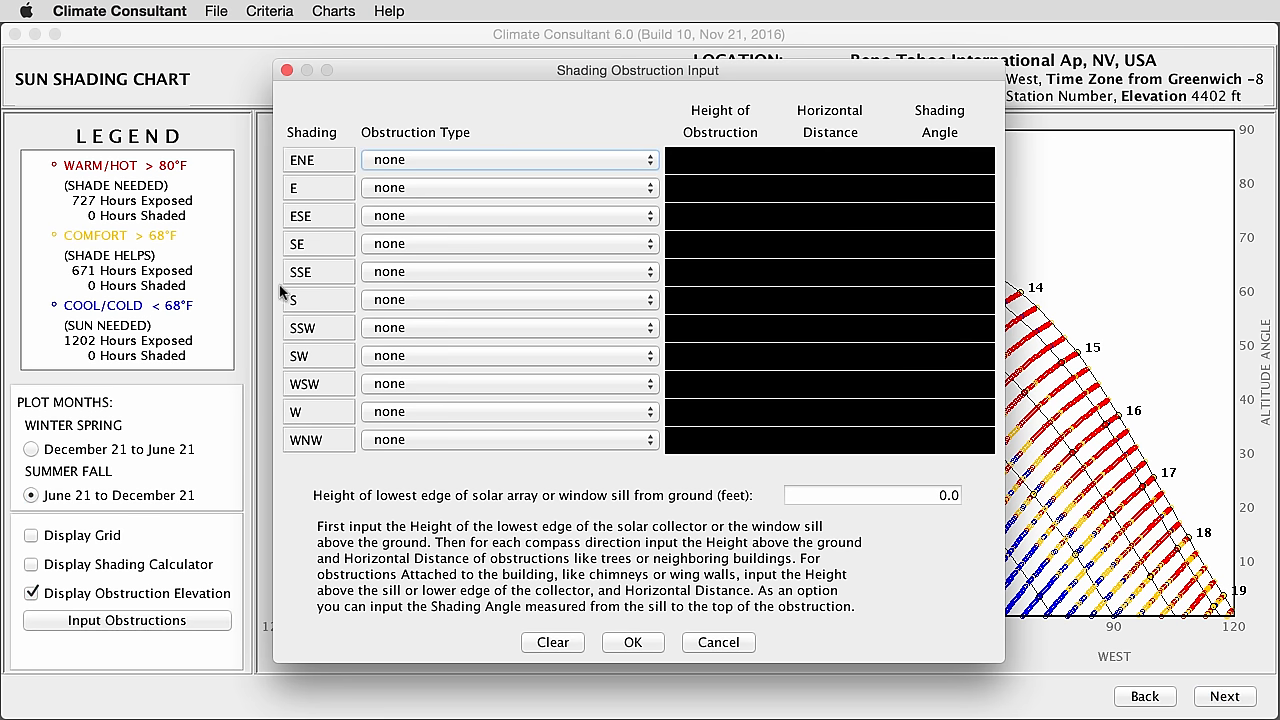
mouse_move(436, 308)
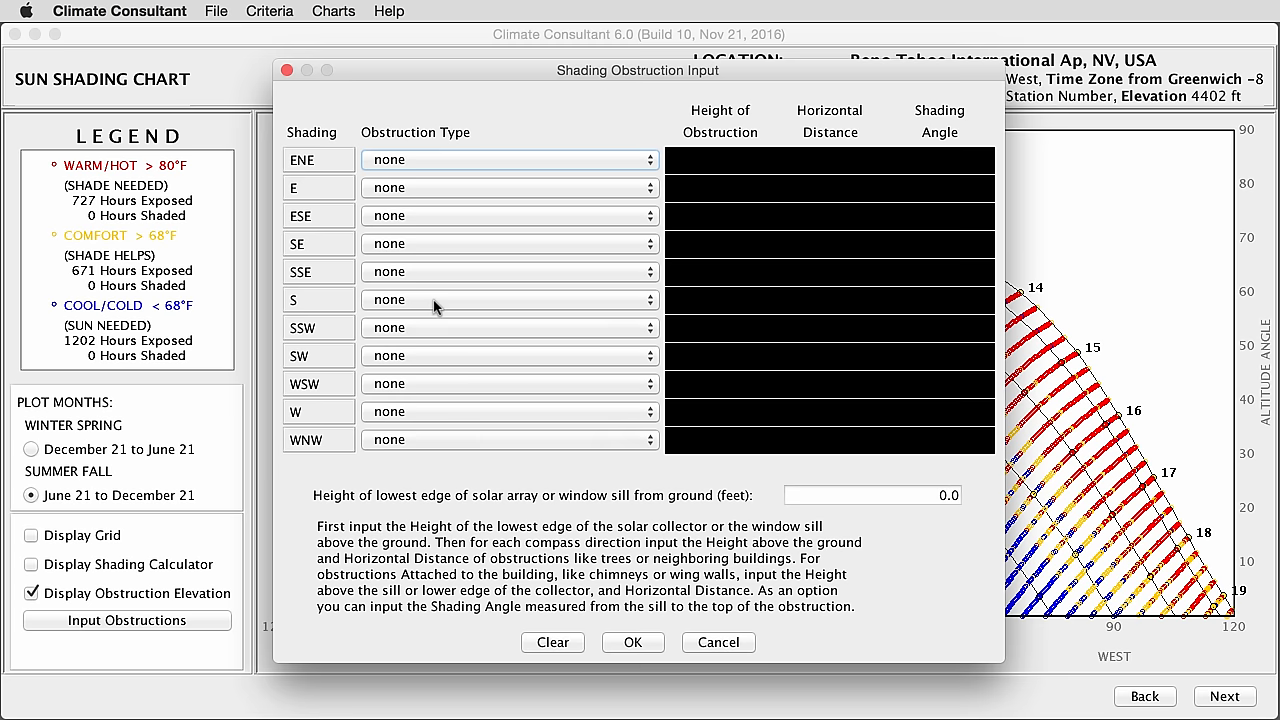
left_click(508, 300)
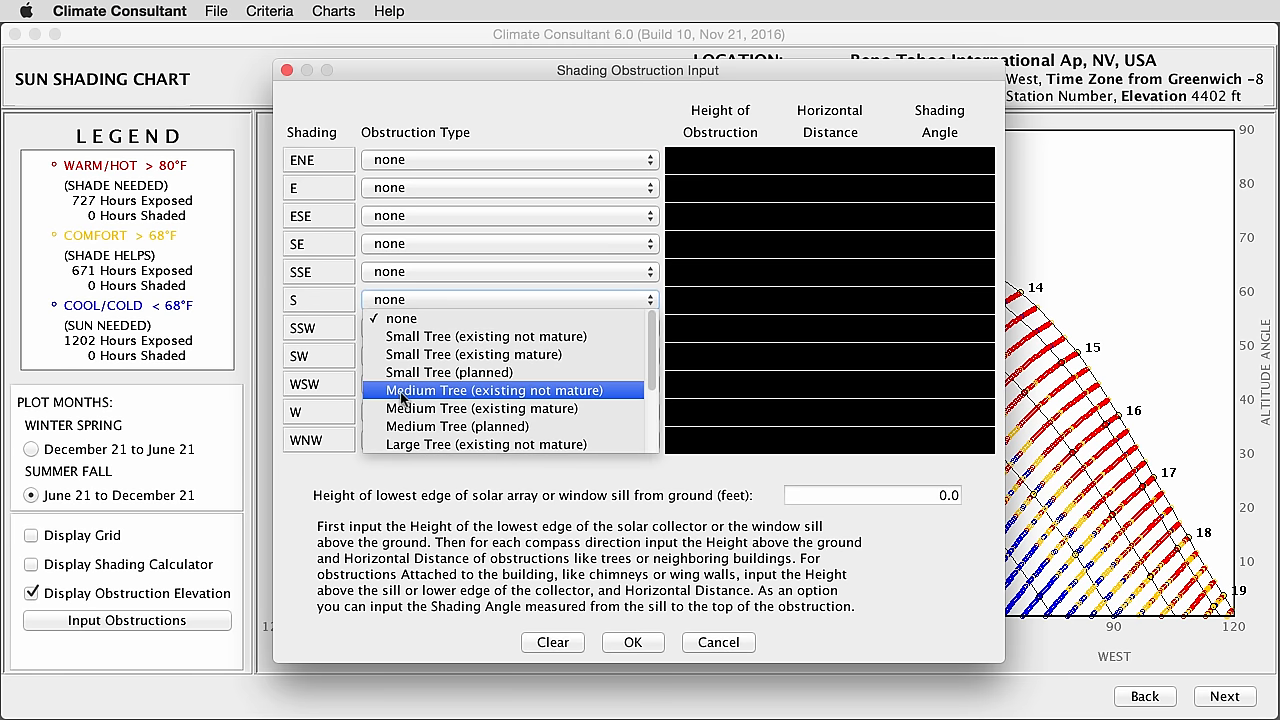
left_click(504, 390)
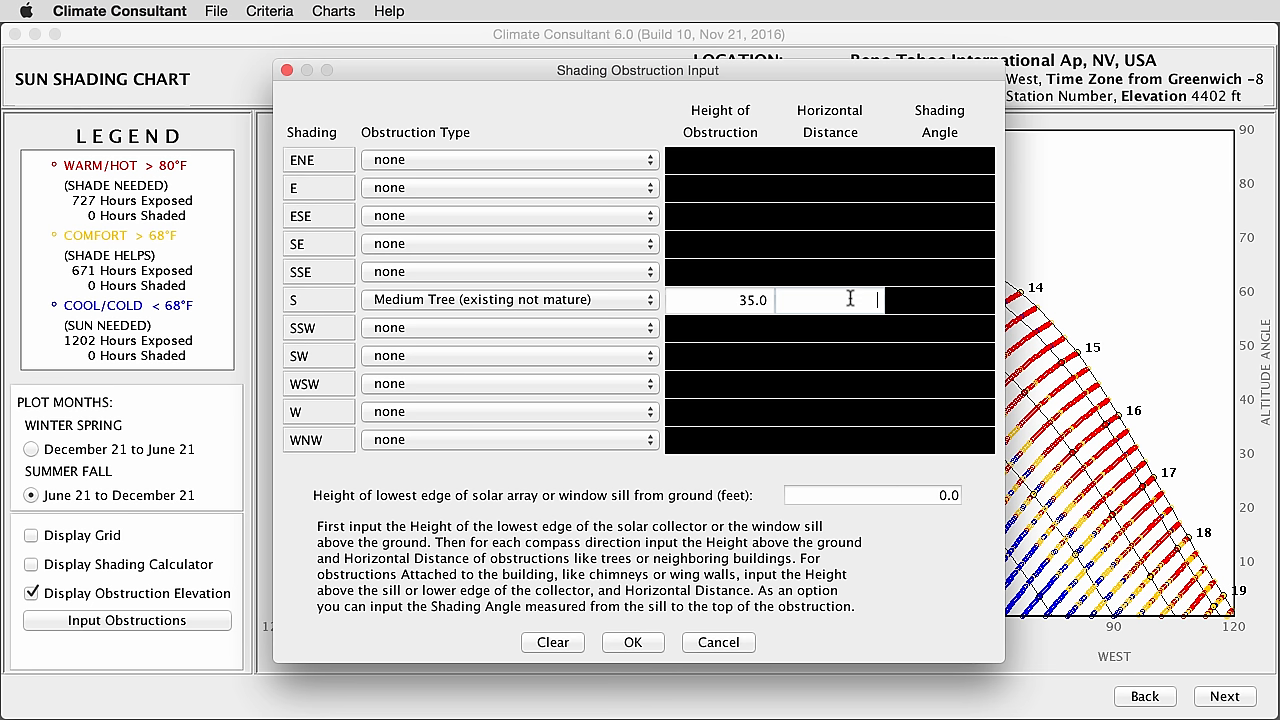
type("15")
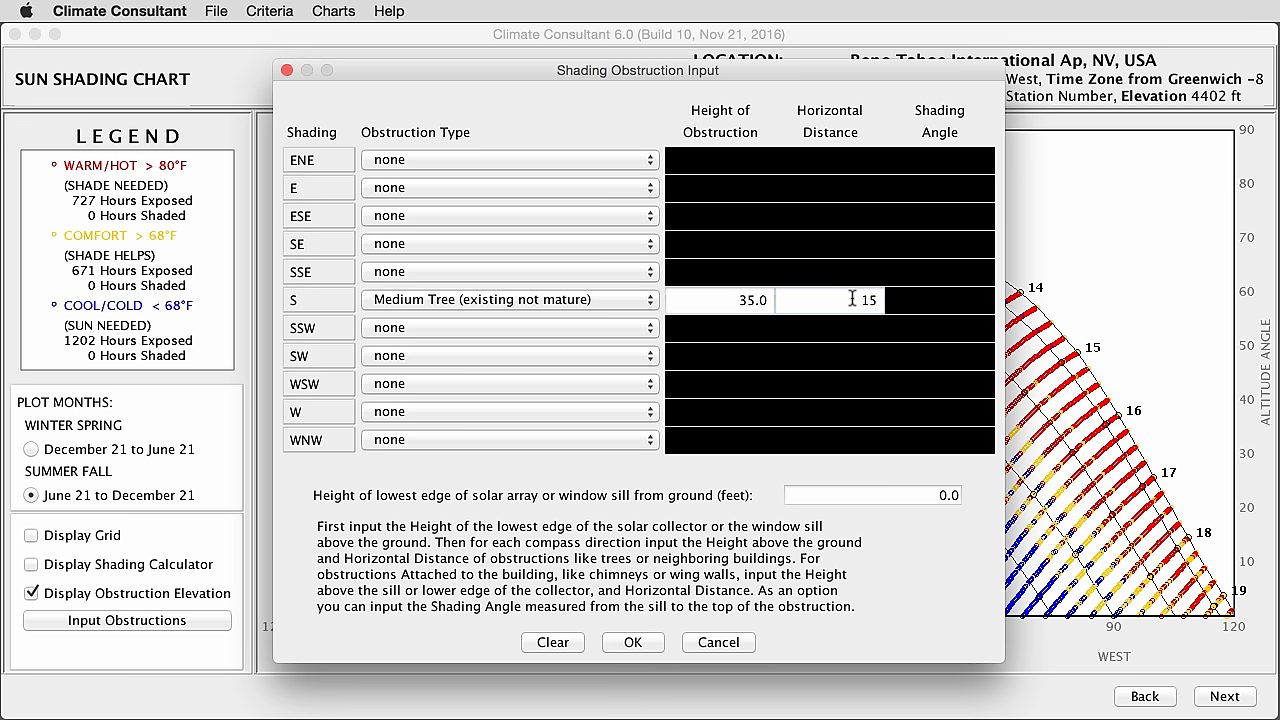
mouse_move(304, 508)
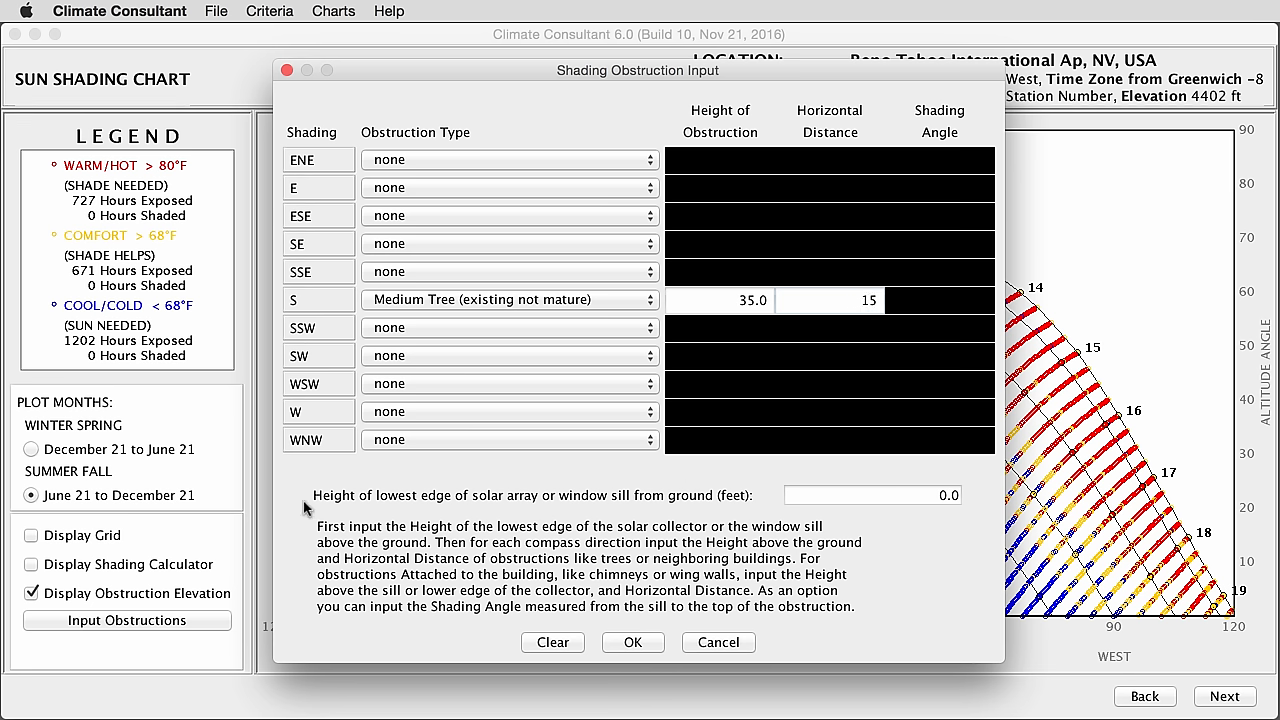
mouse_move(502, 504)
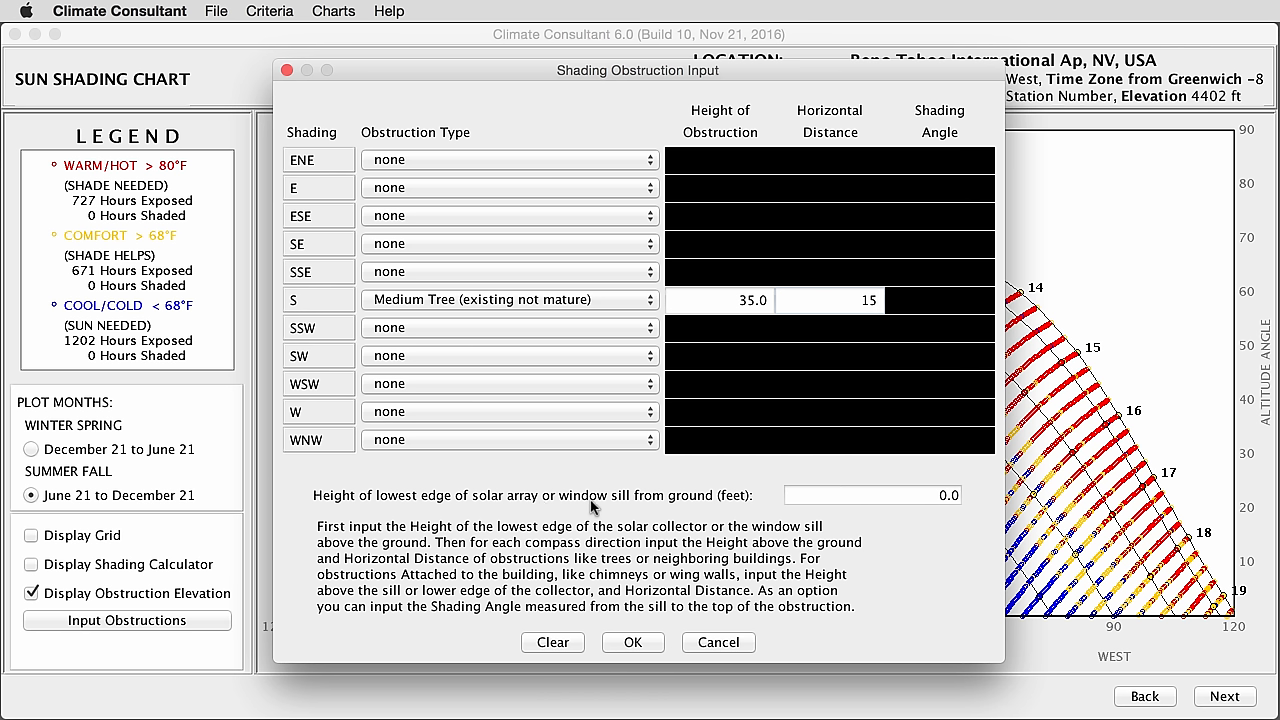
left_click(870, 496)
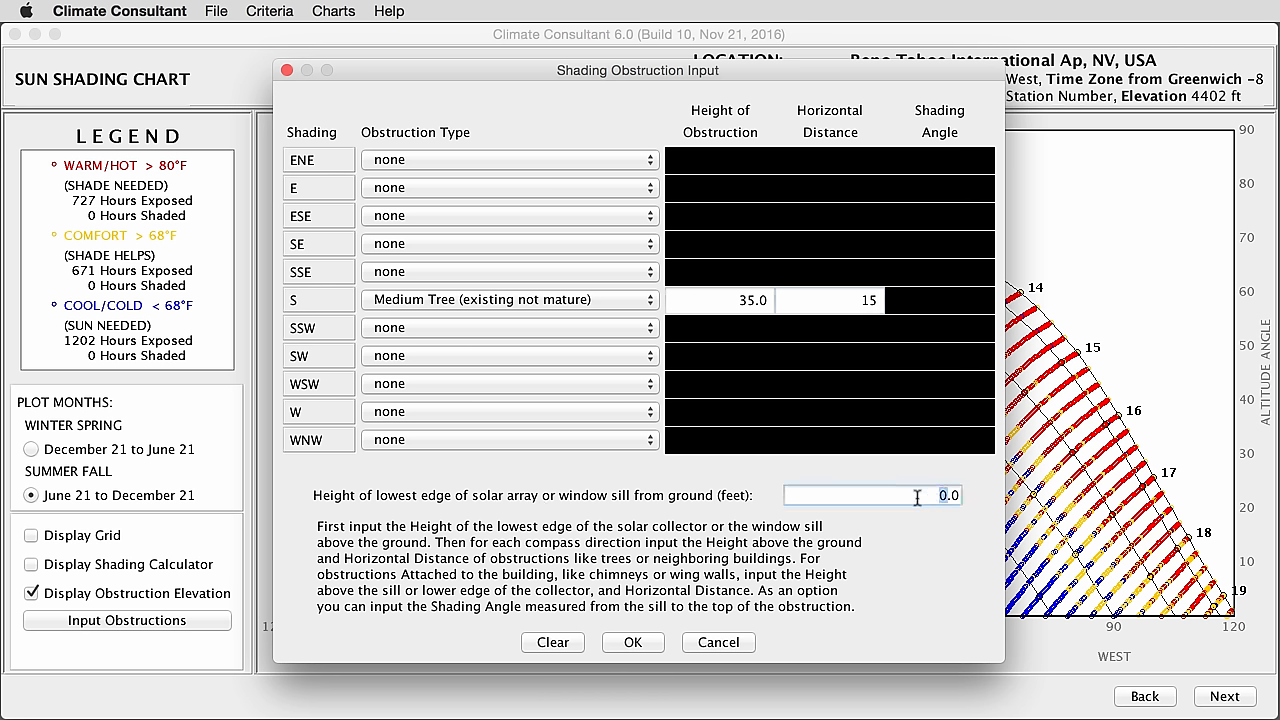
type("4")
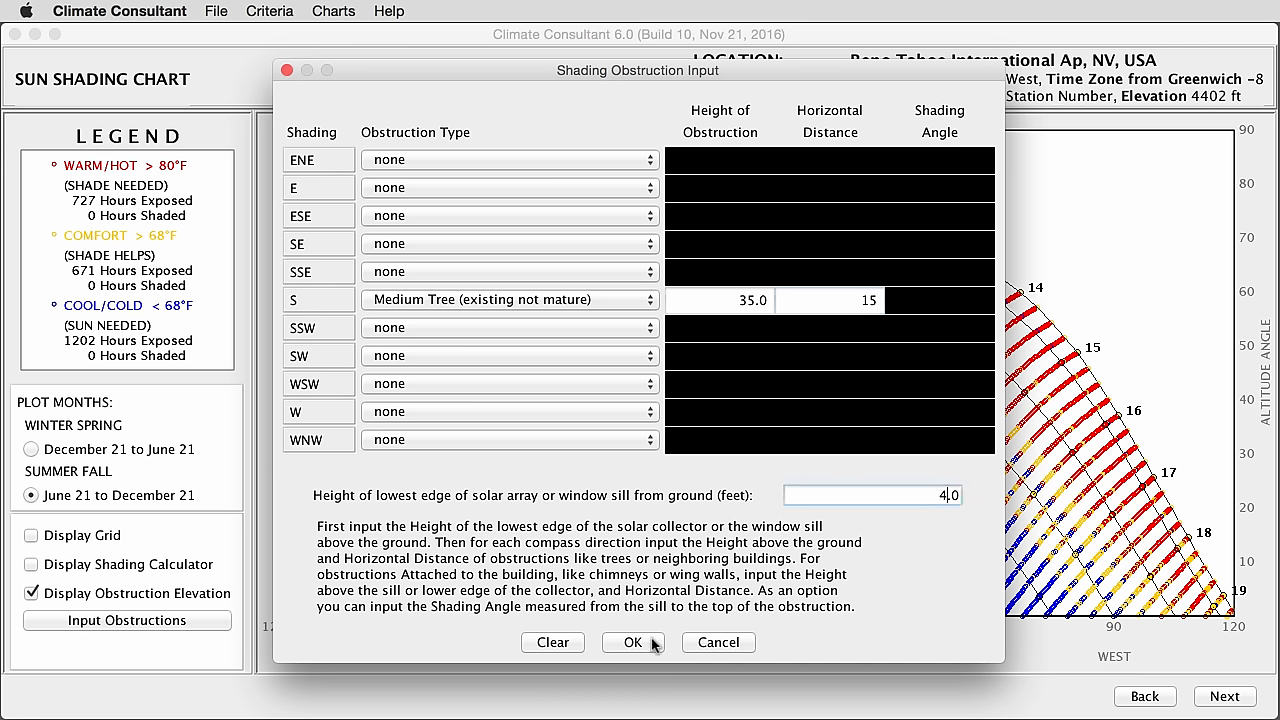
left_click(632, 642)
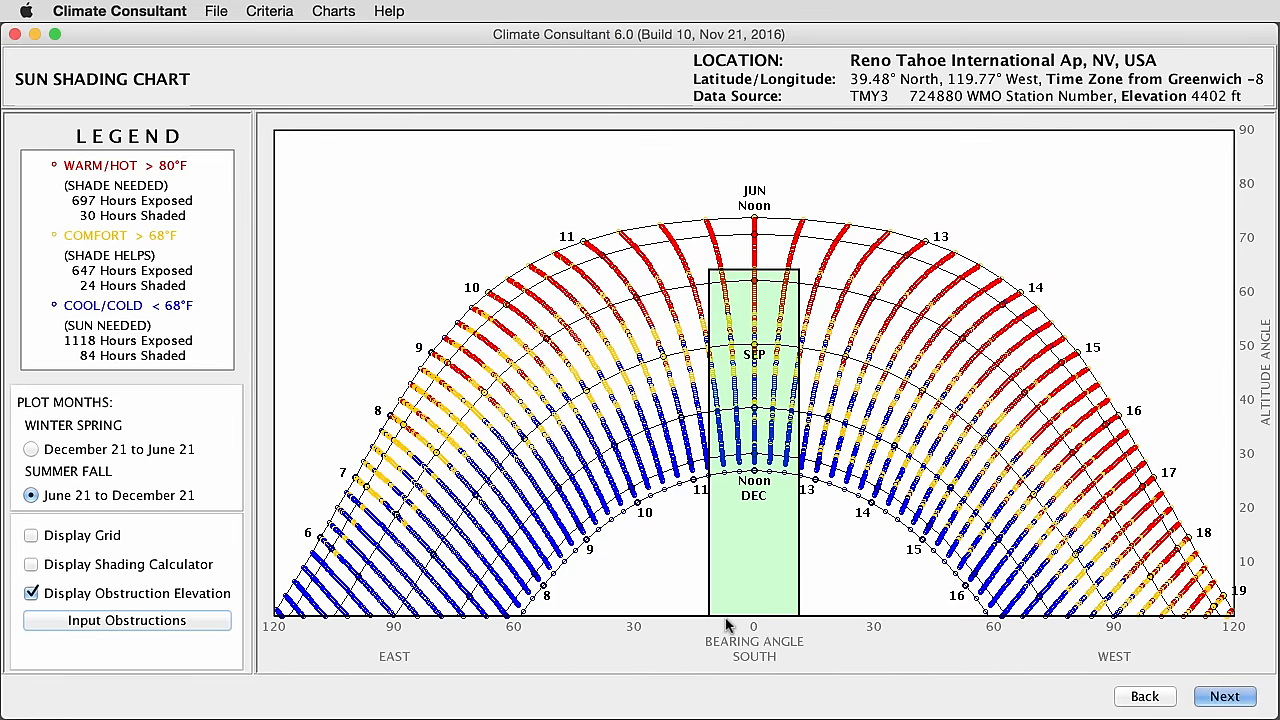
mouse_move(704, 370)
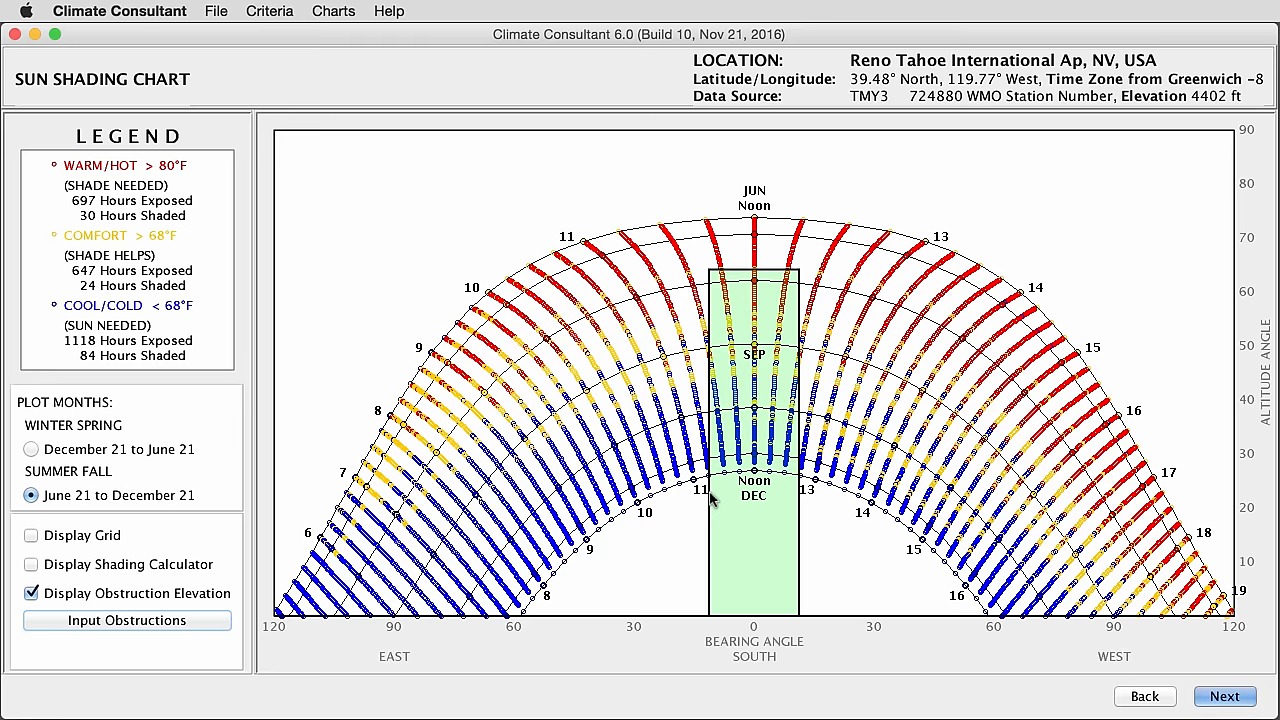
mouse_move(730, 270)
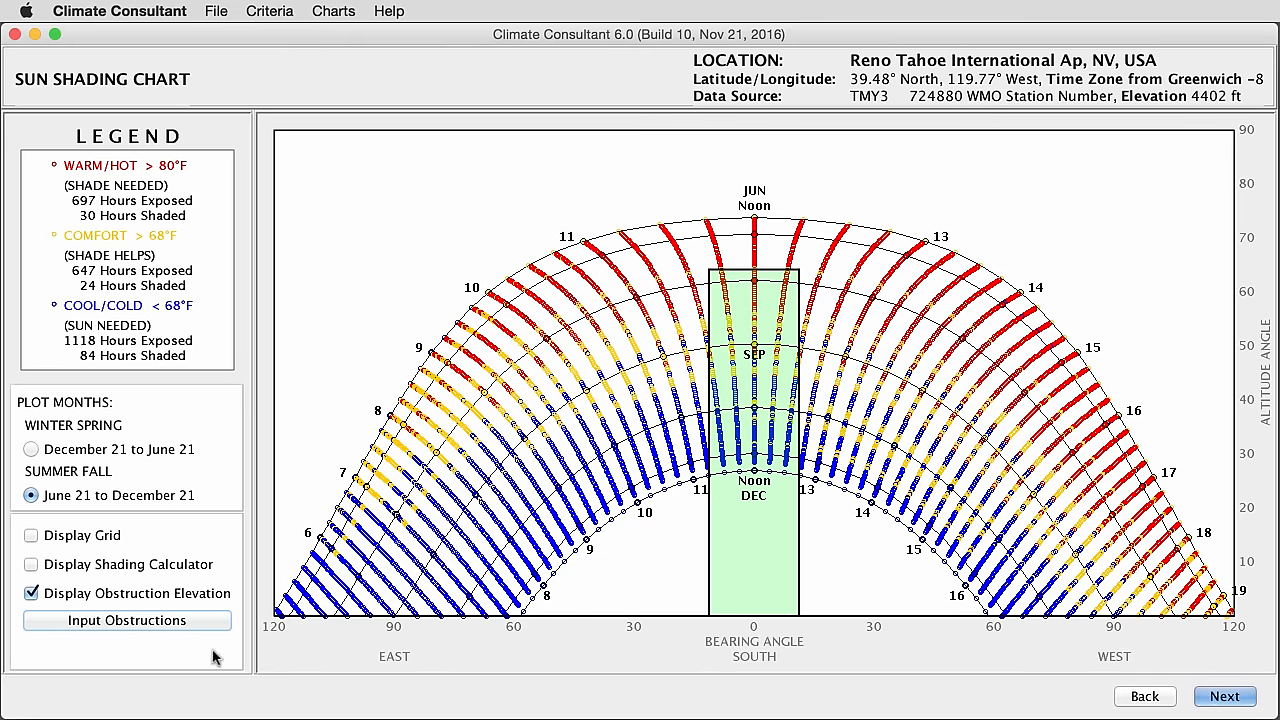
Add a WSW Attached Obstruction, 40 ft high at .25 ft distance, and apply it to the chart.
left_click(126, 620)
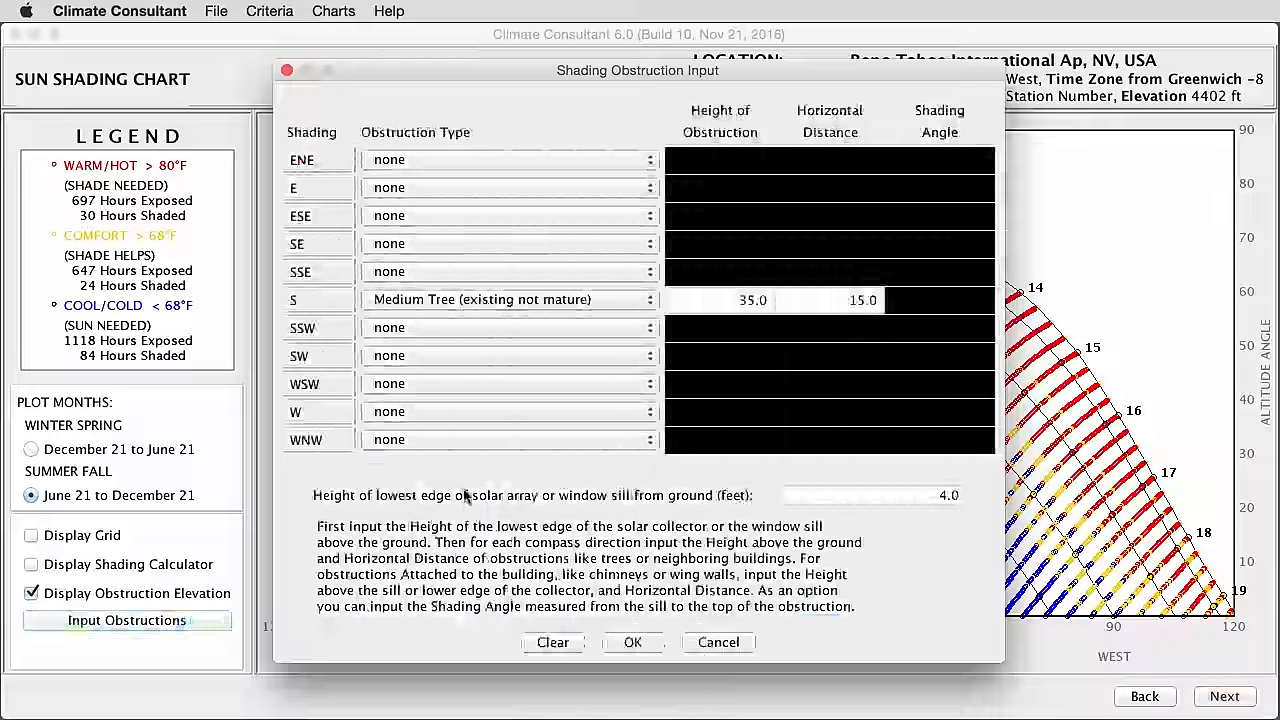
left_click(510, 384)
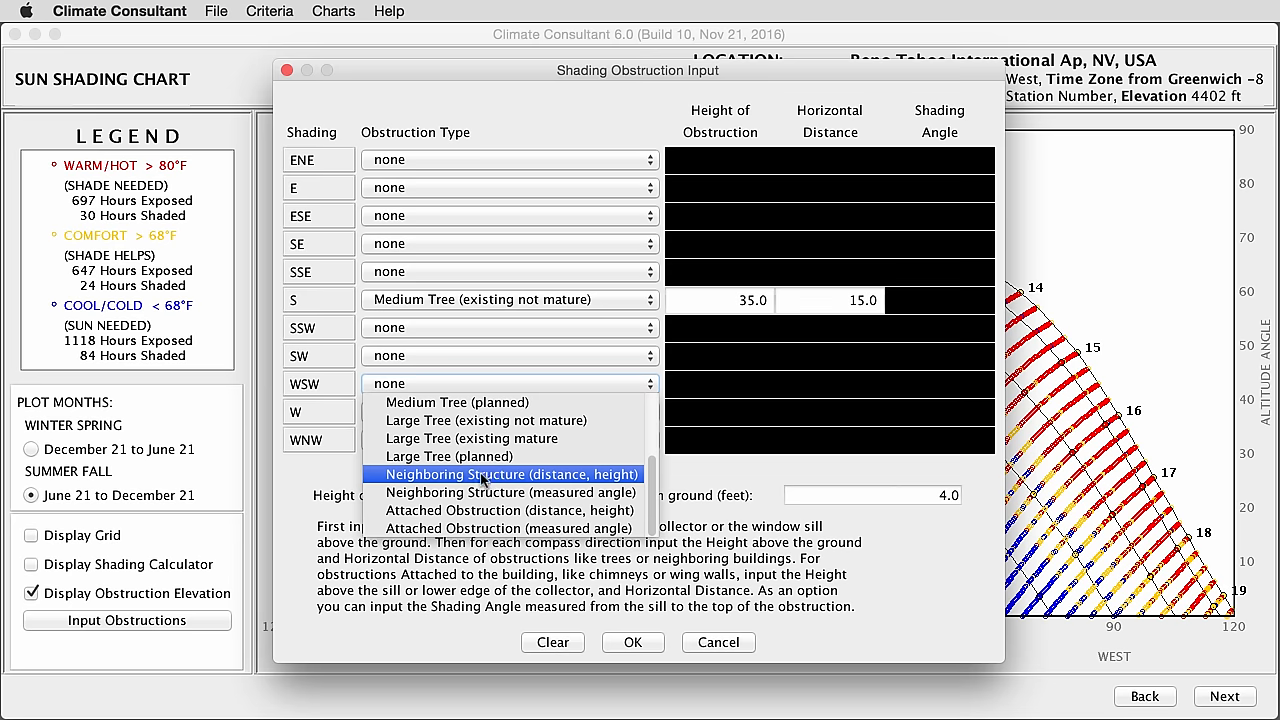
mouse_move(480, 482)
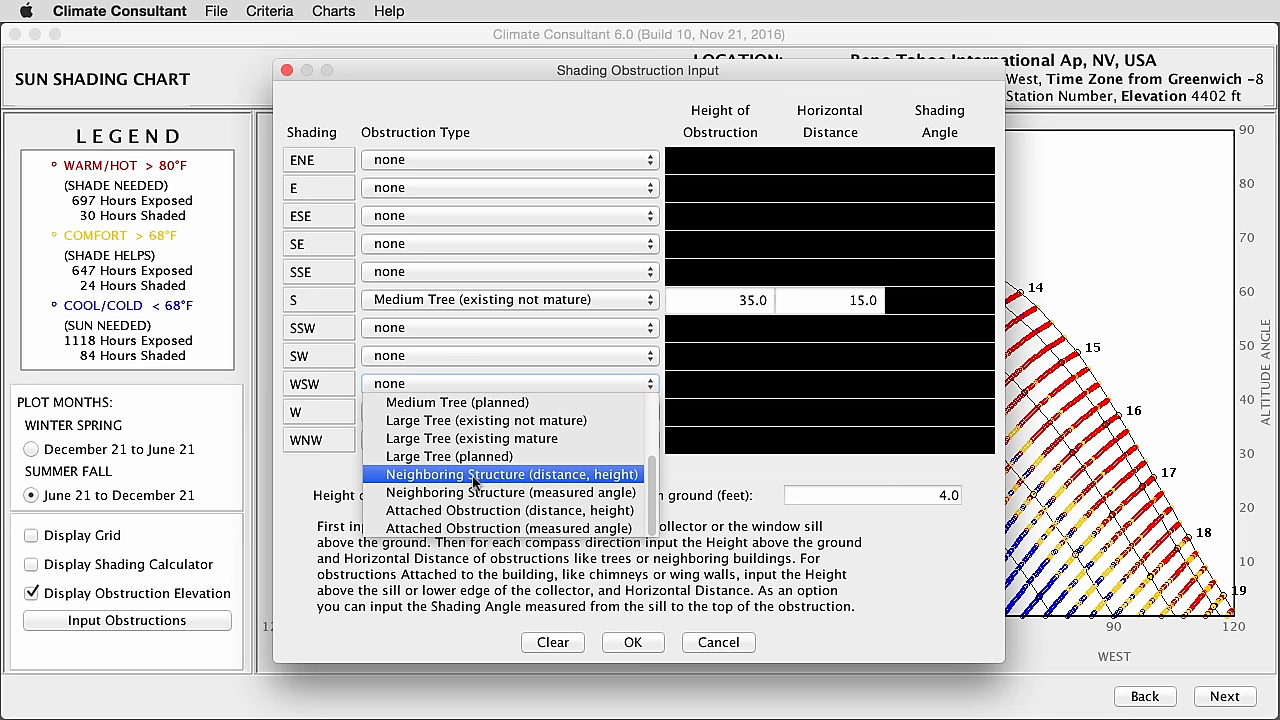
mouse_move(490, 510)
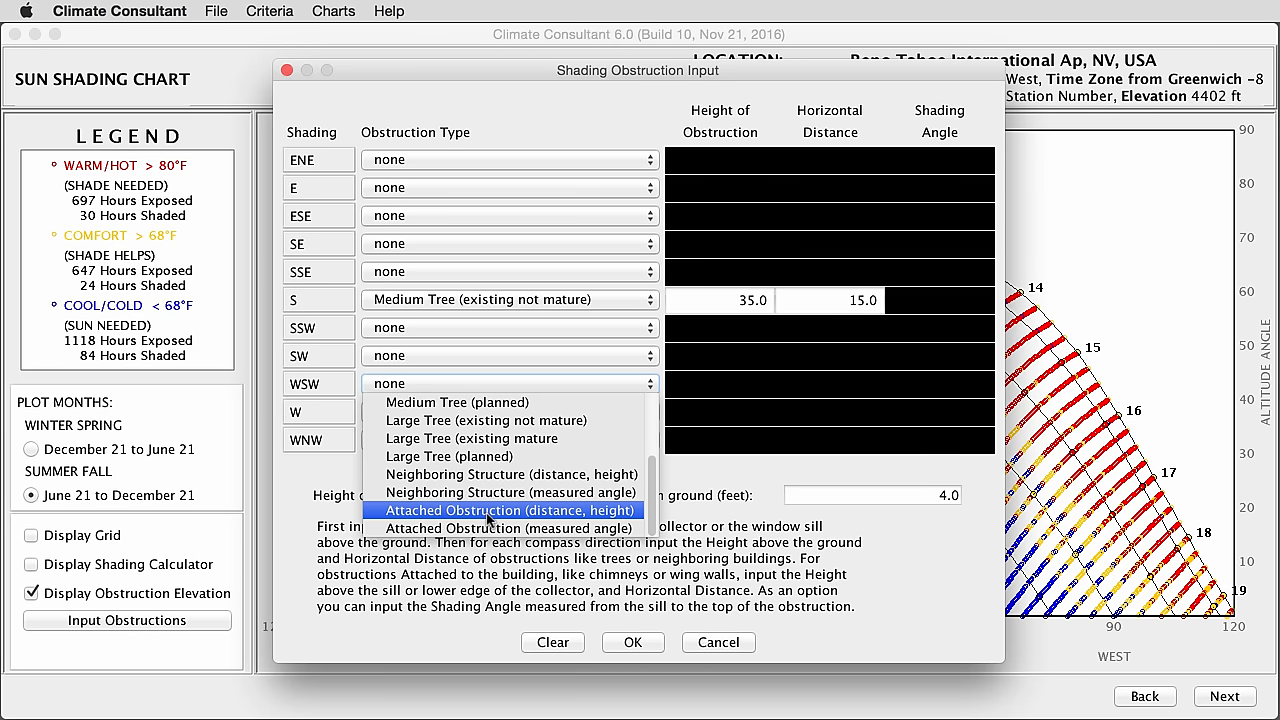
mouse_move(490, 518)
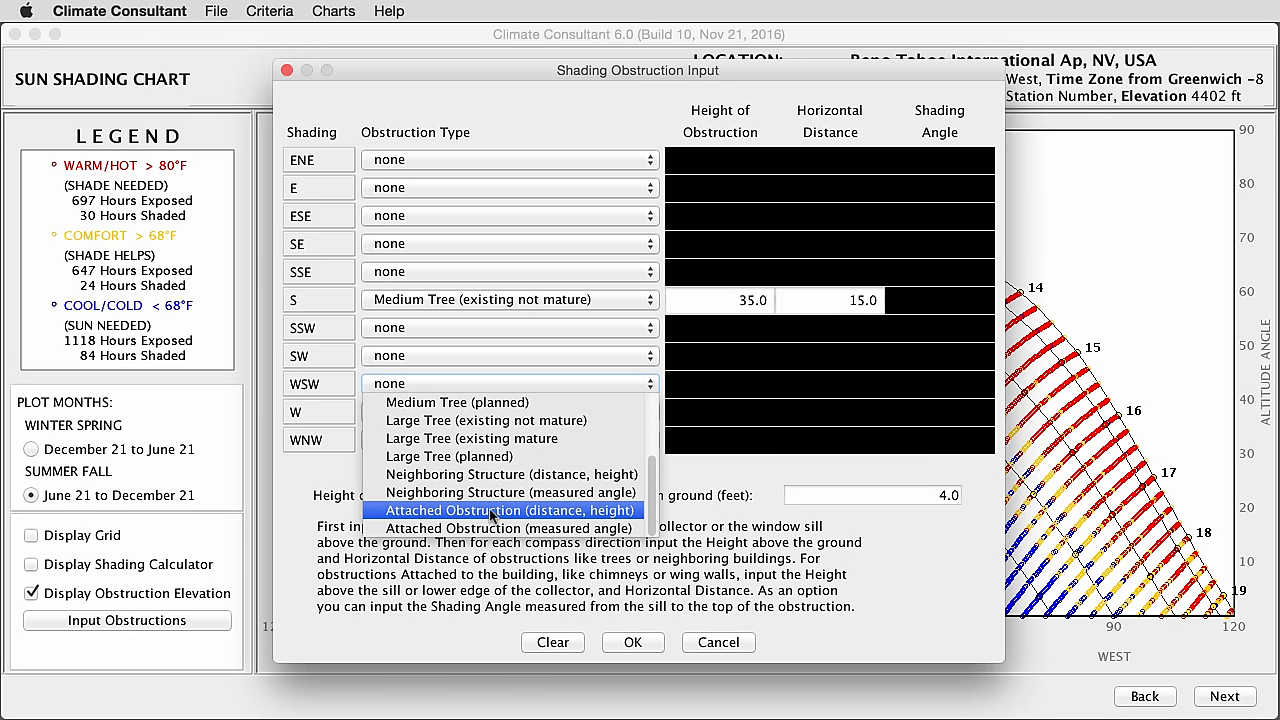
left_click(508, 510)
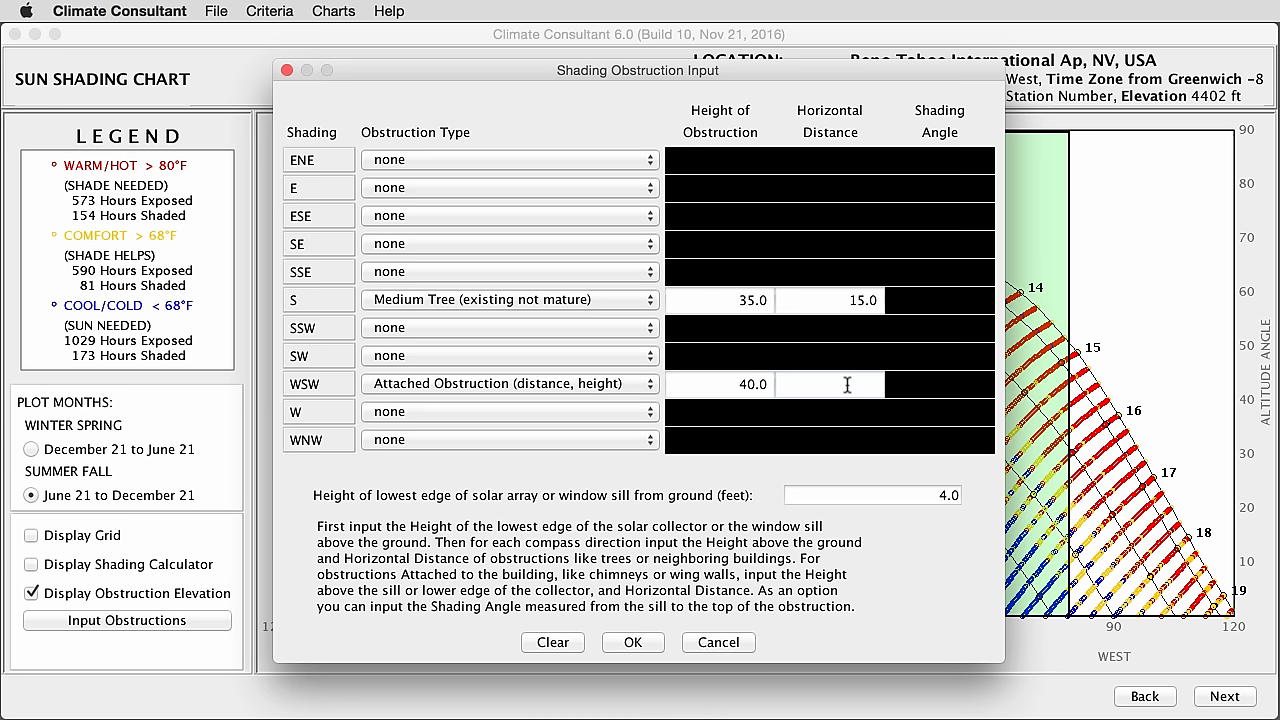
type(".25")
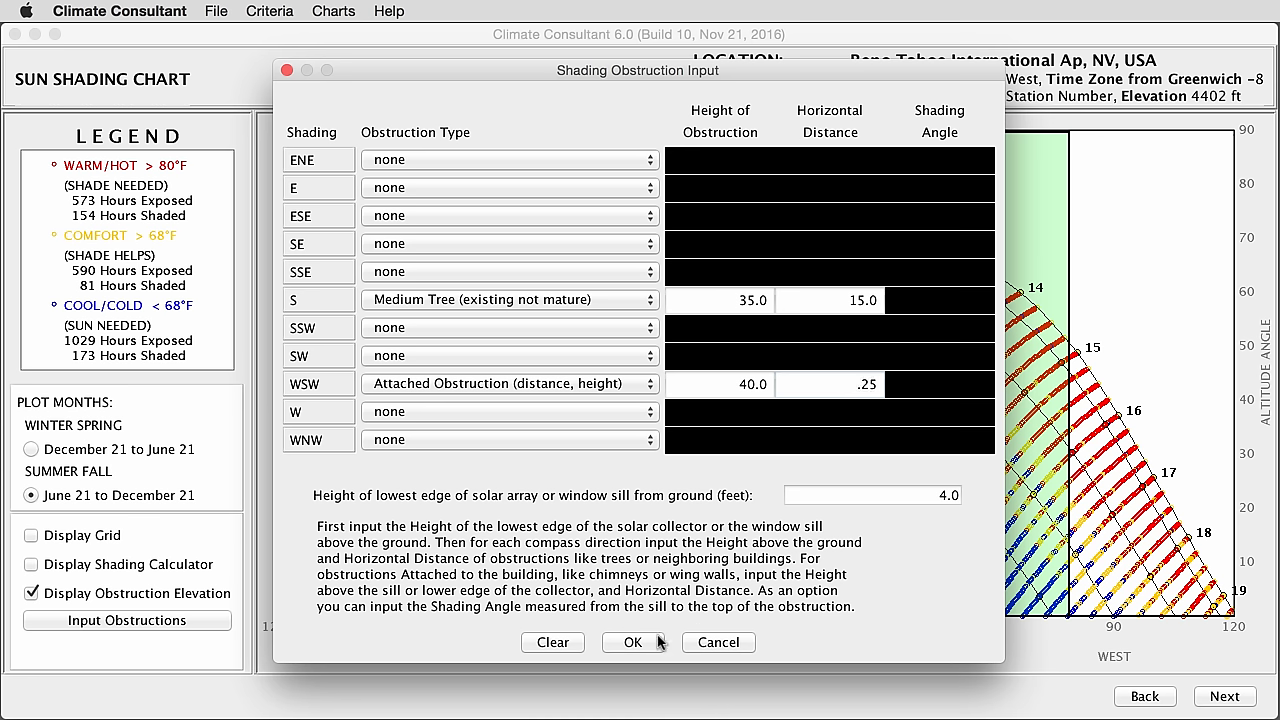
left_click(632, 642)
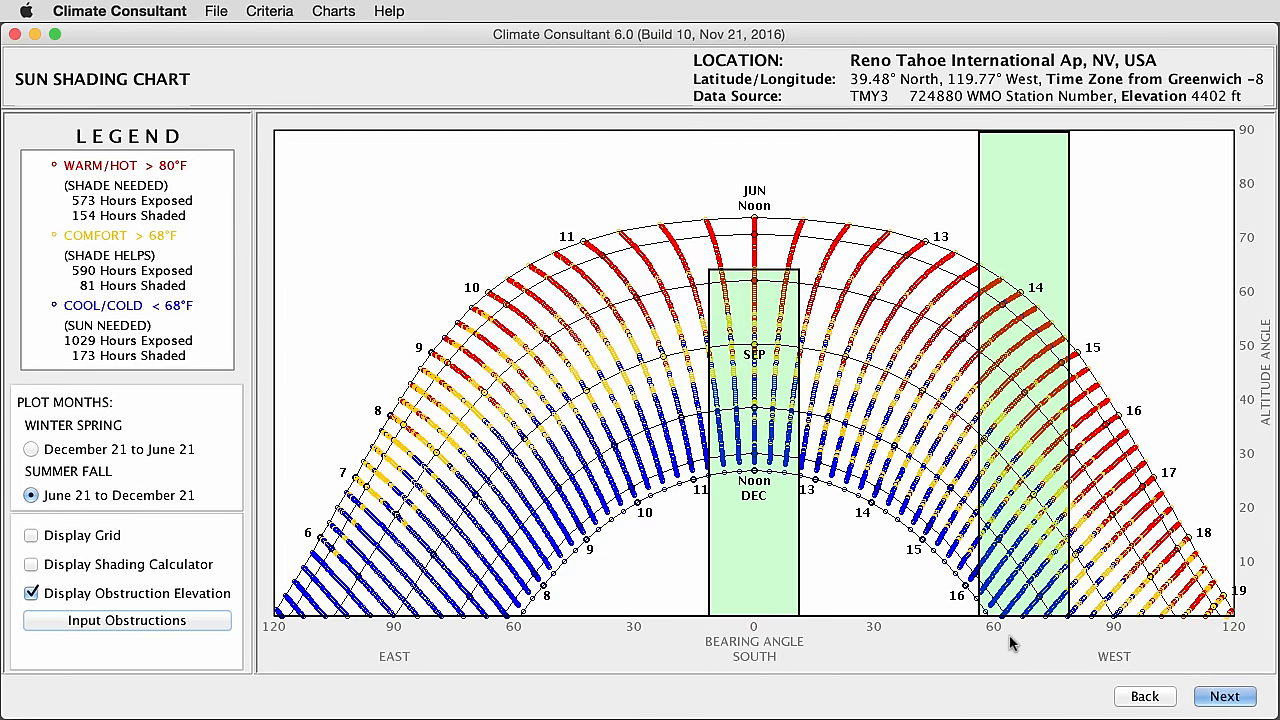
mouse_move(992, 136)
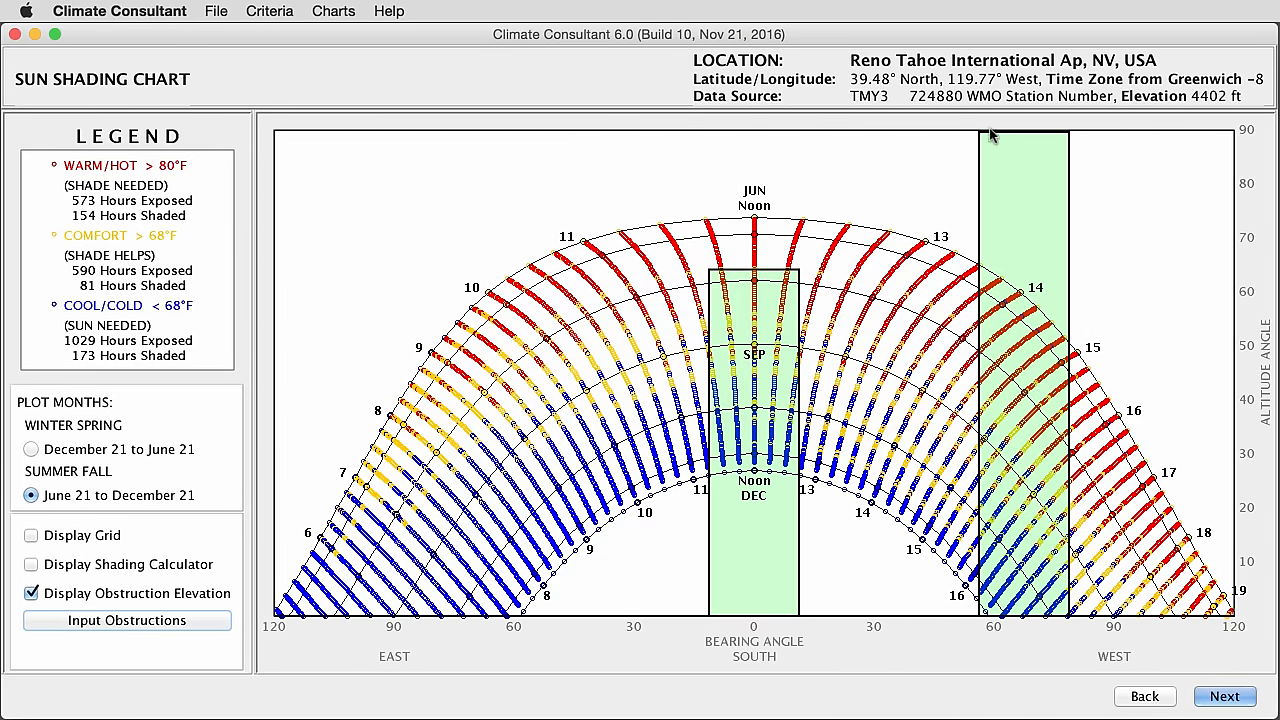
mouse_move(984, 638)
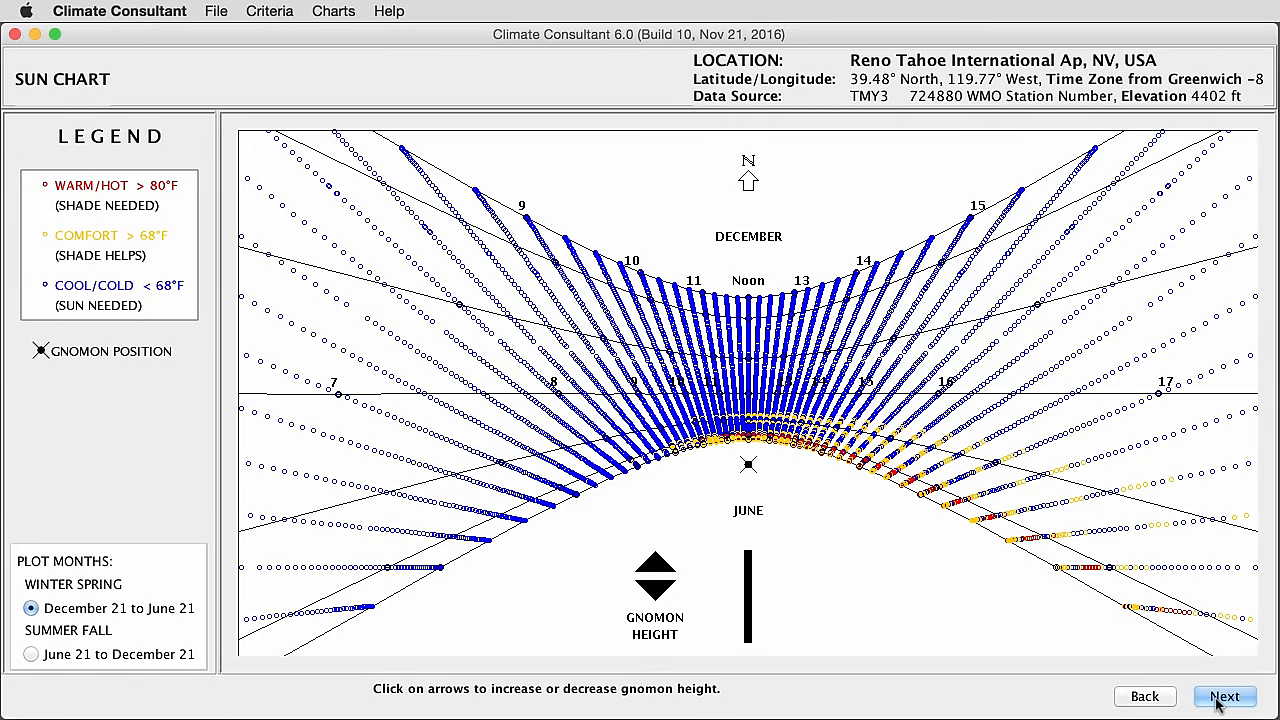
mouse_move(768, 700)
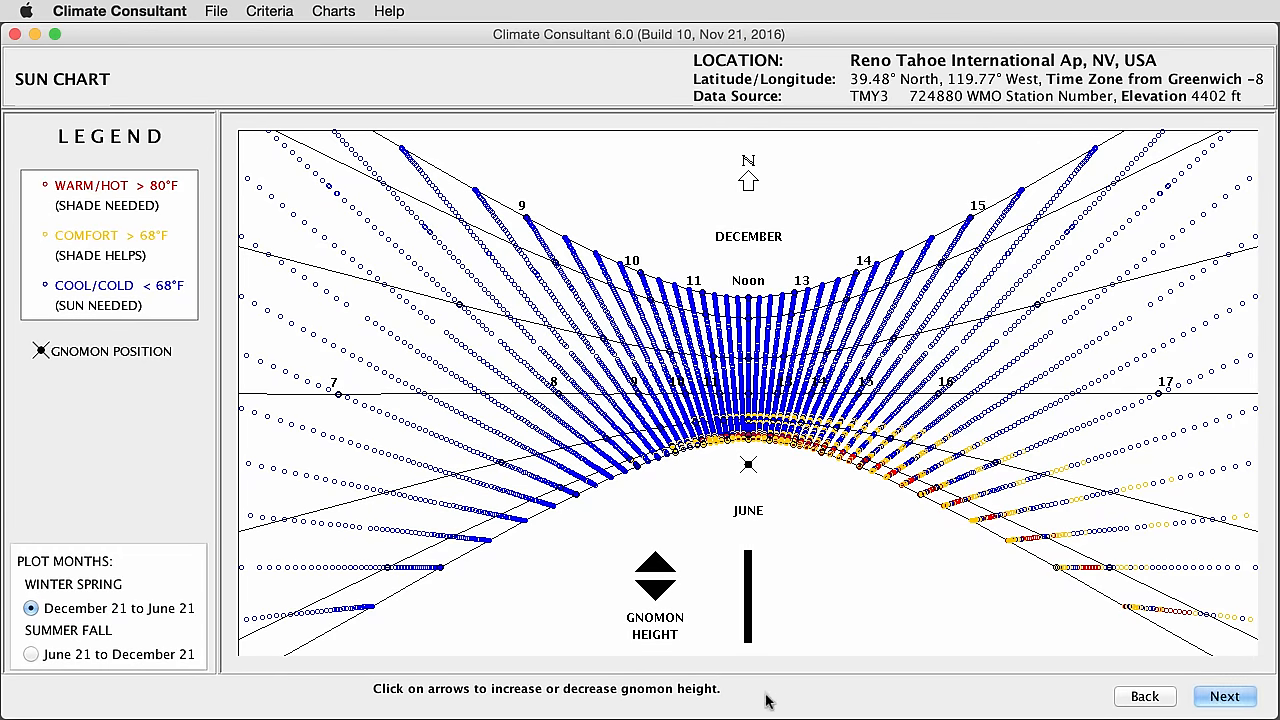
mouse_move(798, 556)
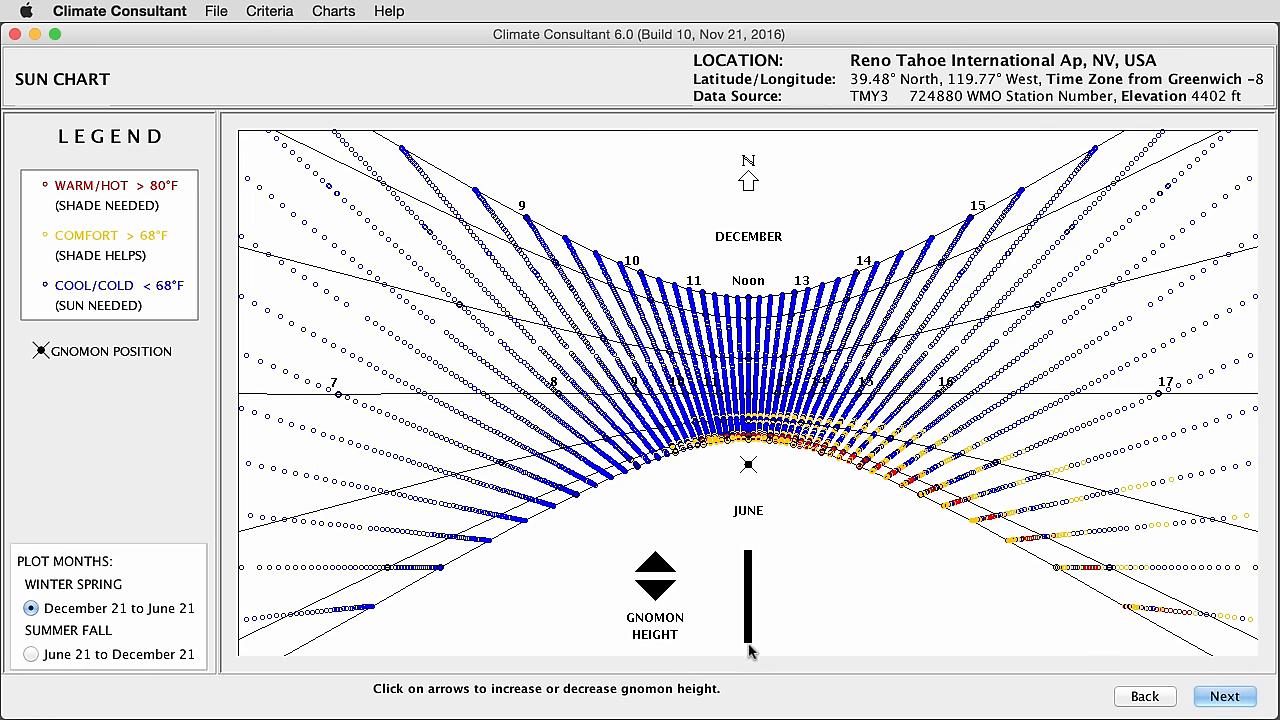
mouse_move(756, 512)
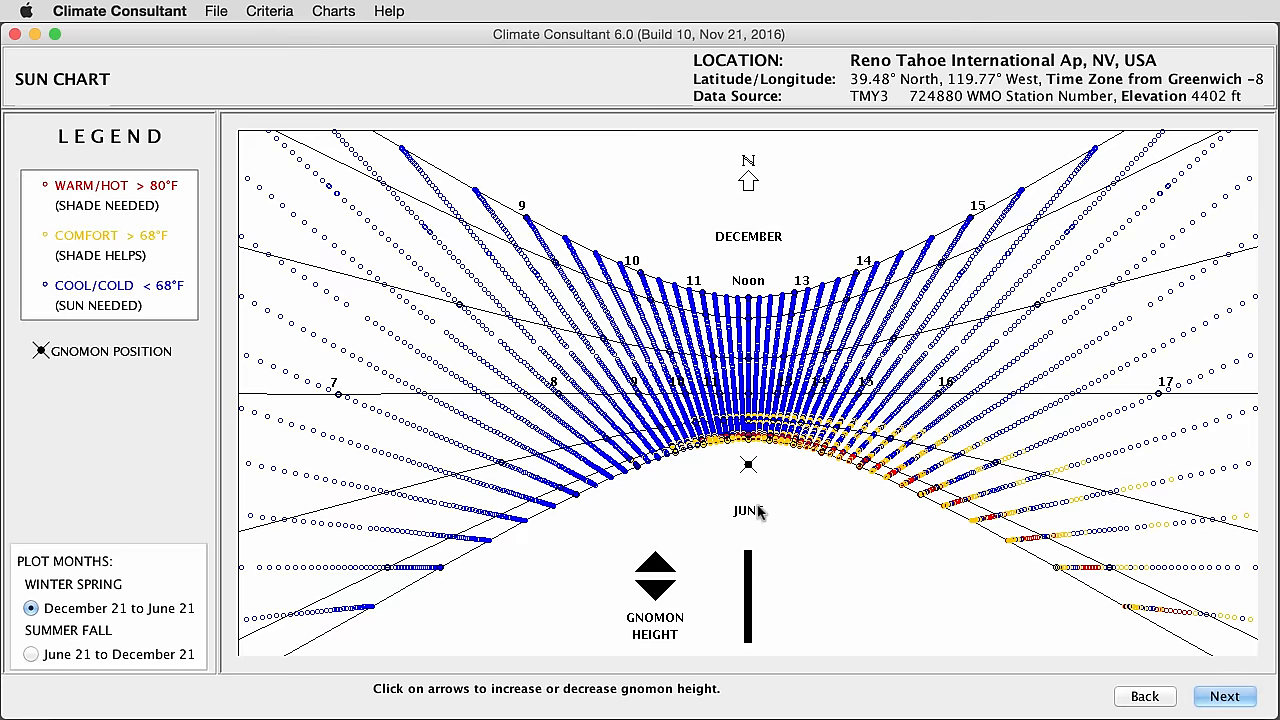
mouse_move(750, 470)
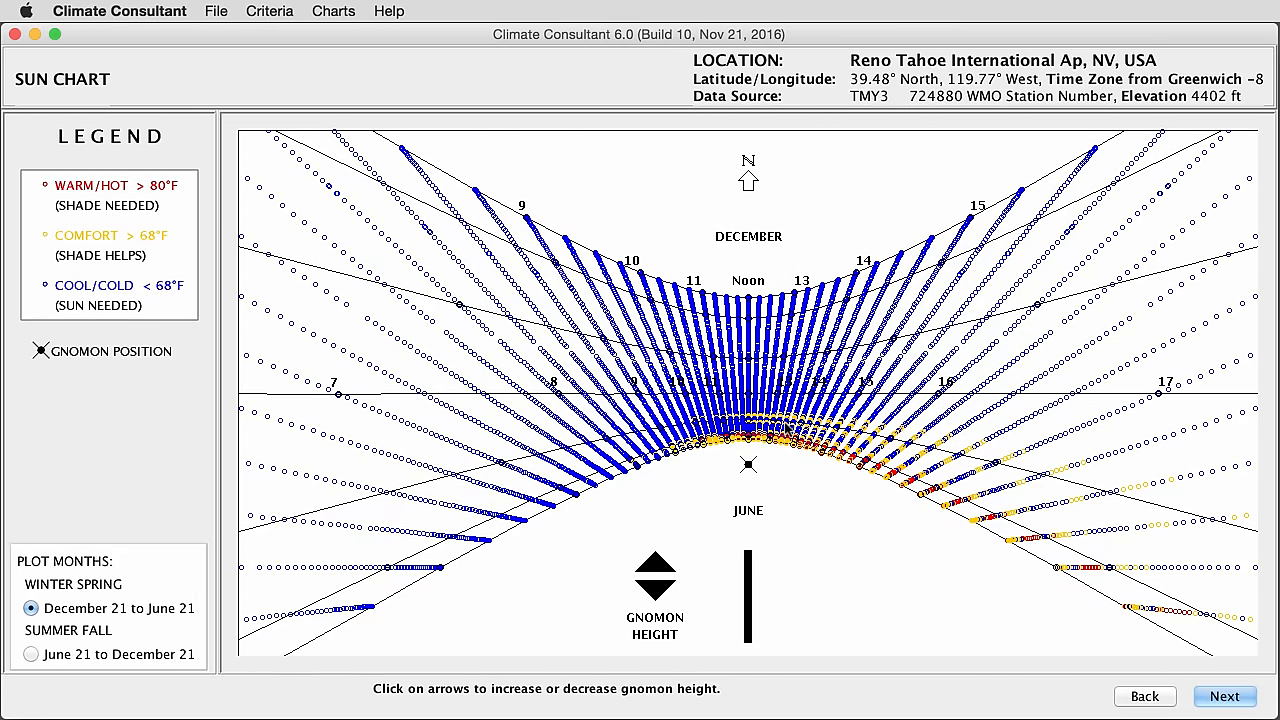
mouse_move(784, 448)
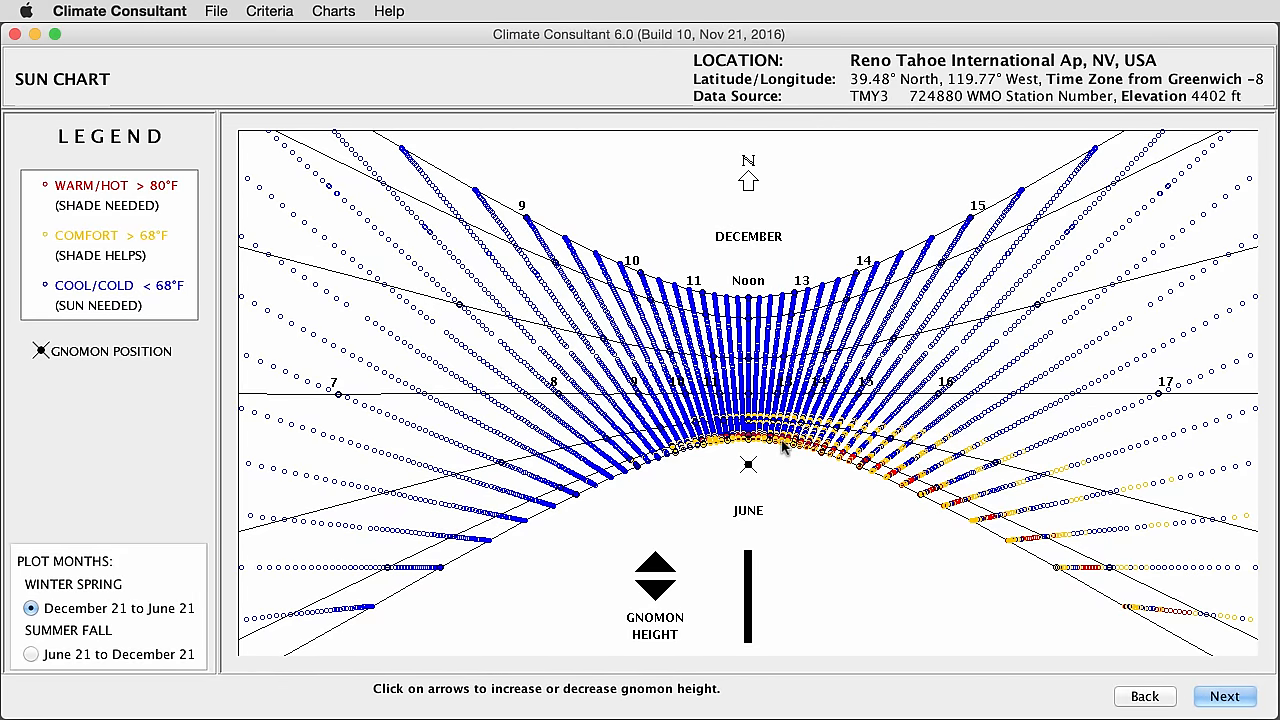
mouse_move(756, 480)
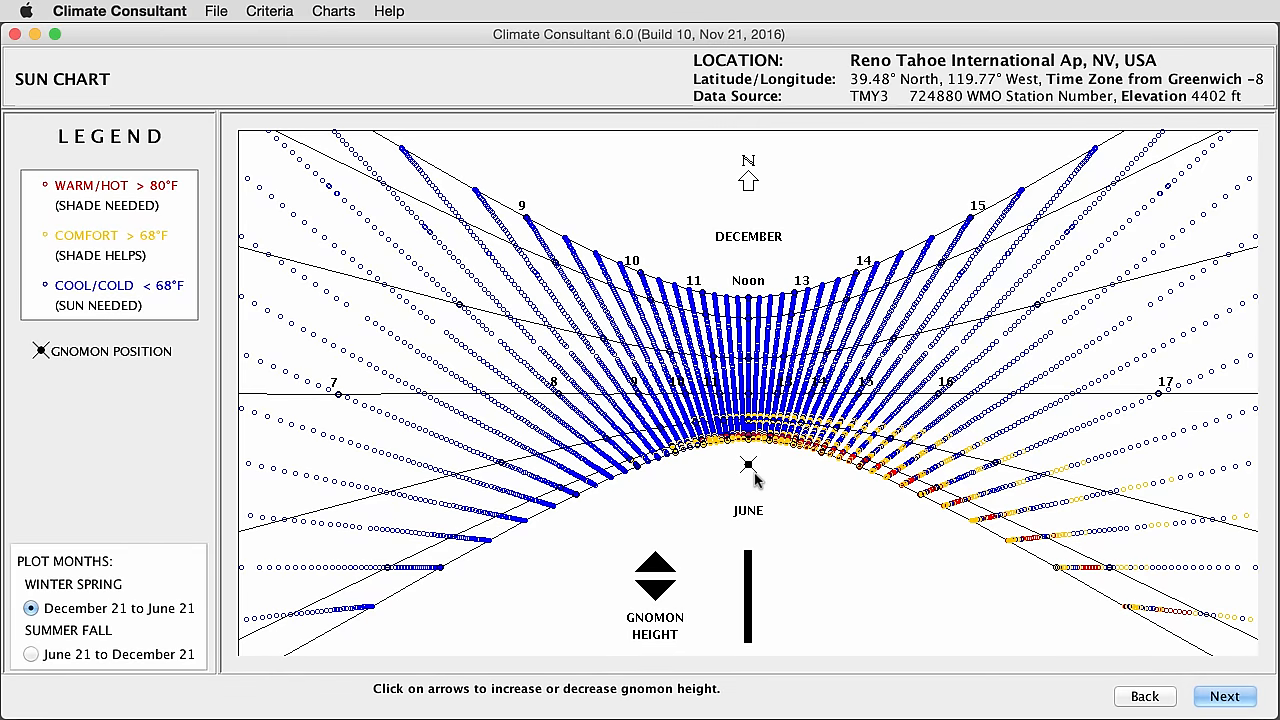
mouse_move(770, 496)
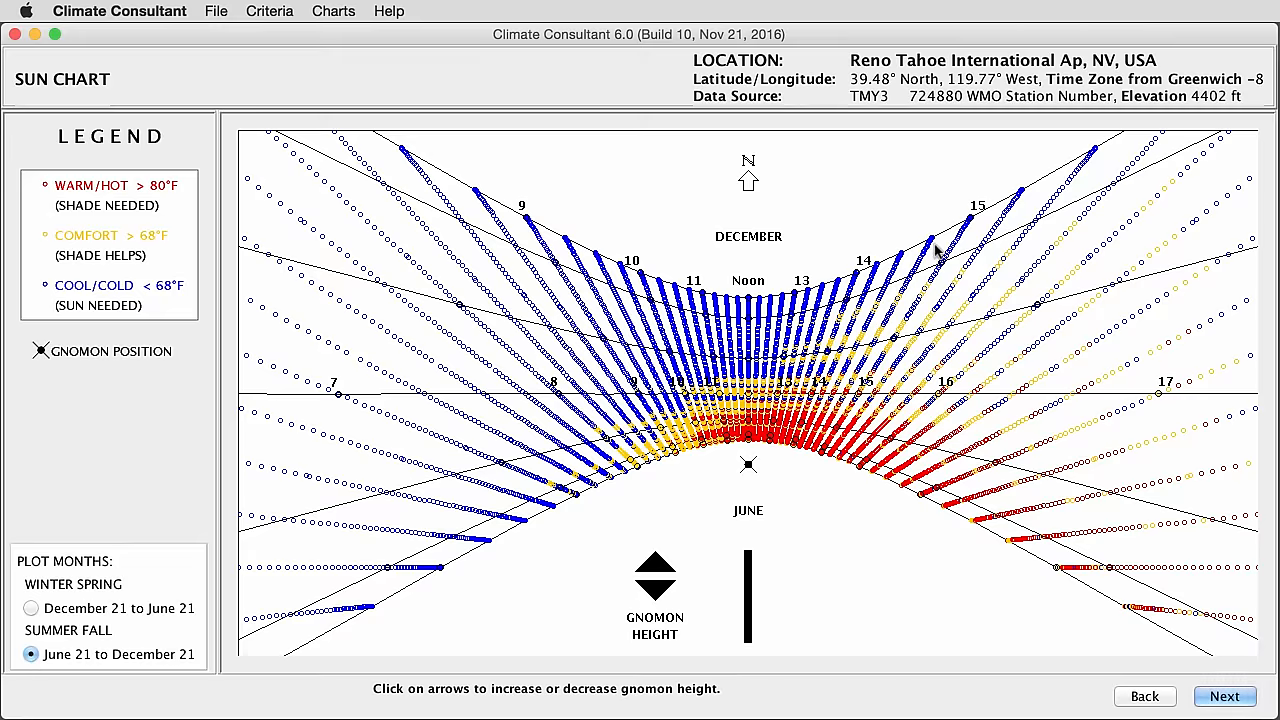
mouse_move(844, 532)
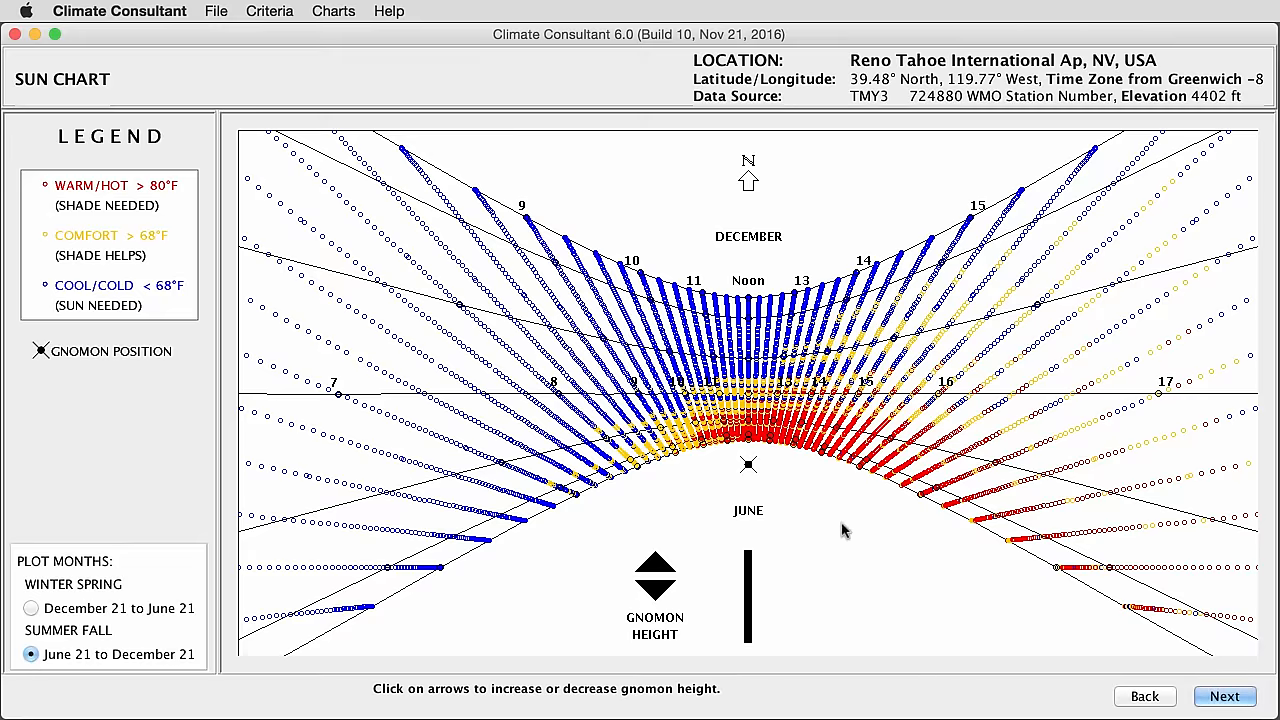
mouse_move(650, 478)
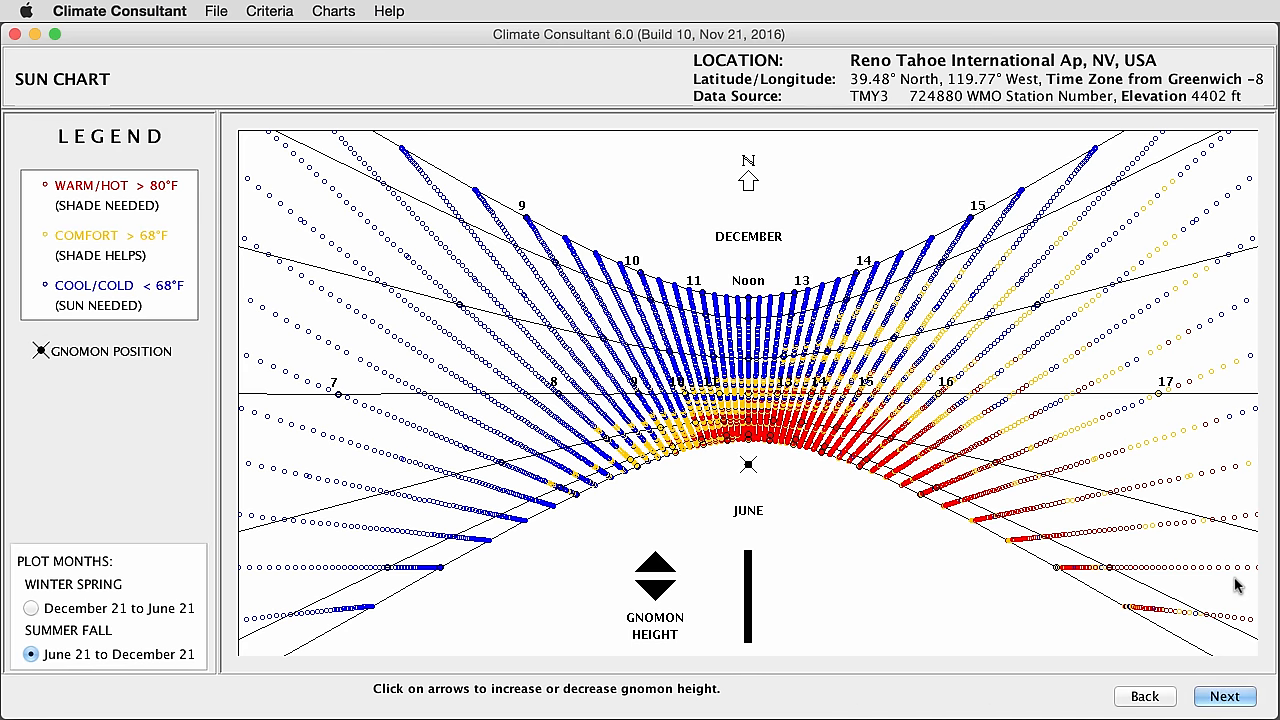
mouse_move(636, 480)
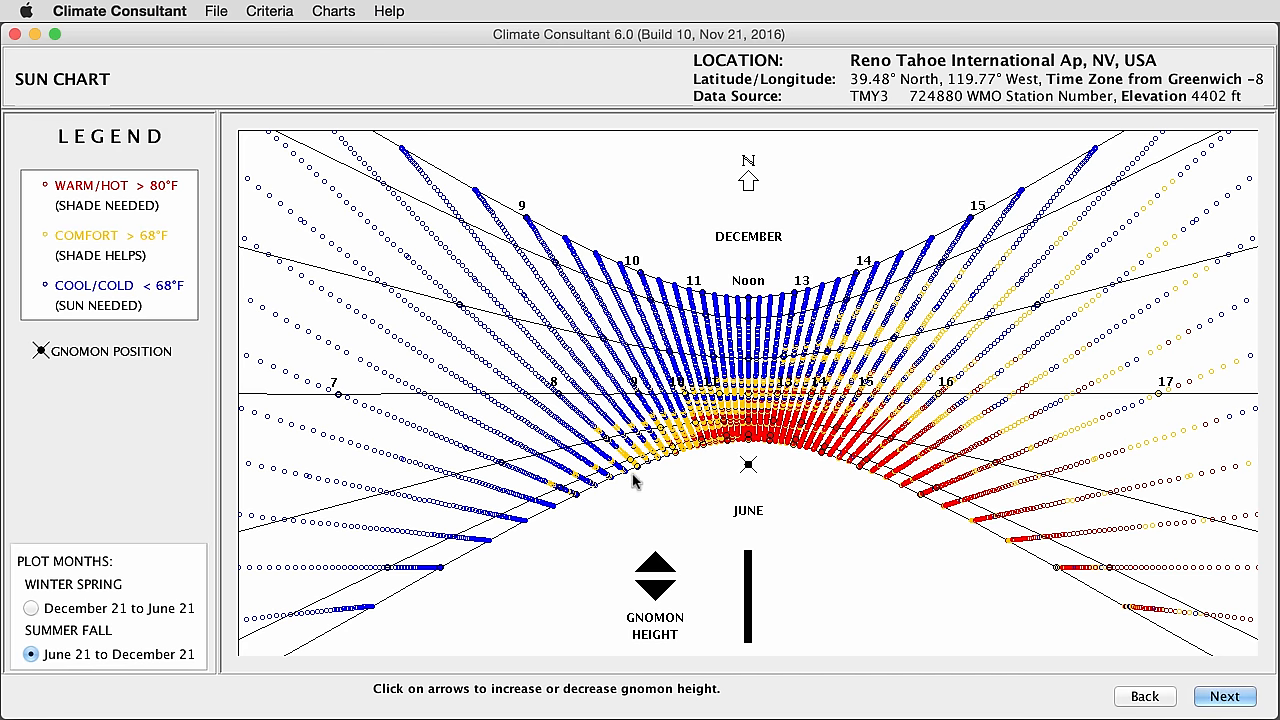
mouse_move(1148, 632)
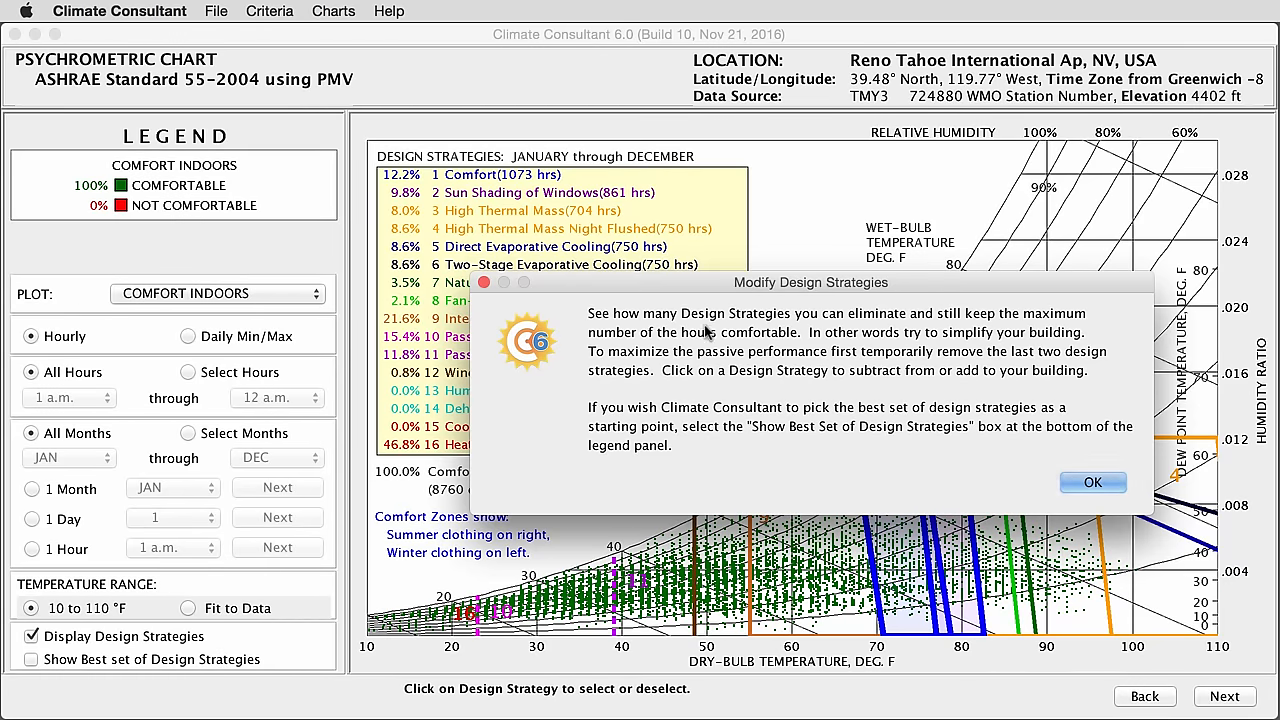
Dismiss the Modify Design Strategies note on the psychrometric chart.
left_click(1092, 482)
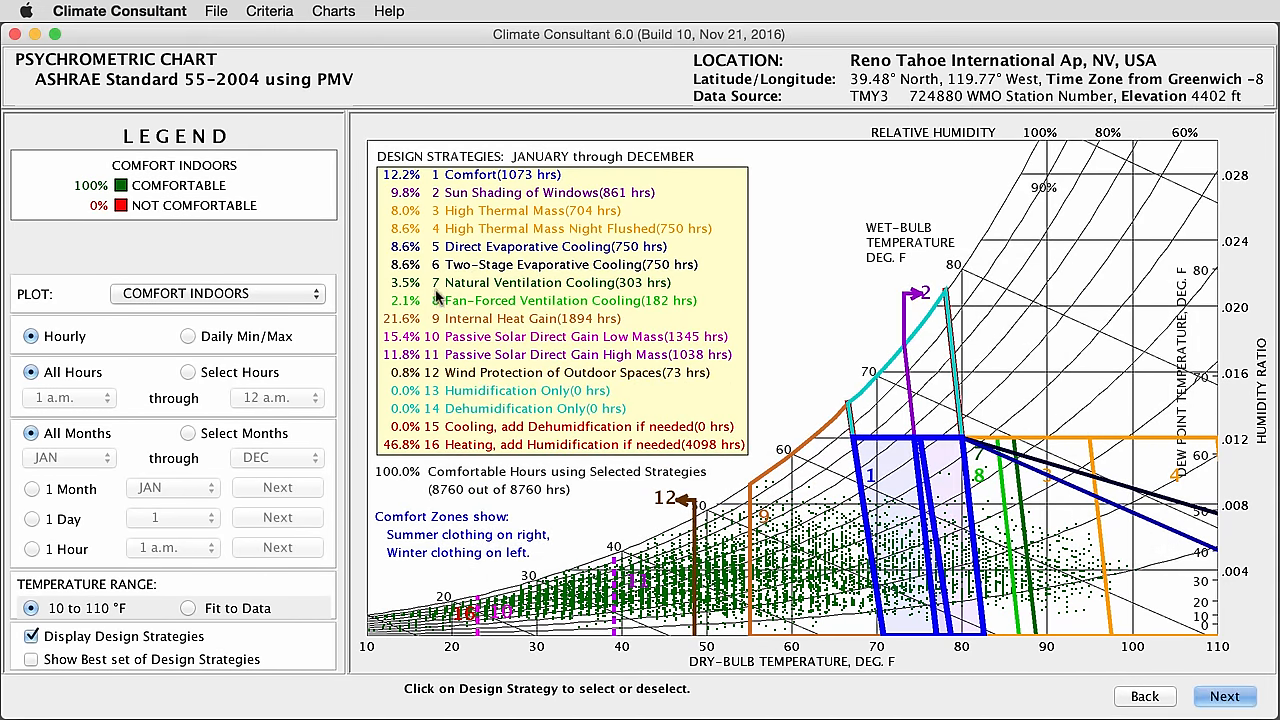
mouse_move(448, 452)
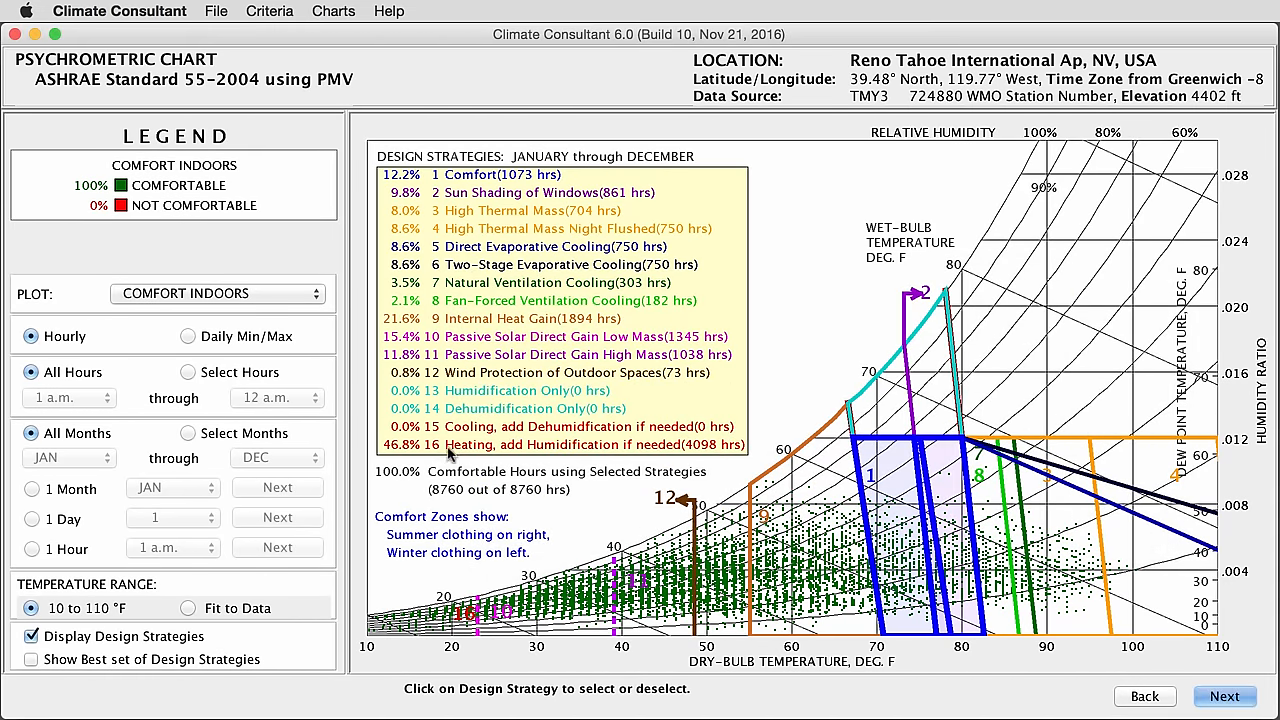
mouse_move(400, 180)
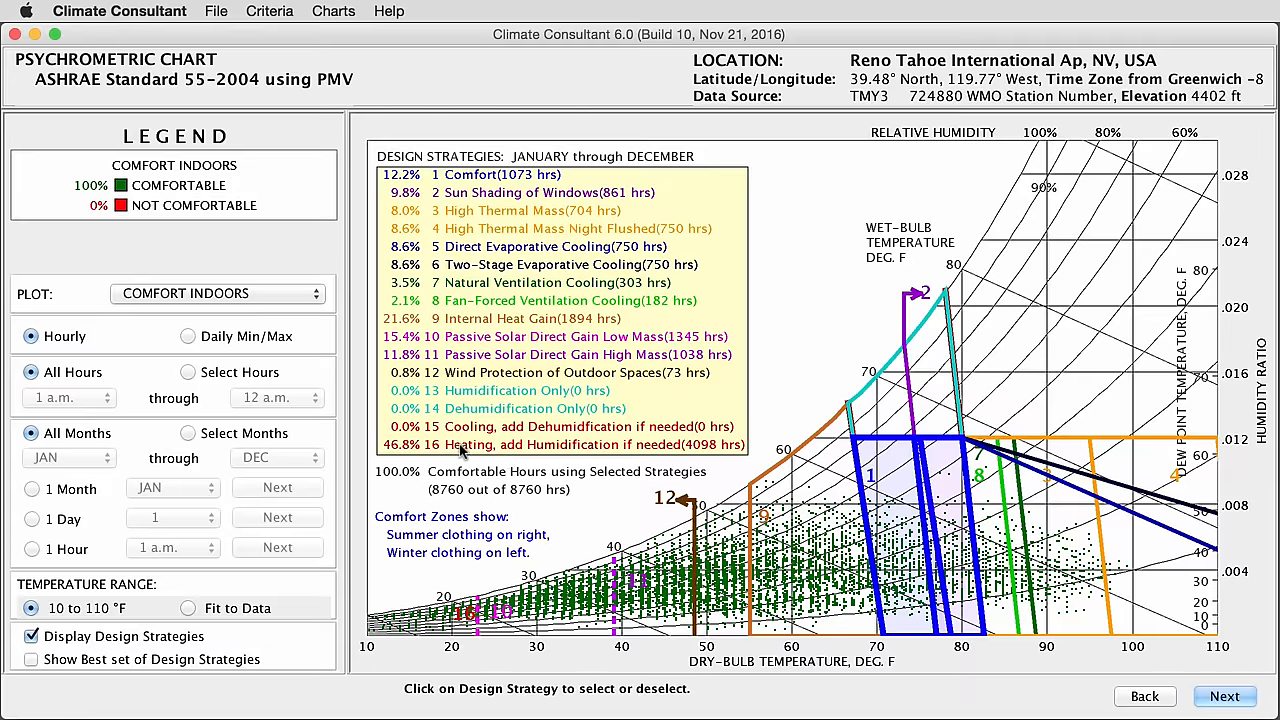
Switch off every design strategy except 1 Comfort, dropping comfortable hours to 12.2%.
left_click(560, 444)
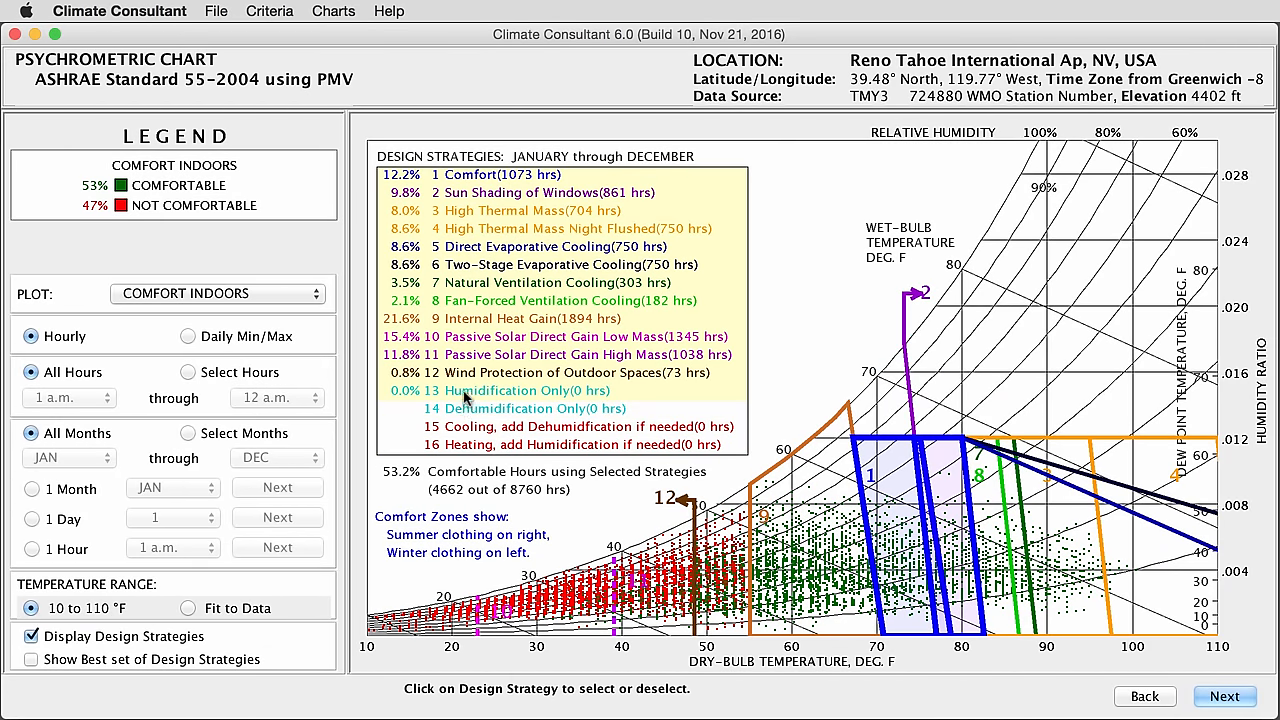
left_click(560, 354)
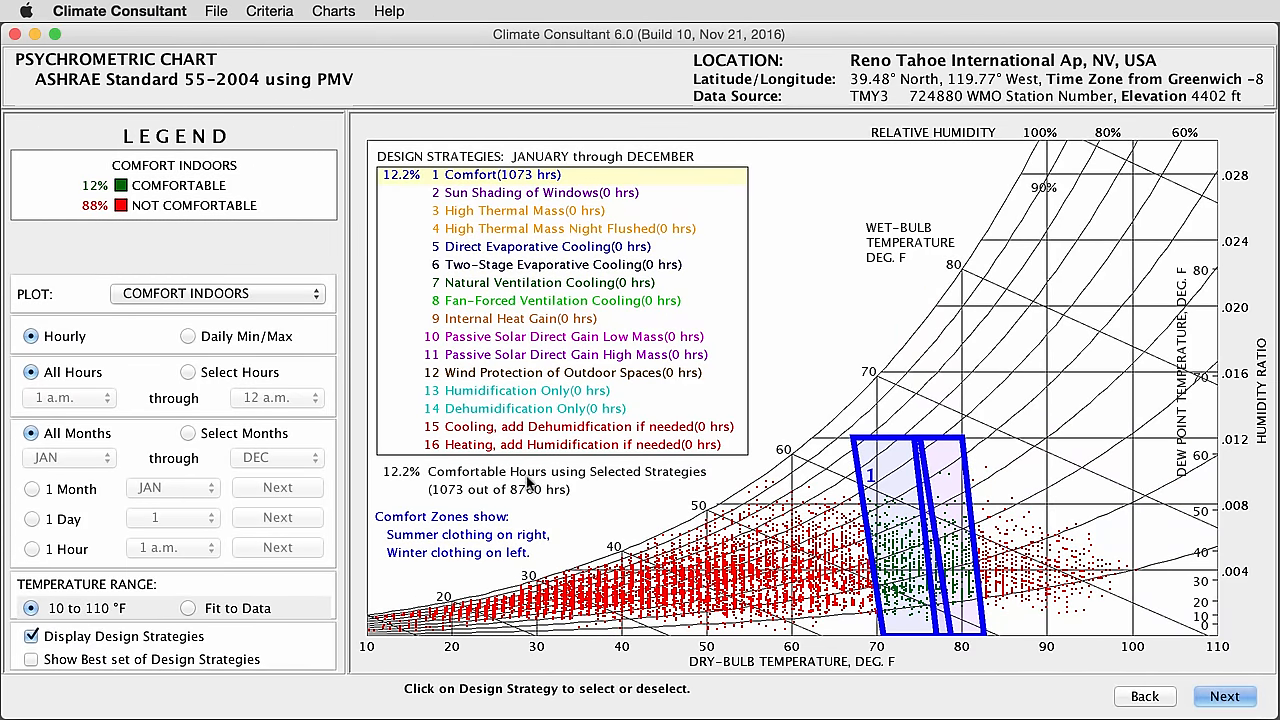
mouse_move(844, 644)
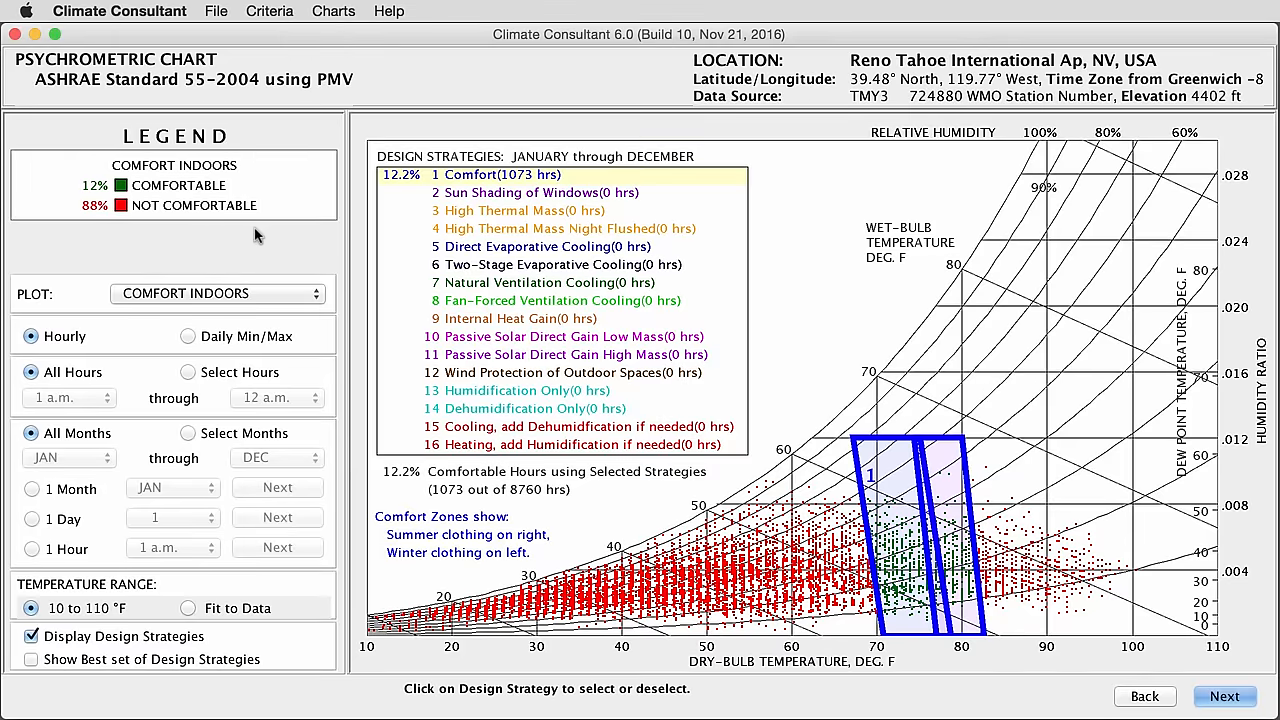
mouse_move(108, 238)
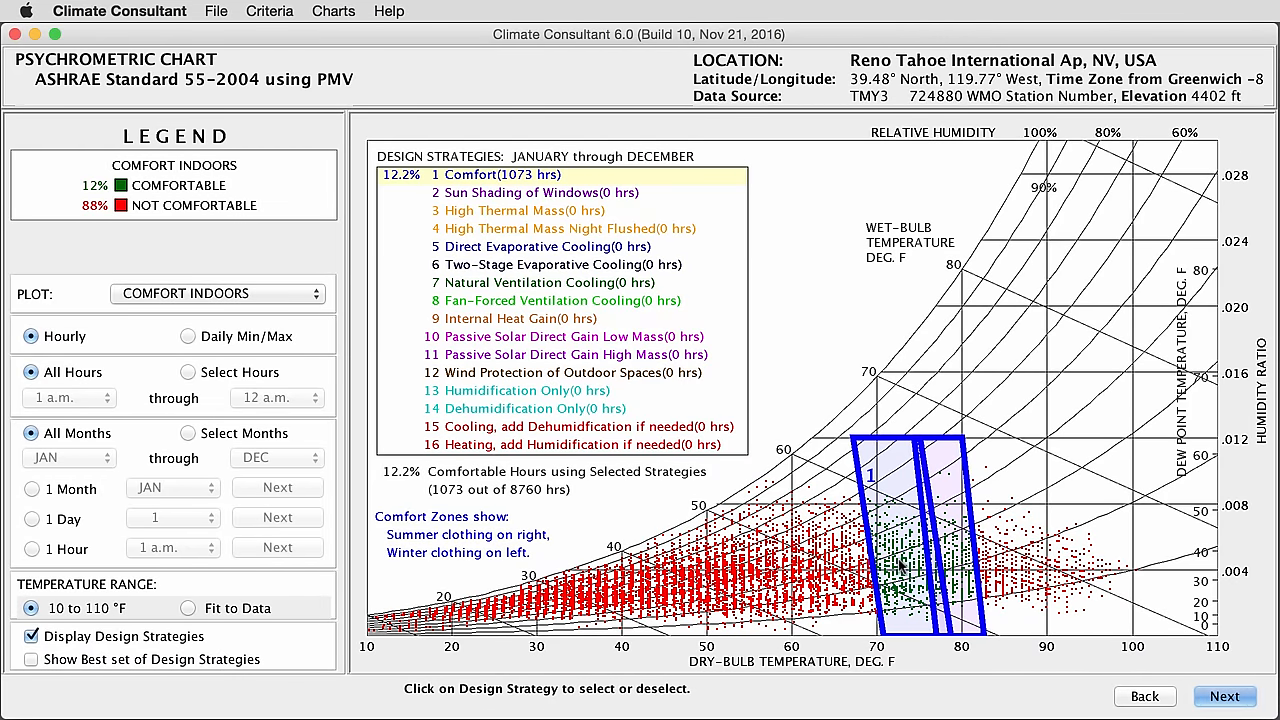
Re-enable strategies 2–9 (sun shading, thermal mass, evaporative, ventilation, internal heat gain), reaching 42.4% comfortable.
left_click(540, 192)
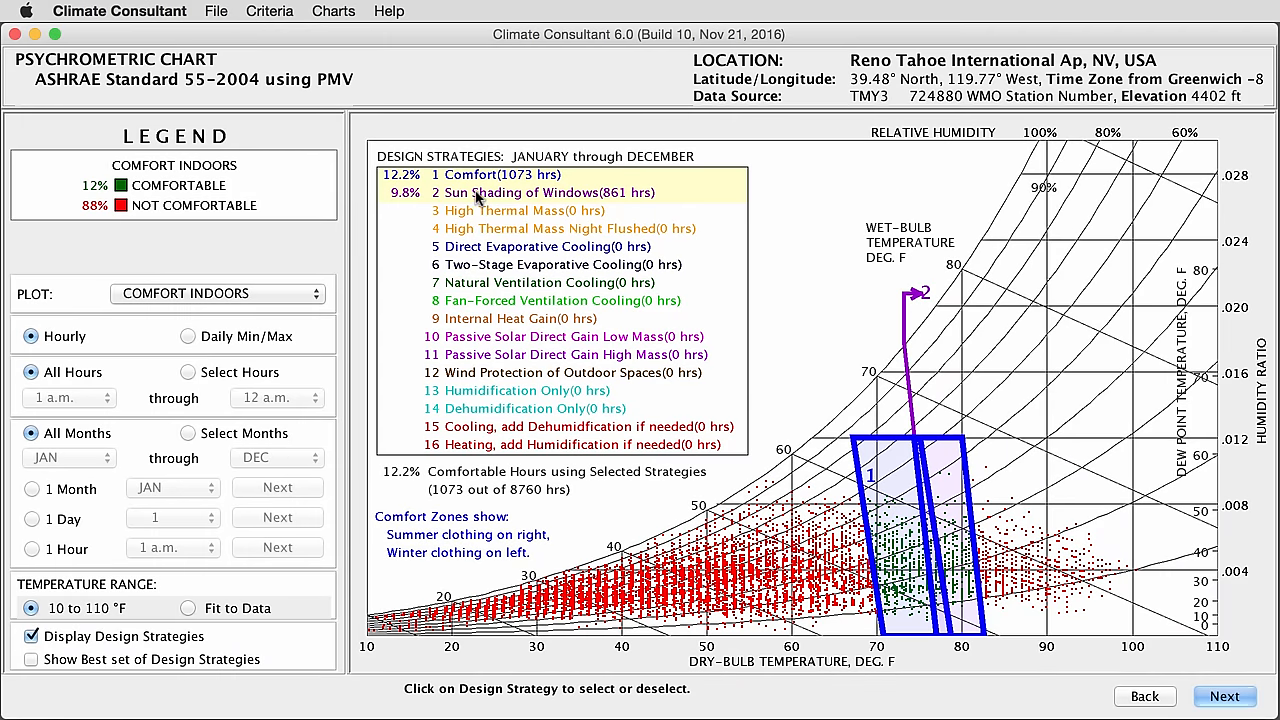
left_click(520, 210)
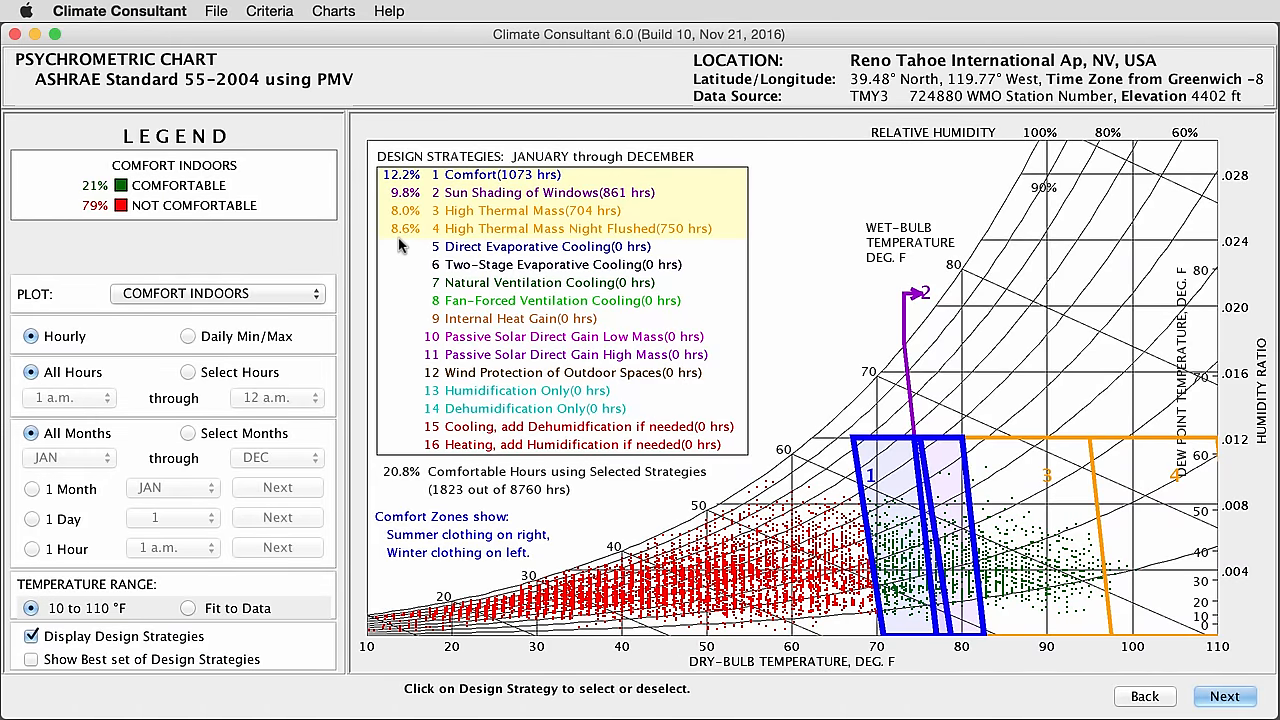
mouse_move(398, 256)
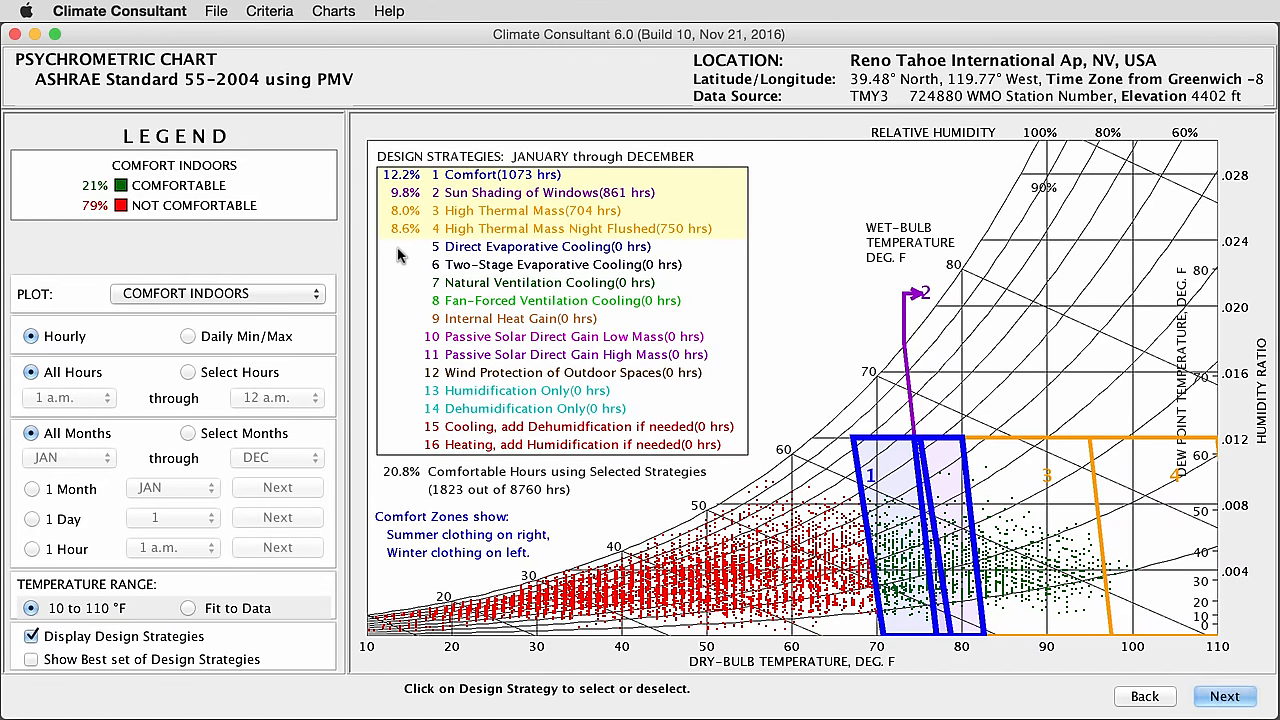
left_click(530, 246)
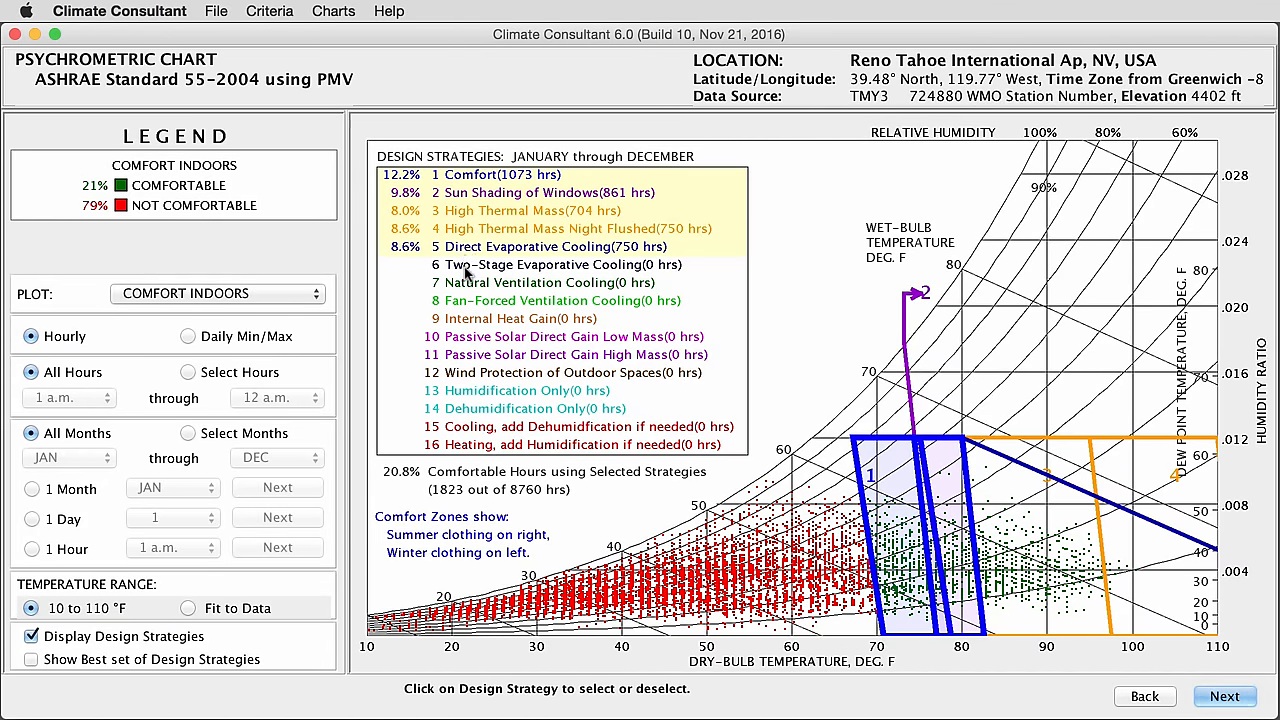
left_click(540, 282)
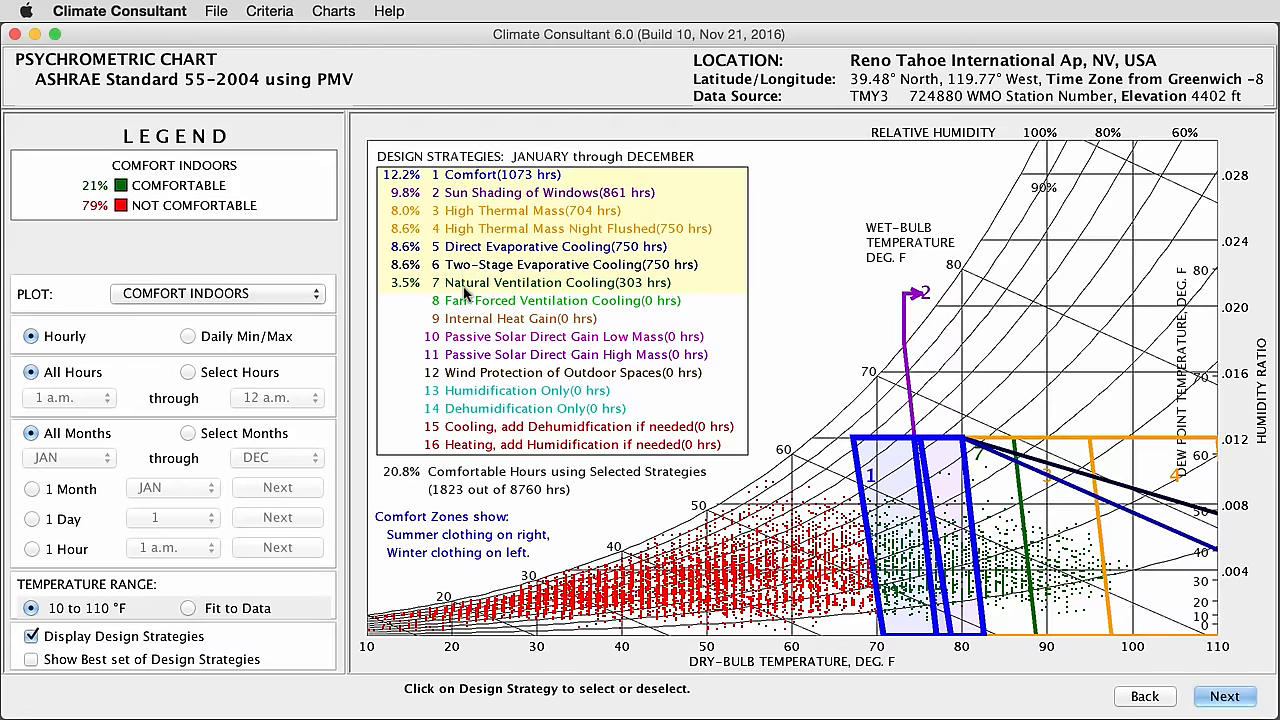
left_click(560, 300)
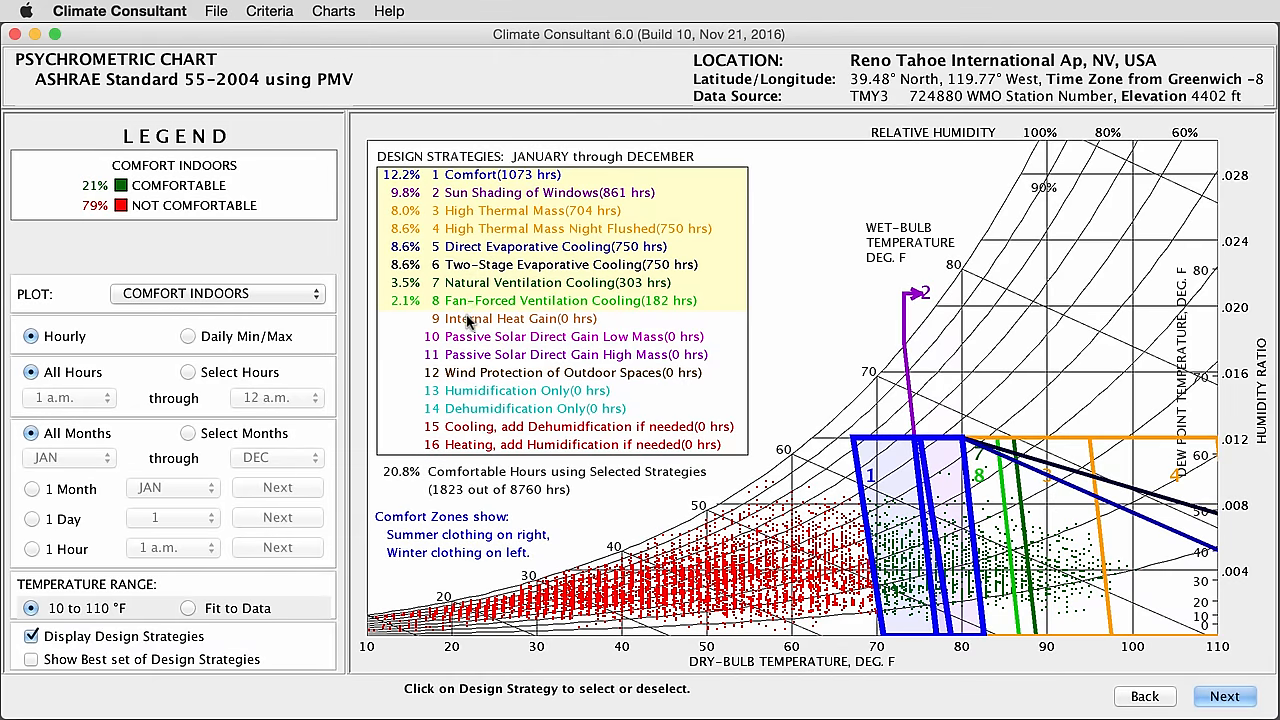
left_click(520, 318)
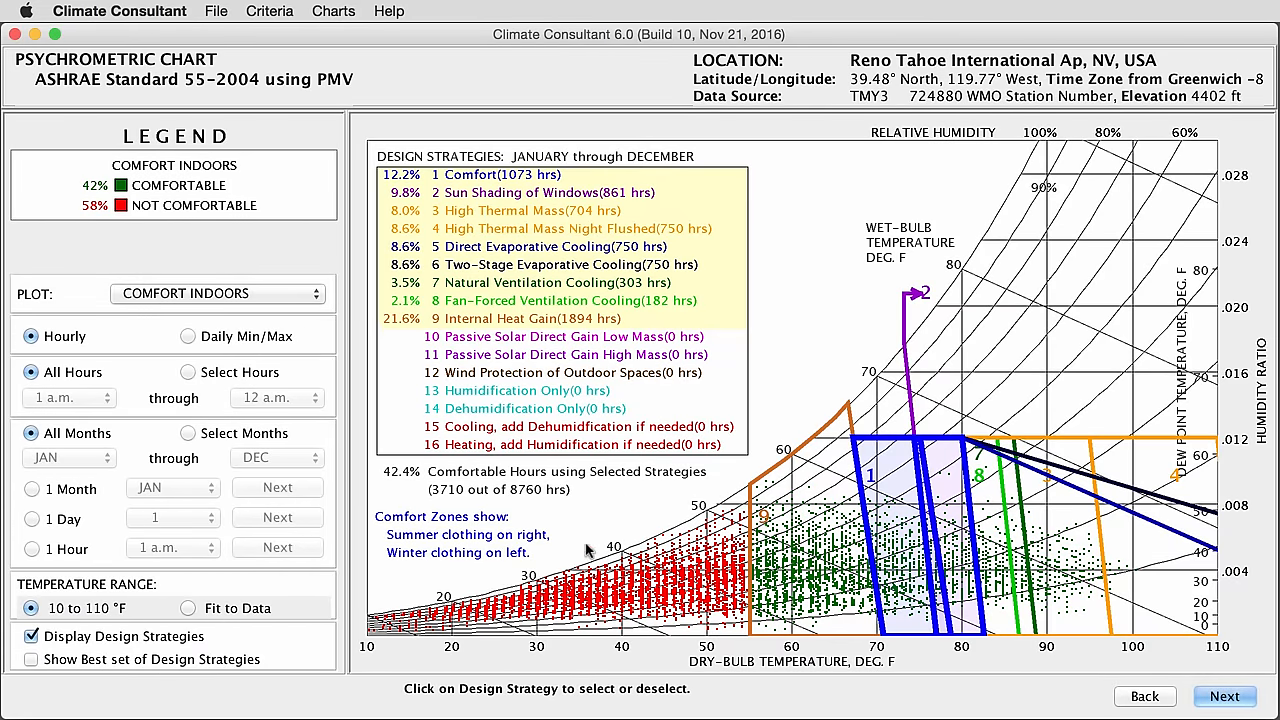
mouse_move(862, 432)
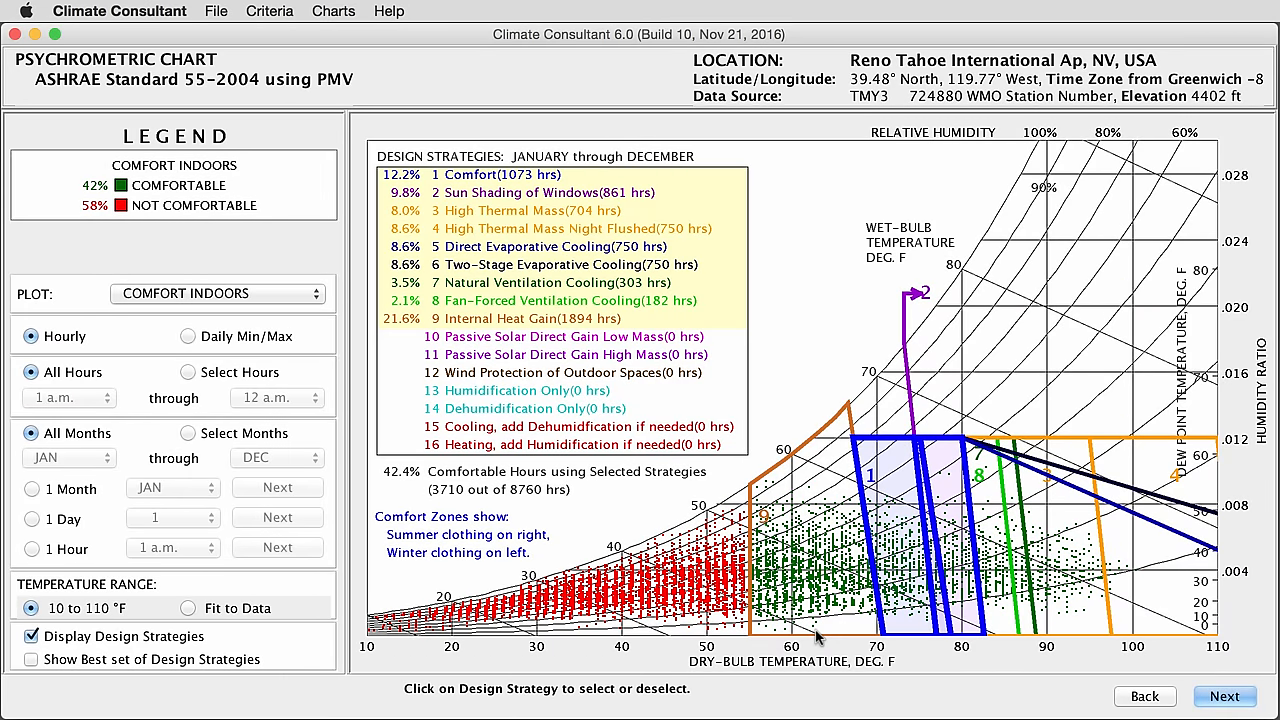
mouse_move(824, 632)
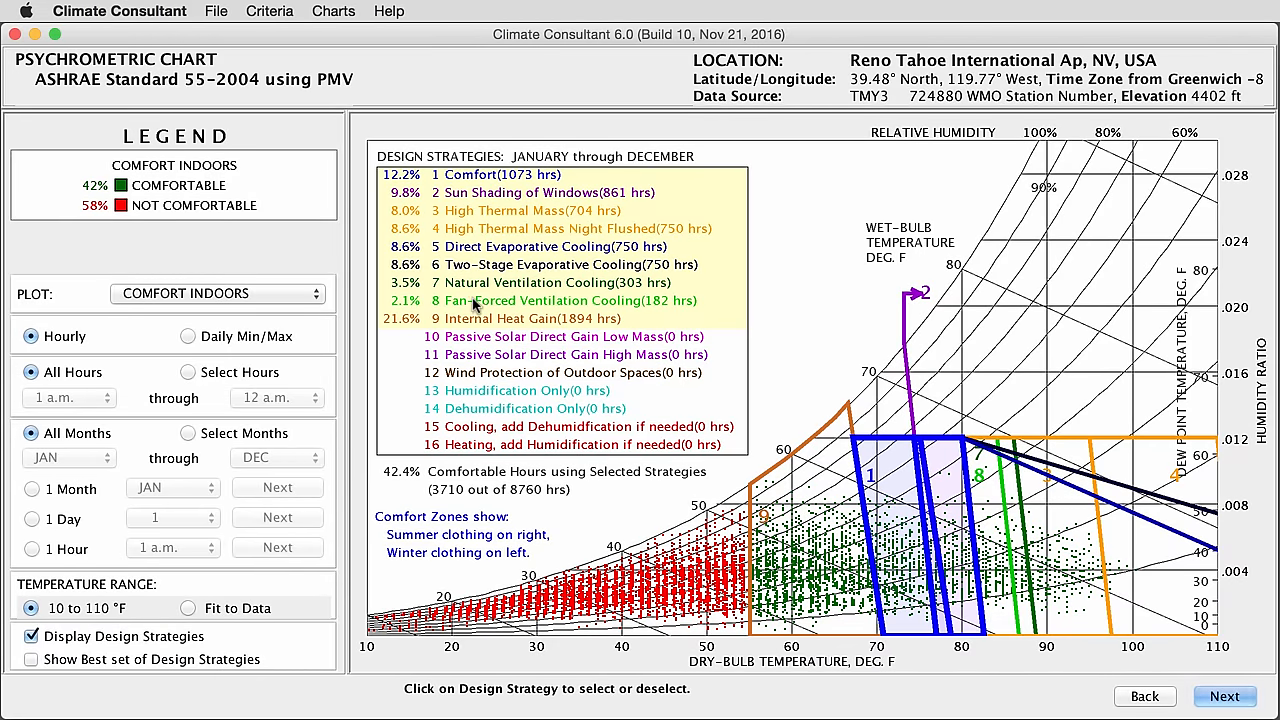
mouse_move(476, 304)
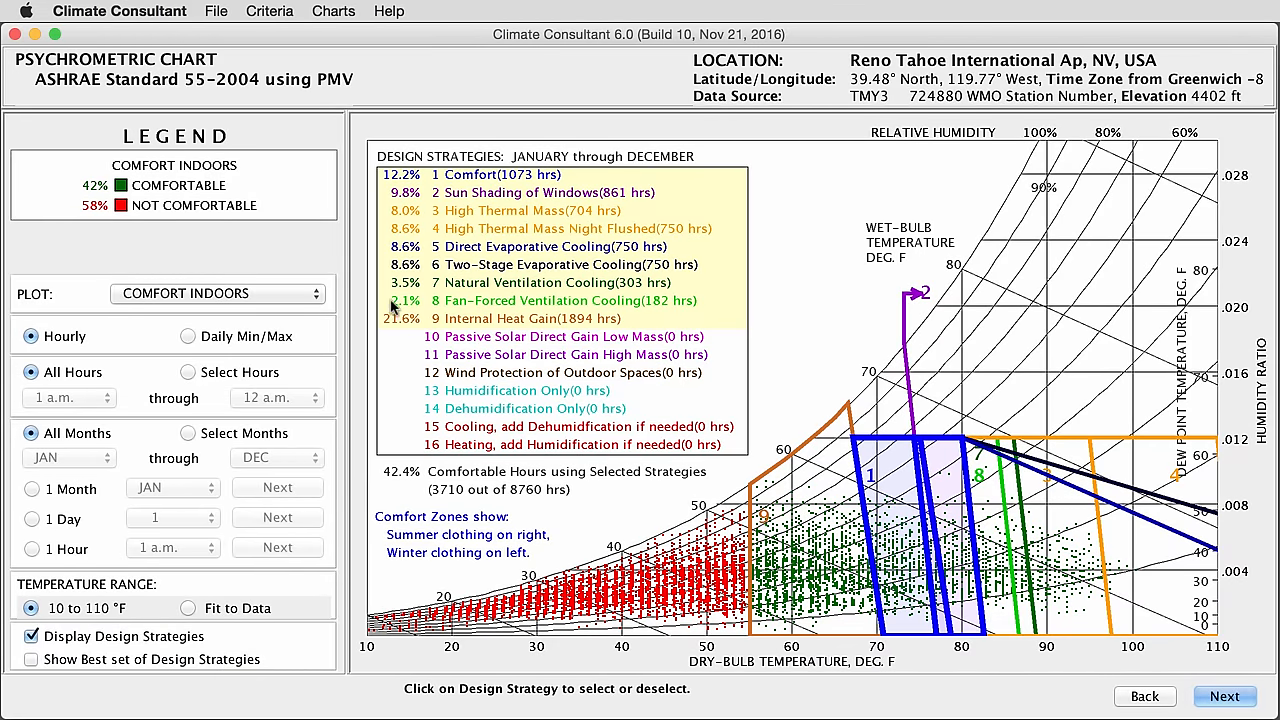
Turn off the ventilation cooling strategies and enable the best set of design strategies.
left_click(536, 282)
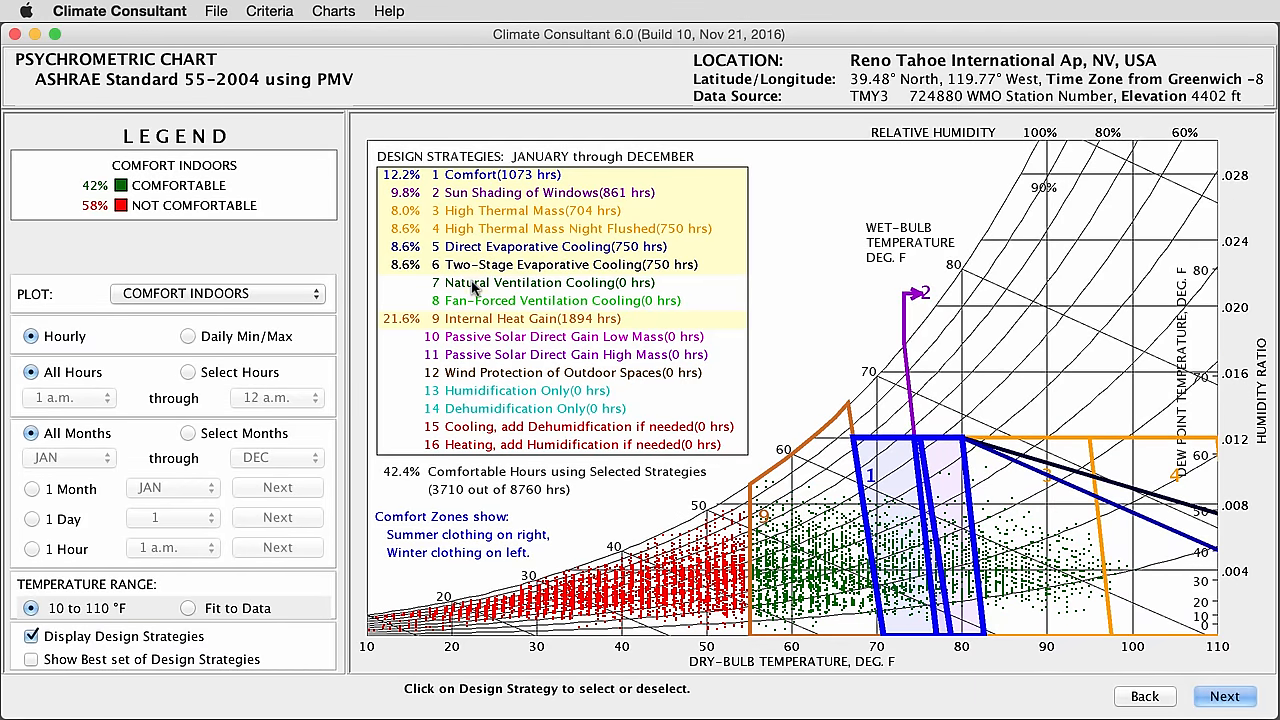
left_click(560, 444)
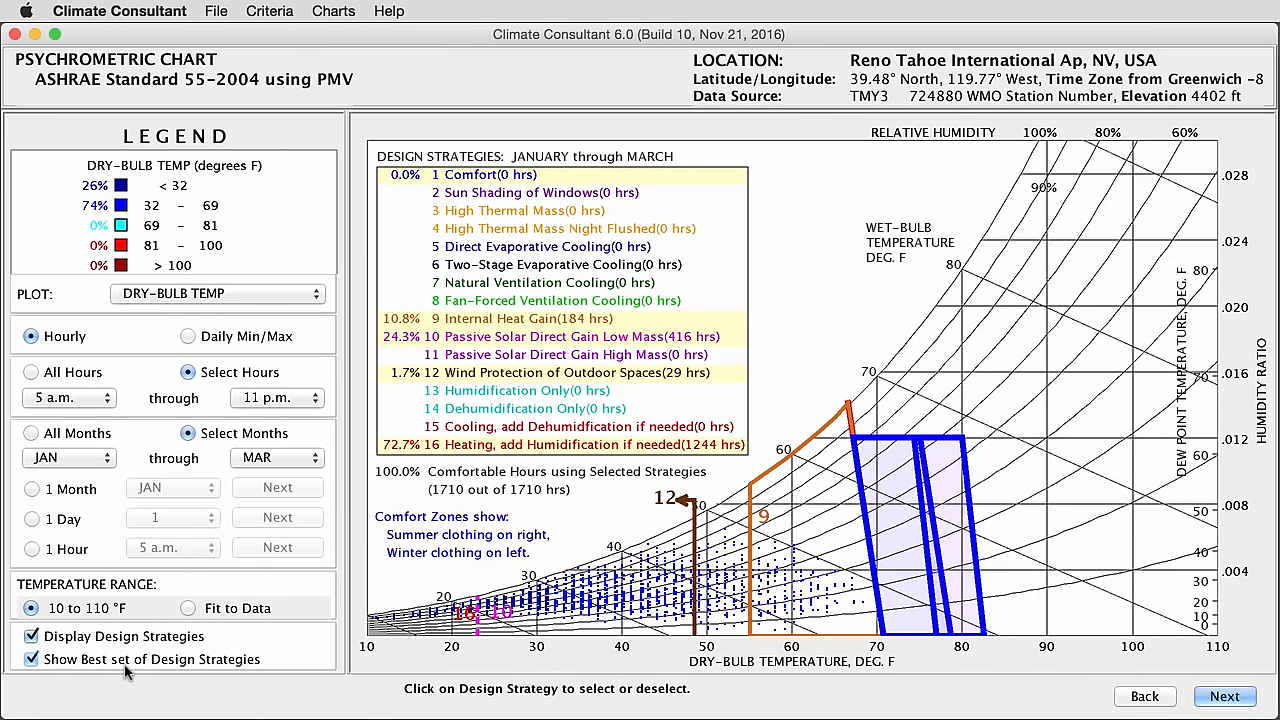
mouse_move(62, 476)
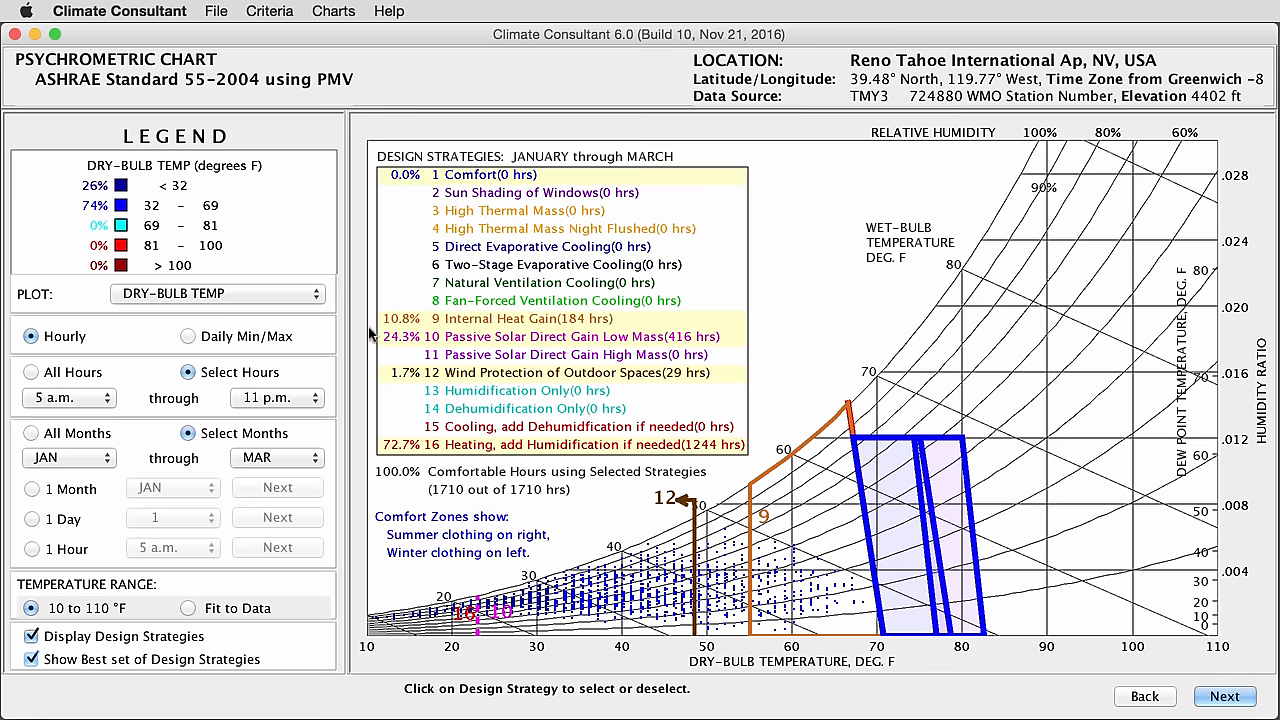
mouse_move(564, 464)
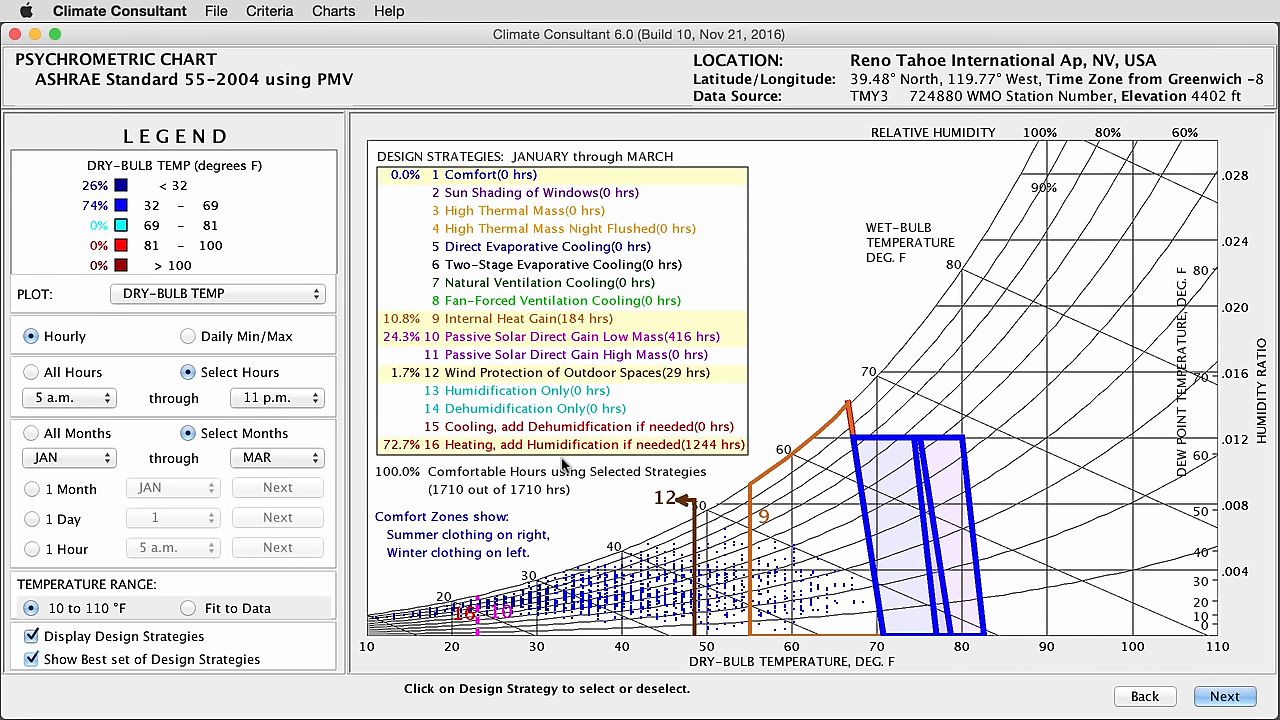
Advance to the design guidelines and dismiss the 'Not All Hours of the Year Considered' warning.
left_click(1224, 696)
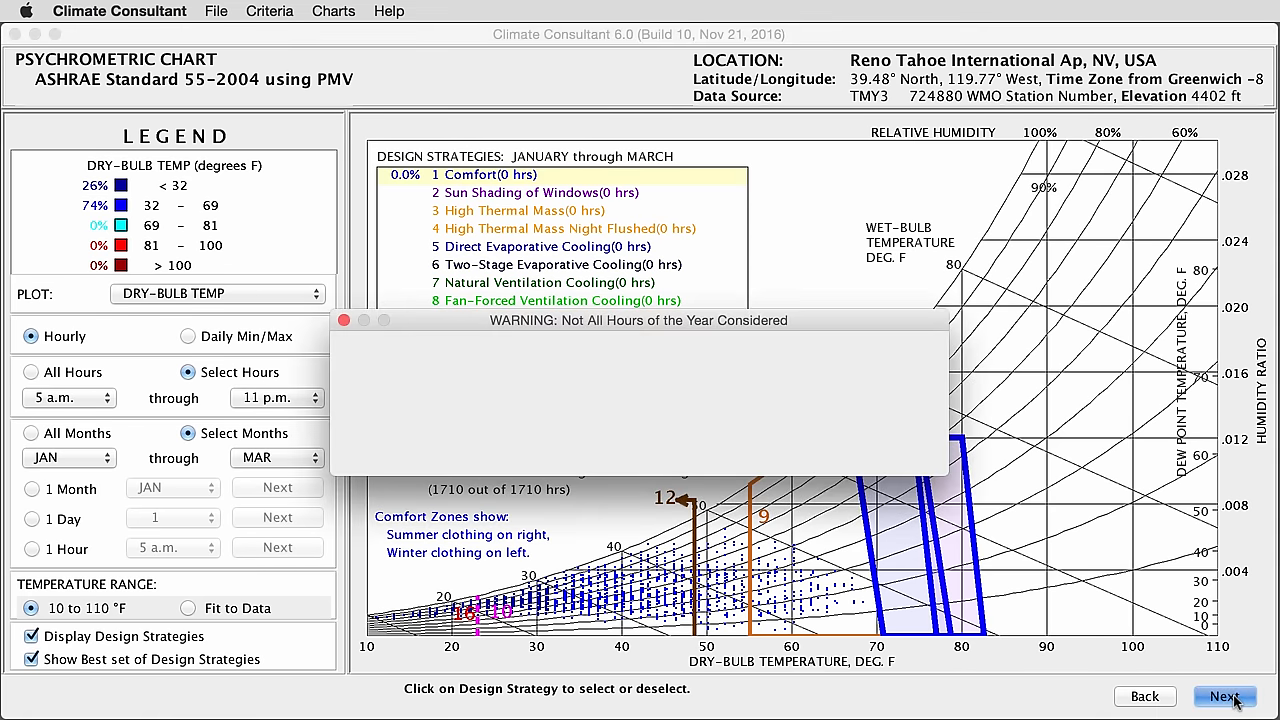
left_click(1224, 696)
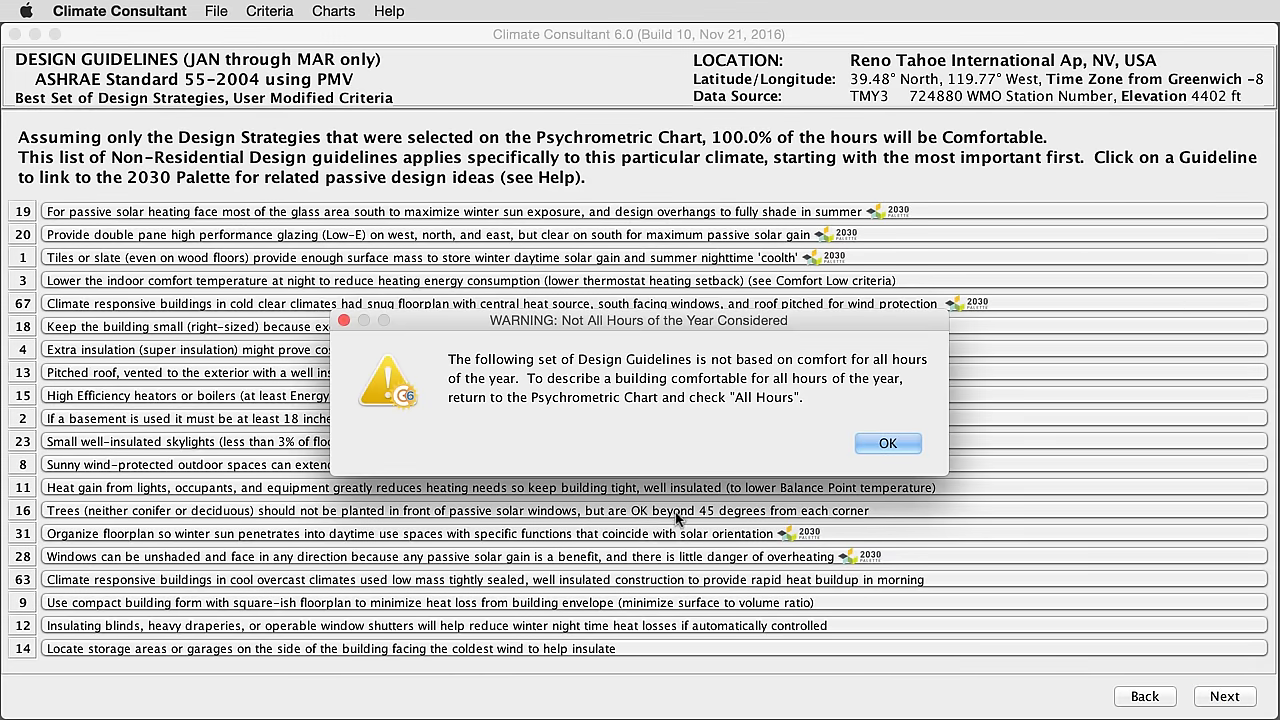
mouse_move(604, 408)
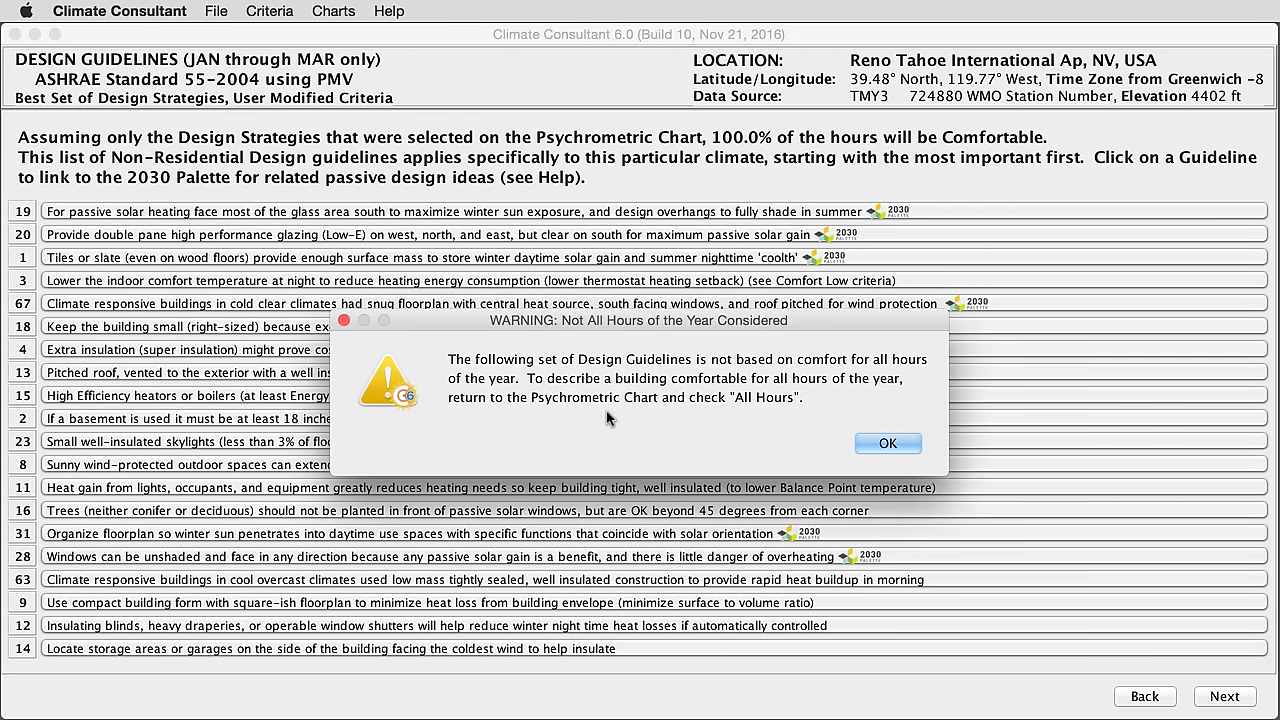
left_click(888, 444)
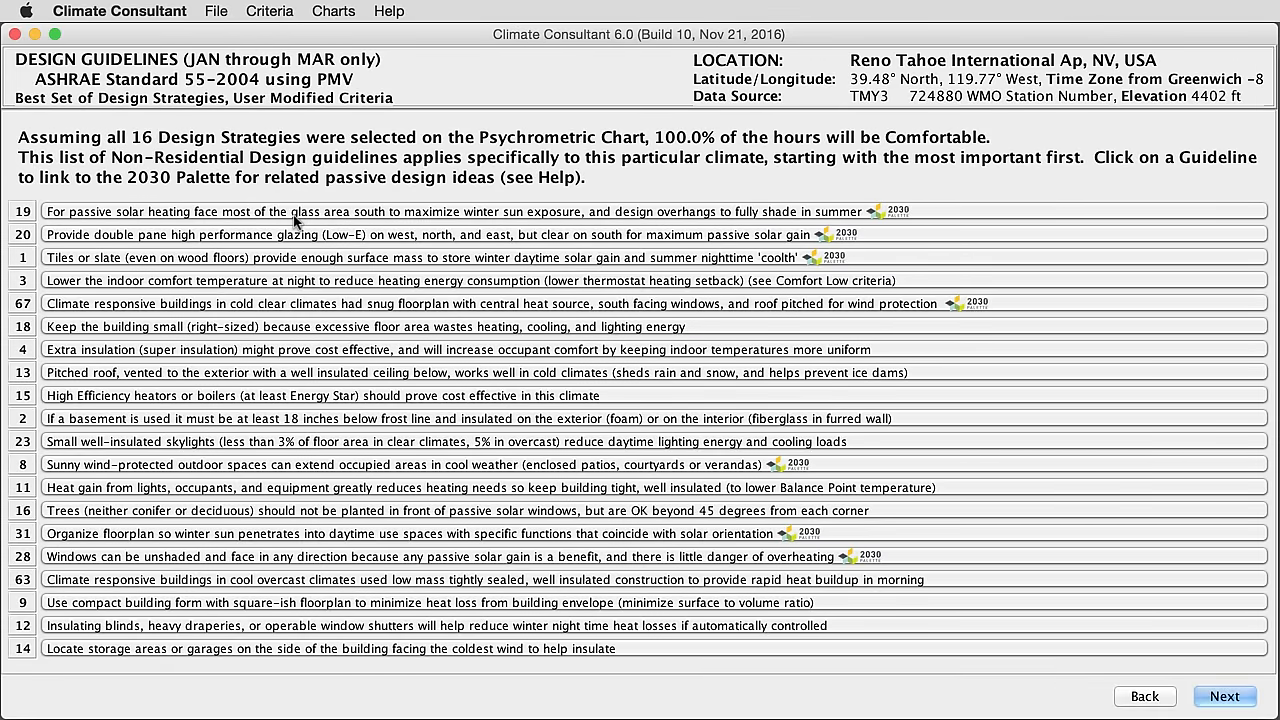
mouse_move(90, 210)
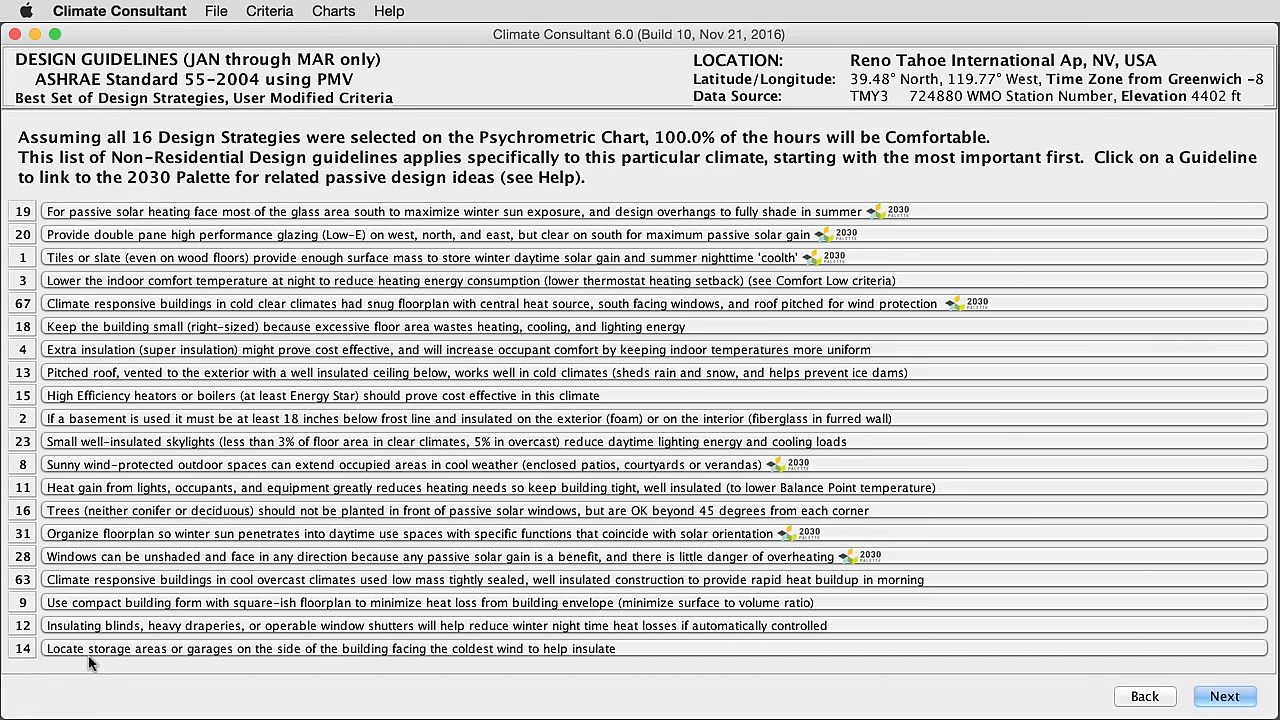
mouse_move(100, 218)
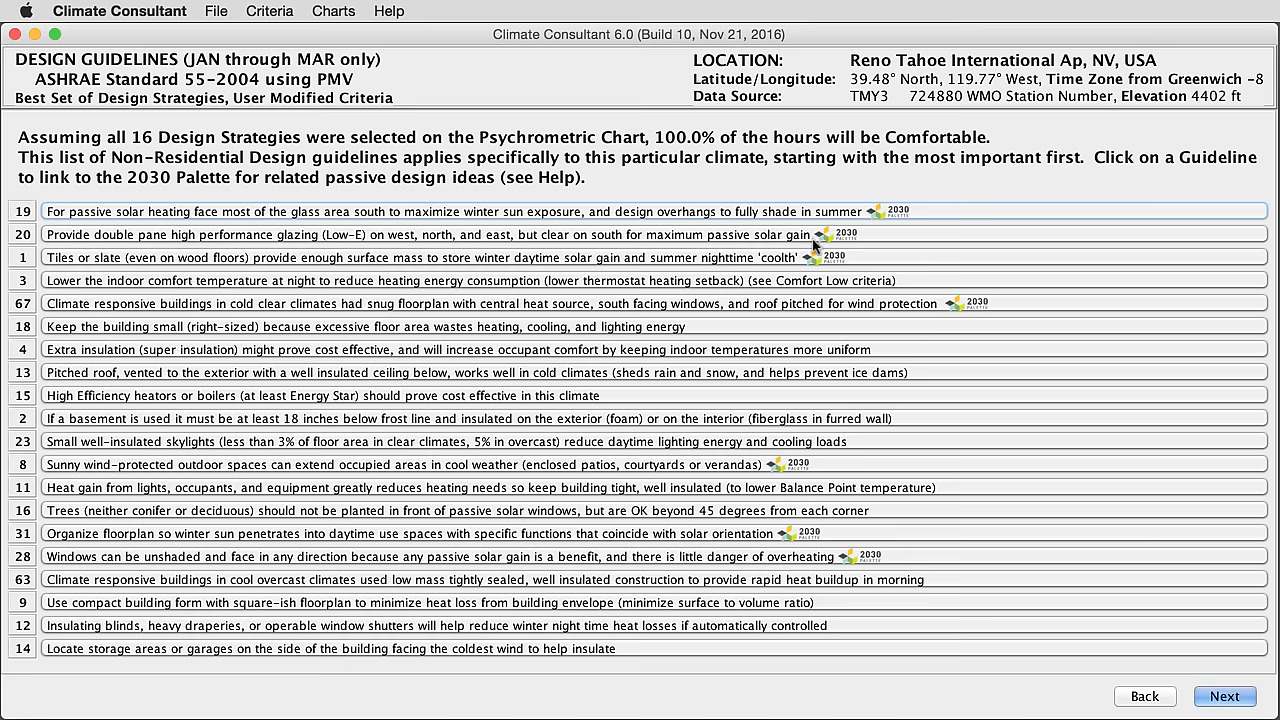
mouse_move(864, 210)
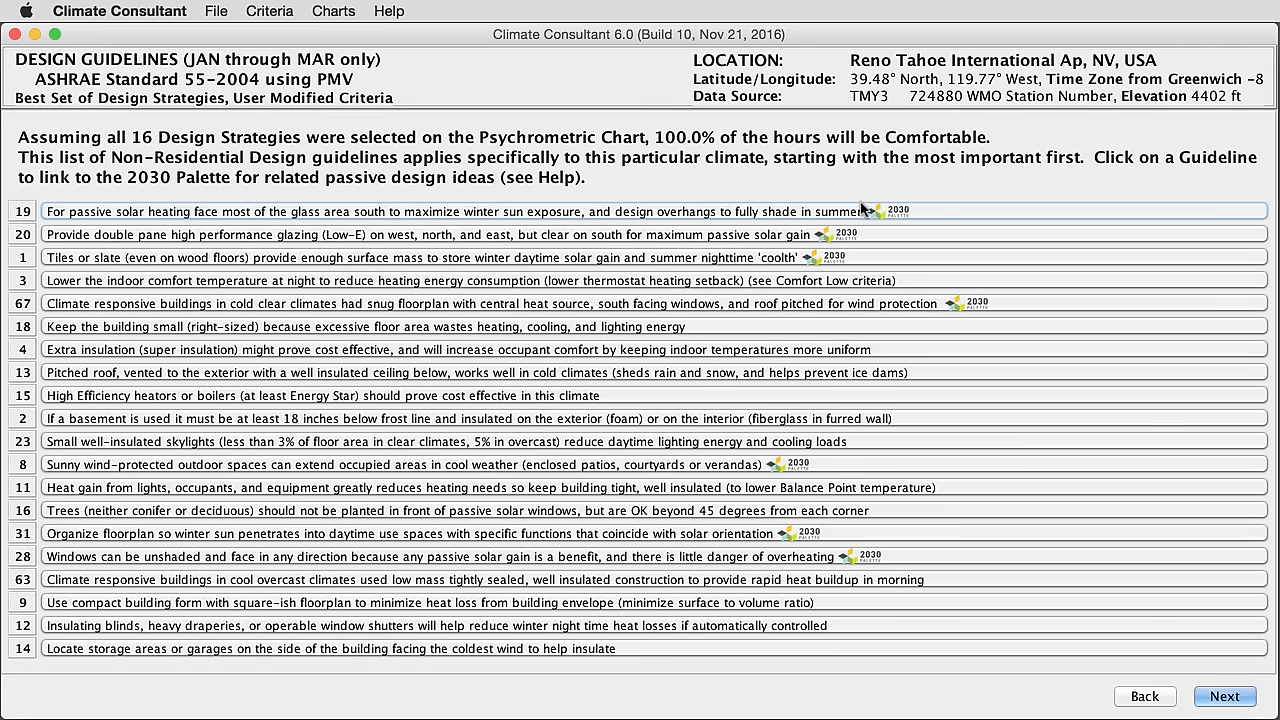
mouse_move(896, 194)
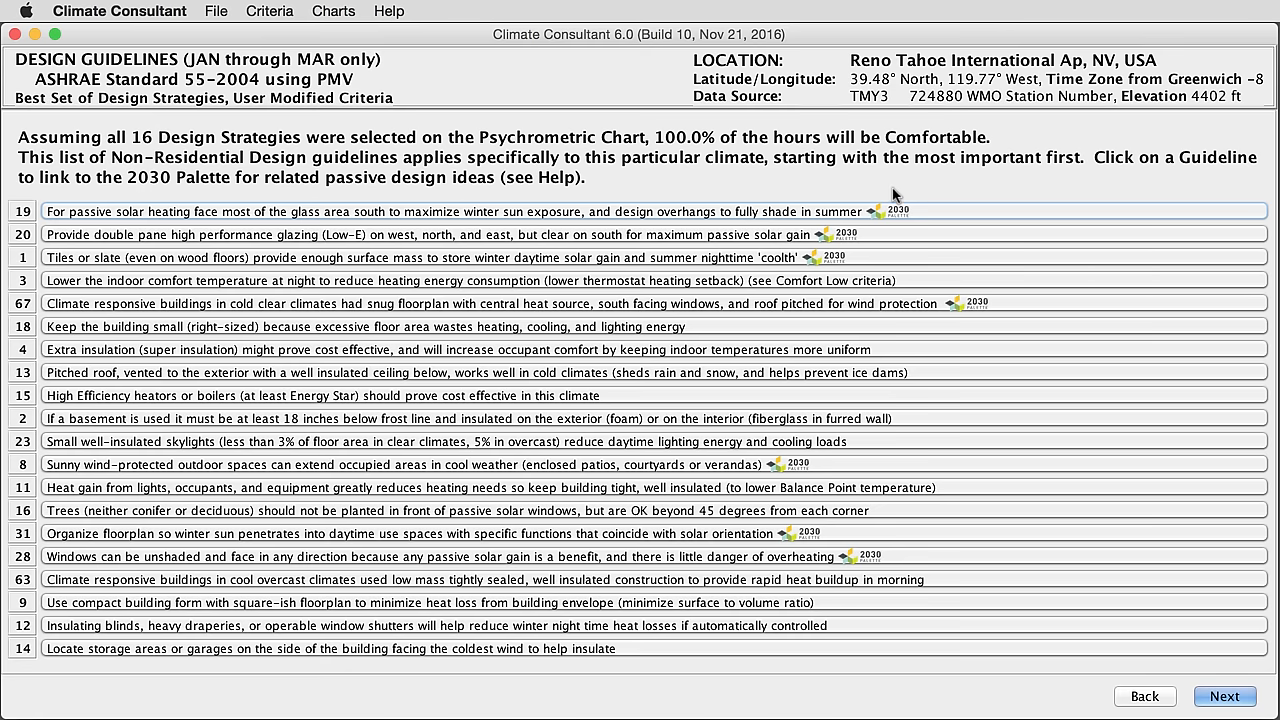
mouse_move(840, 264)
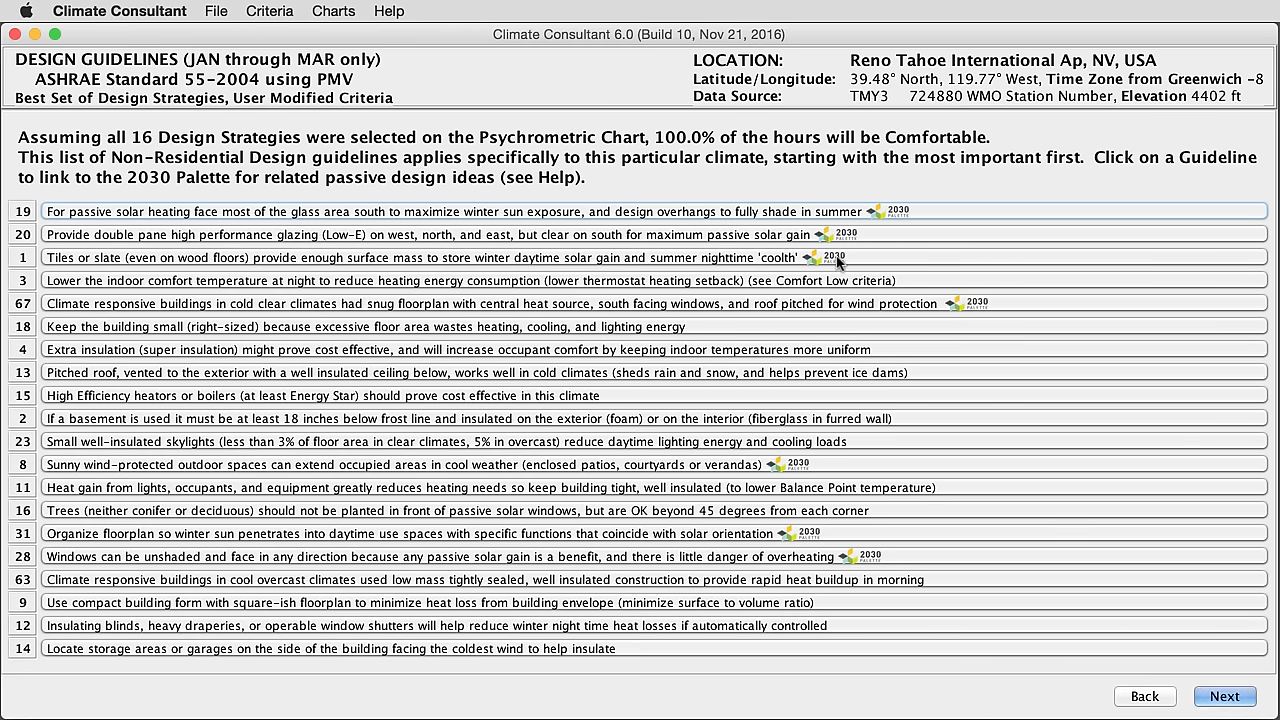
mouse_move(784, 216)
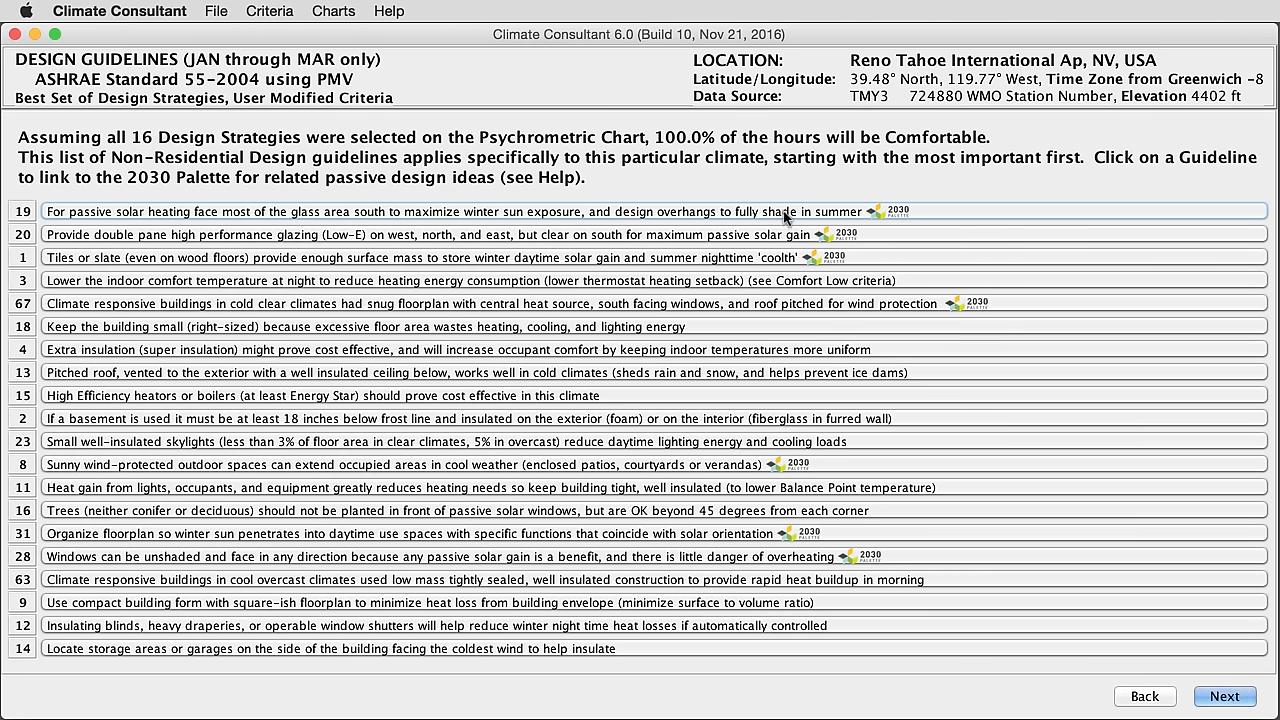
Follow guideline 20's link to the 2030 Palette page on low-E and clear south glazing.
left_click(844, 234)
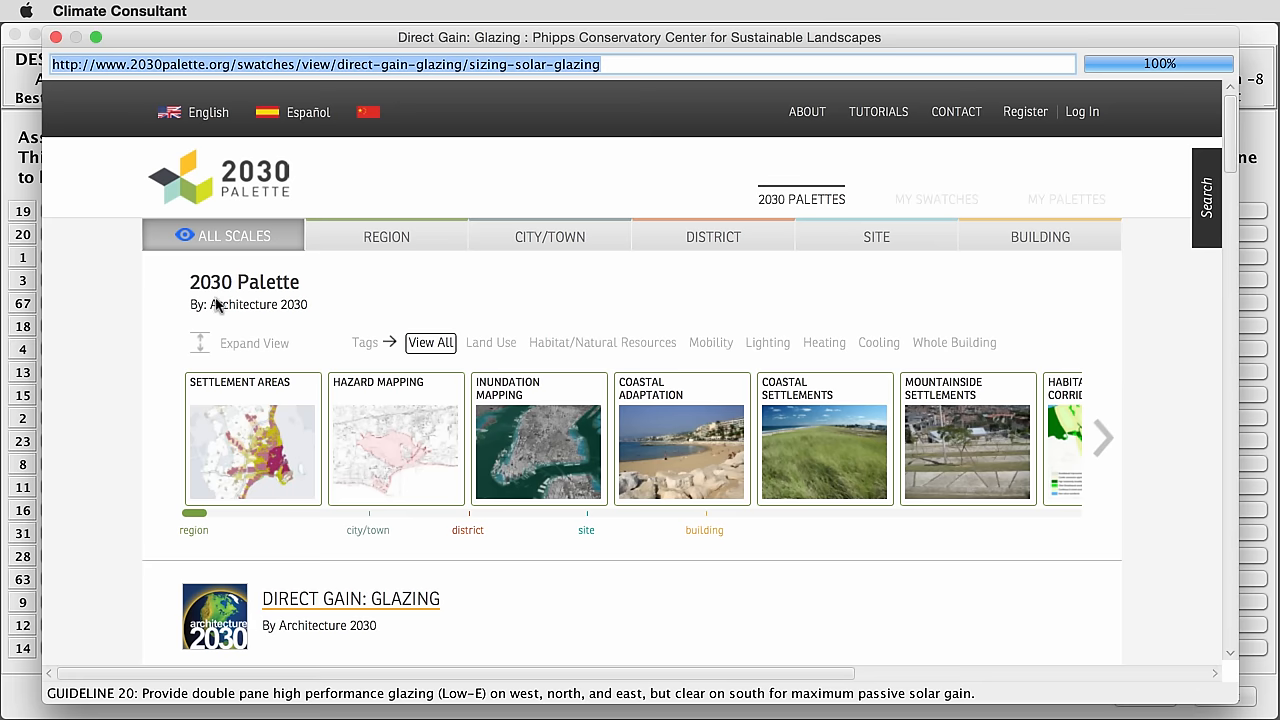
mouse_move(724, 320)
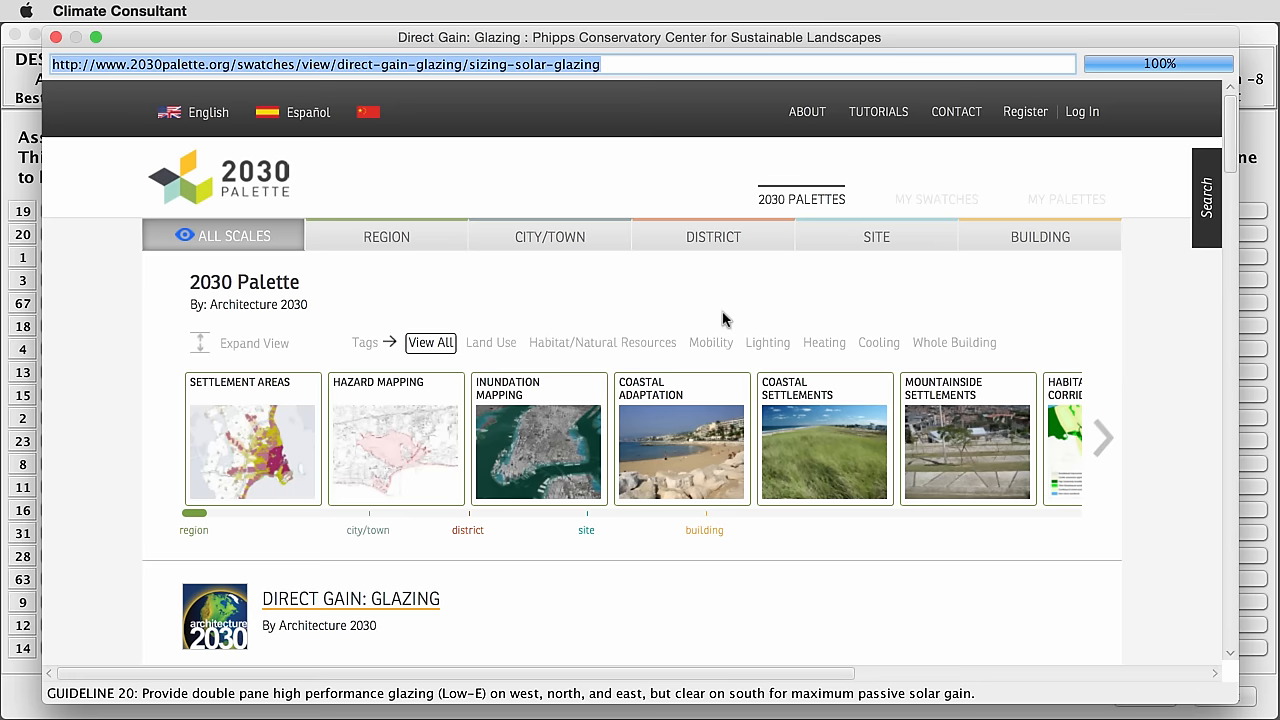
mouse_move(1230, 128)
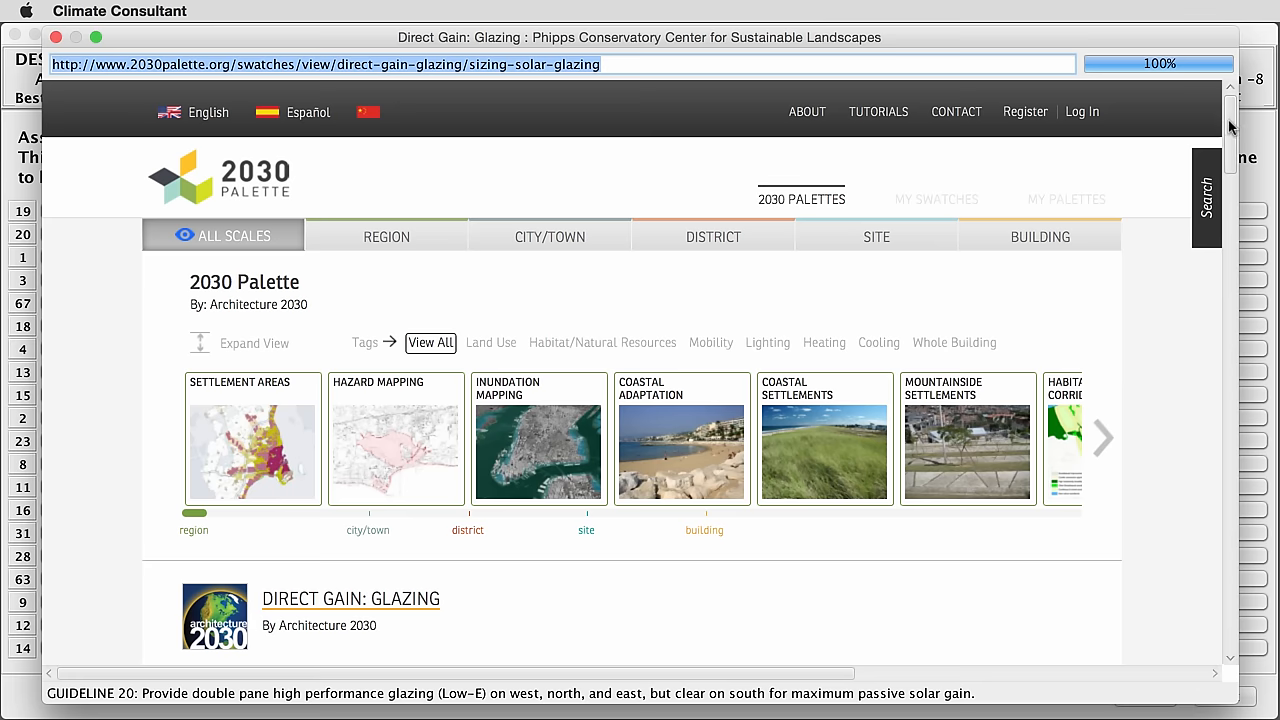
Scroll down through the Direct Gain: Glazing page in 2030 Palette.
scroll("down", 3)
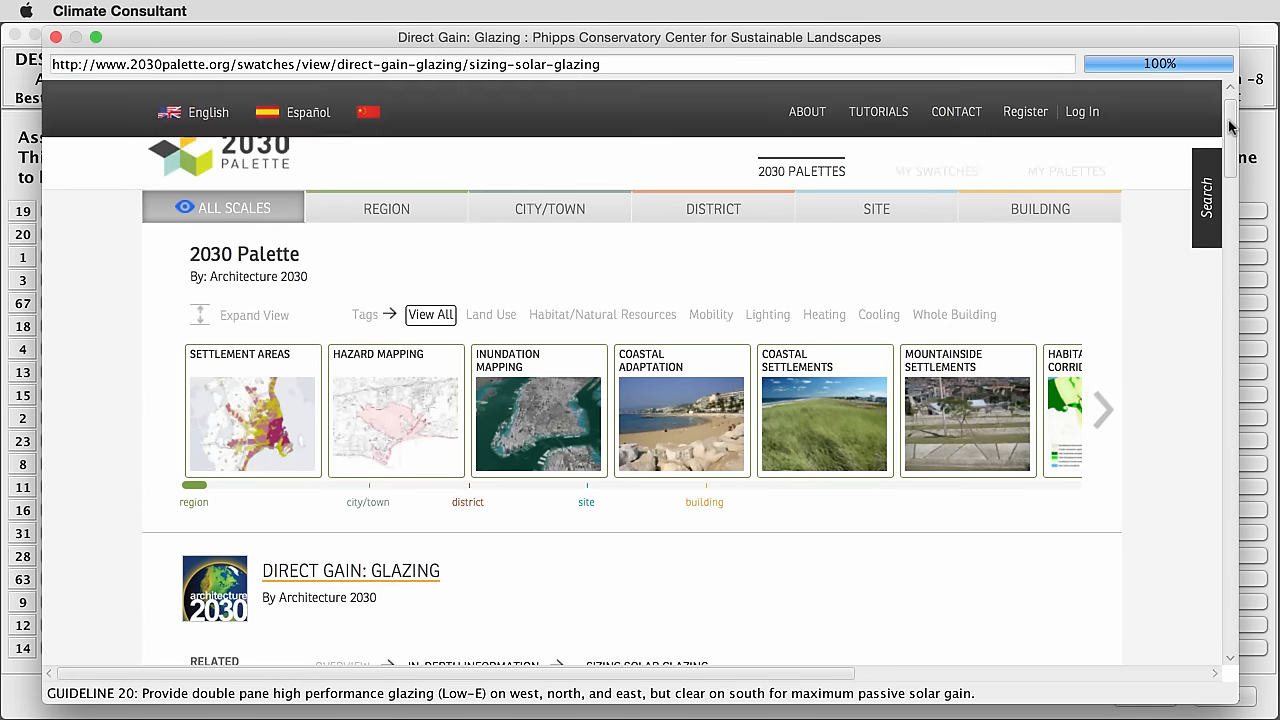
scroll("down", 3)
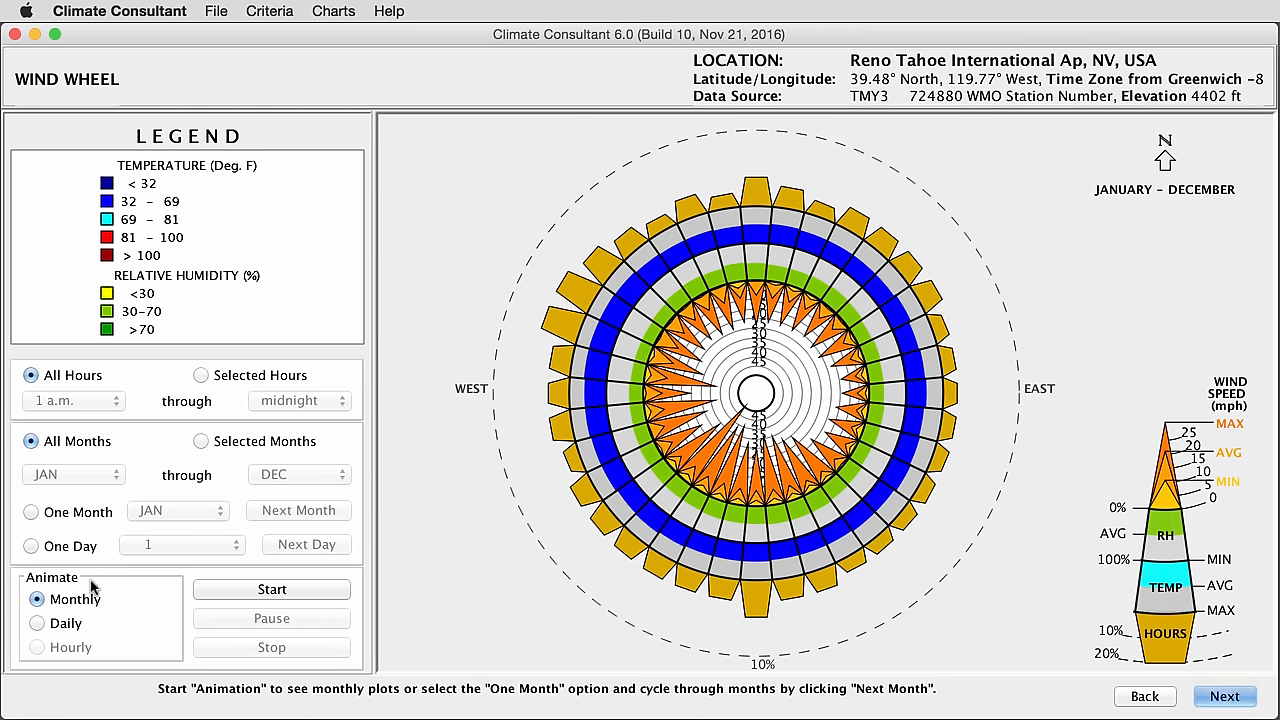
Start the monthly wind wheel animation and let it run to February.
left_click(272, 588)
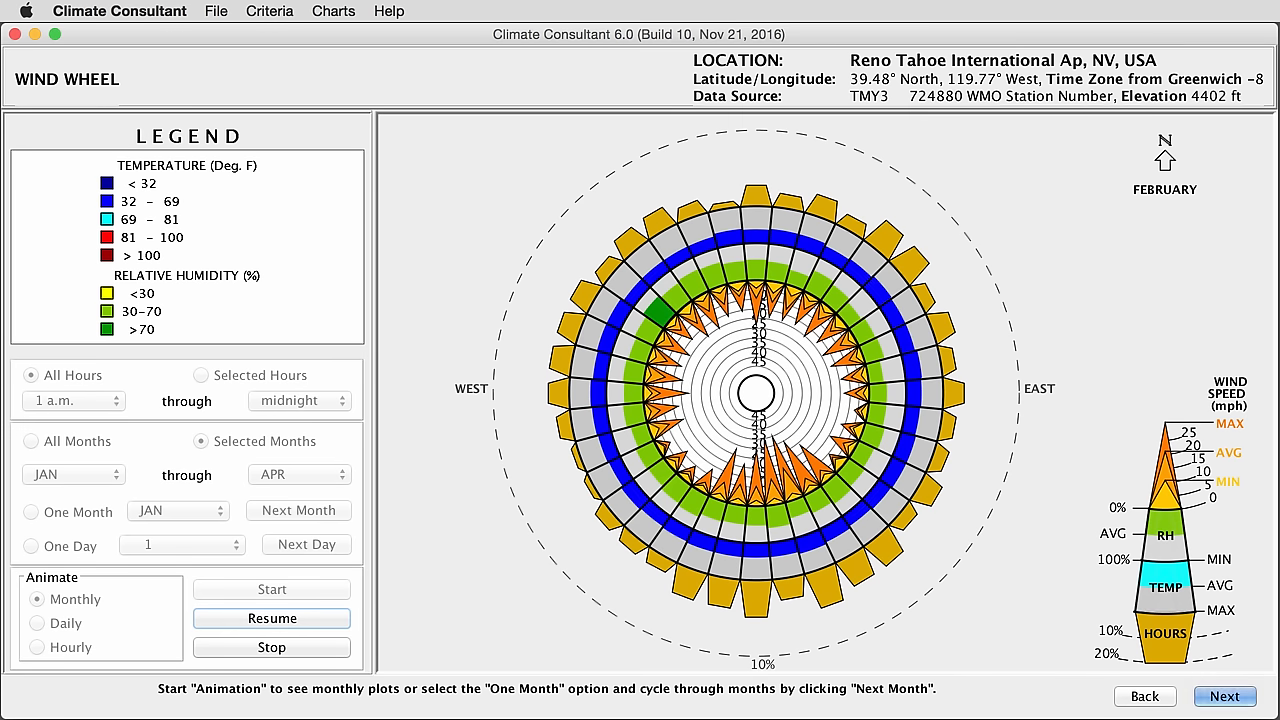
mouse_move(1098, 652)
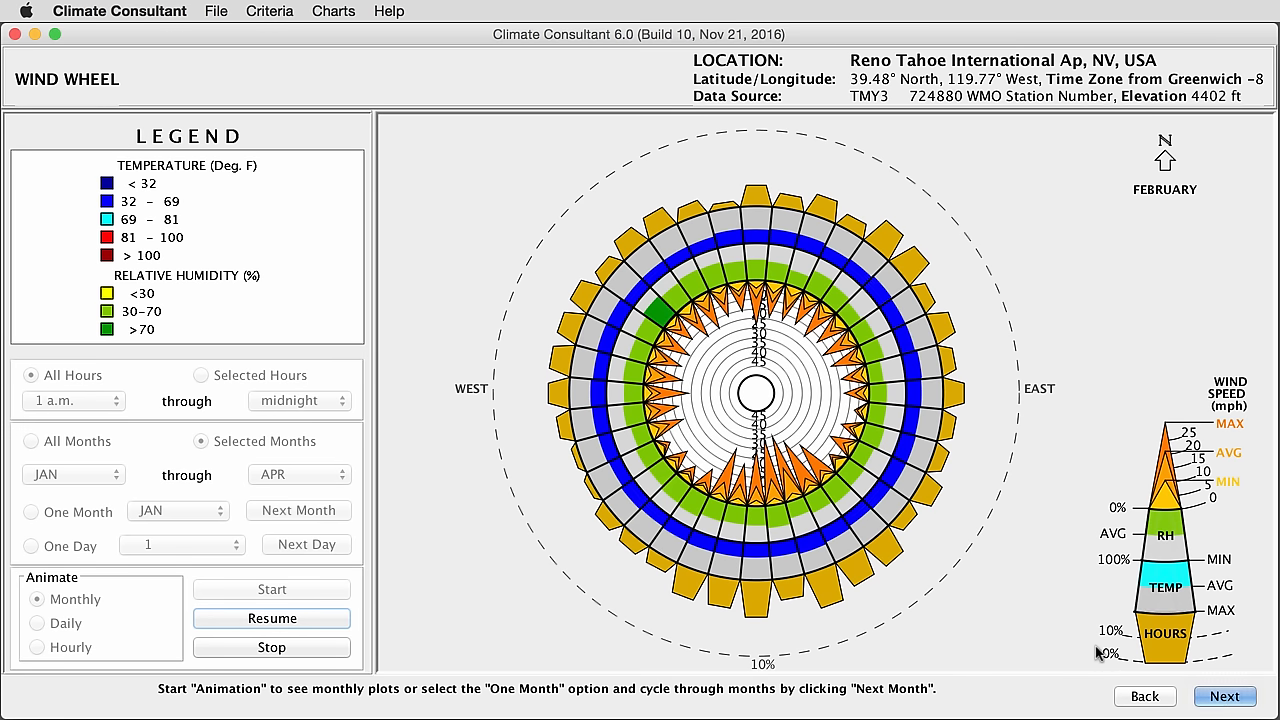
mouse_move(838, 608)
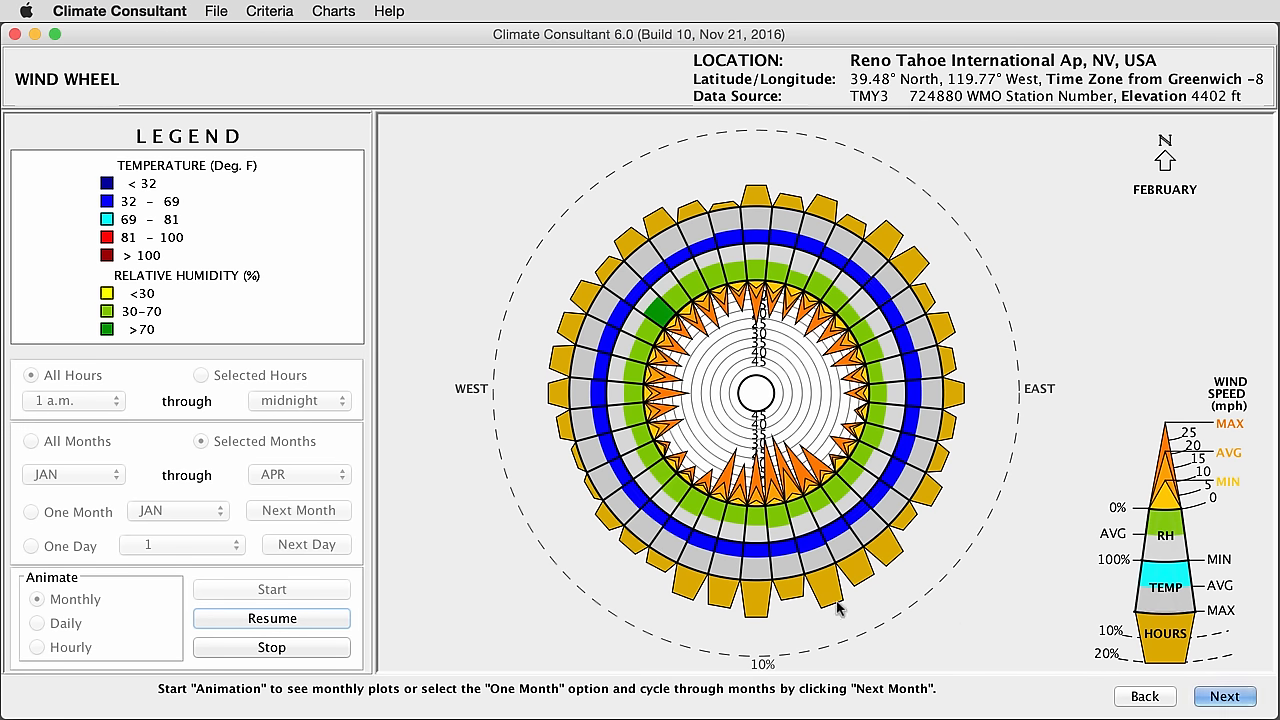
mouse_move(756, 598)
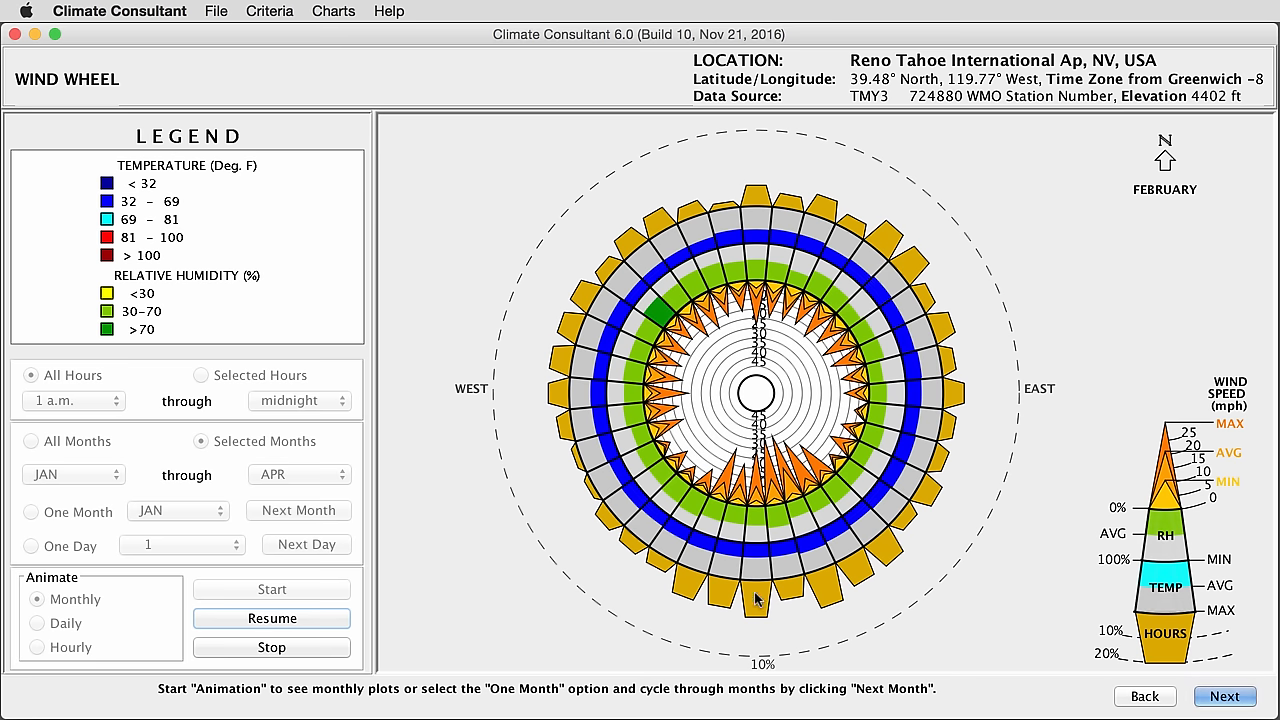
mouse_move(756, 624)
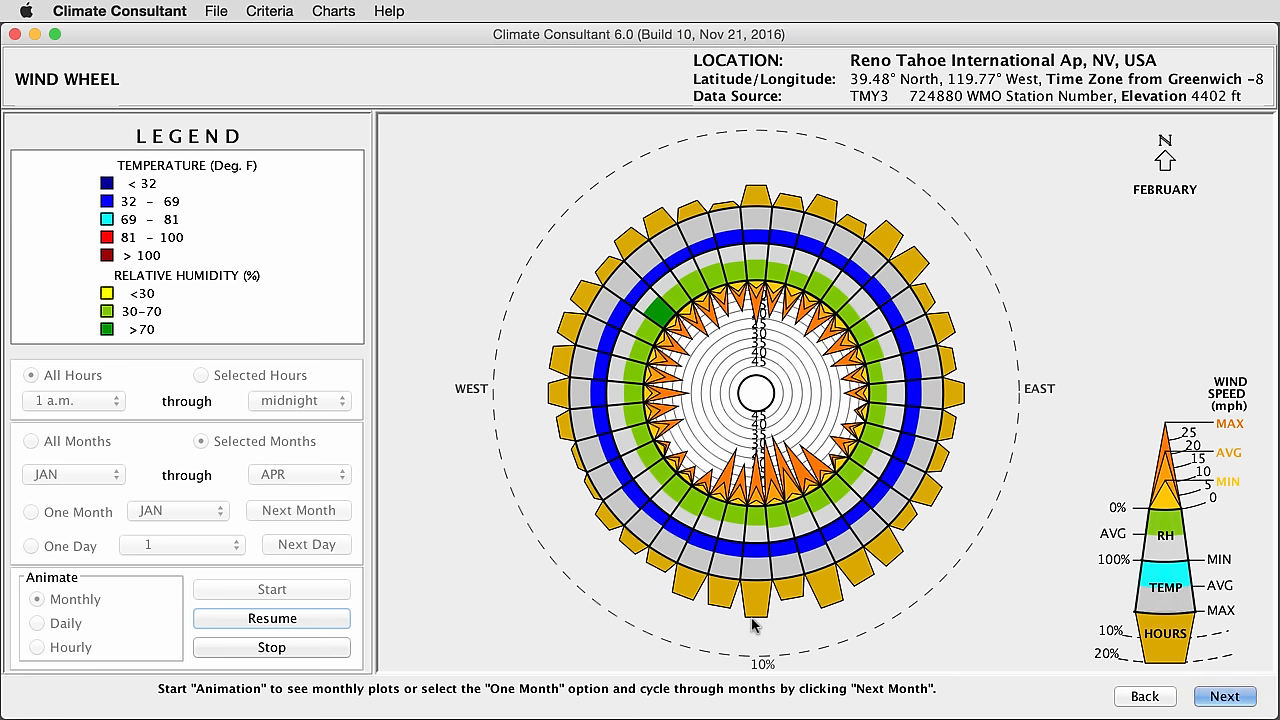
mouse_move(764, 620)
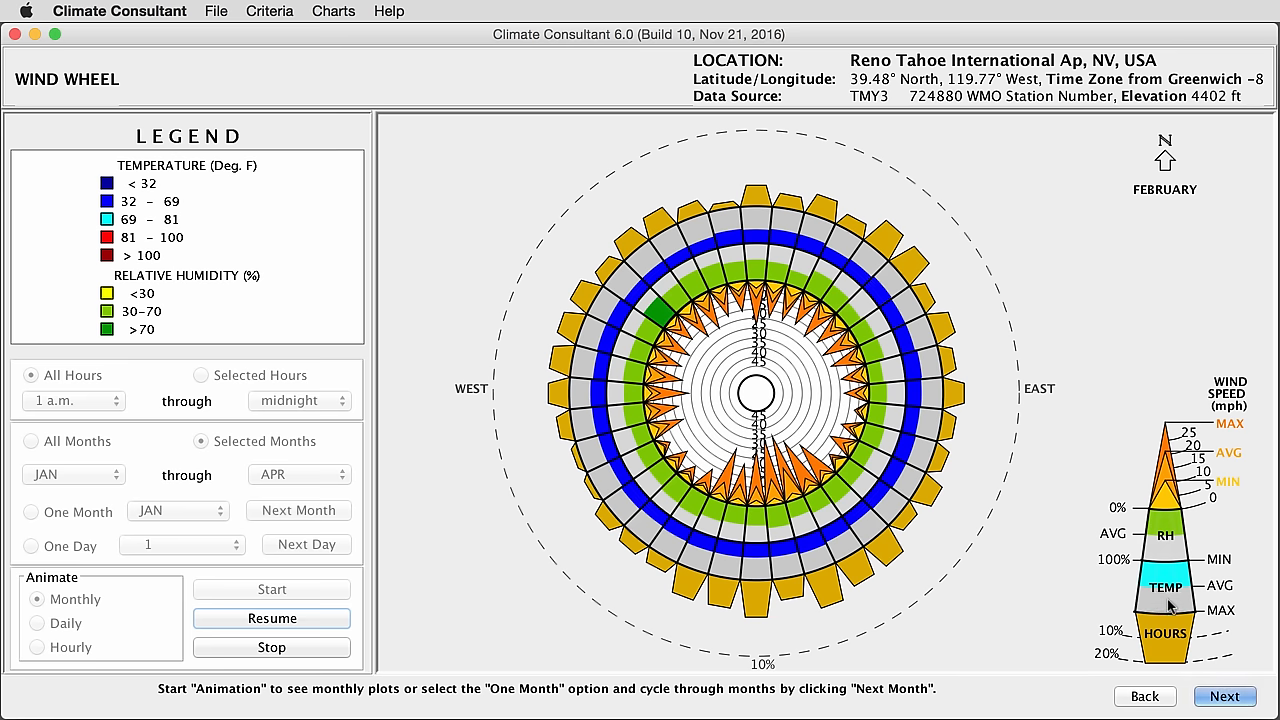
mouse_move(76, 270)
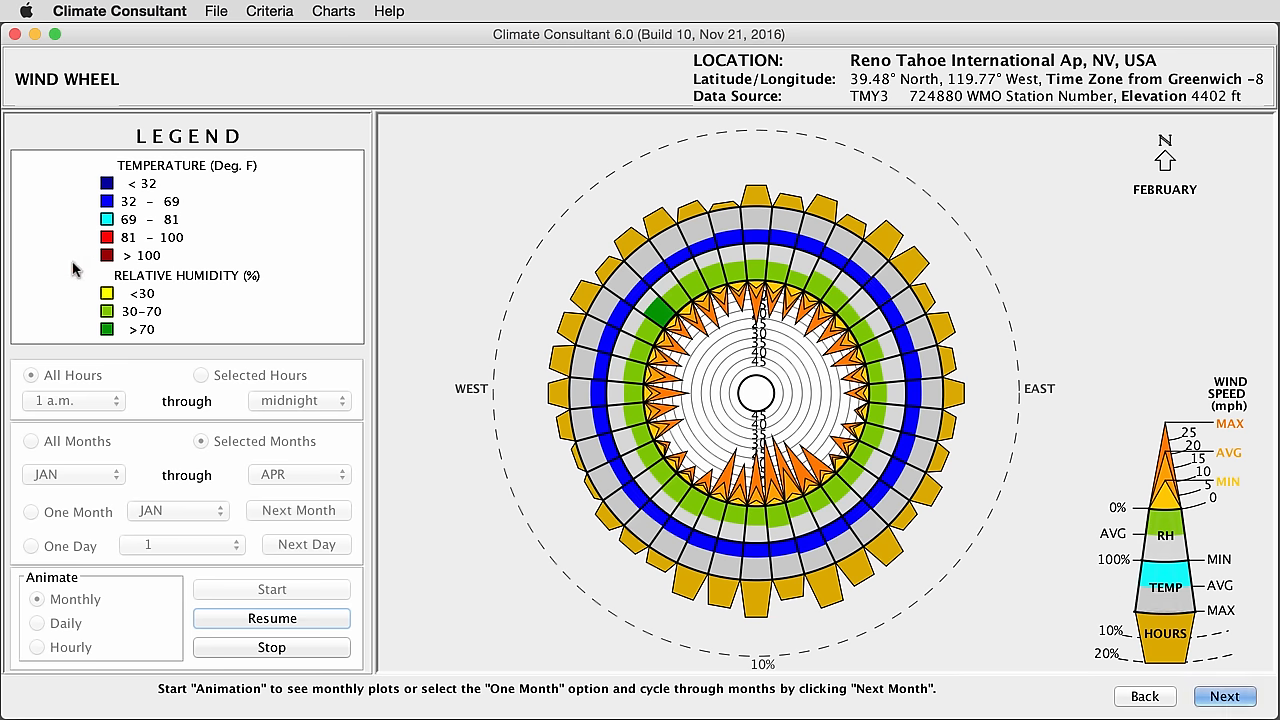
mouse_move(110, 312)
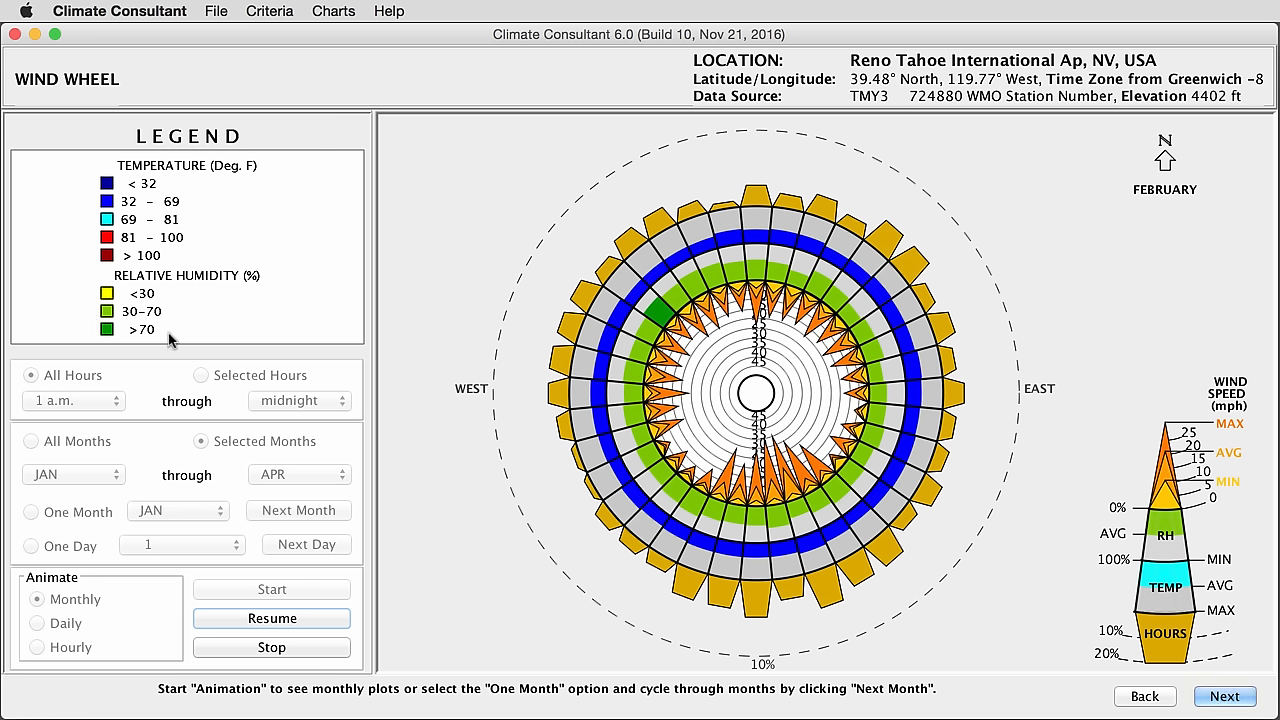
mouse_move(1156, 512)
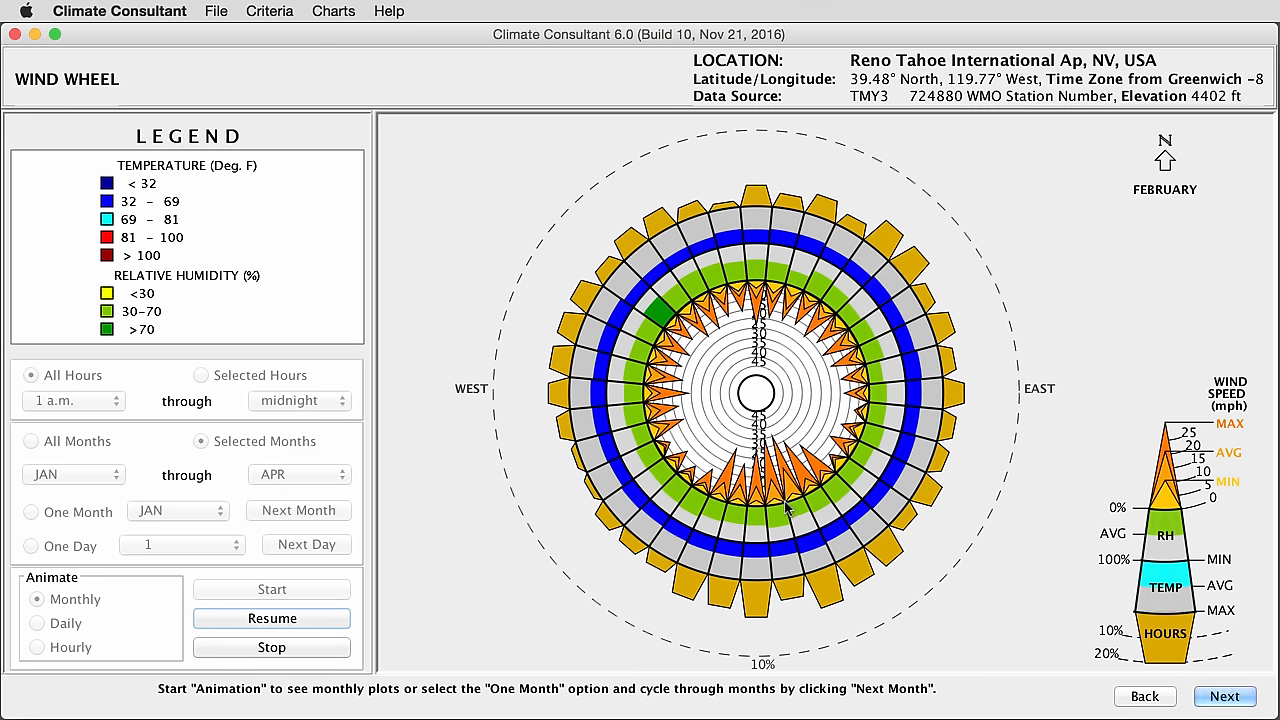
mouse_move(1224, 696)
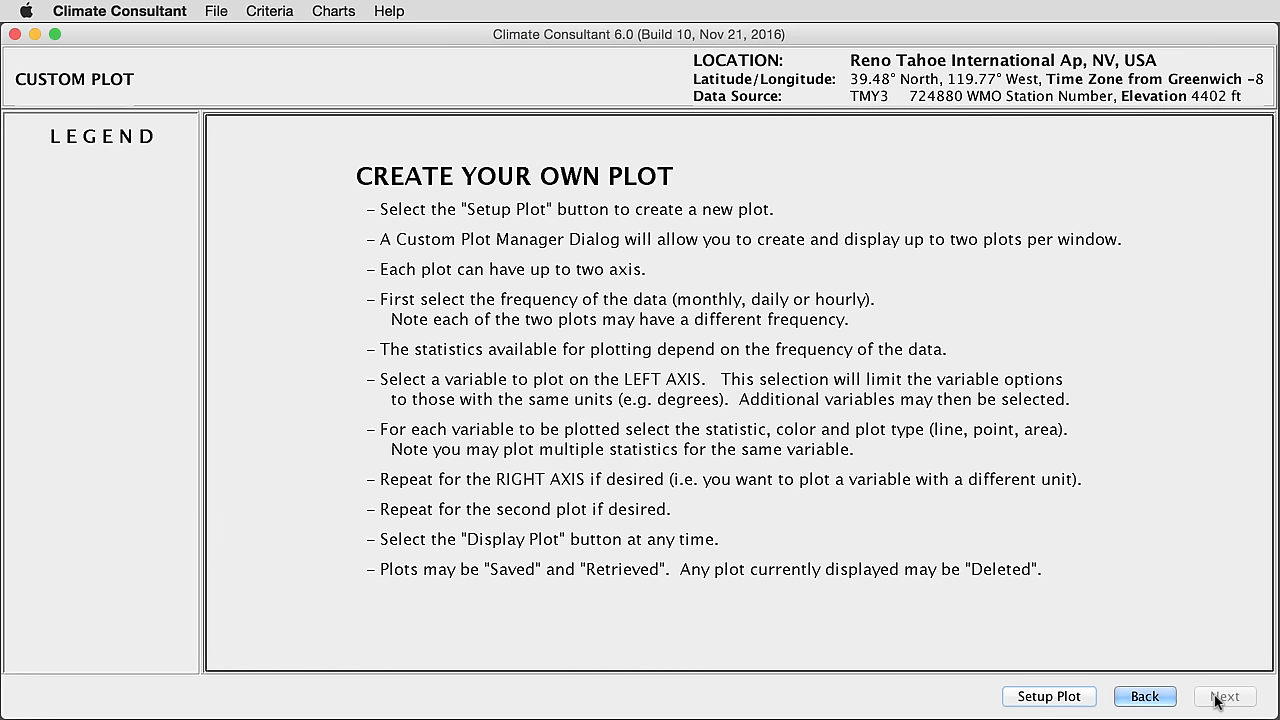
mouse_move(1124, 636)
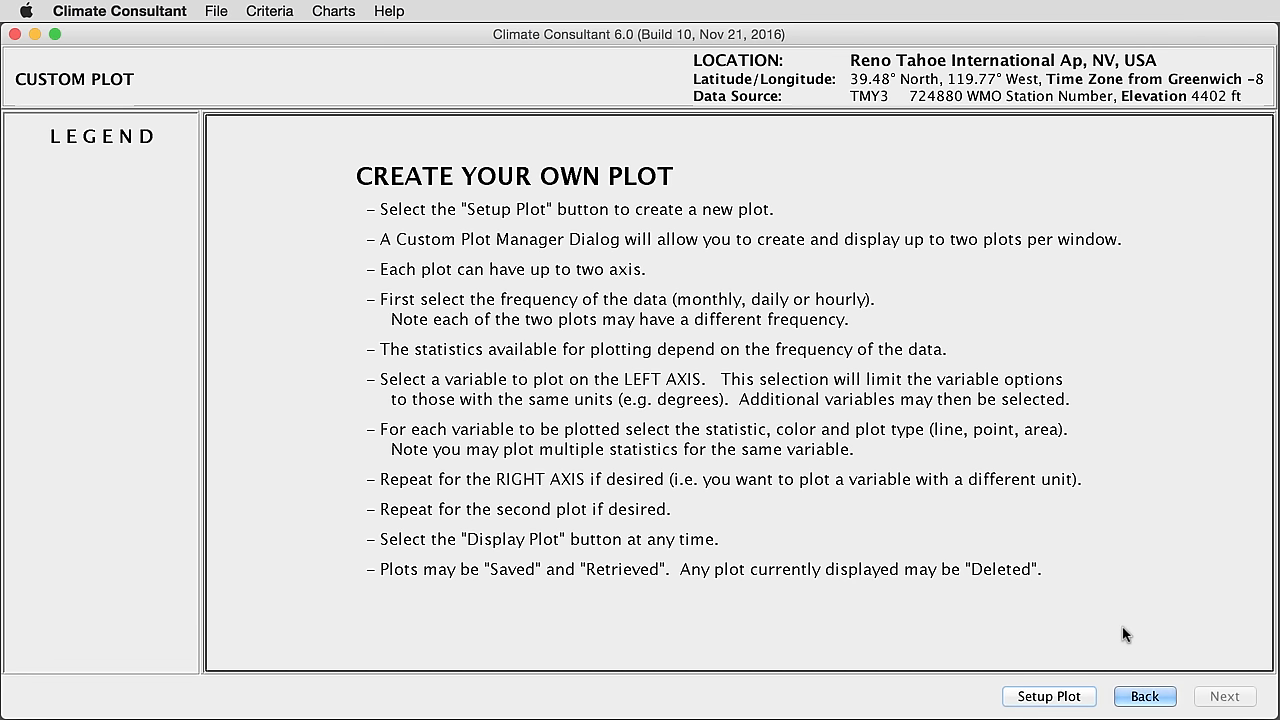
mouse_move(1078, 604)
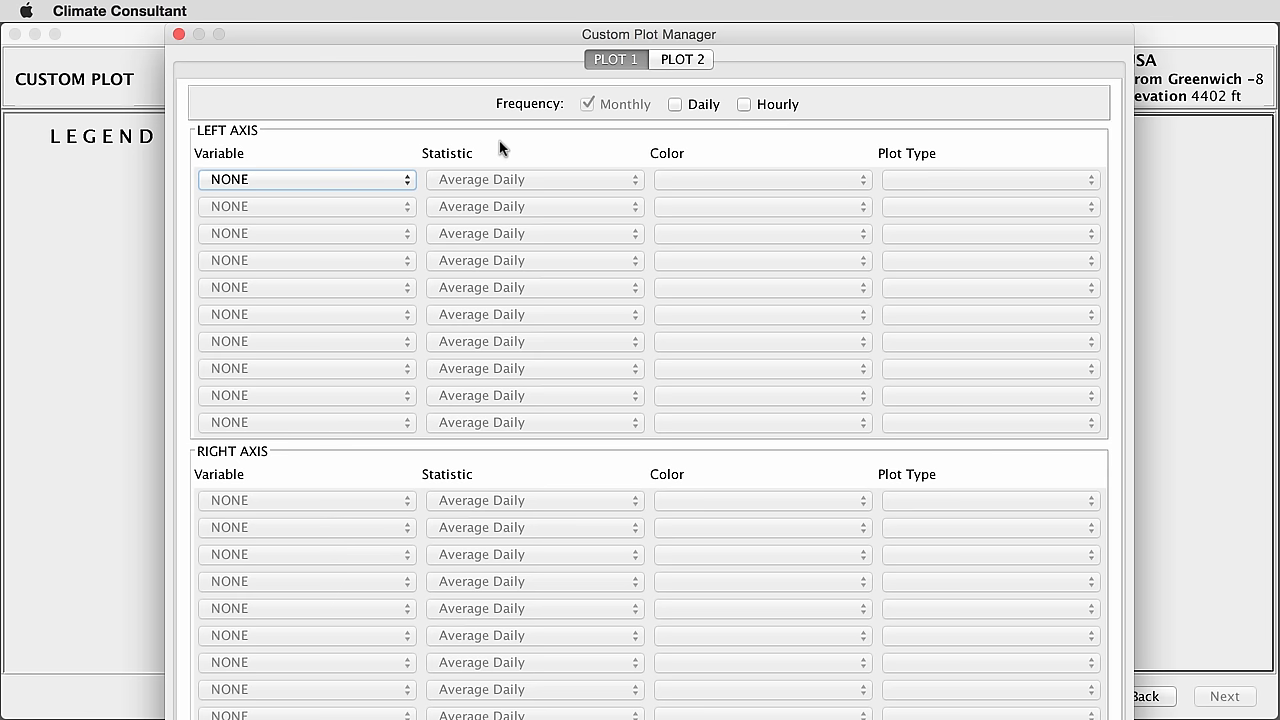
mouse_move(586, 112)
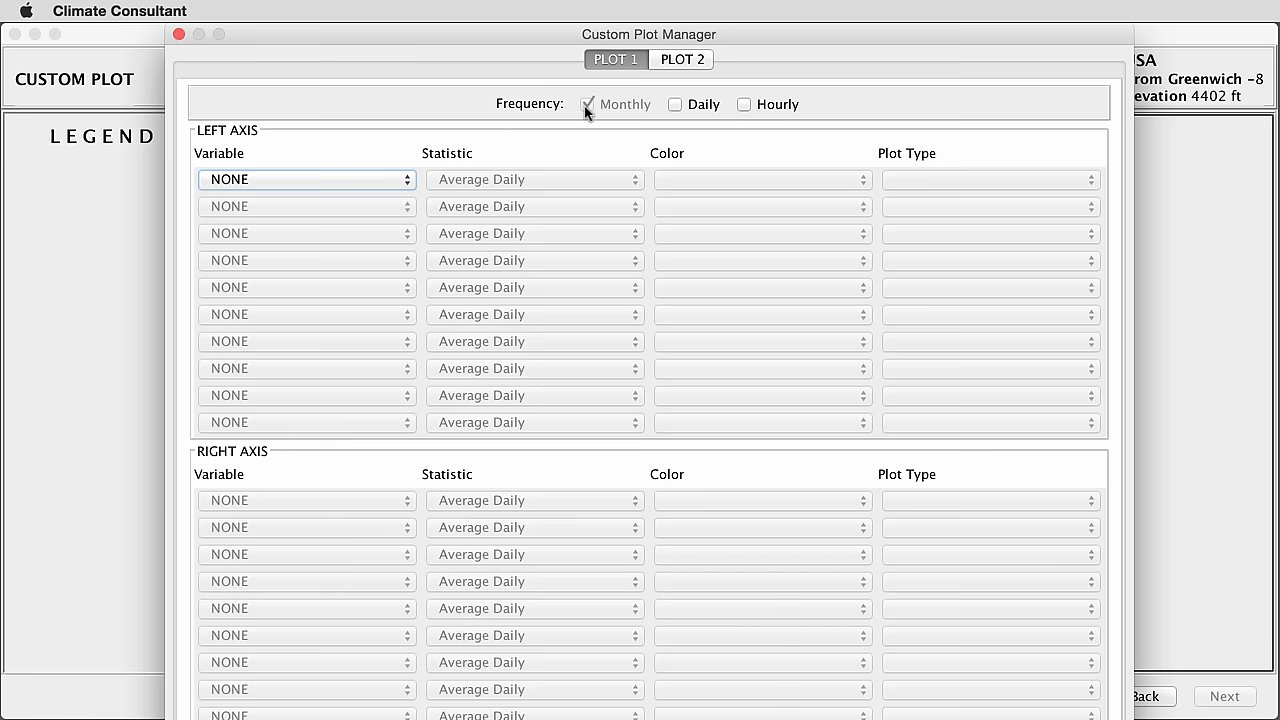
mouse_move(348, 124)
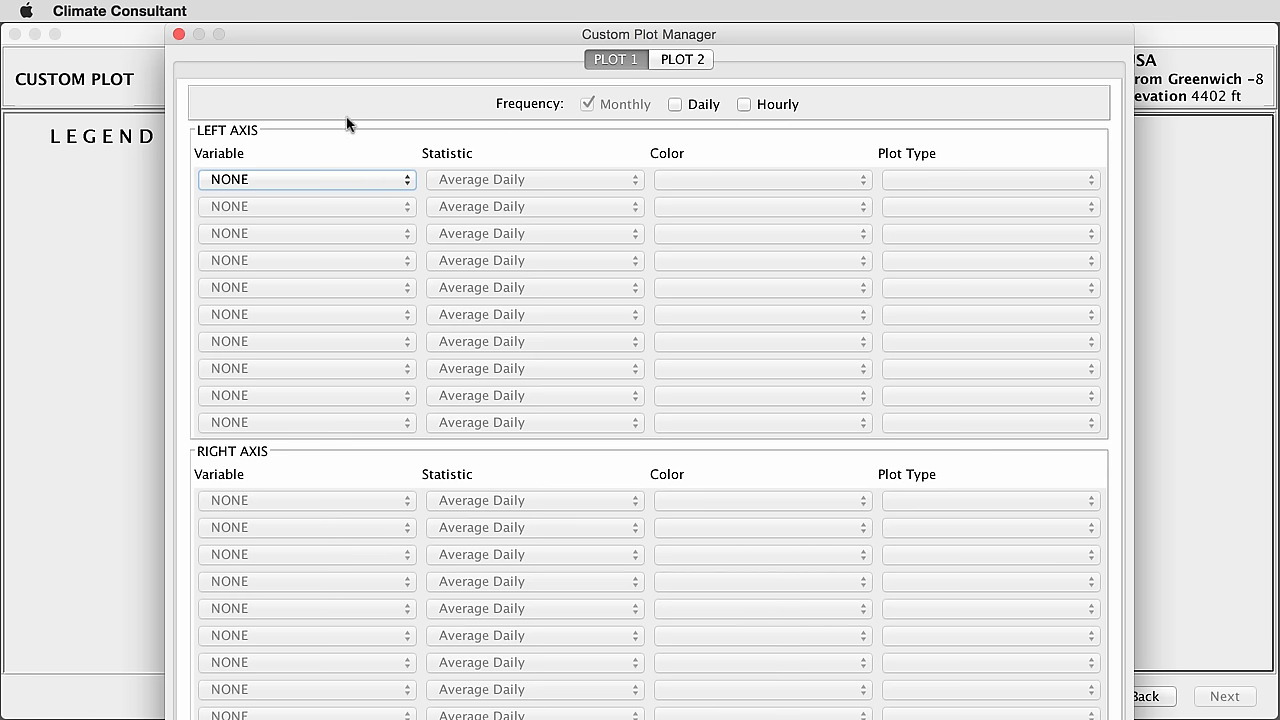
mouse_move(390, 184)
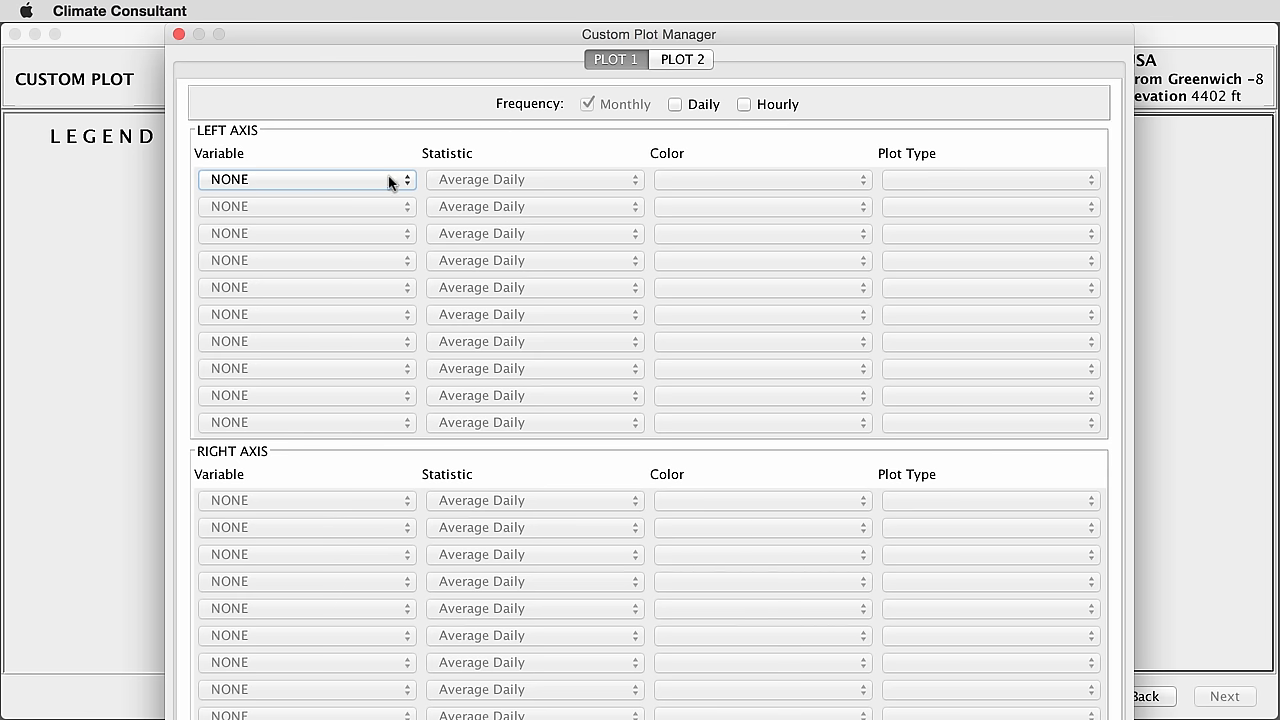
Set the first left-axis variable to Wind Direction, keeping Average Daily, black, thin line.
left_click(304, 180)
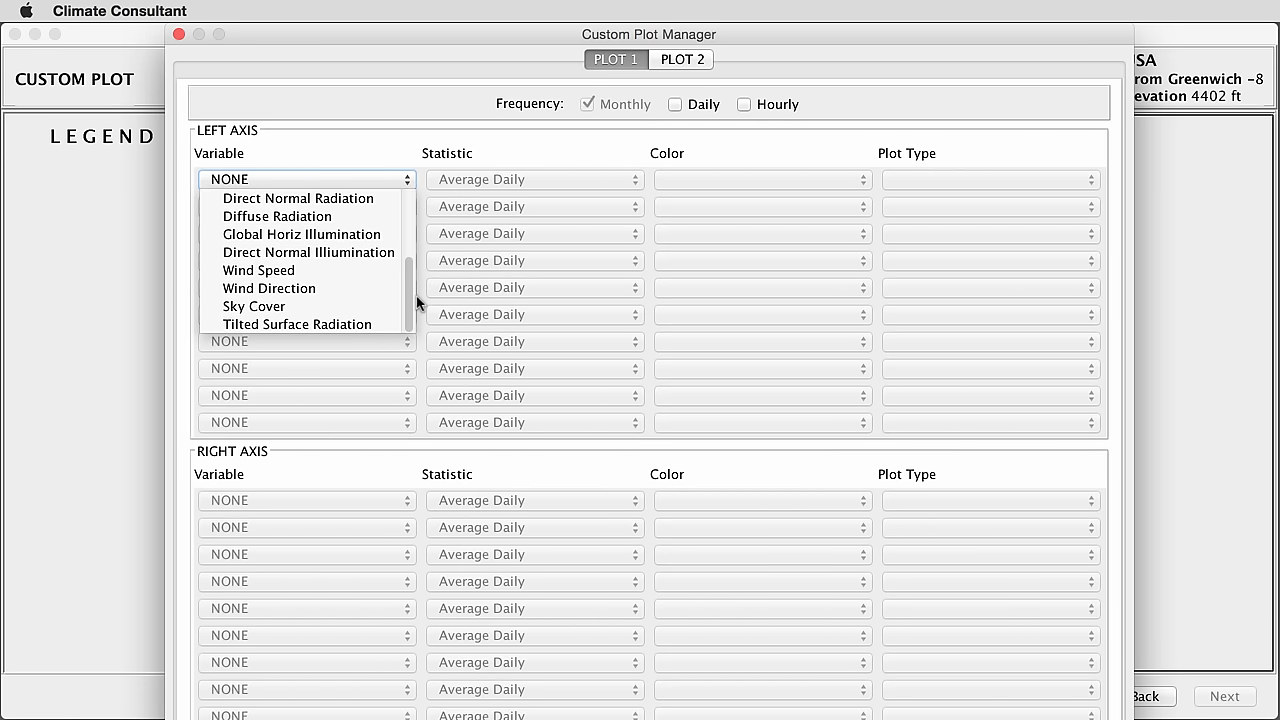
mouse_move(258, 270)
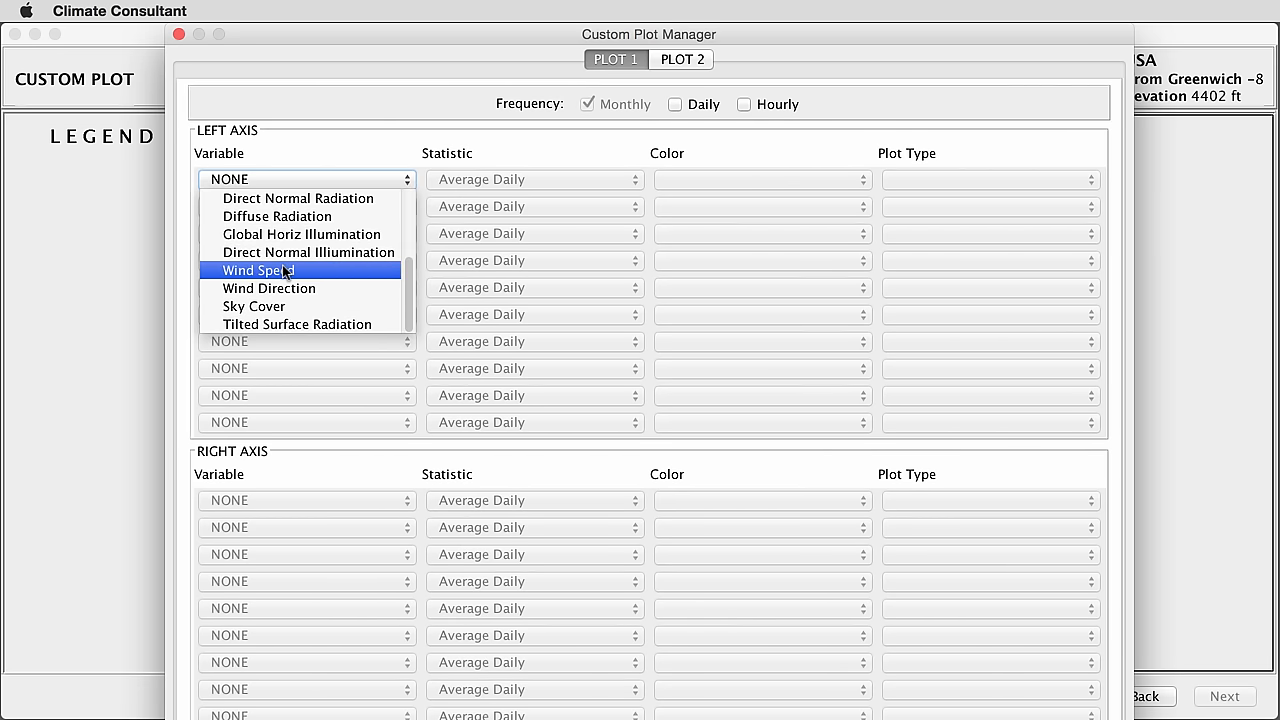
left_click(268, 288)
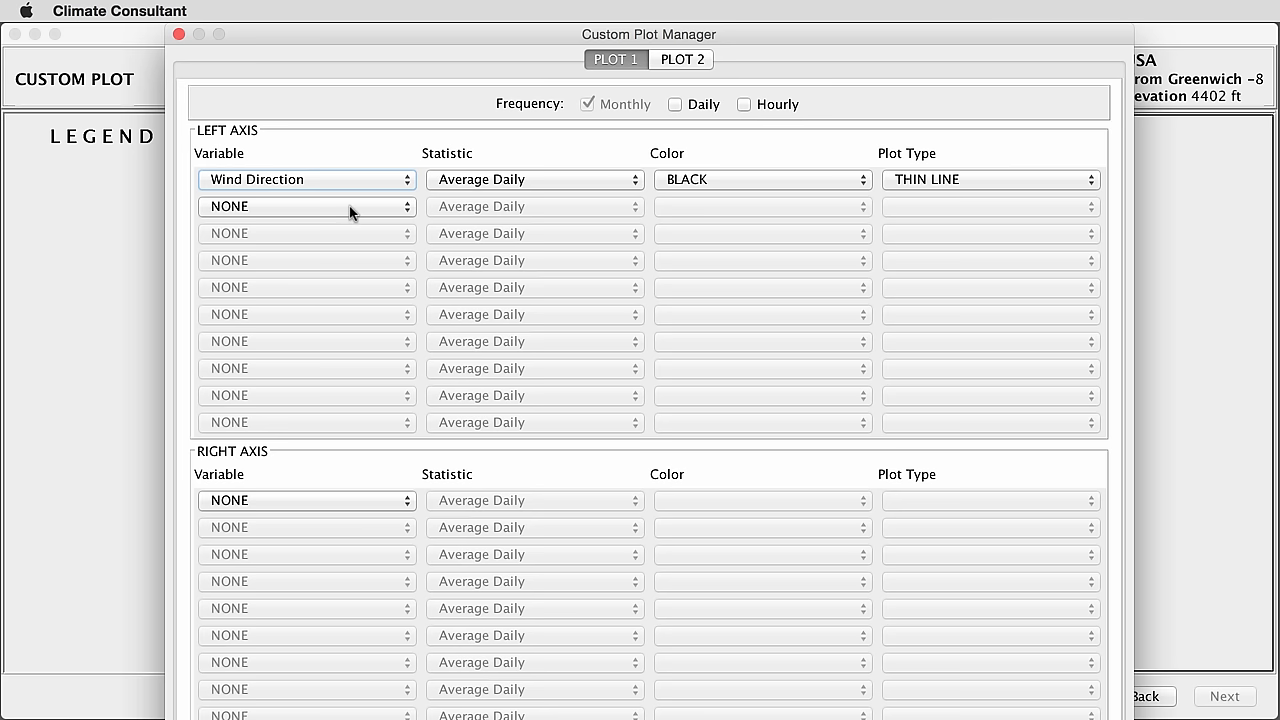
left_click(536, 180)
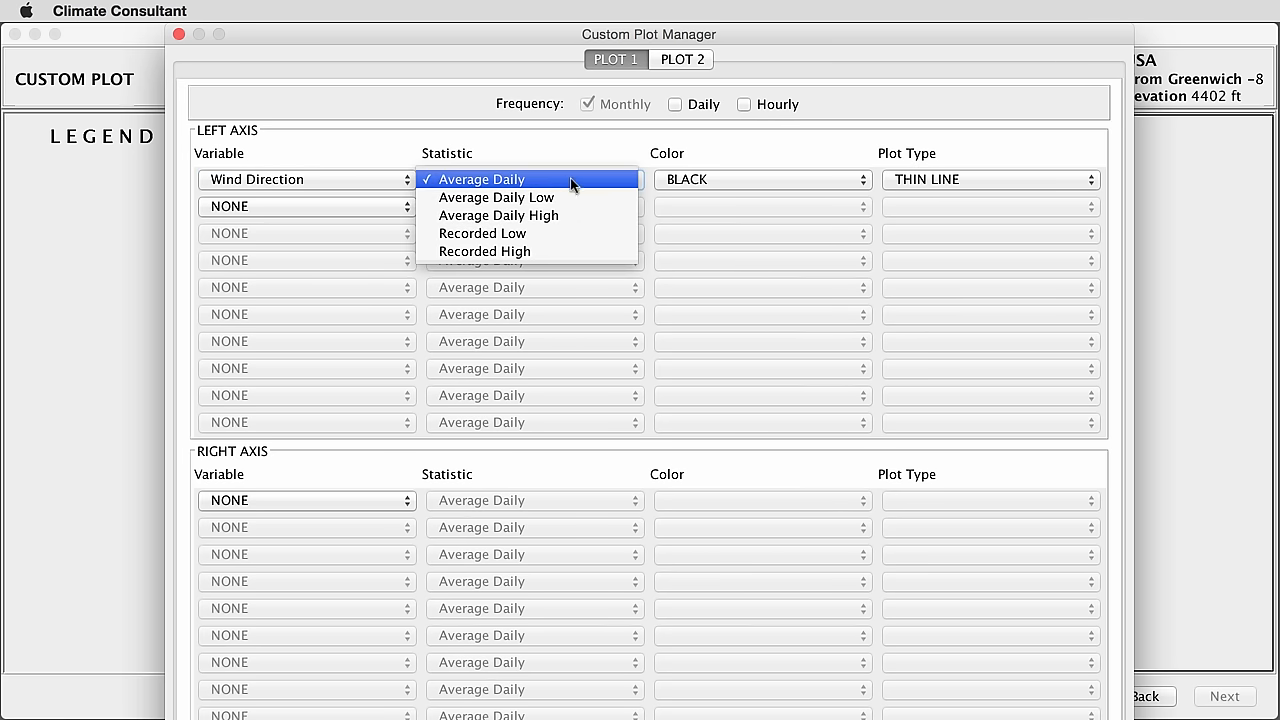
mouse_move(470, 190)
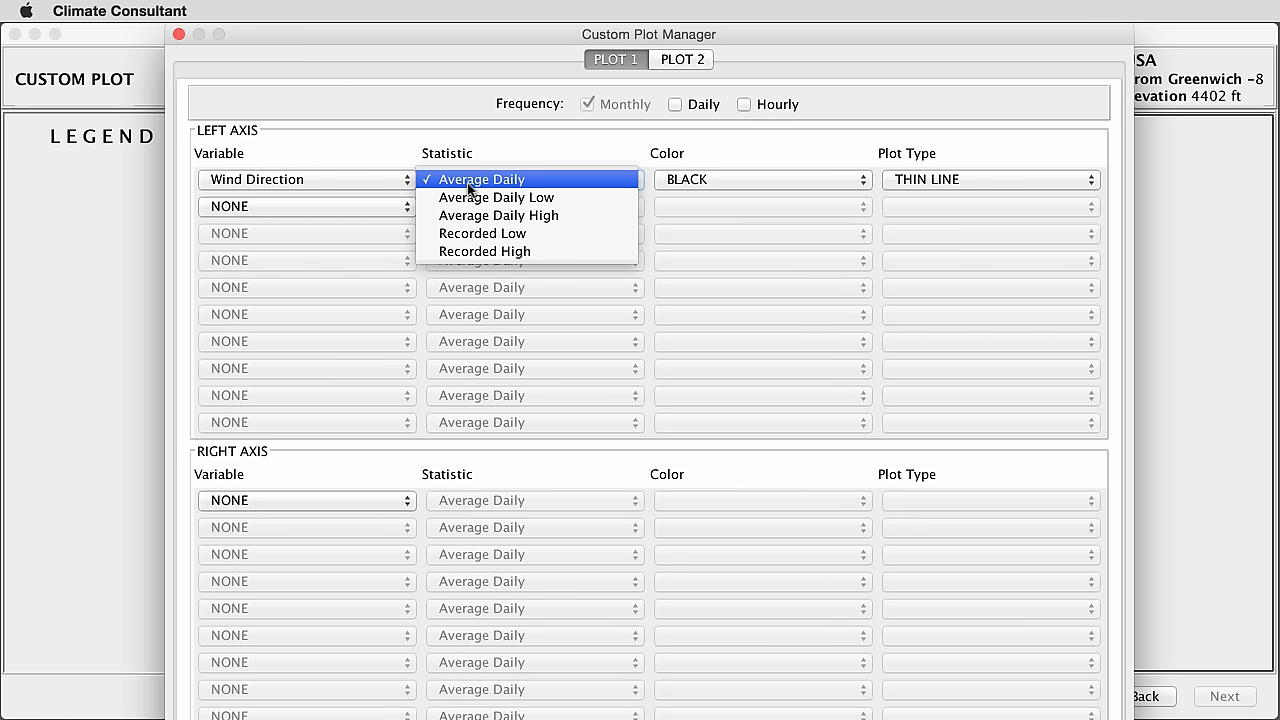
mouse_move(500, 252)
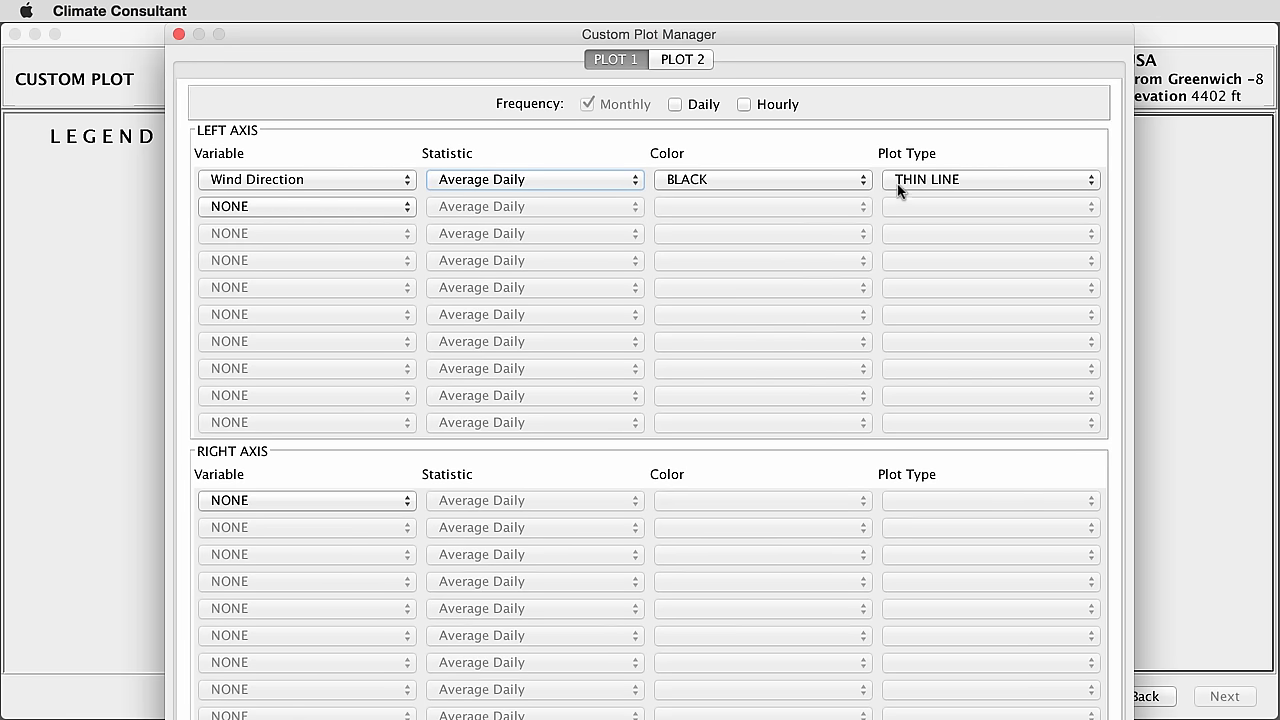
left_click(988, 180)
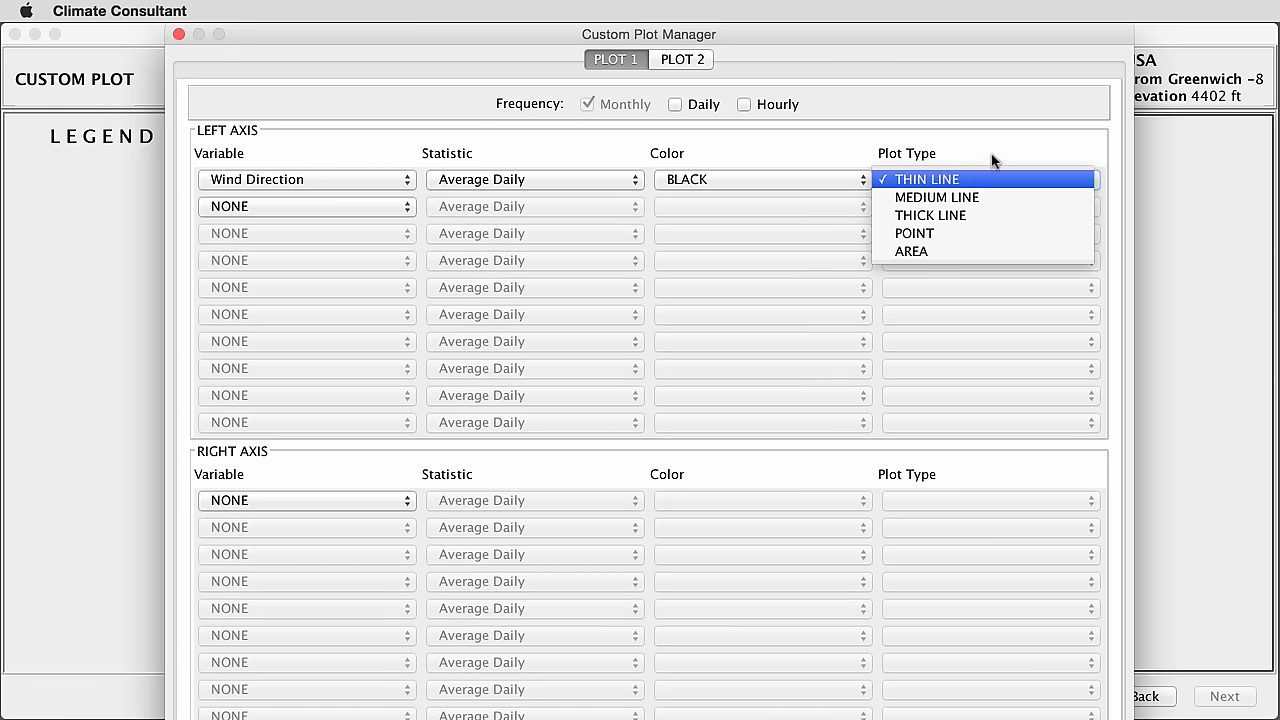
left_click(924, 180)
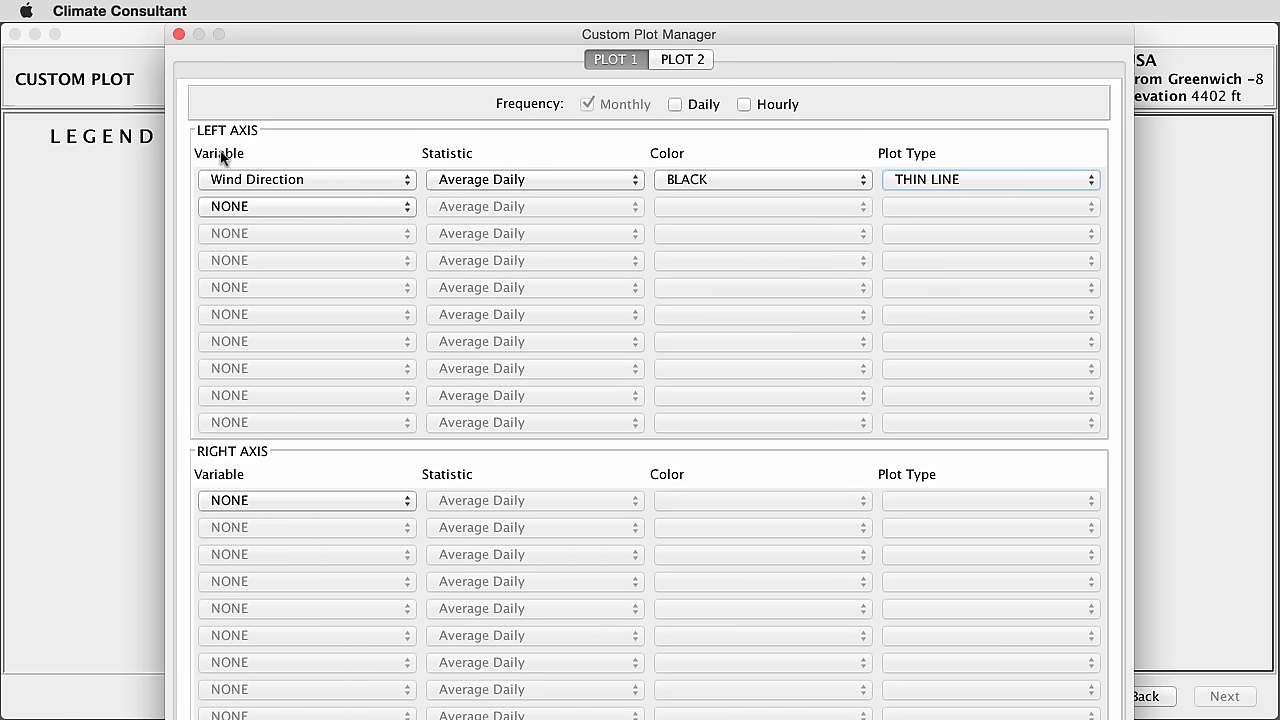
mouse_move(262, 192)
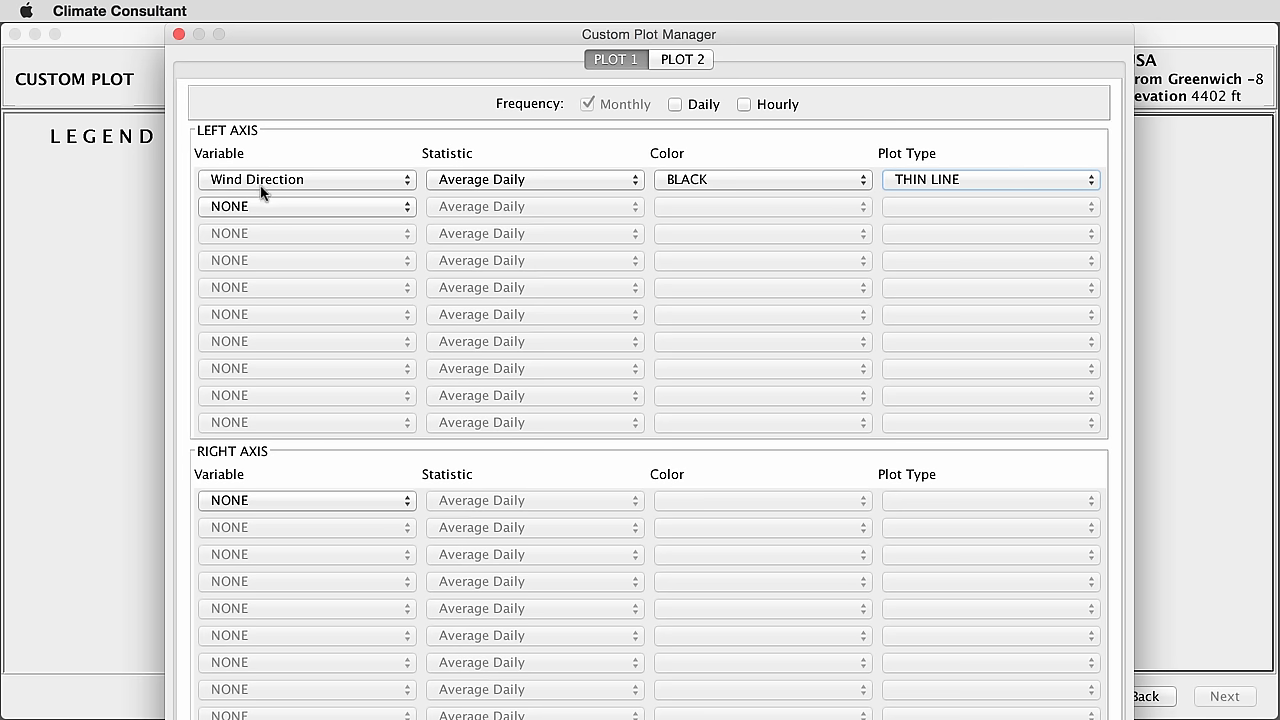
Add Dry Bulb Temp to the right axis twice: Average Daily High in red, Average Daily Low in blue.
left_click(306, 500)
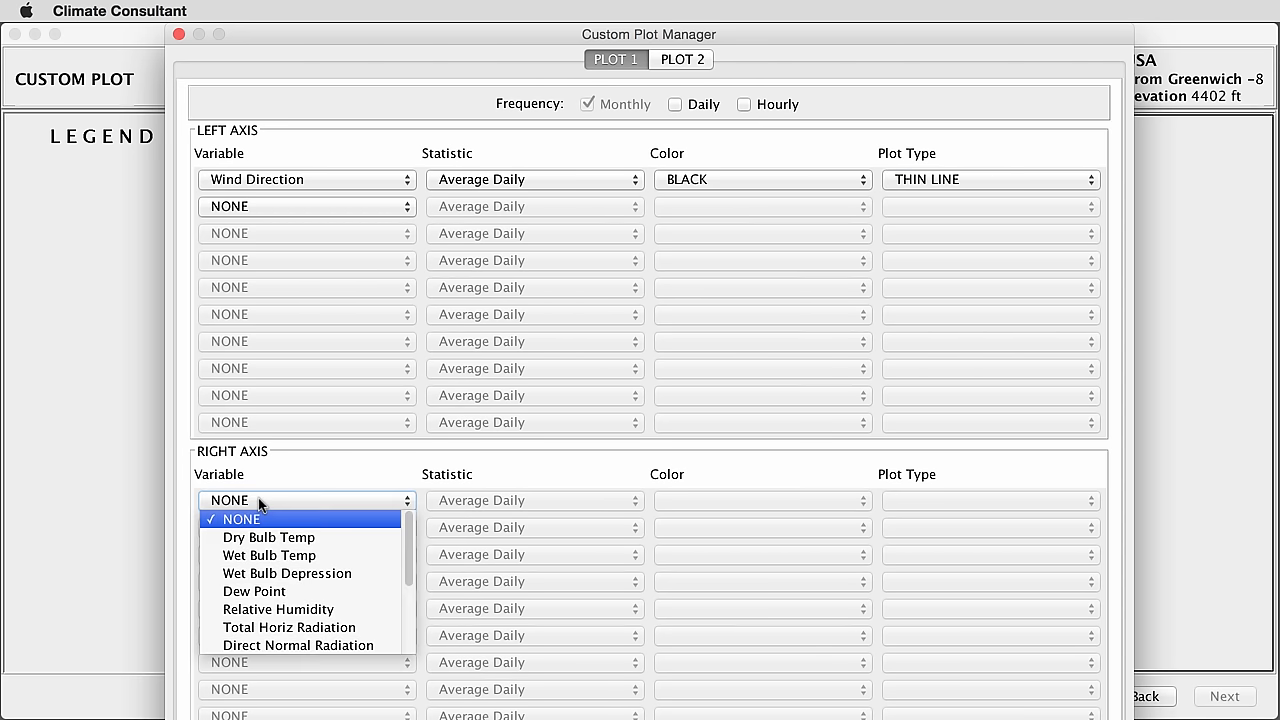
mouse_move(268, 536)
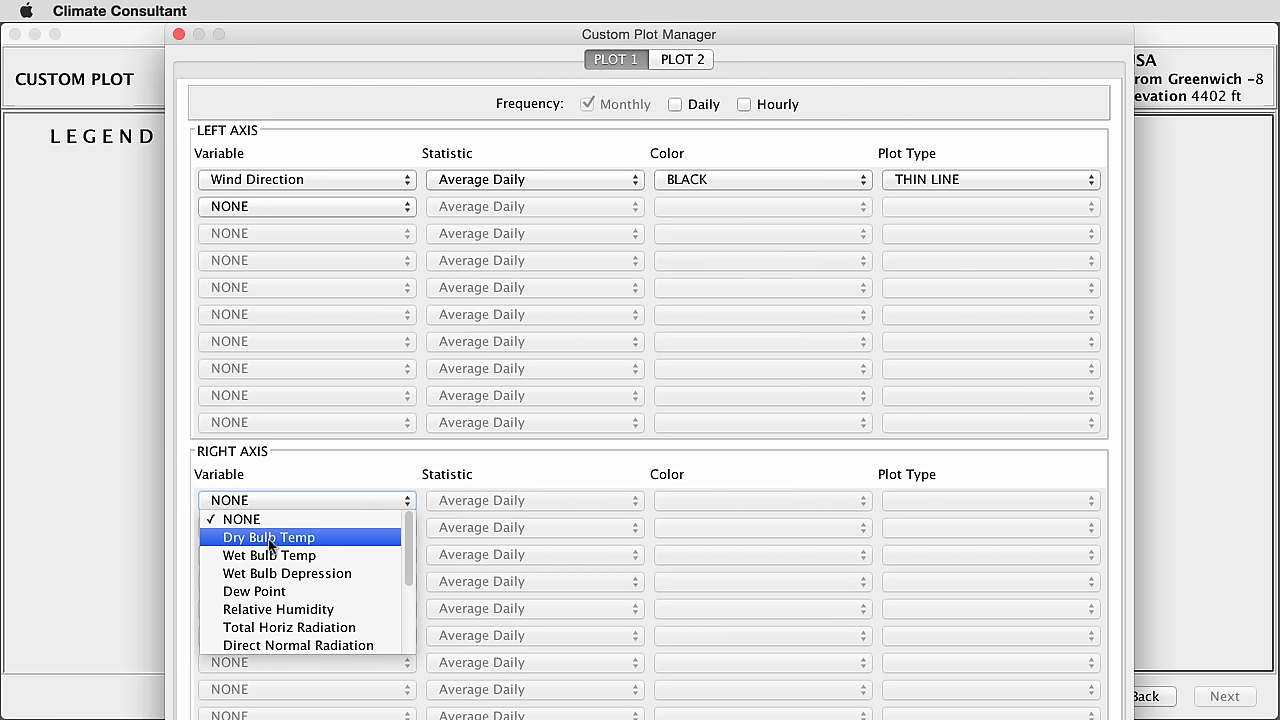
left_click(268, 536)
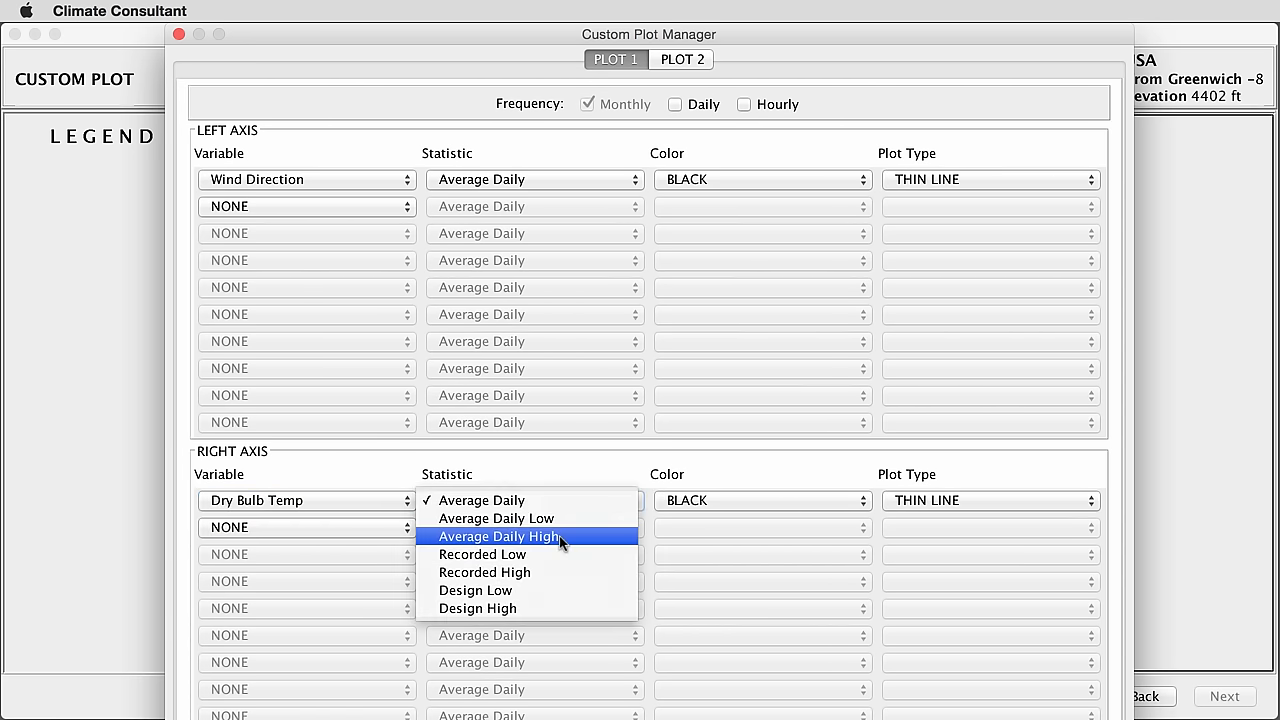
left_click(500, 536)
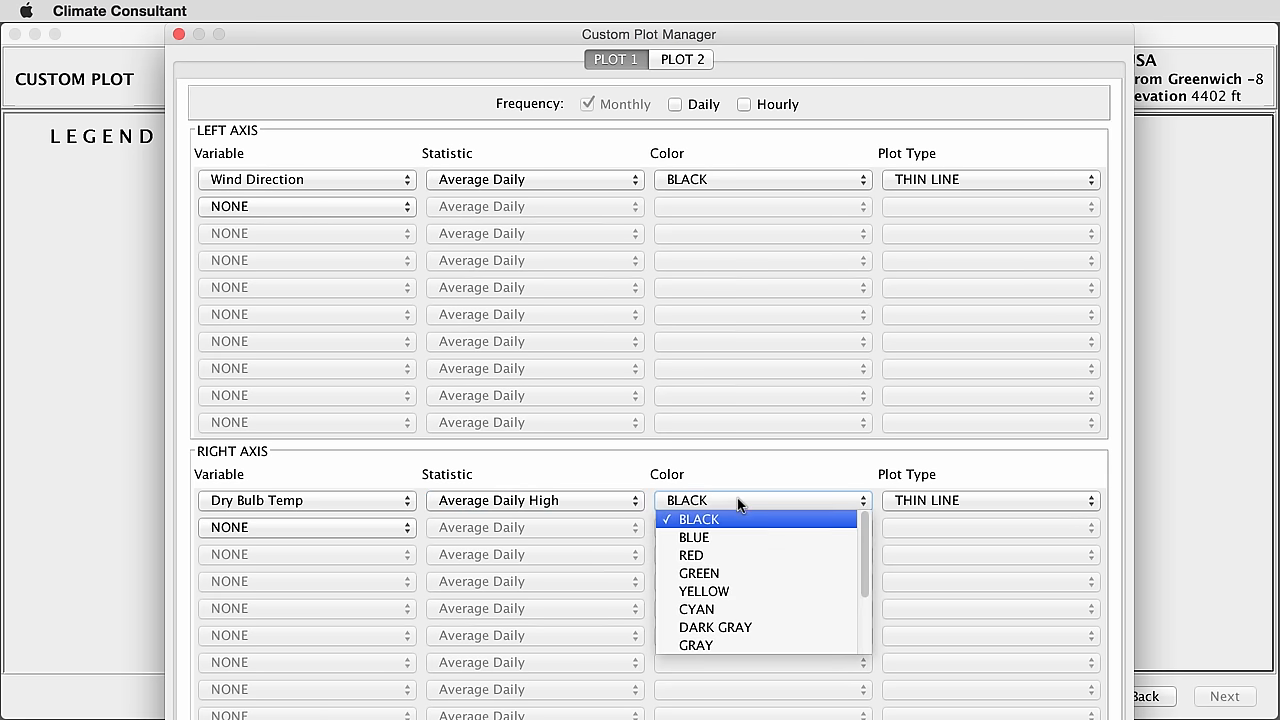
left_click(692, 556)
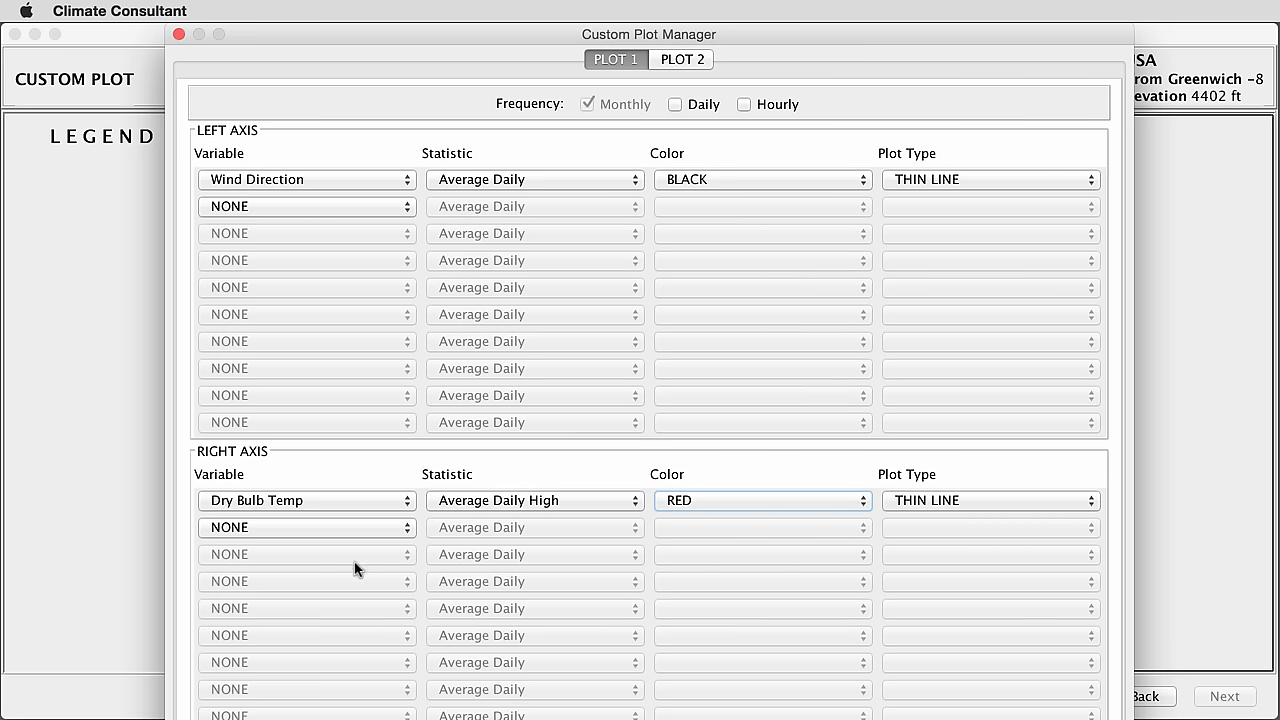
left_click(306, 528)
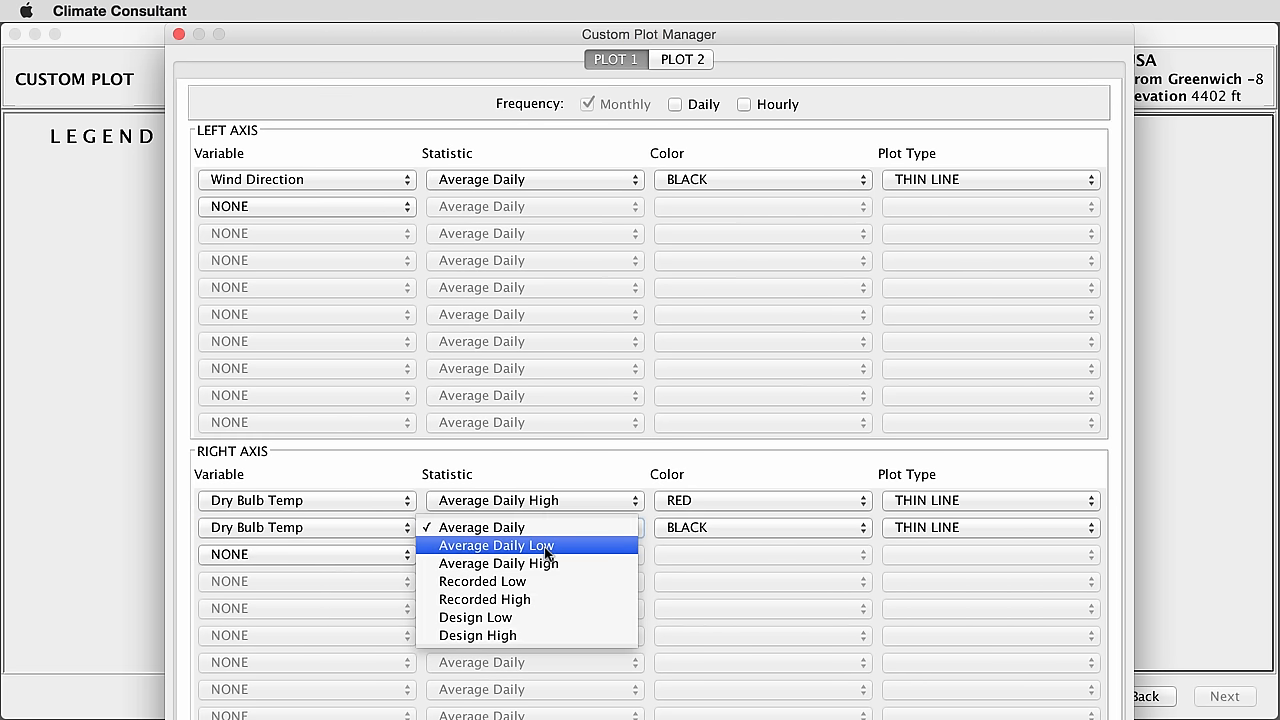
left_click(496, 544)
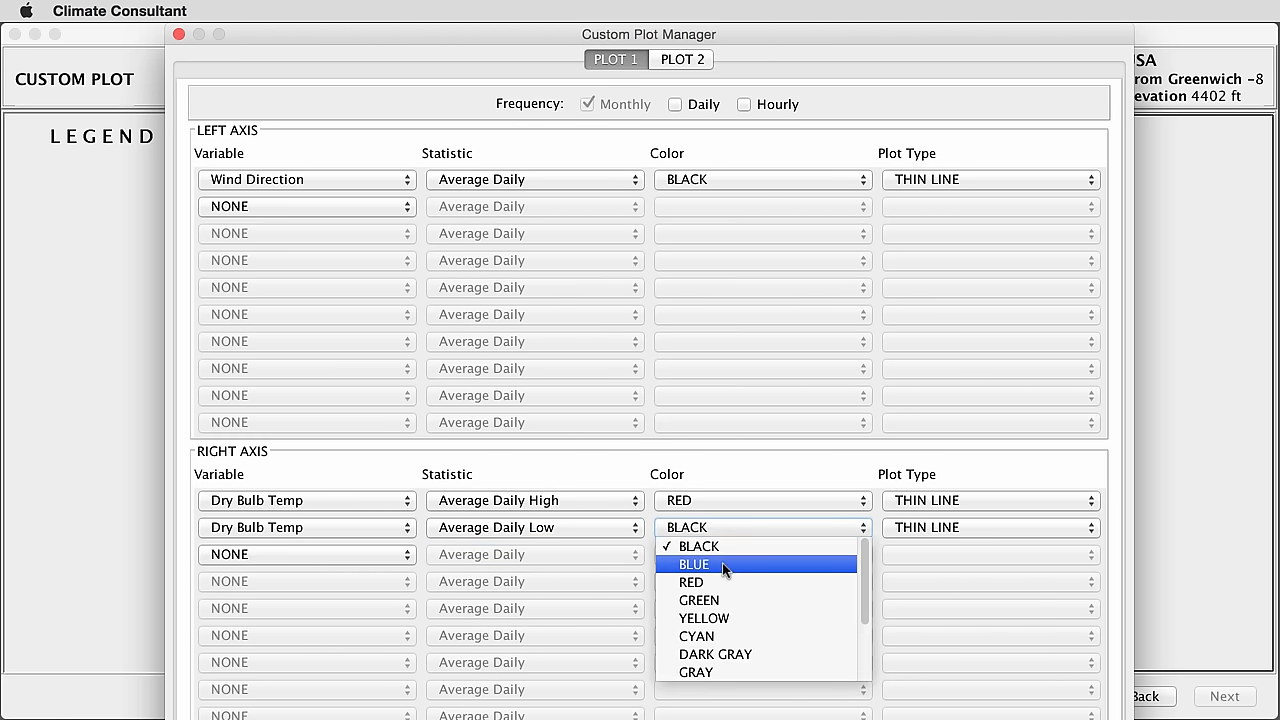
left_click(692, 564)
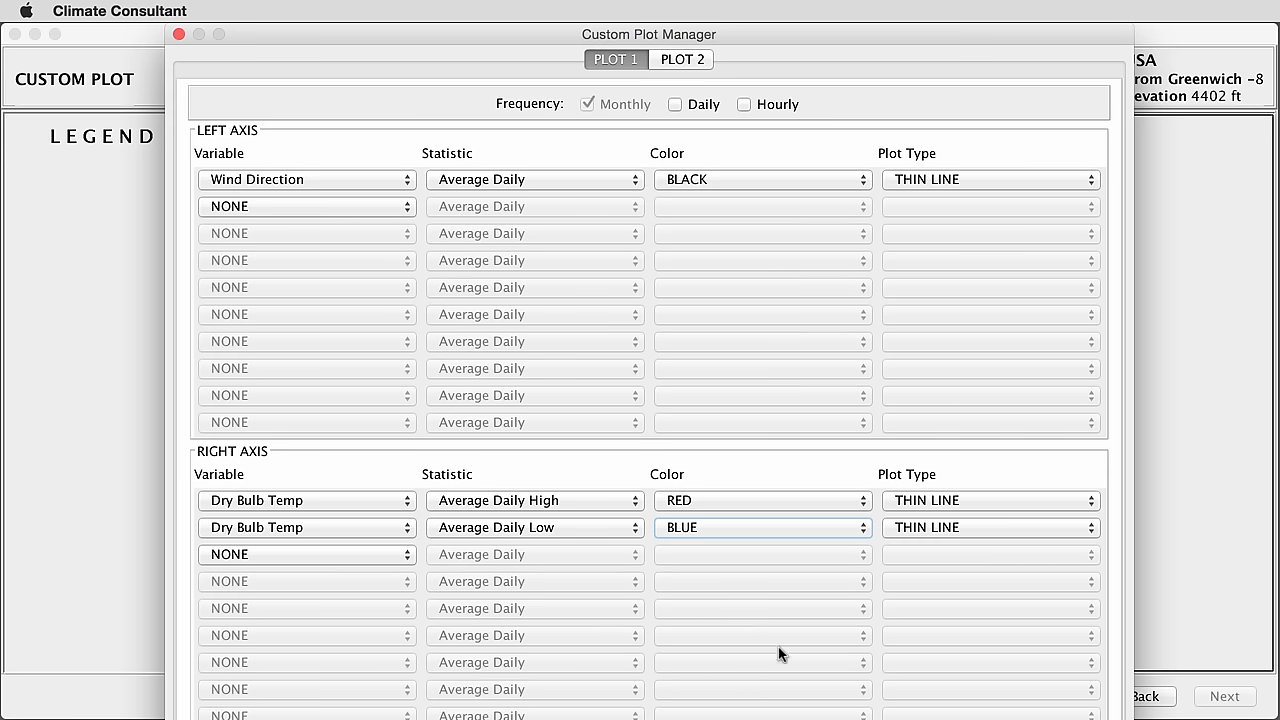
mouse_move(780, 652)
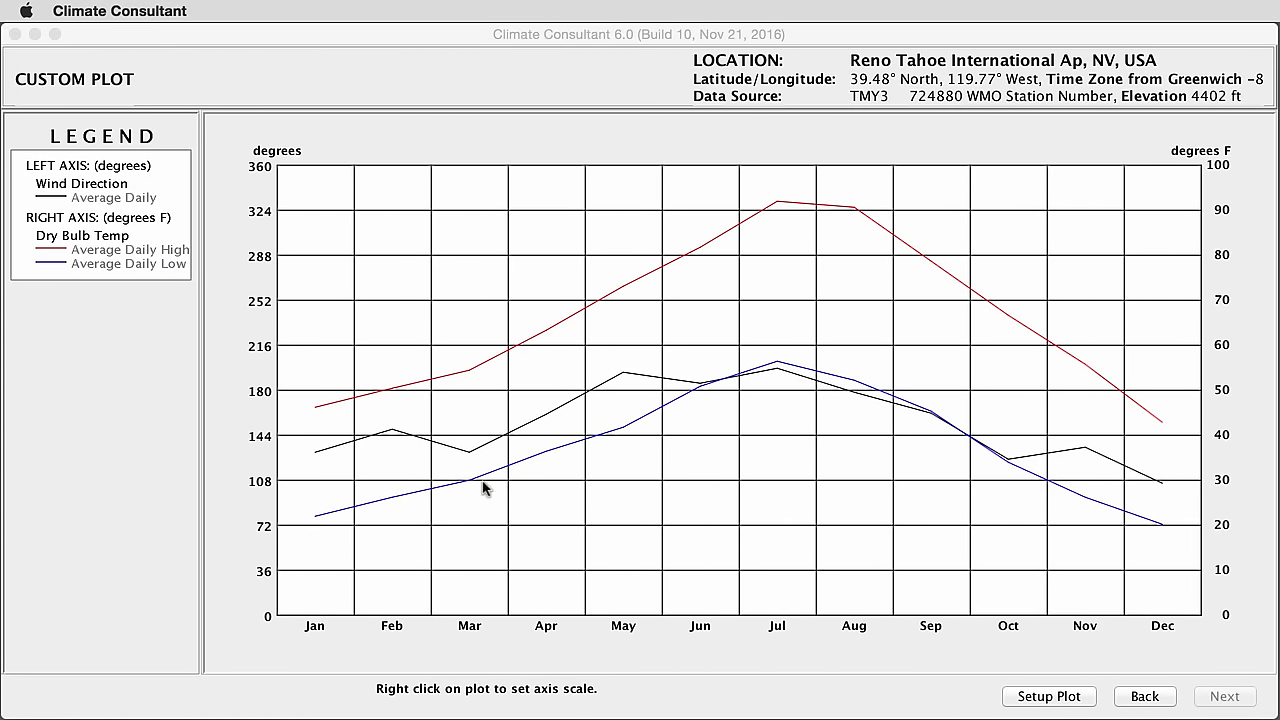
mouse_move(444, 454)
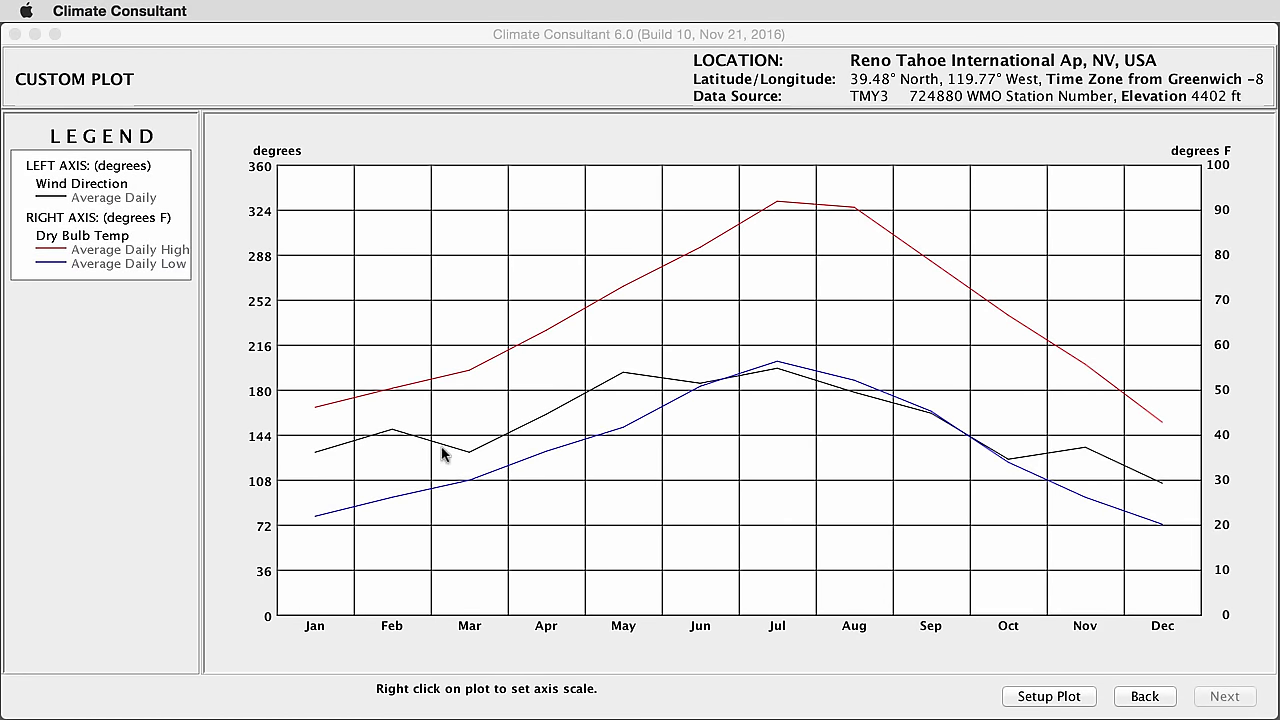
mouse_move(300, 150)
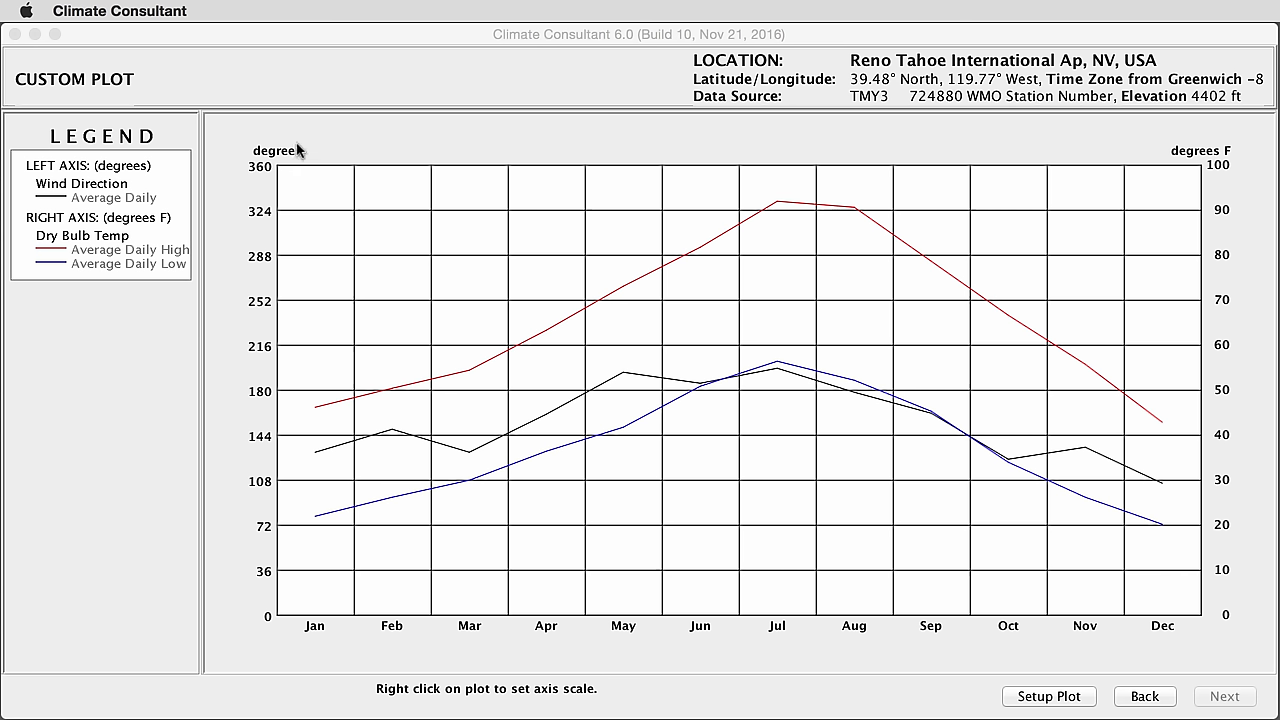
mouse_move(300, 132)
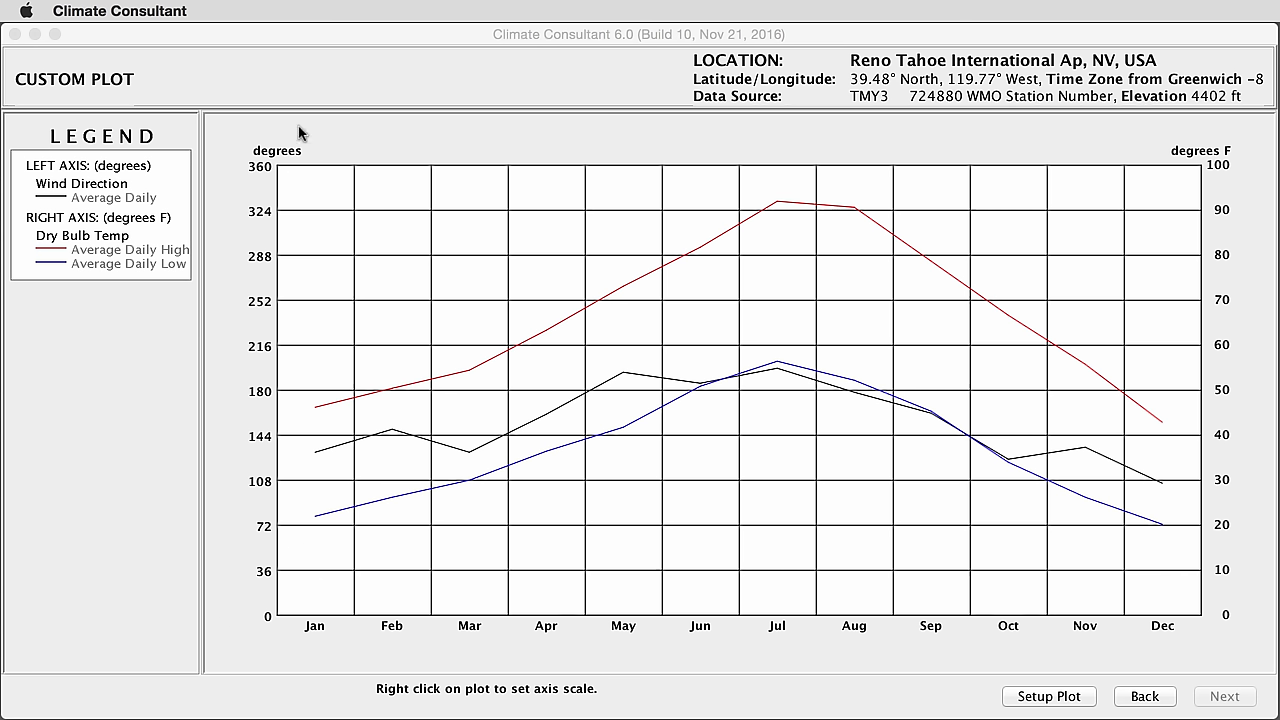
mouse_move(284, 648)
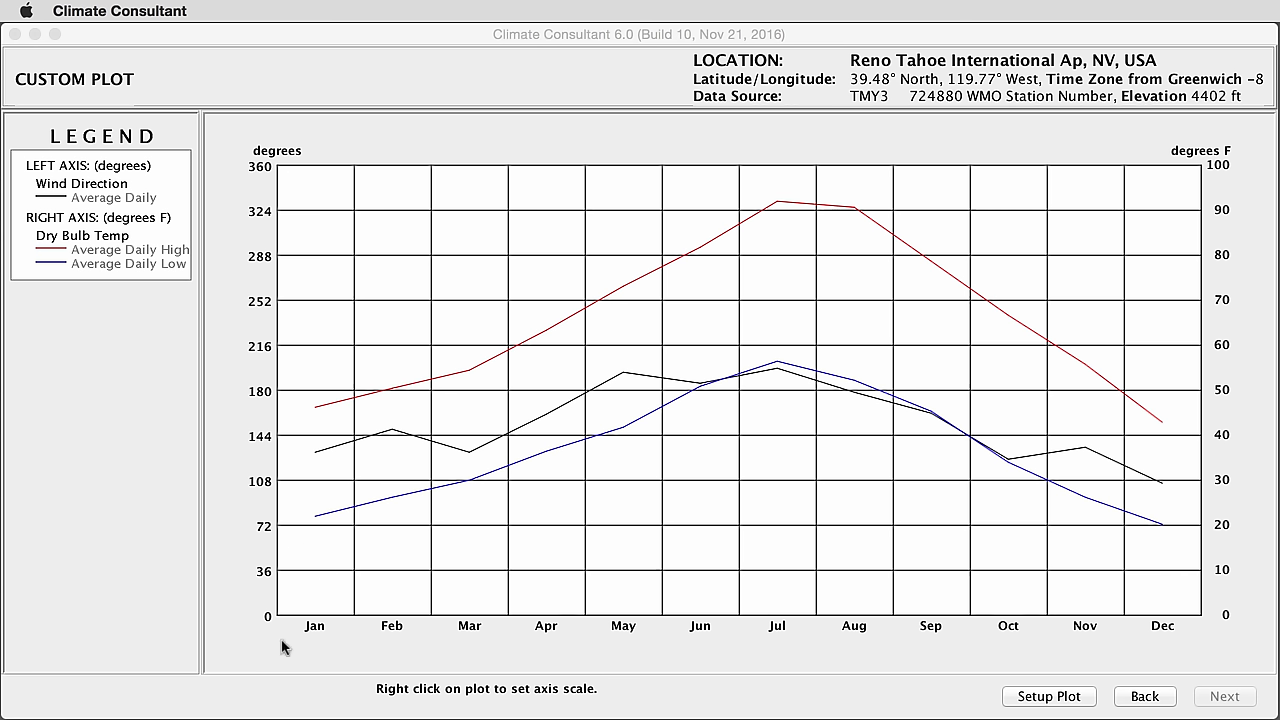
mouse_move(836, 218)
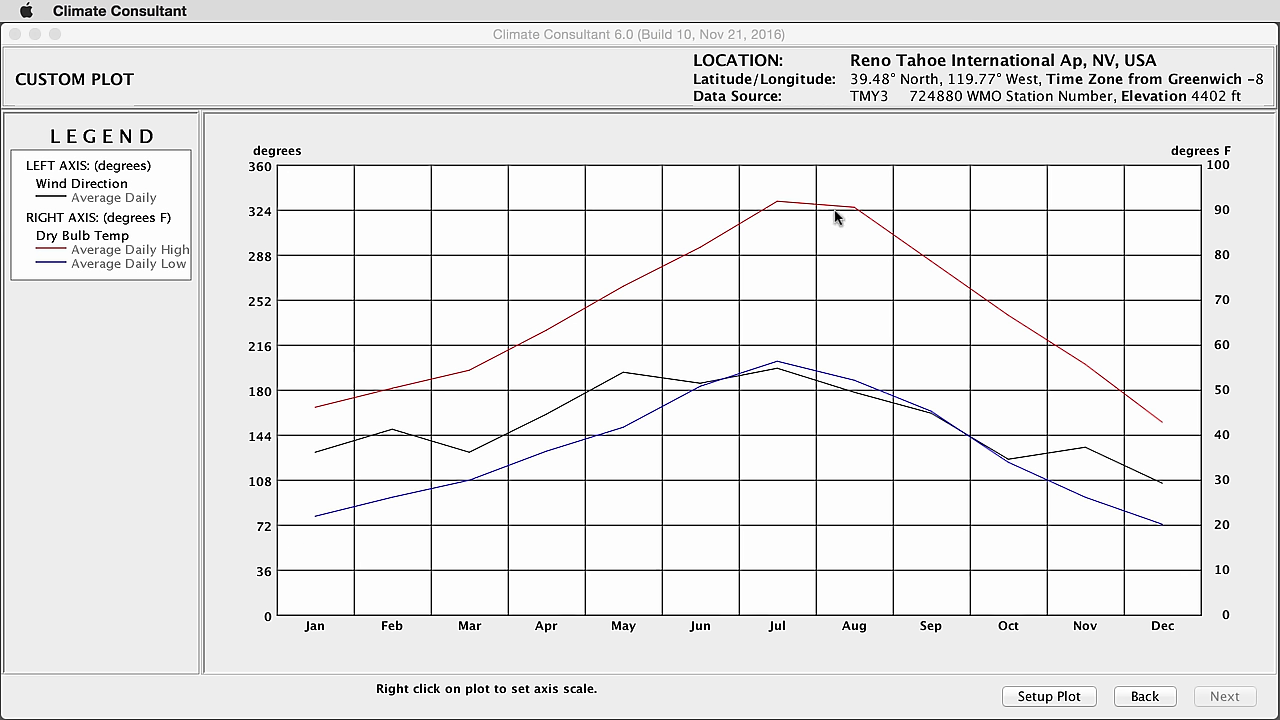
mouse_move(480, 520)
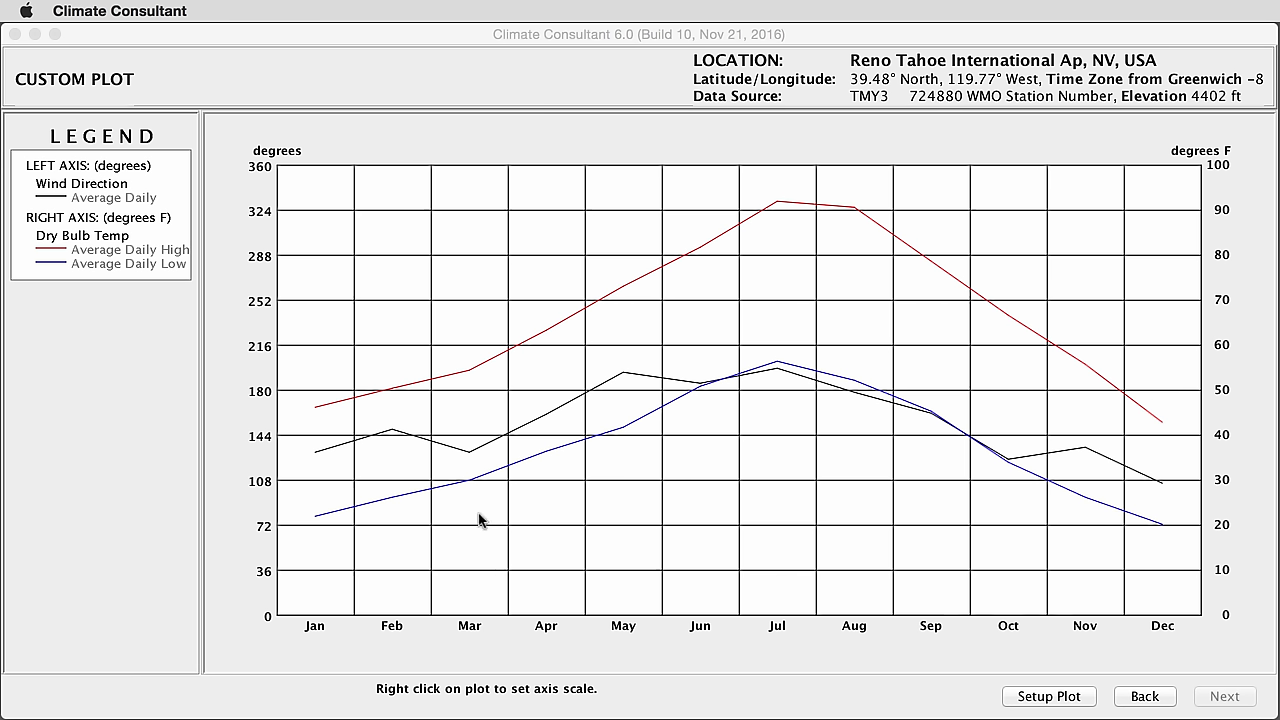
Reopen the Custom Plot Manager via Setup Plot after viewing the three-line chart.
left_click(1048, 696)
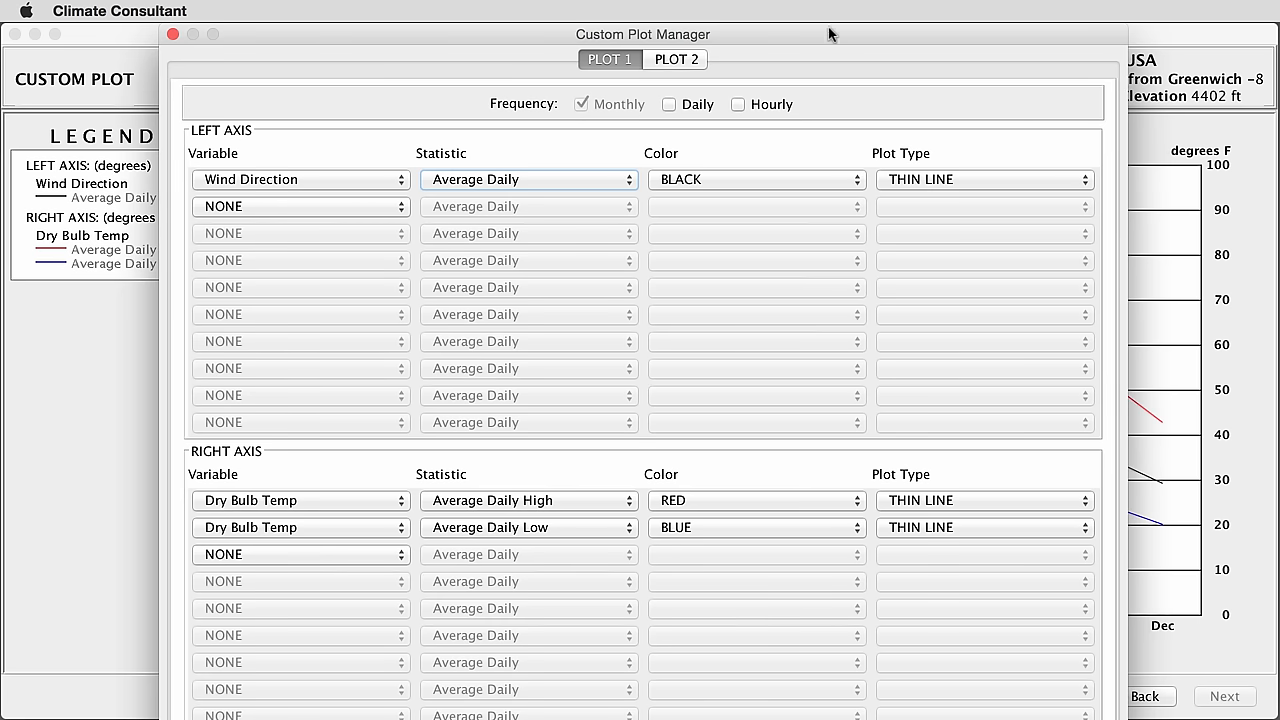
mouse_move(850, 384)
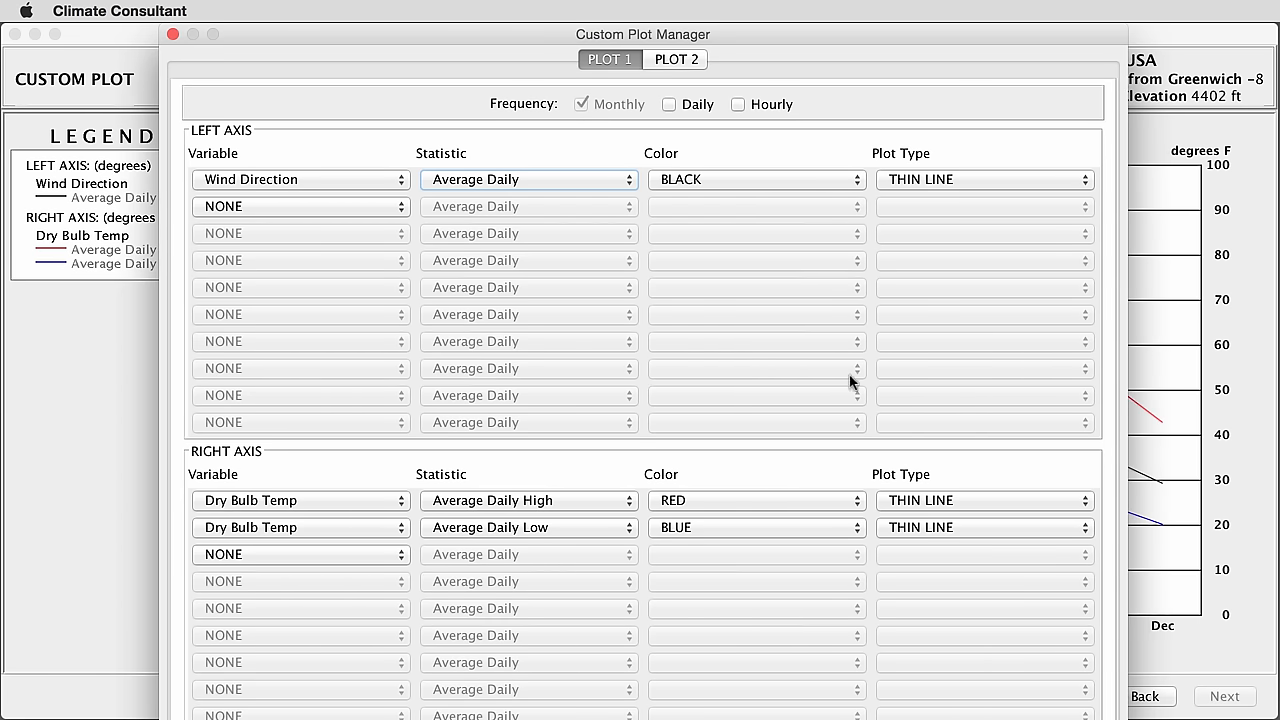
Close the Custom Plot Manager to return to the wind and temperature chart.
left_click(216, 12)
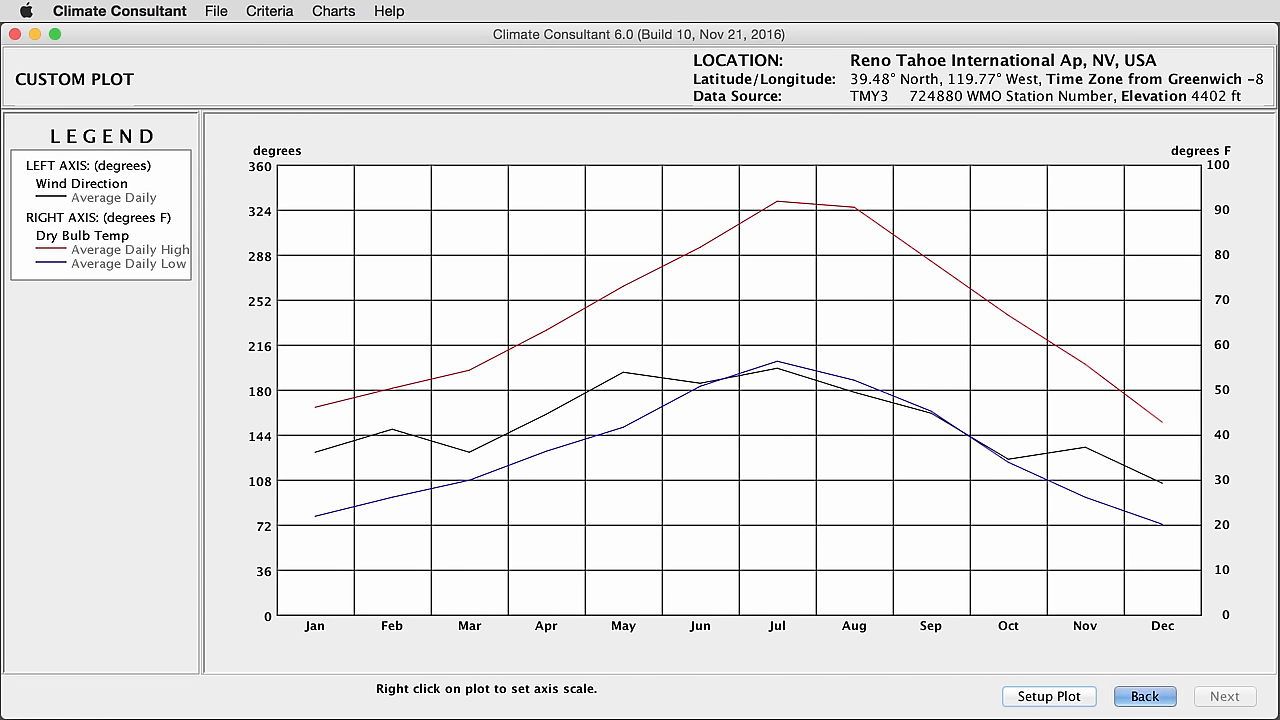
mouse_move(796, 708)
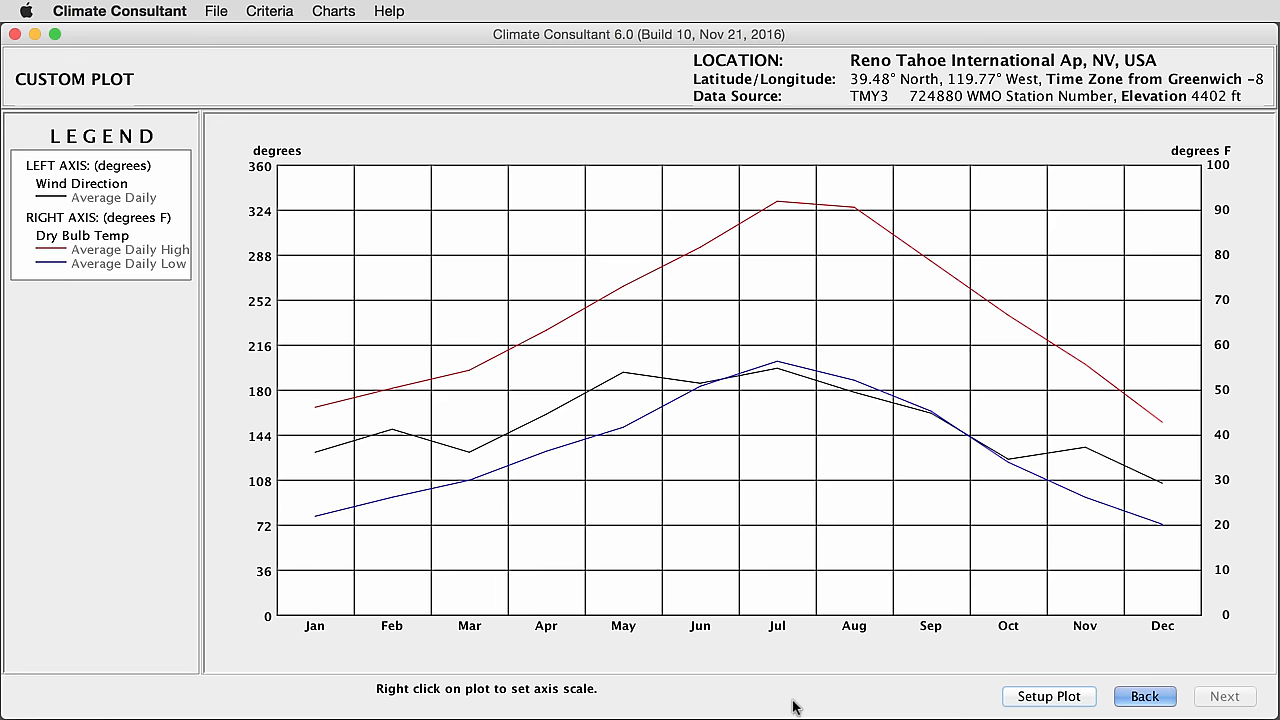
mouse_move(282, 110)
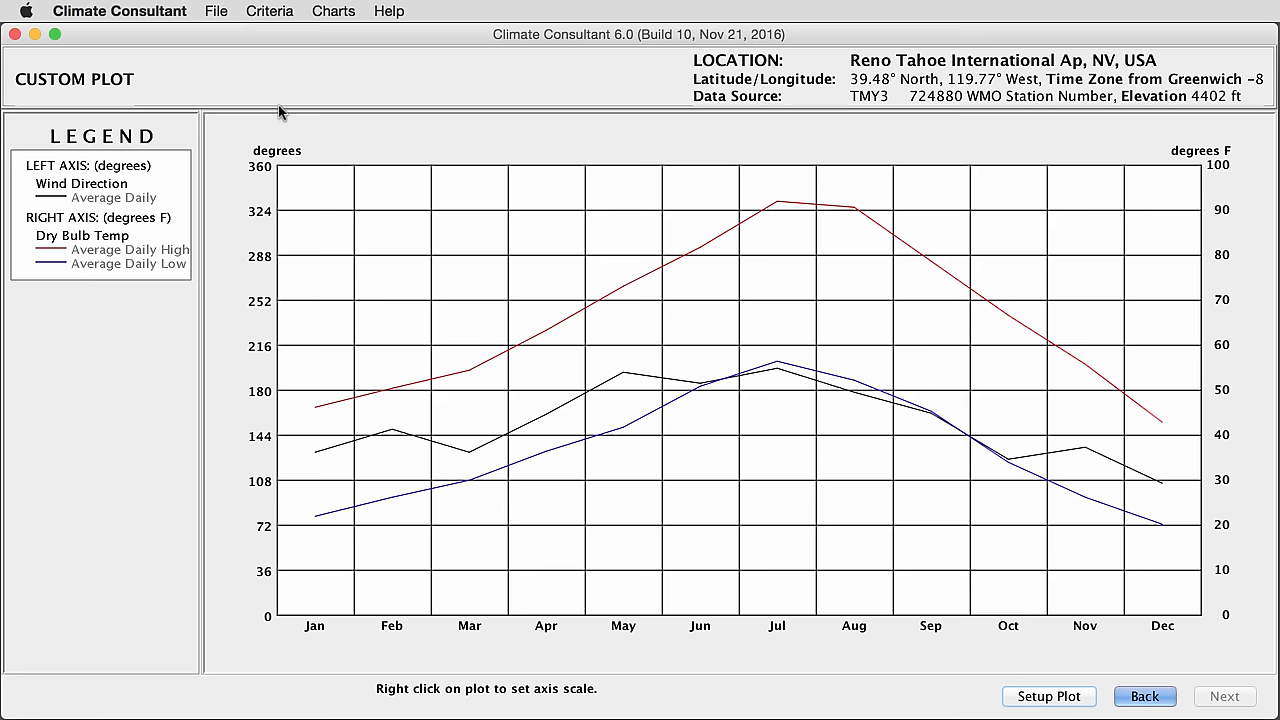
mouse_move(216, 18)
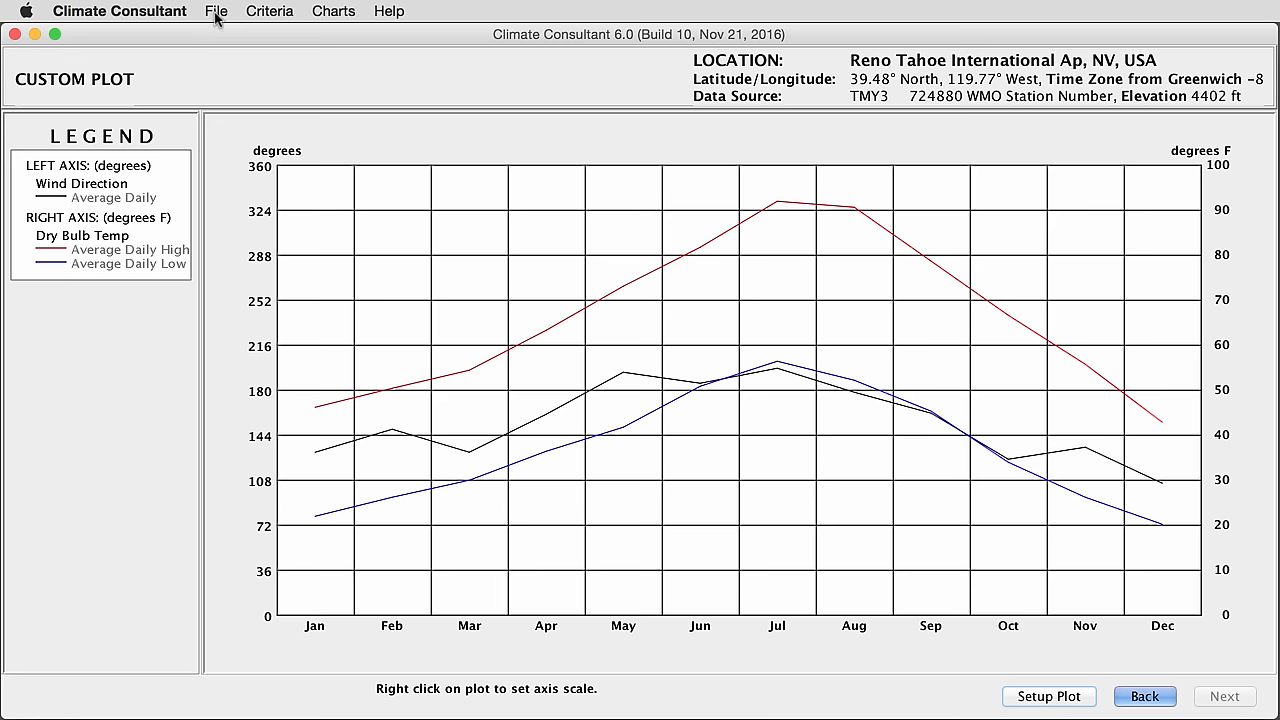
Review the File menu's print choices and choose Export Weather Data to reach Data File Output.
left_click(216, 12)
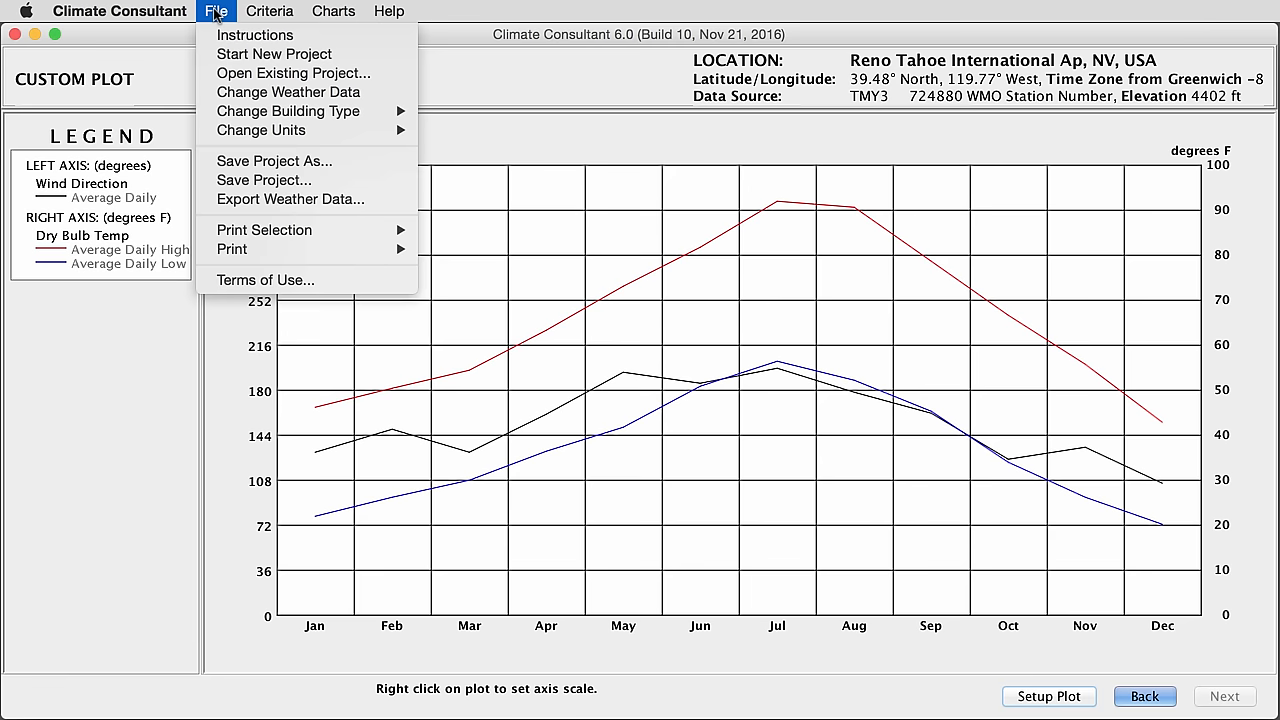
mouse_move(230, 182)
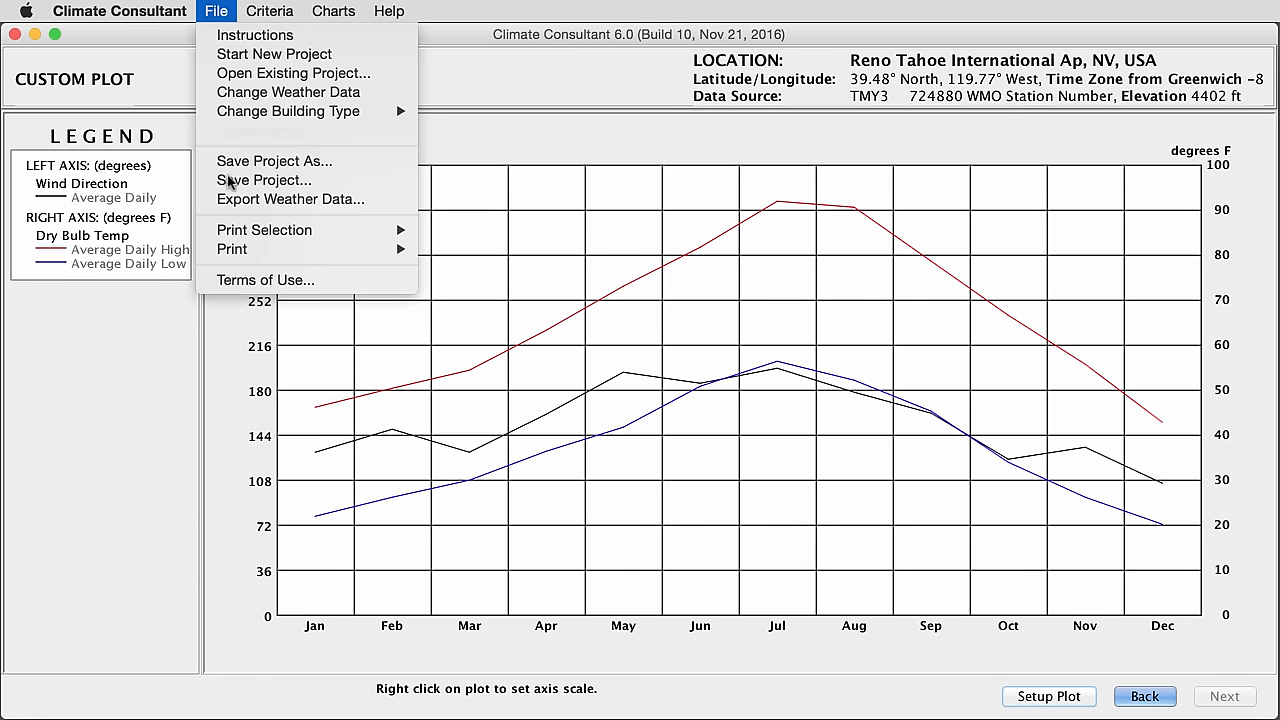
mouse_move(264, 228)
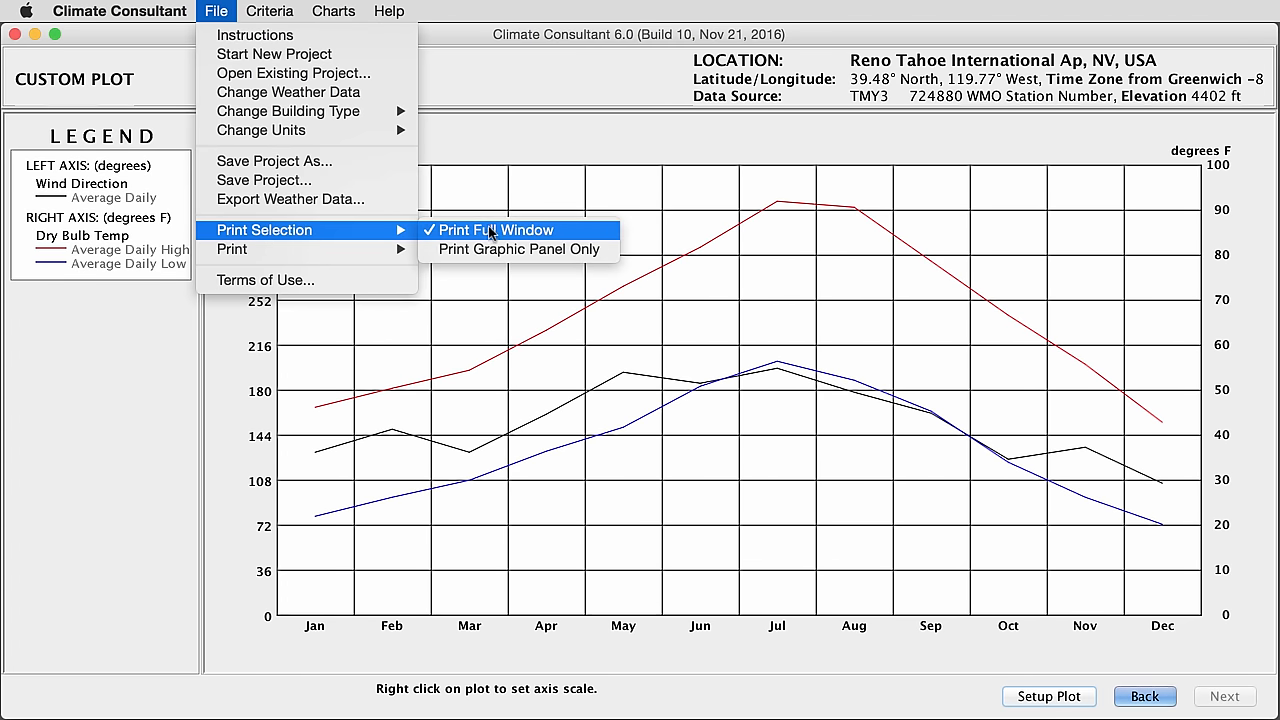
mouse_move(564, 236)
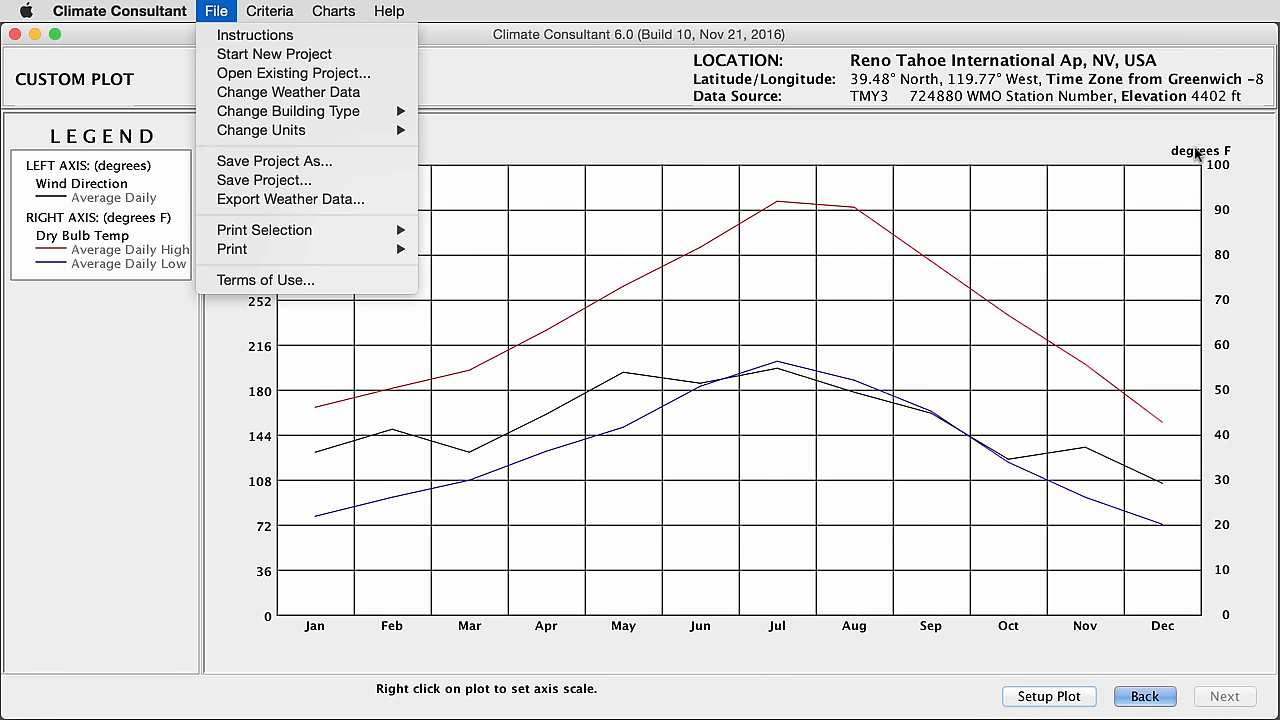
mouse_move(516, 174)
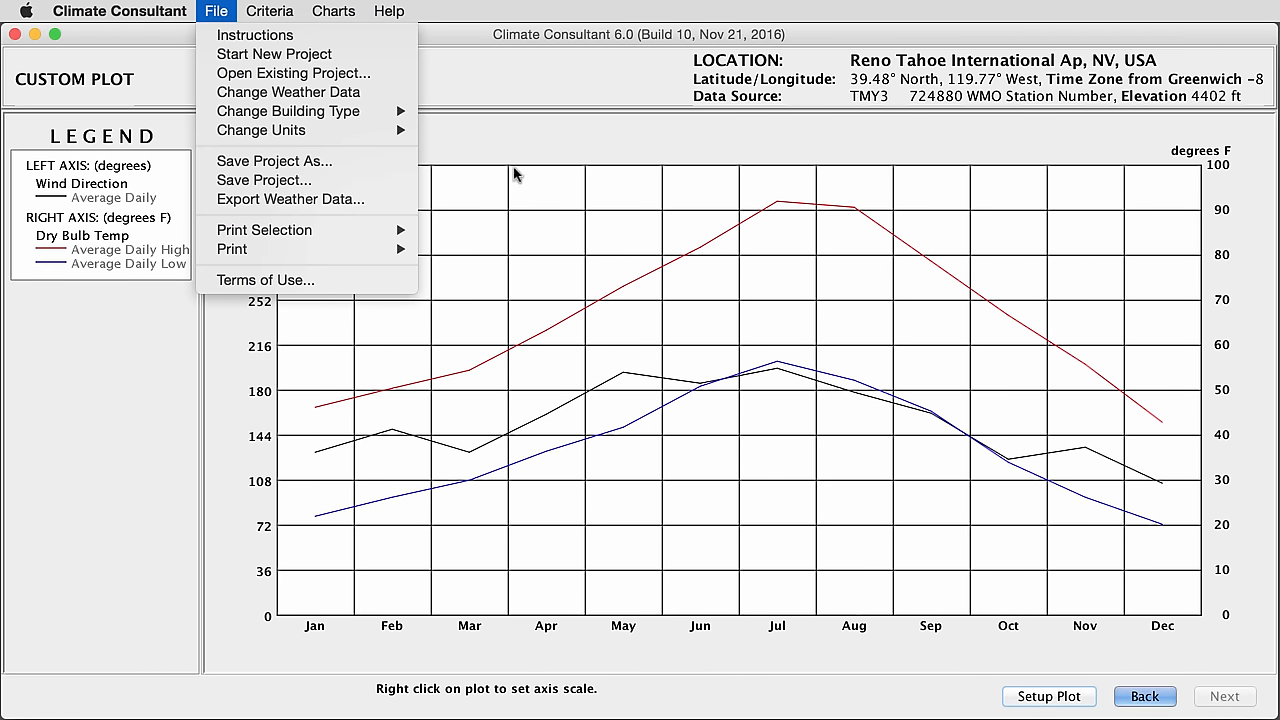
mouse_move(264, 228)
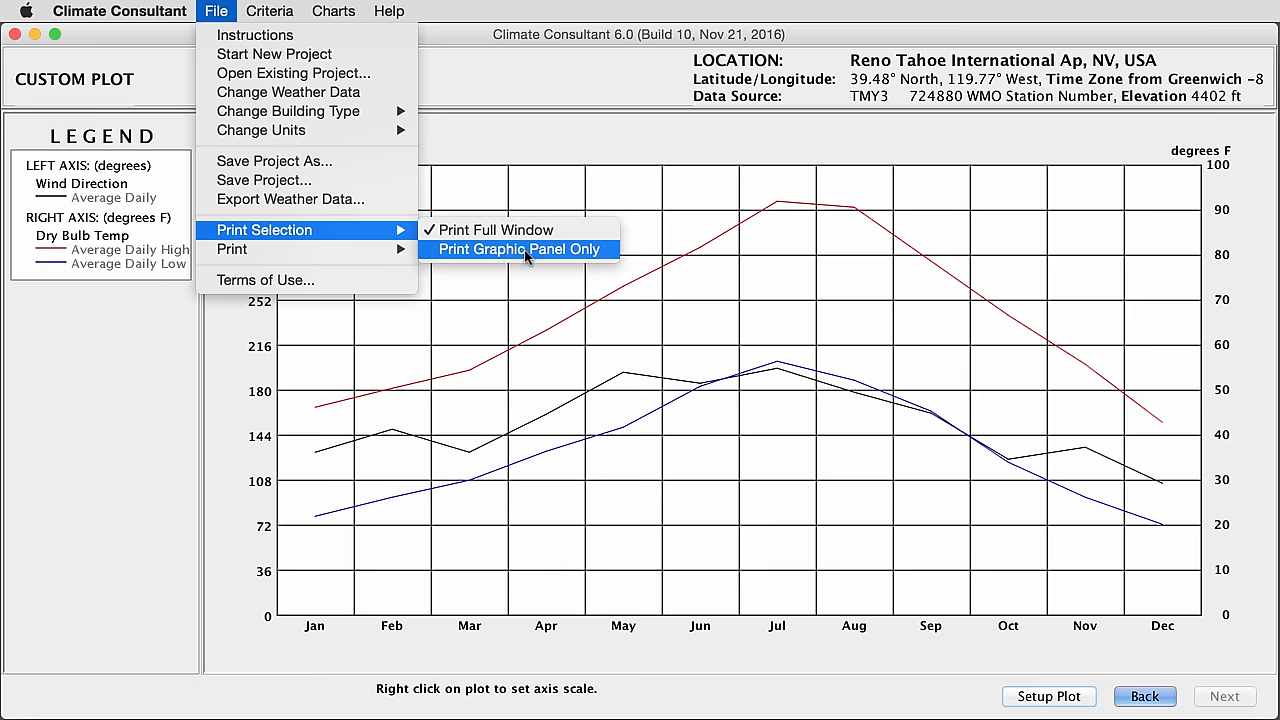
mouse_move(1130, 332)
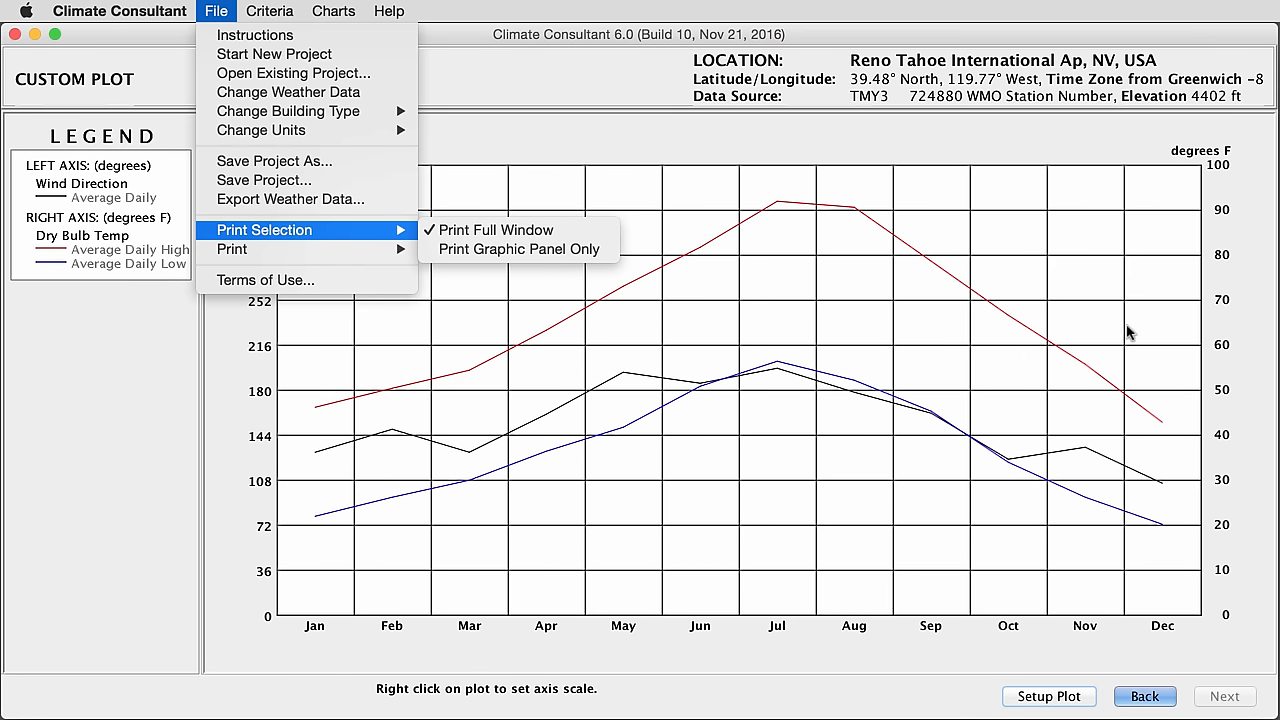
mouse_move(240, 404)
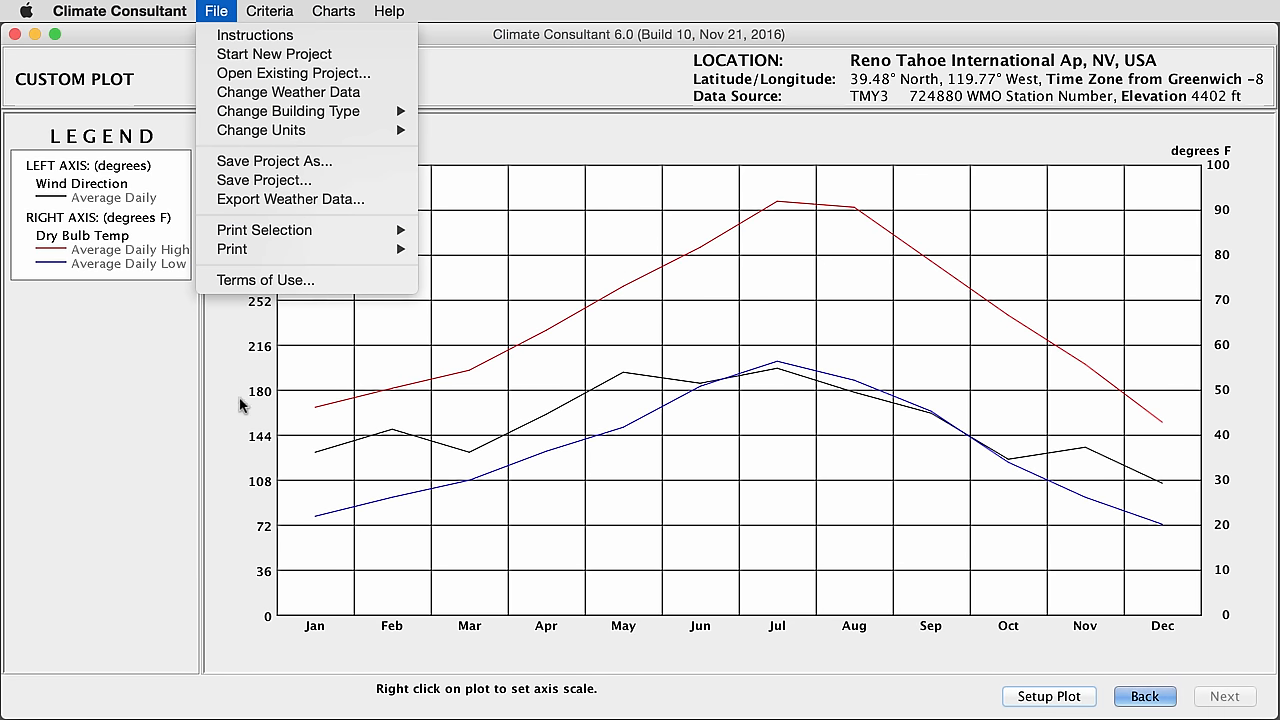
mouse_move(304, 200)
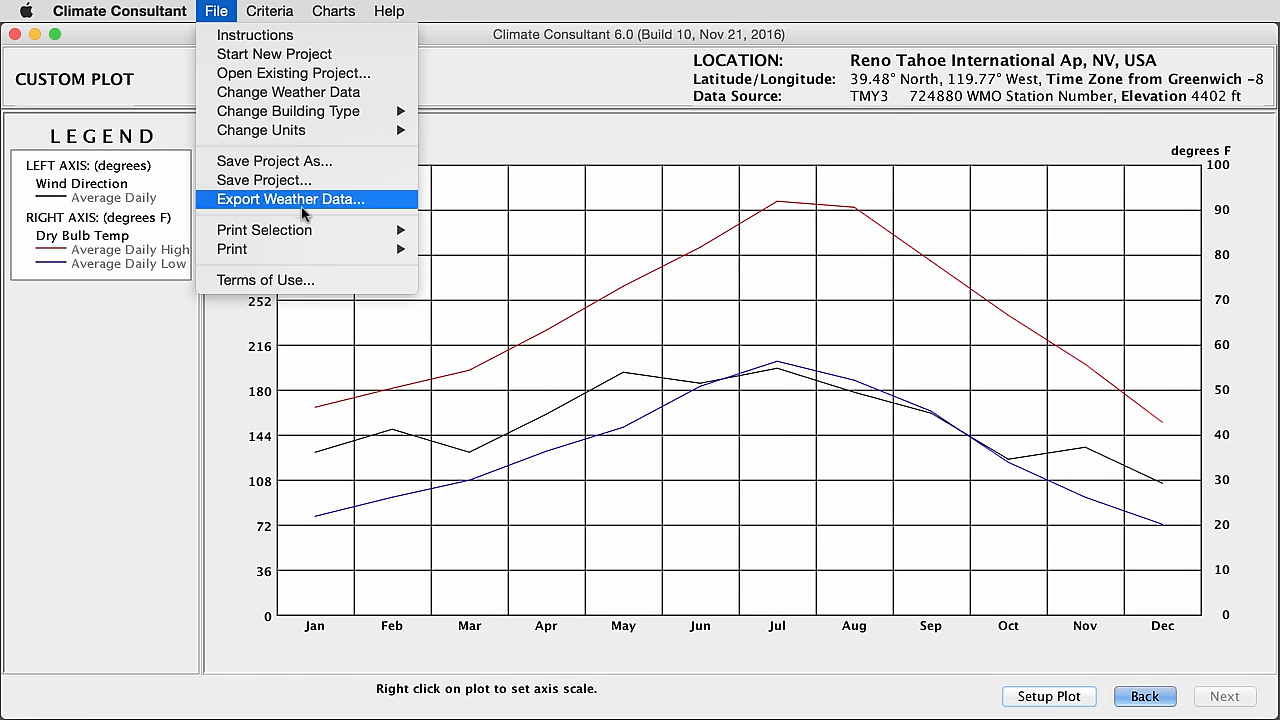
mouse_move(232, 248)
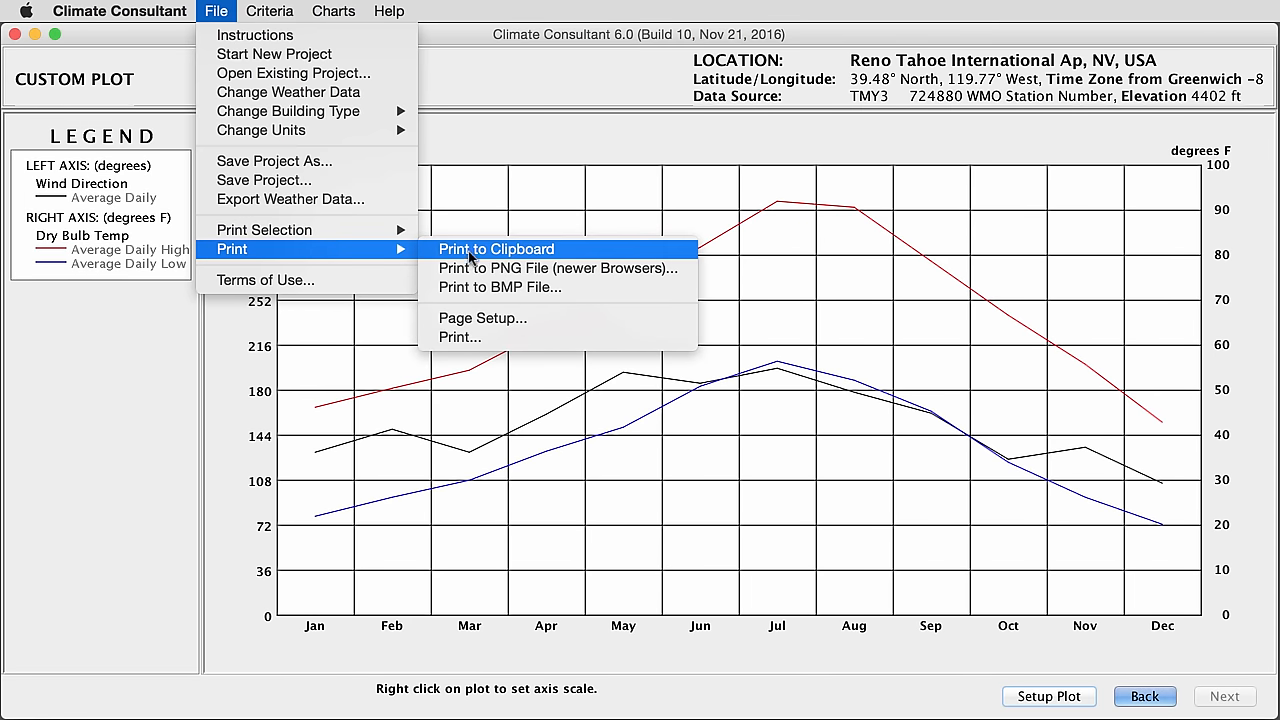
mouse_move(558, 268)
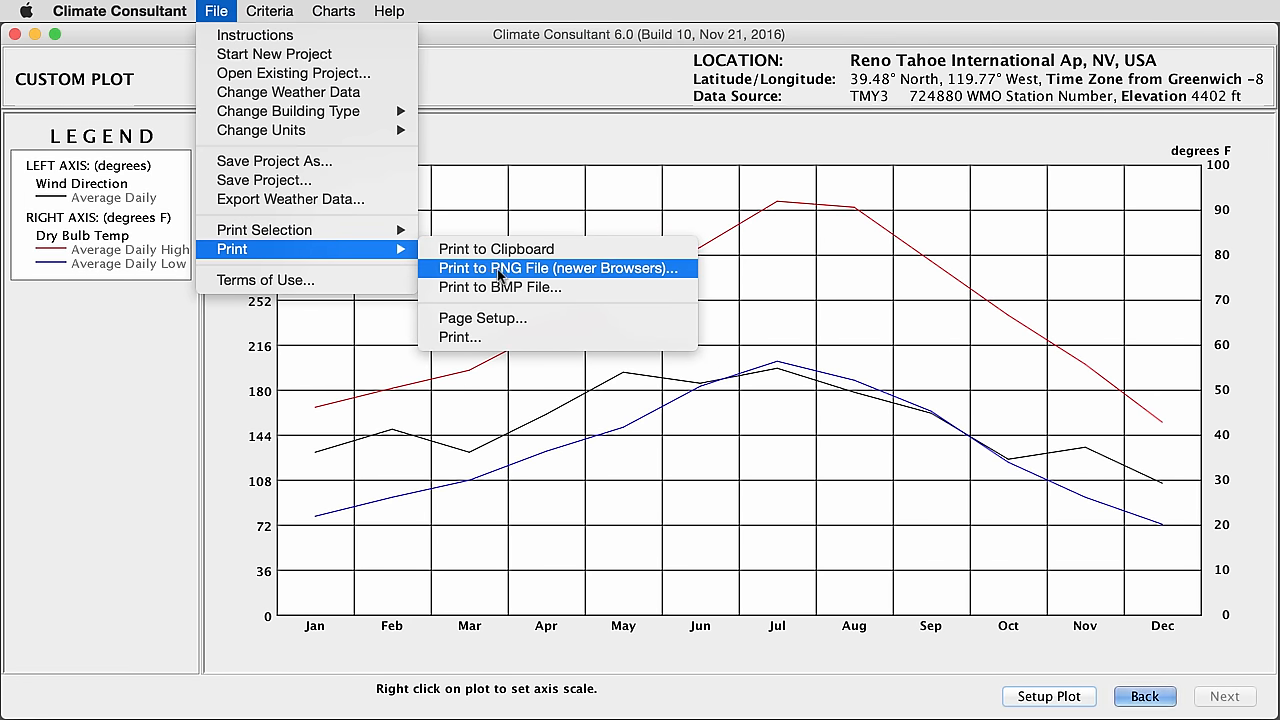
mouse_move(500, 336)
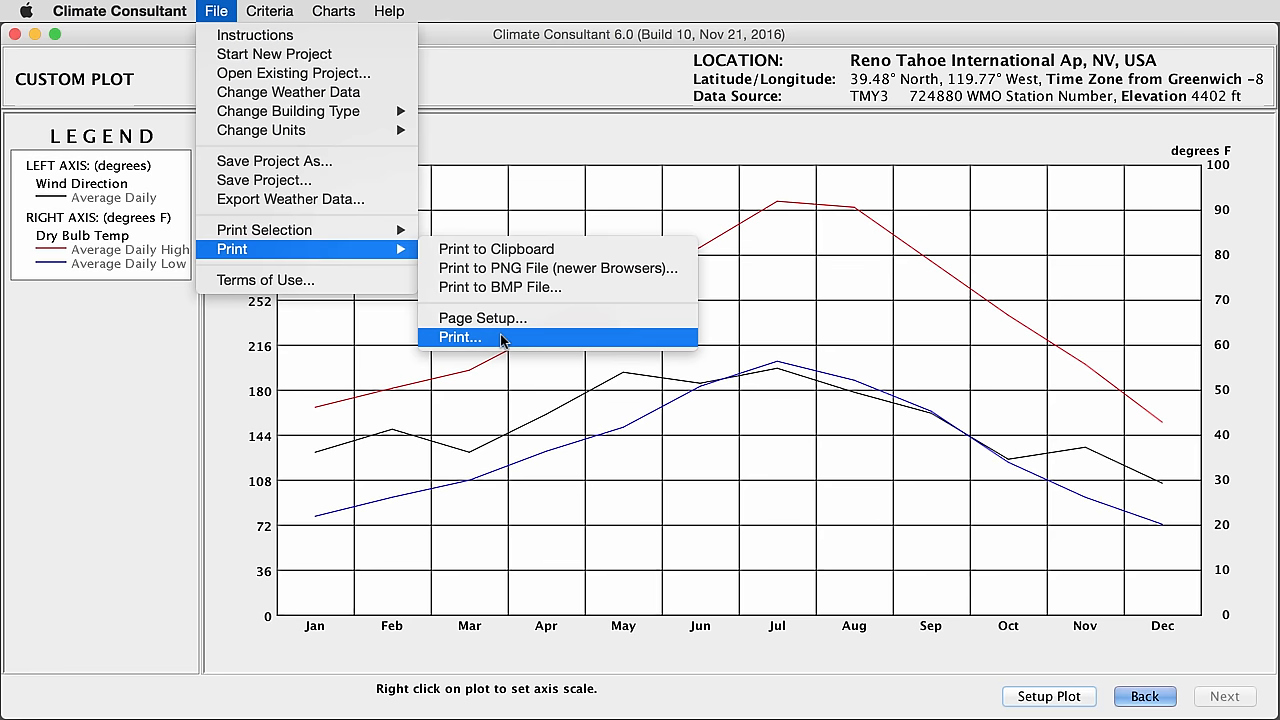
mouse_move(560, 268)
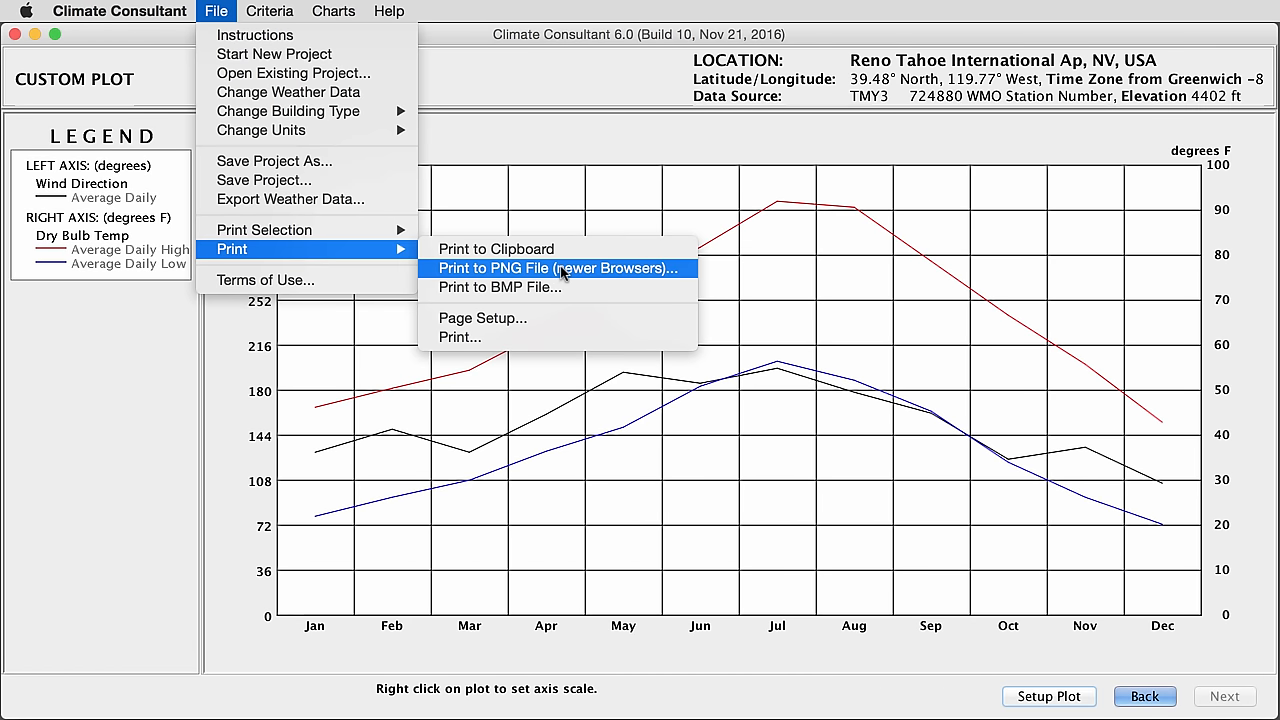
left_click(288, 200)
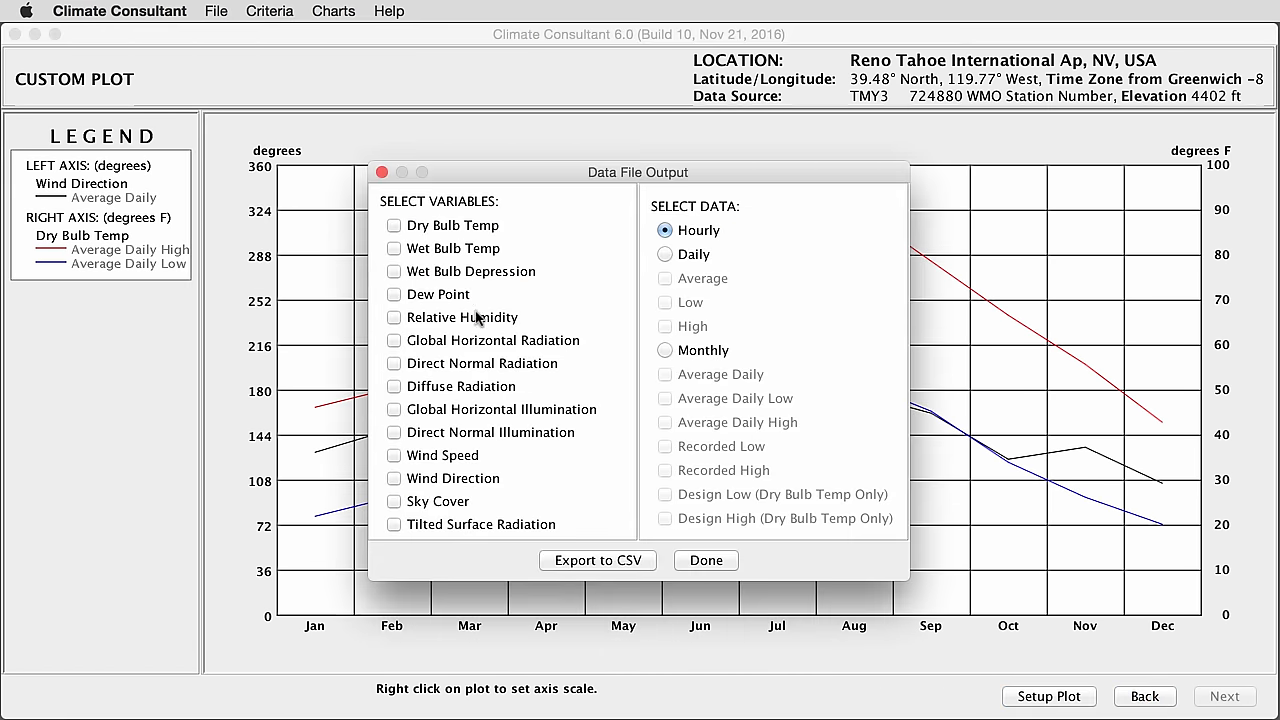
Tick Dry Bulb Temp for CSV export and finish with Done, returning to Reno's custom plot.
left_click(704, 560)
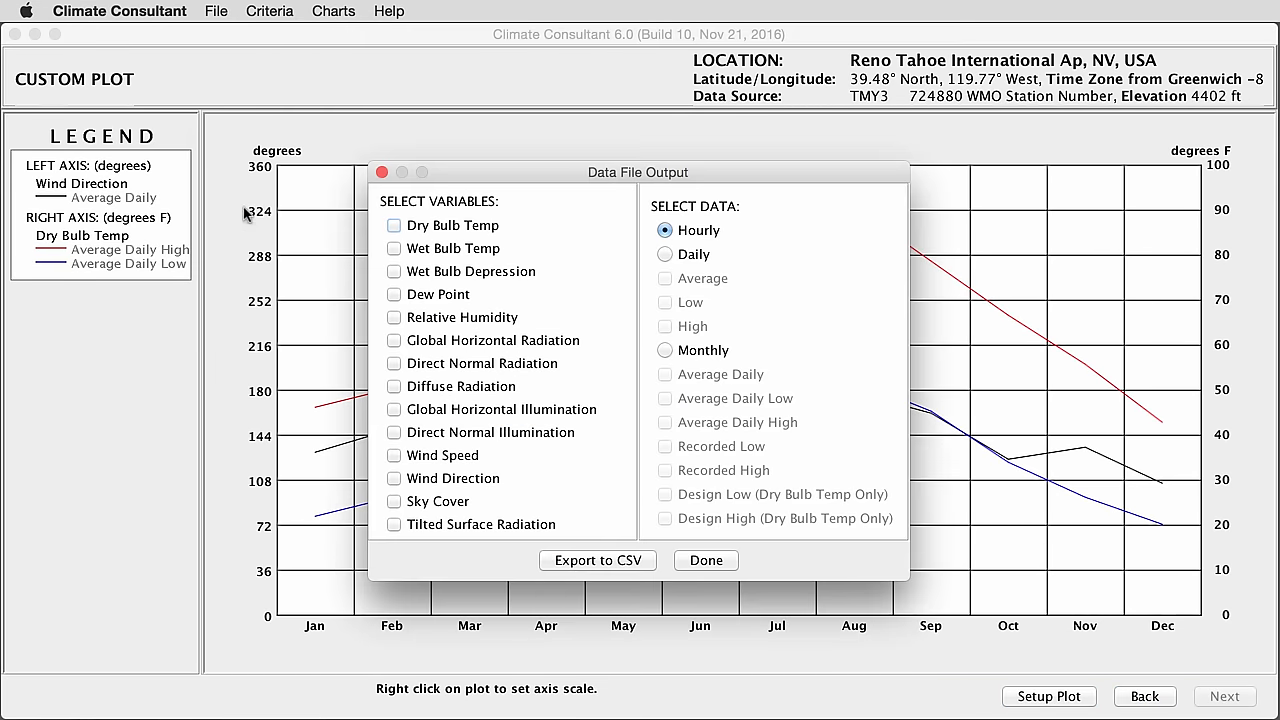
mouse_move(624, 574)
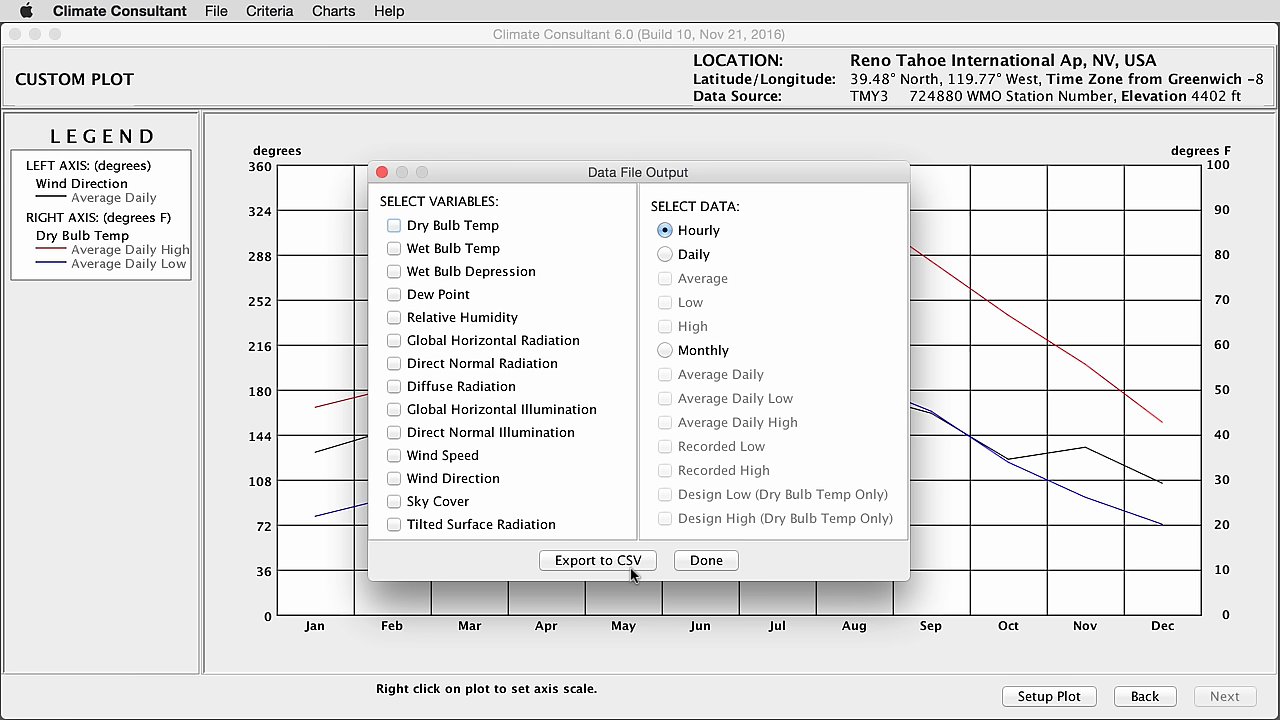
mouse_move(584, 510)
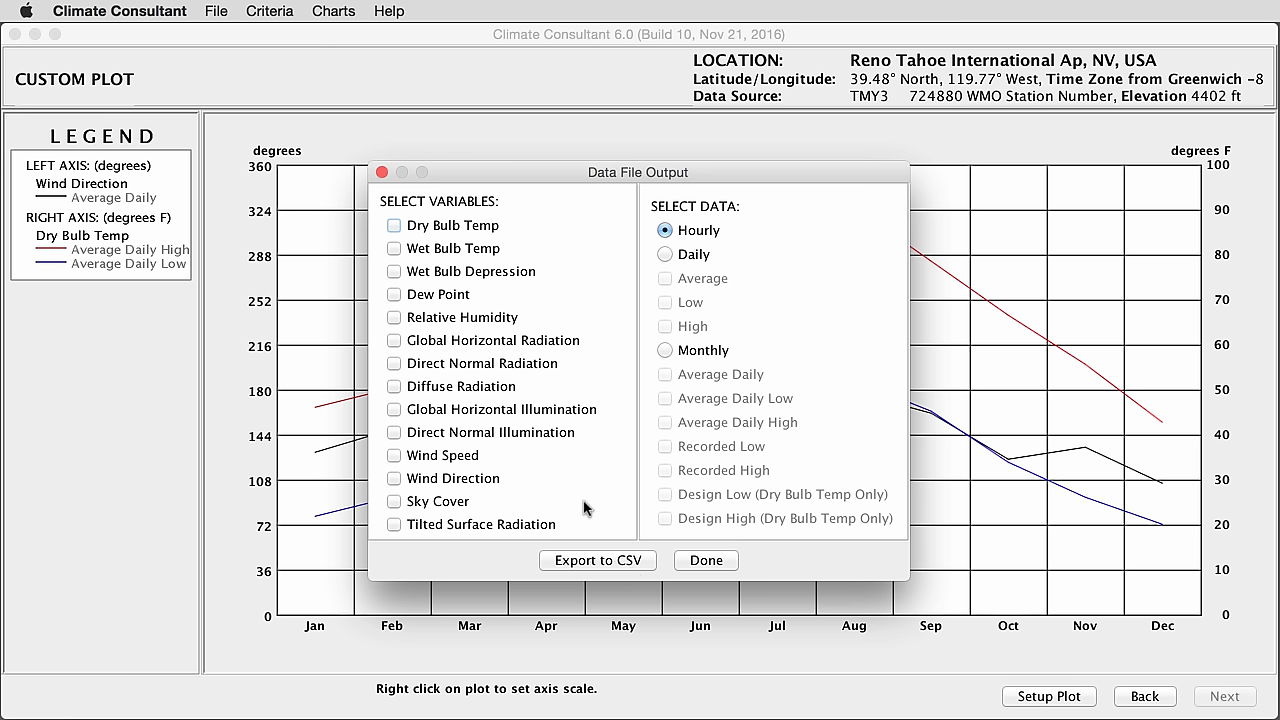
mouse_move(416, 556)
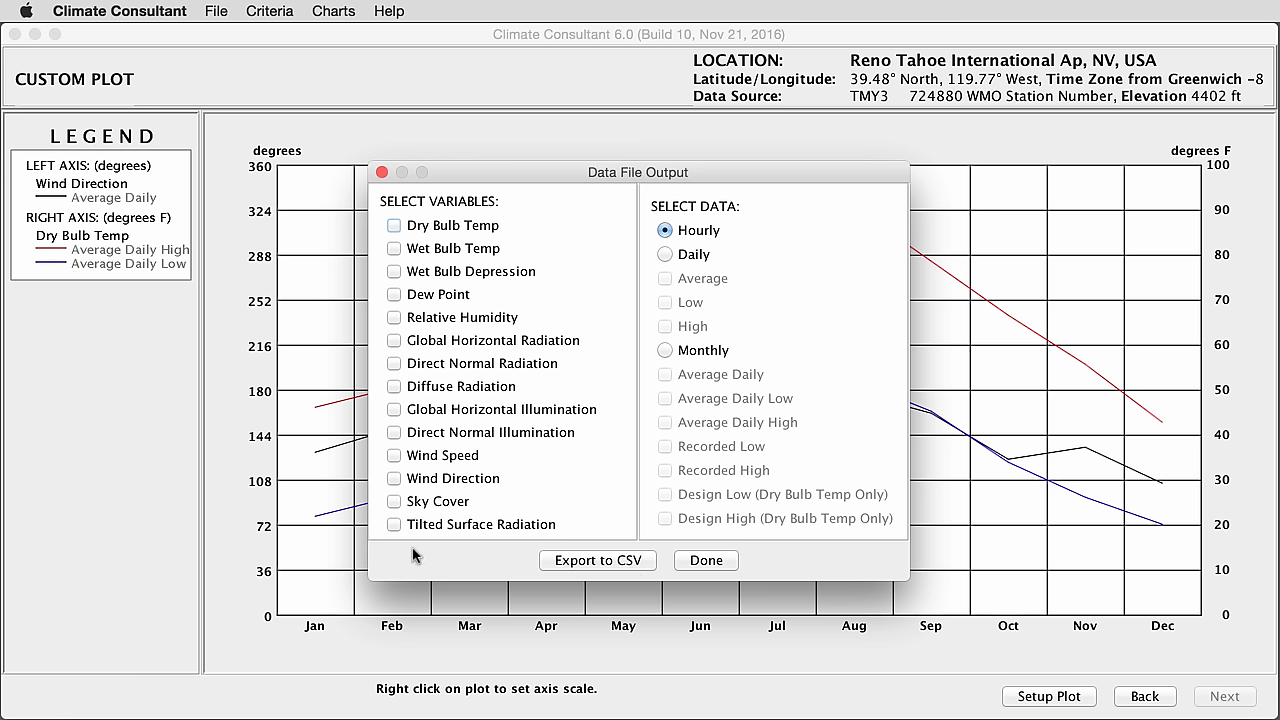
mouse_move(428, 544)
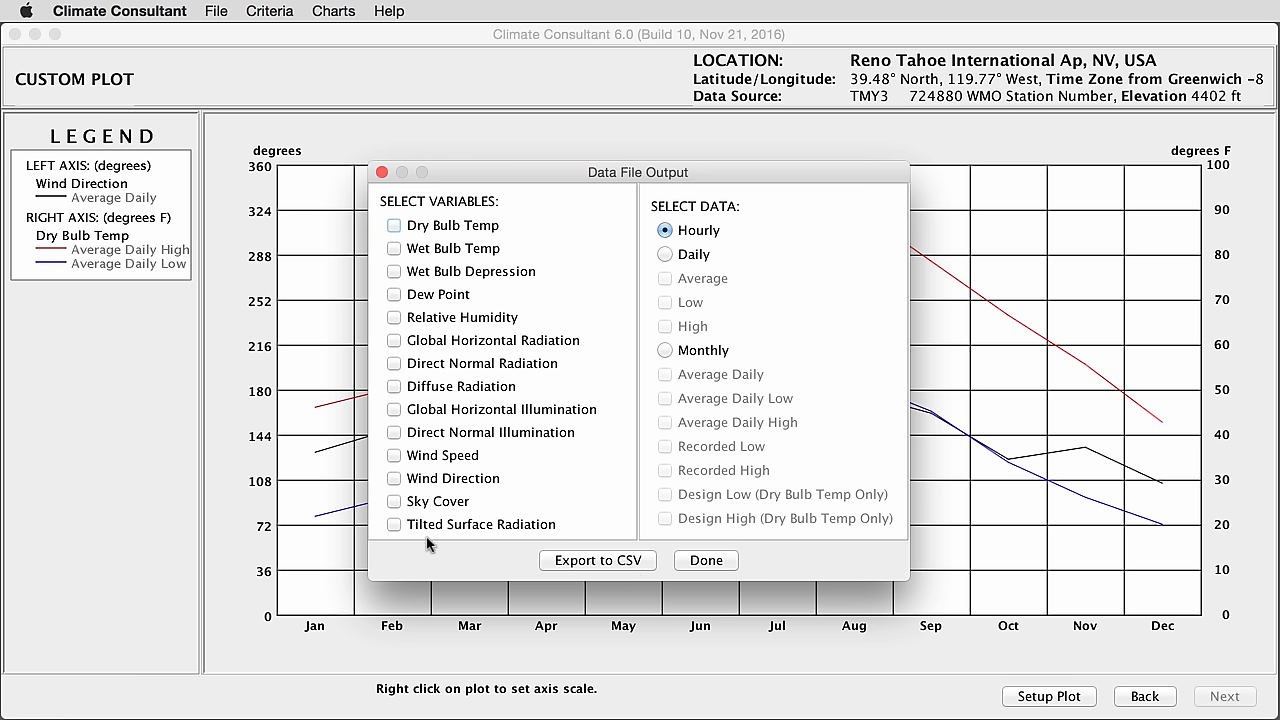
left_click(392, 224)
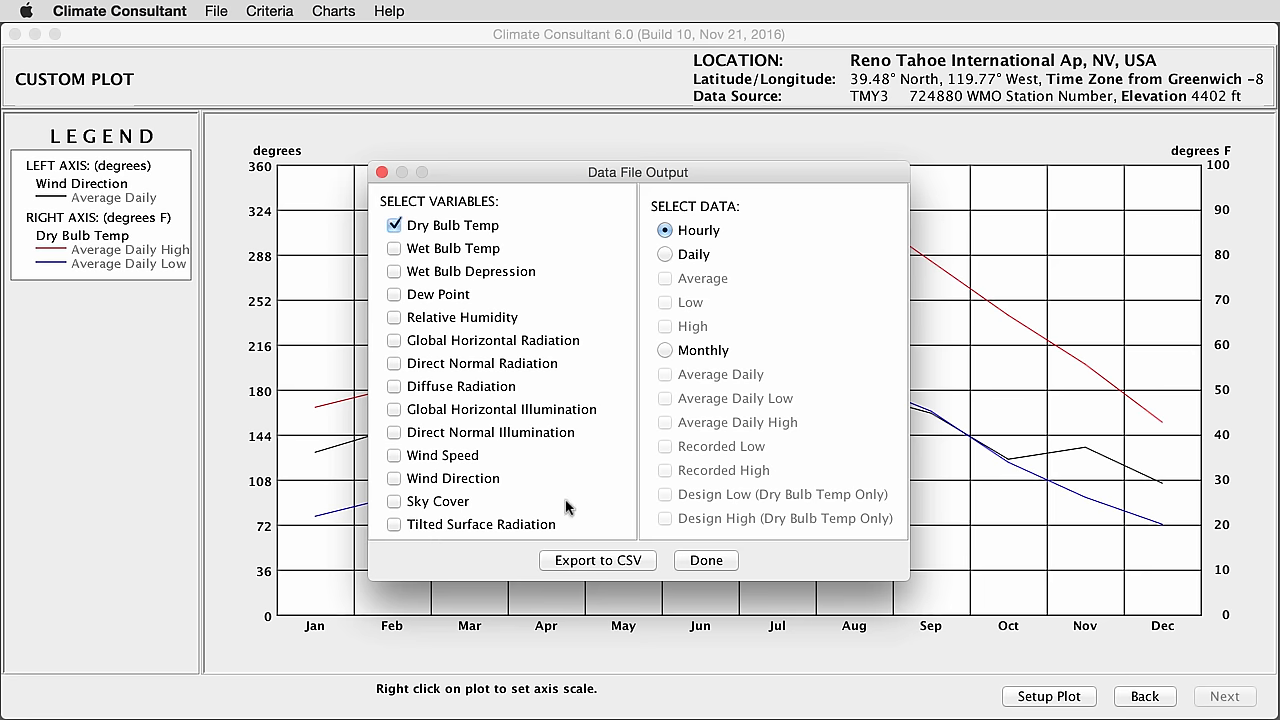
mouse_move(576, 496)
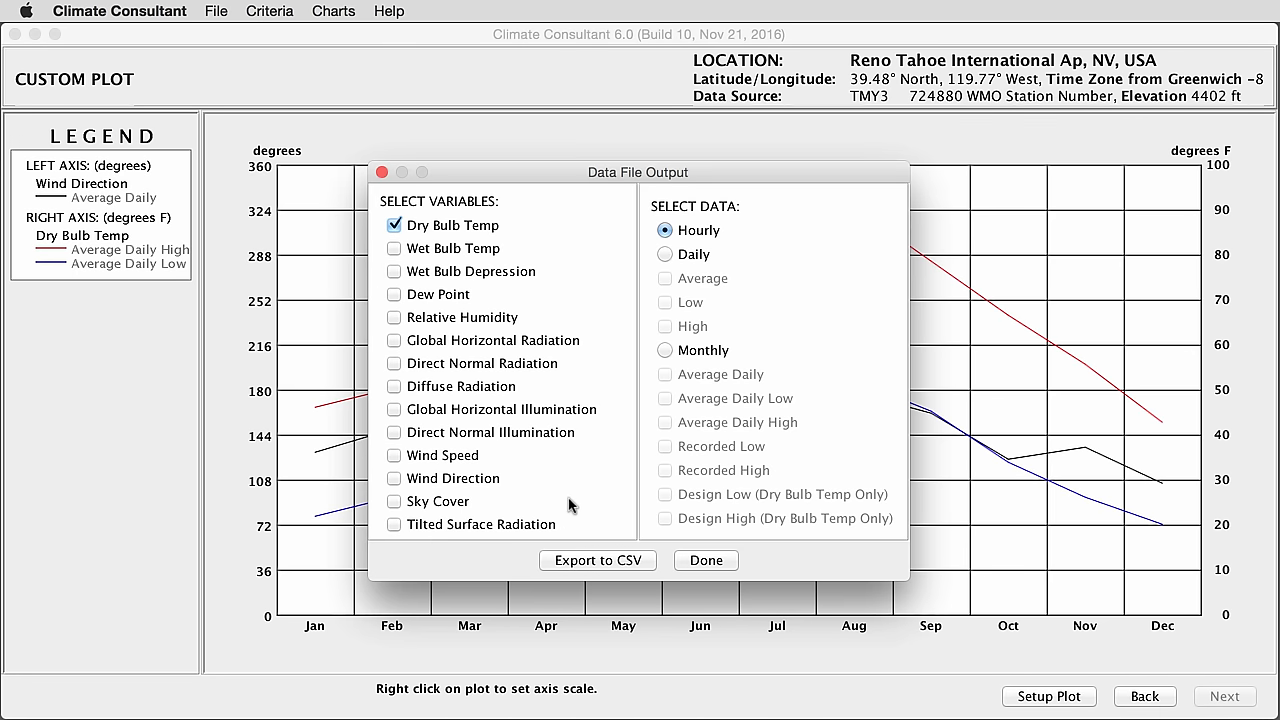
left_click(704, 560)
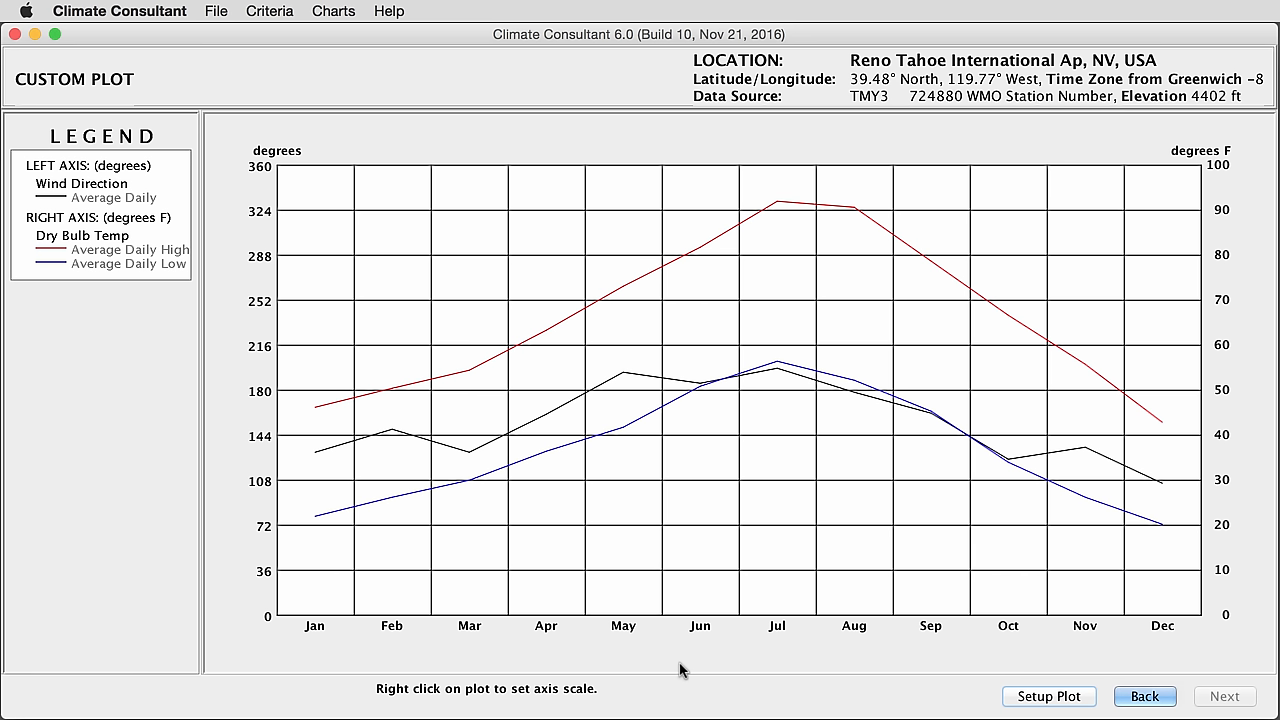